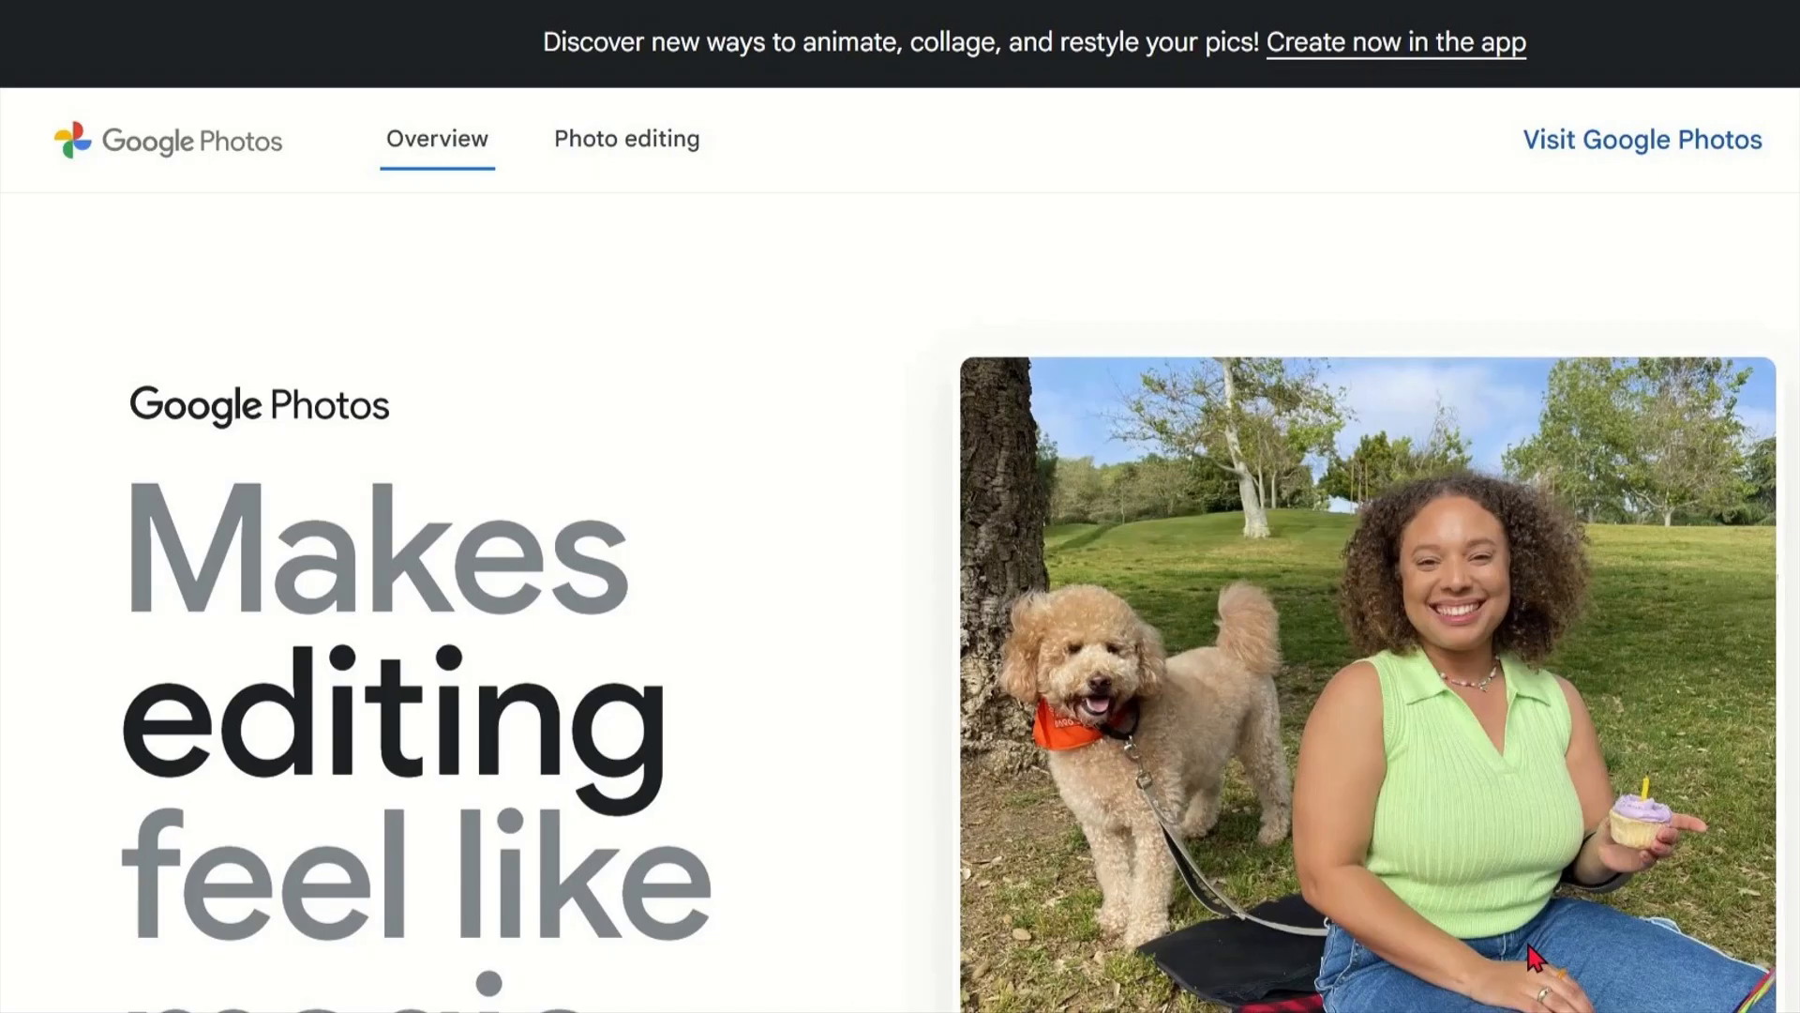
Expand Google's AI overview of Immich and scroll down to the immich.app result
{"action": "scroll", "scroll_direction": "down", "scroll_amount": 3}
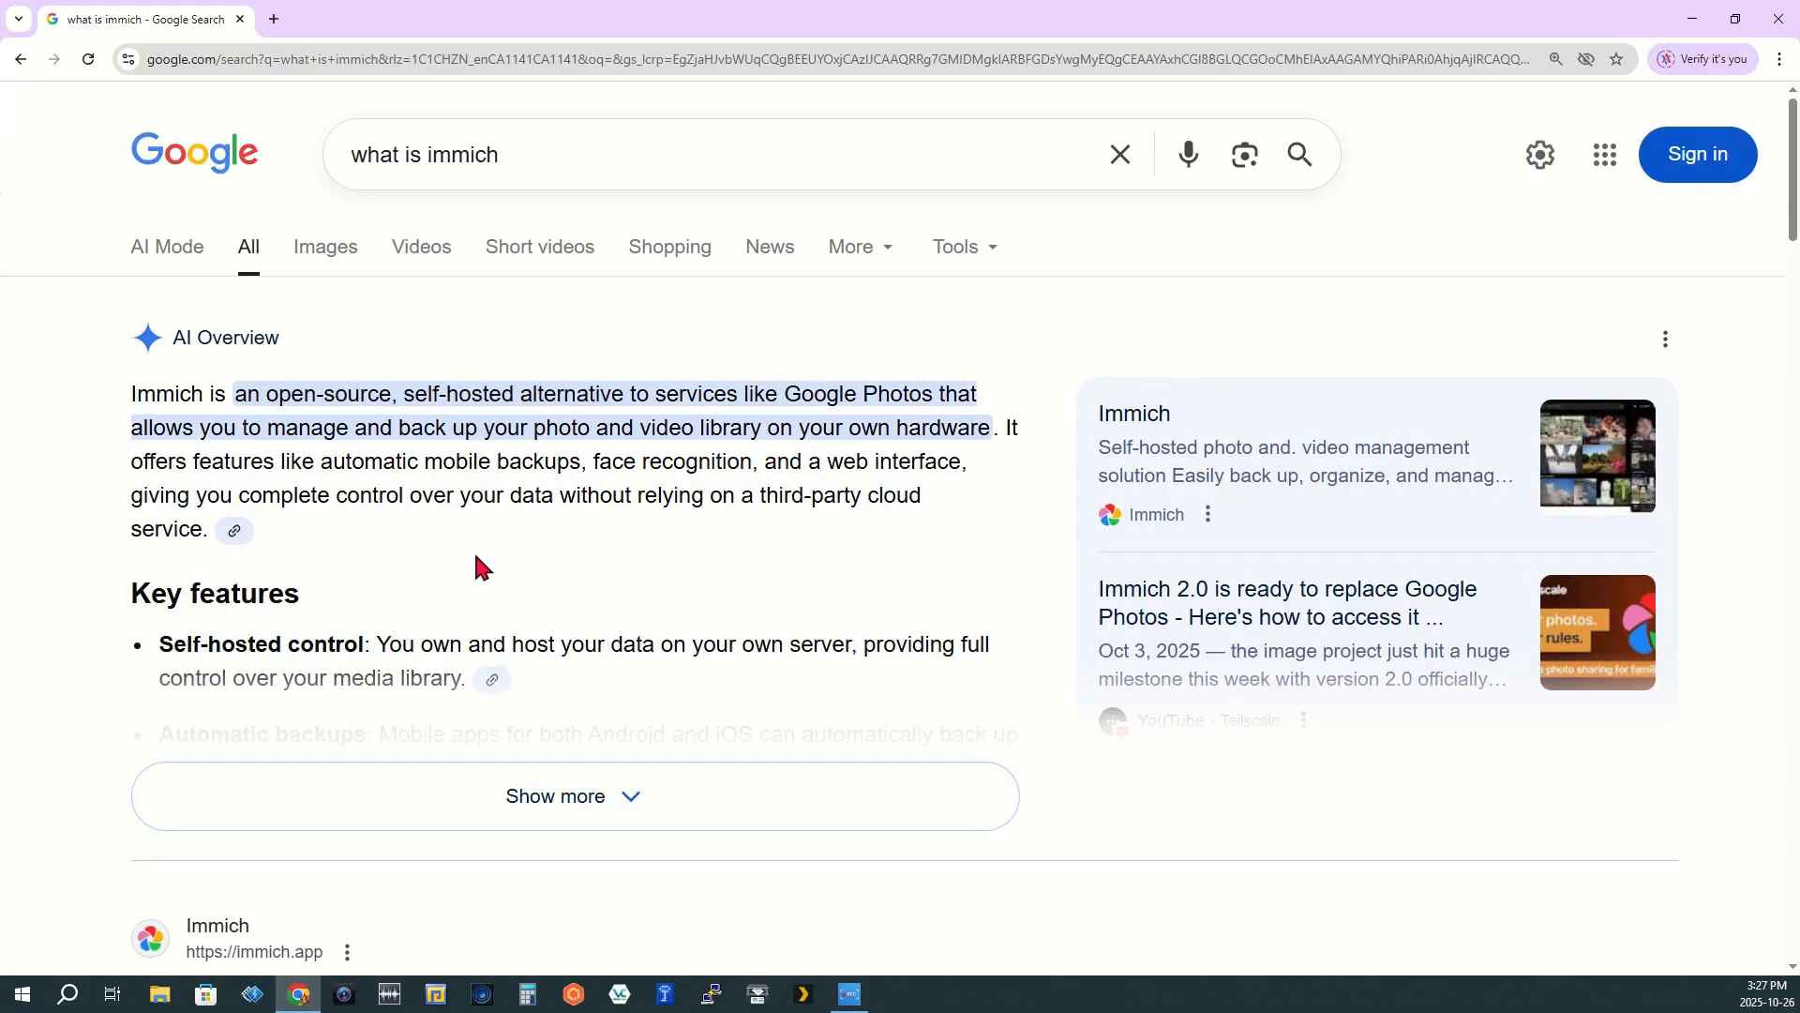
{"action": "mouse_move", "coordinate": [267, 416]}
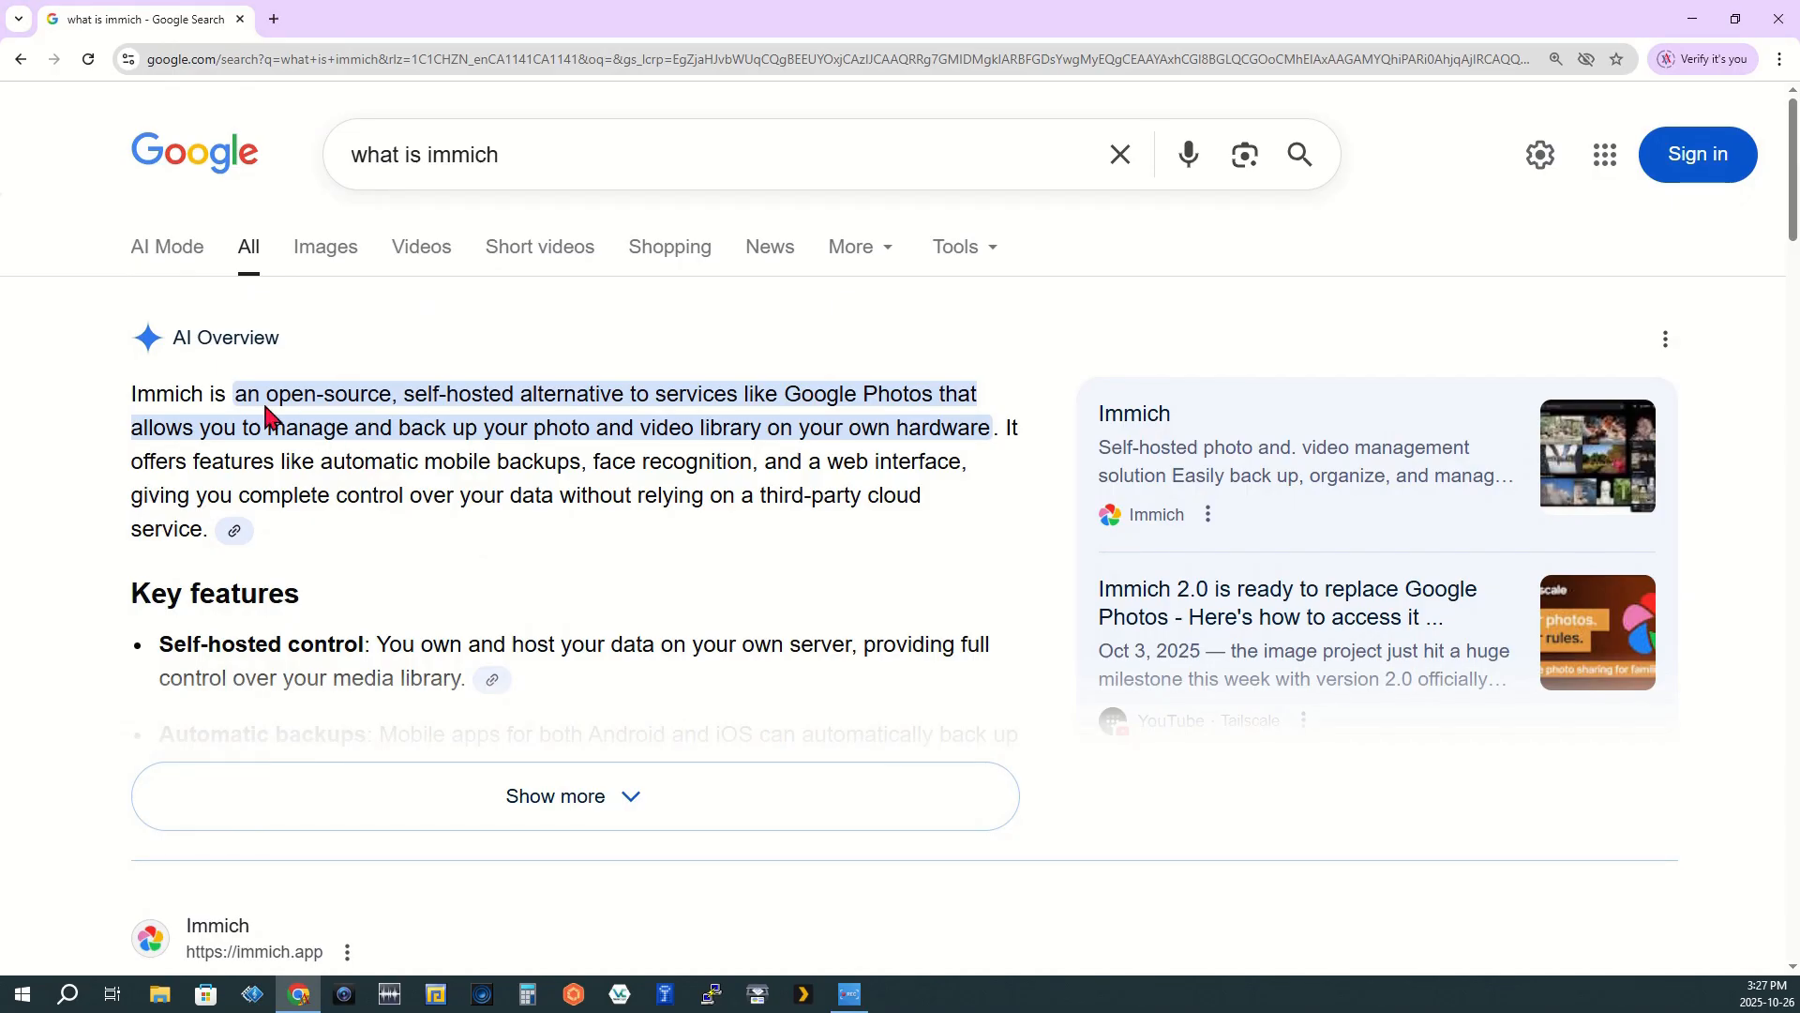
{"action": "mouse_move", "coordinate": [748, 393]}
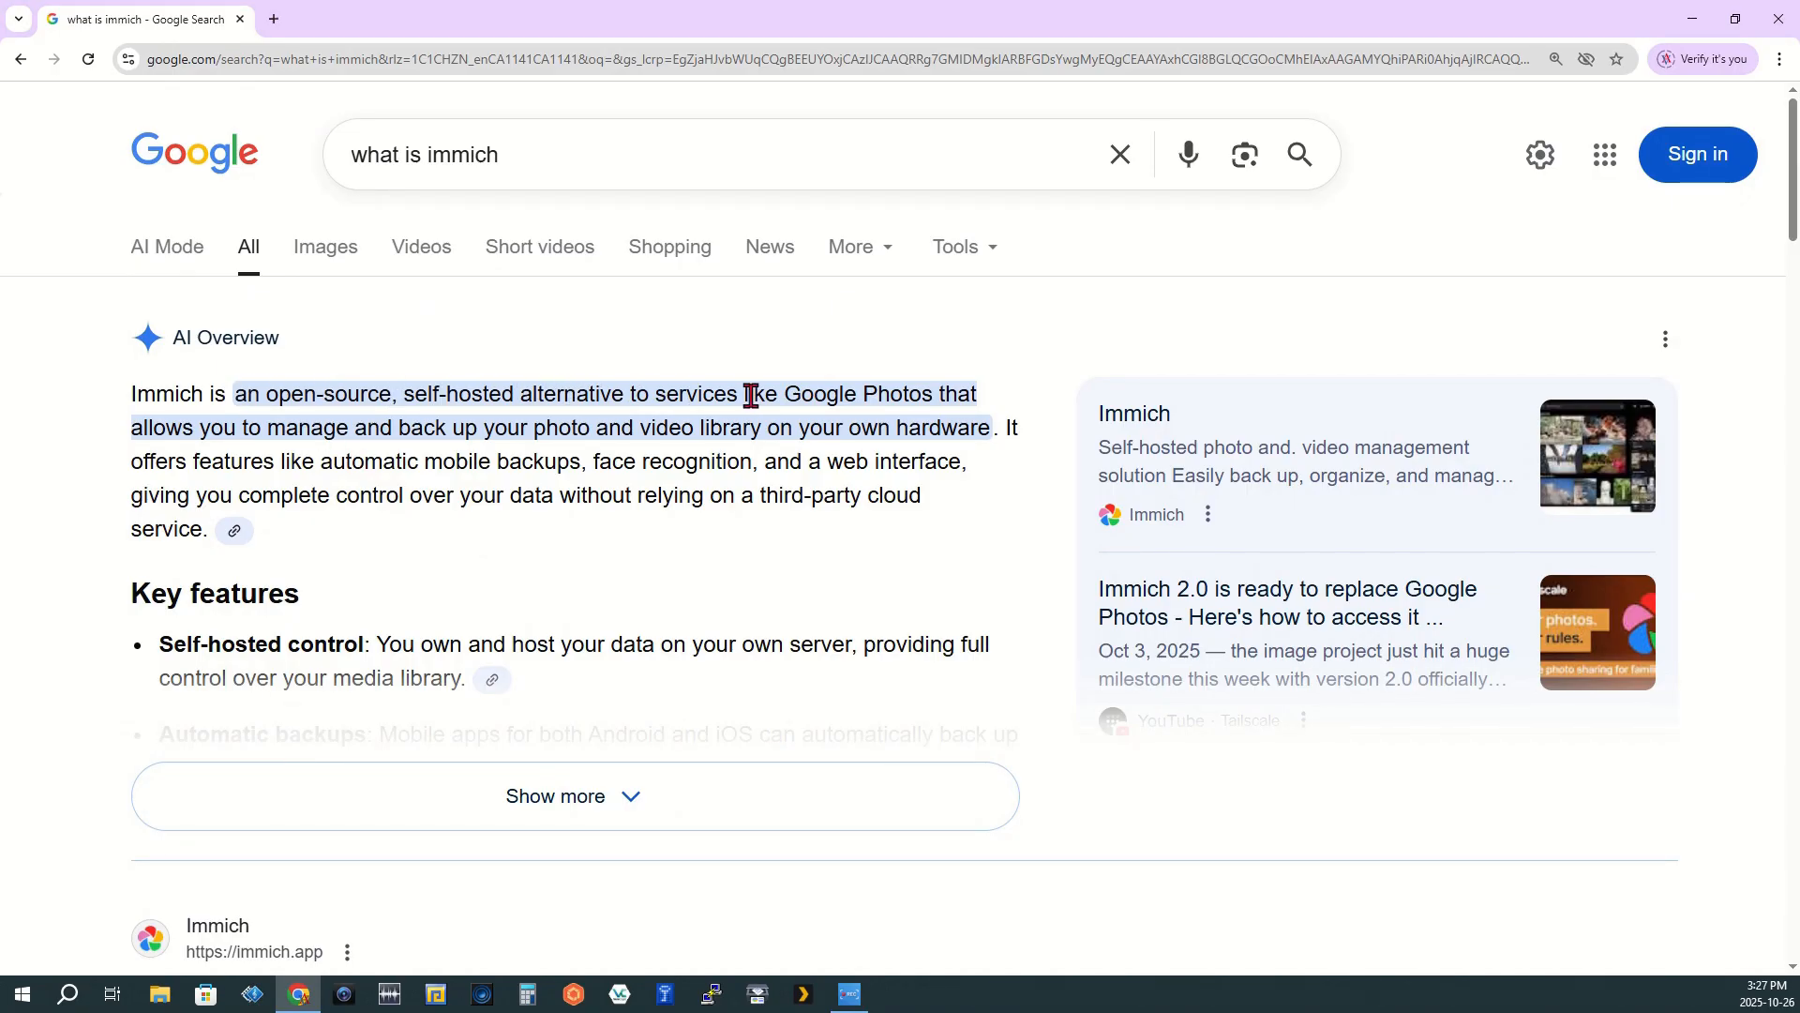
{"action": "mouse_move", "coordinate": [911, 494]}
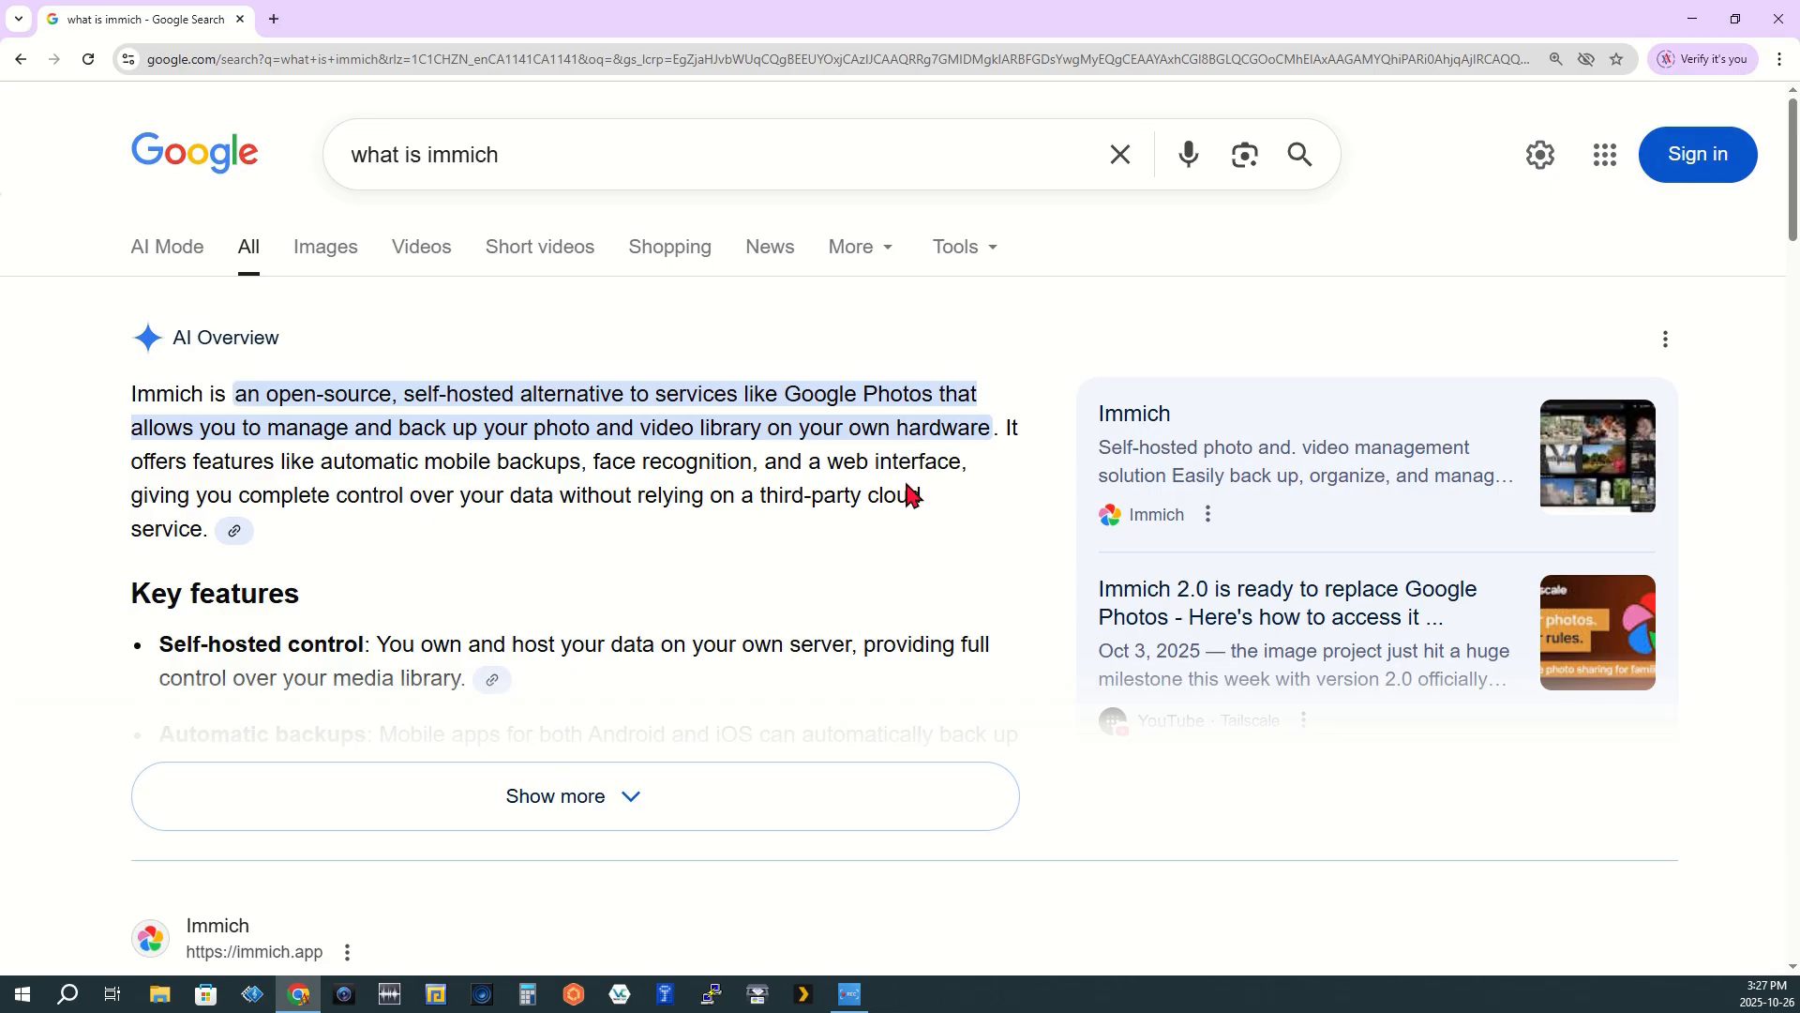
{"action": "mouse_move", "coordinate": [487, 506]}
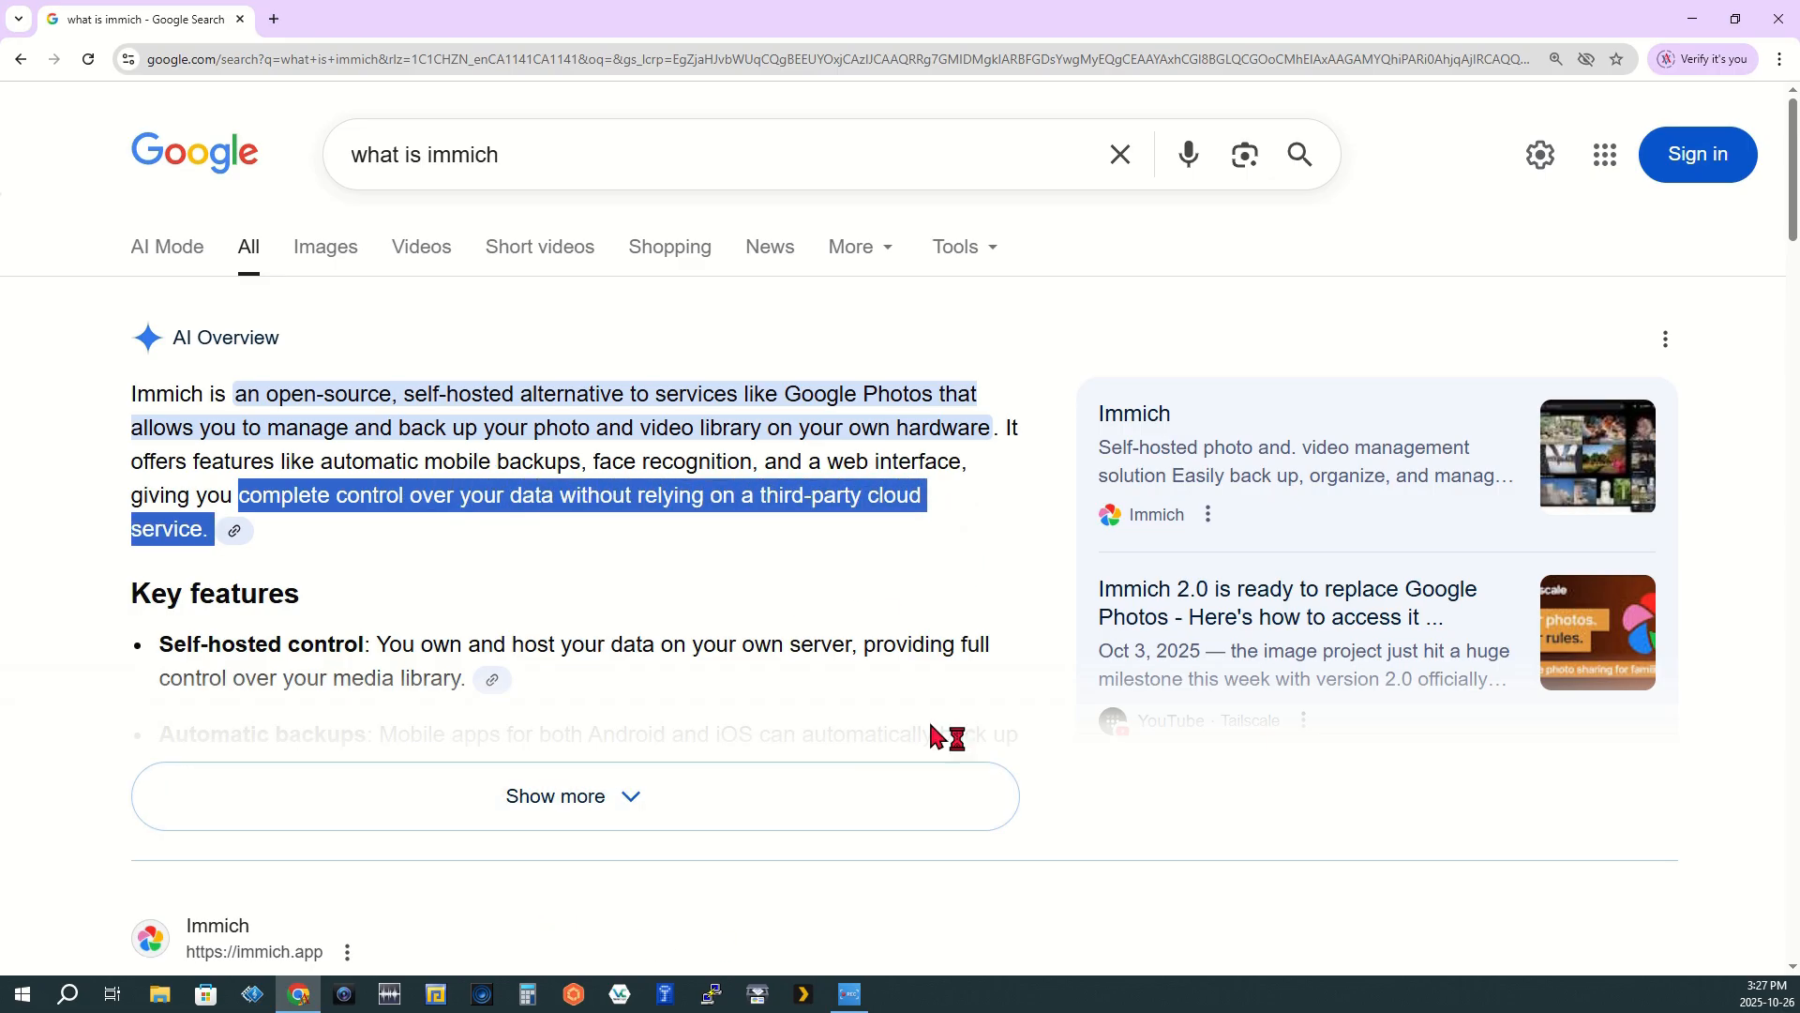
{"action": "scroll", "scroll_direction": "down", "scroll_amount": 3}
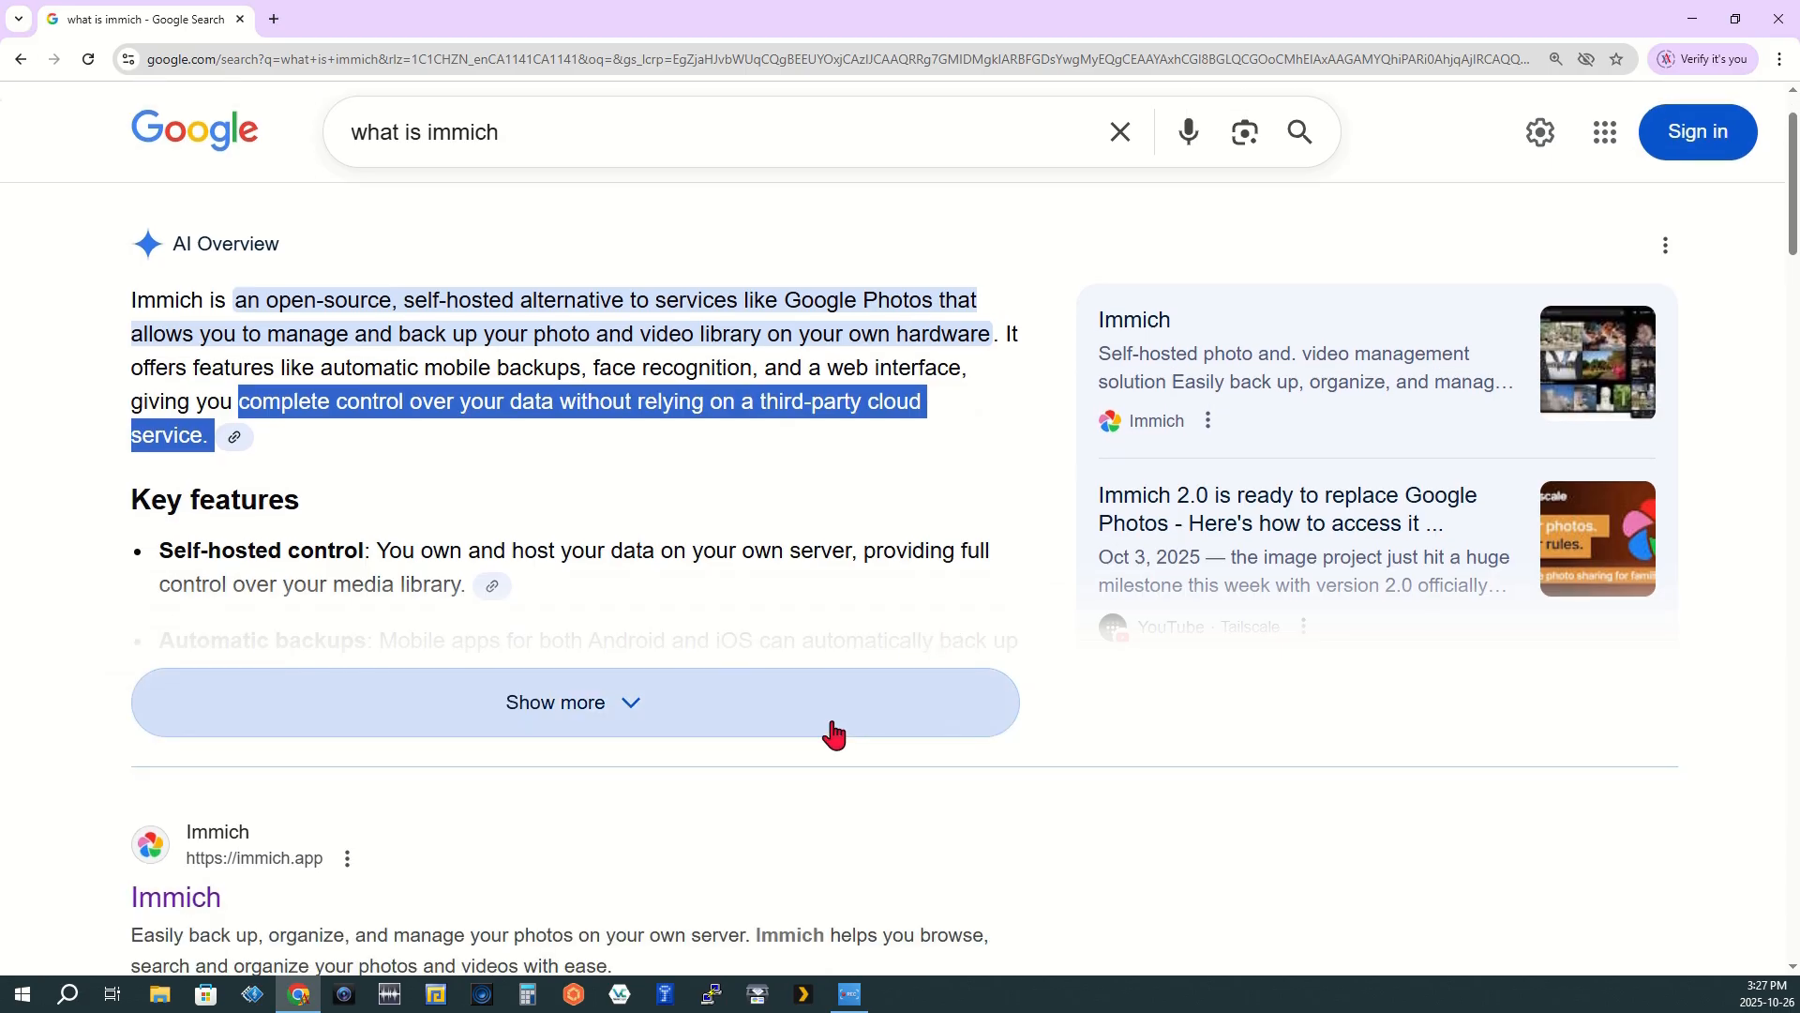
{"action": "left_click", "coordinate": [573, 702]}
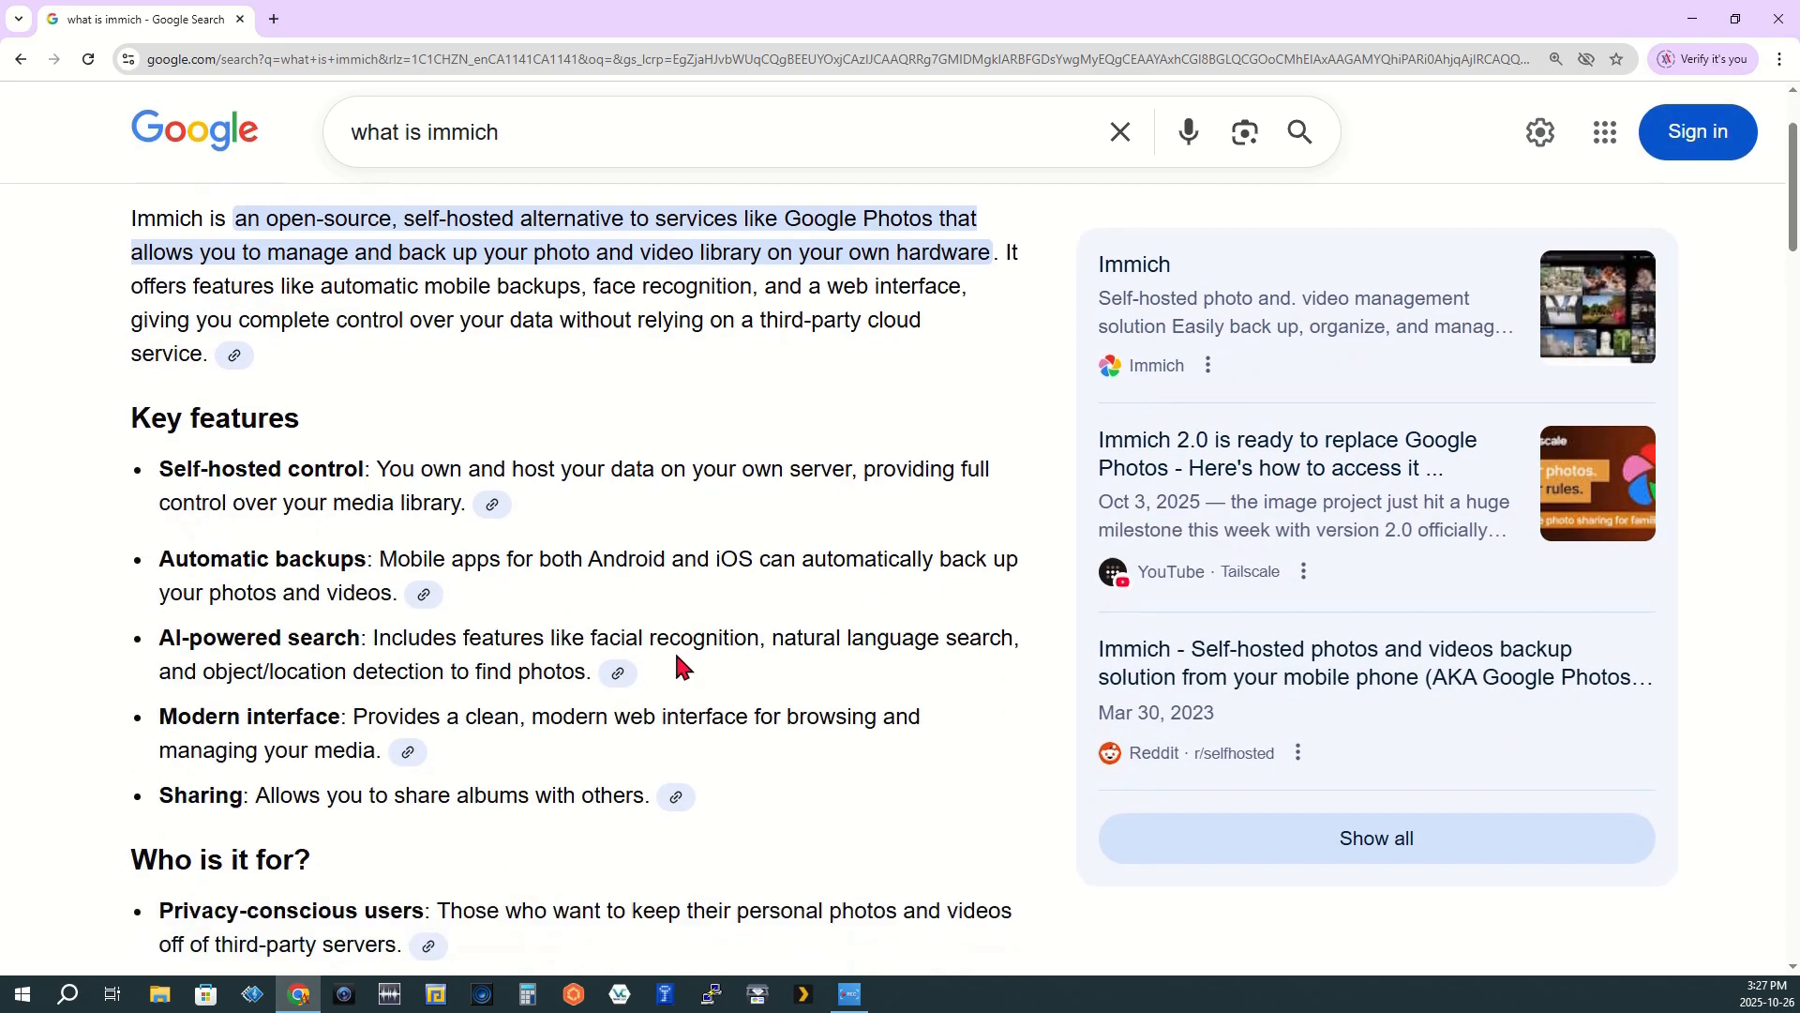
{"action": "scroll", "scroll_direction": "down", "scroll_amount": 3}
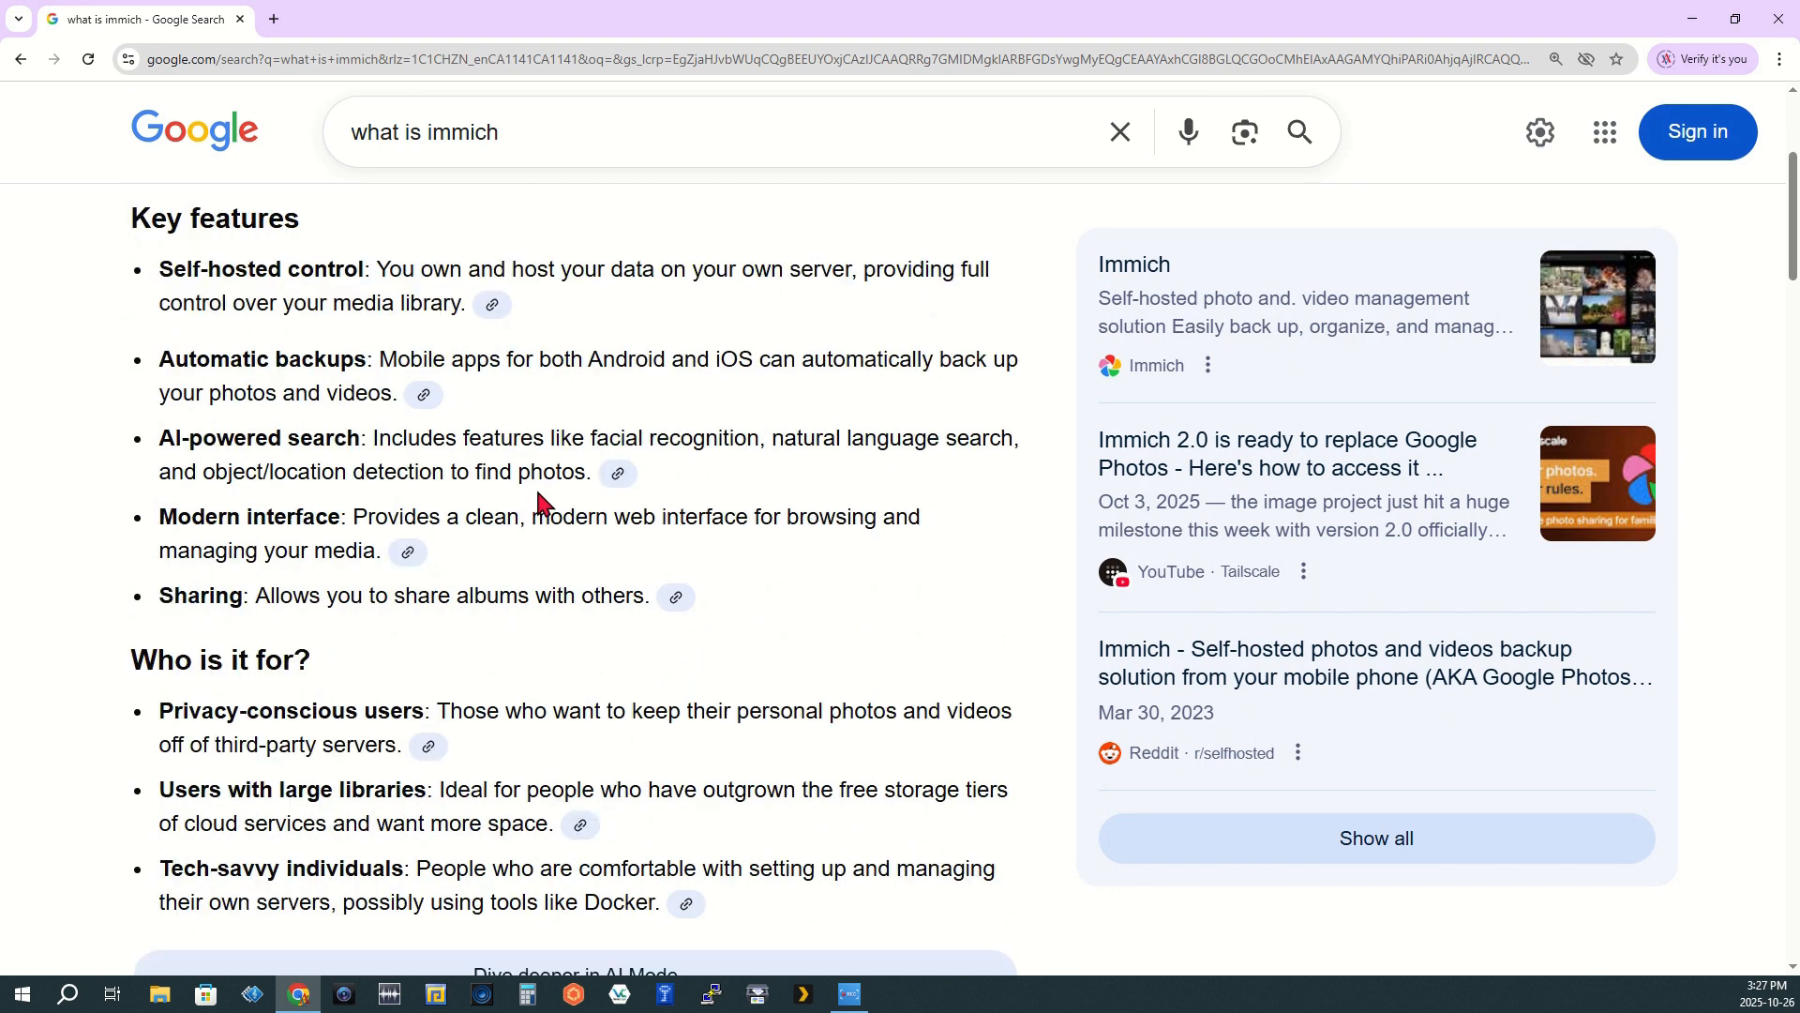
{"action": "scroll", "scroll_direction": "down", "scroll_amount": 3}
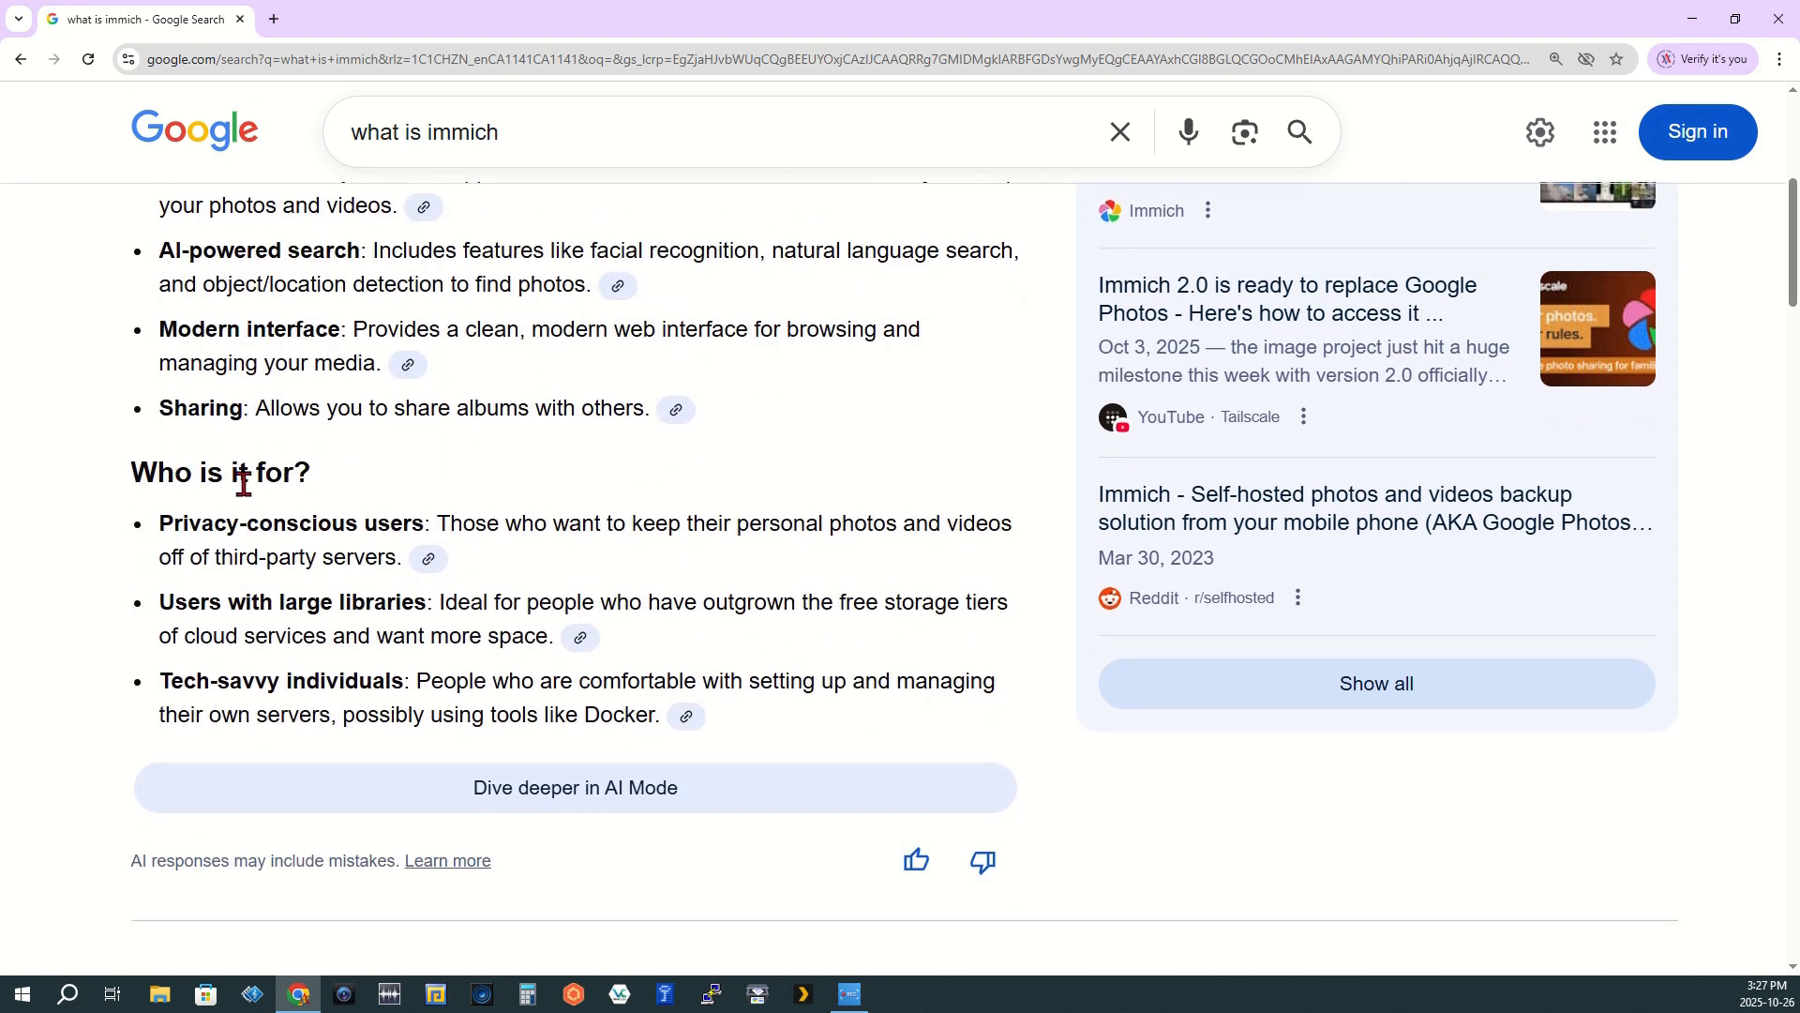
{"action": "mouse_move", "coordinate": [359, 528]}
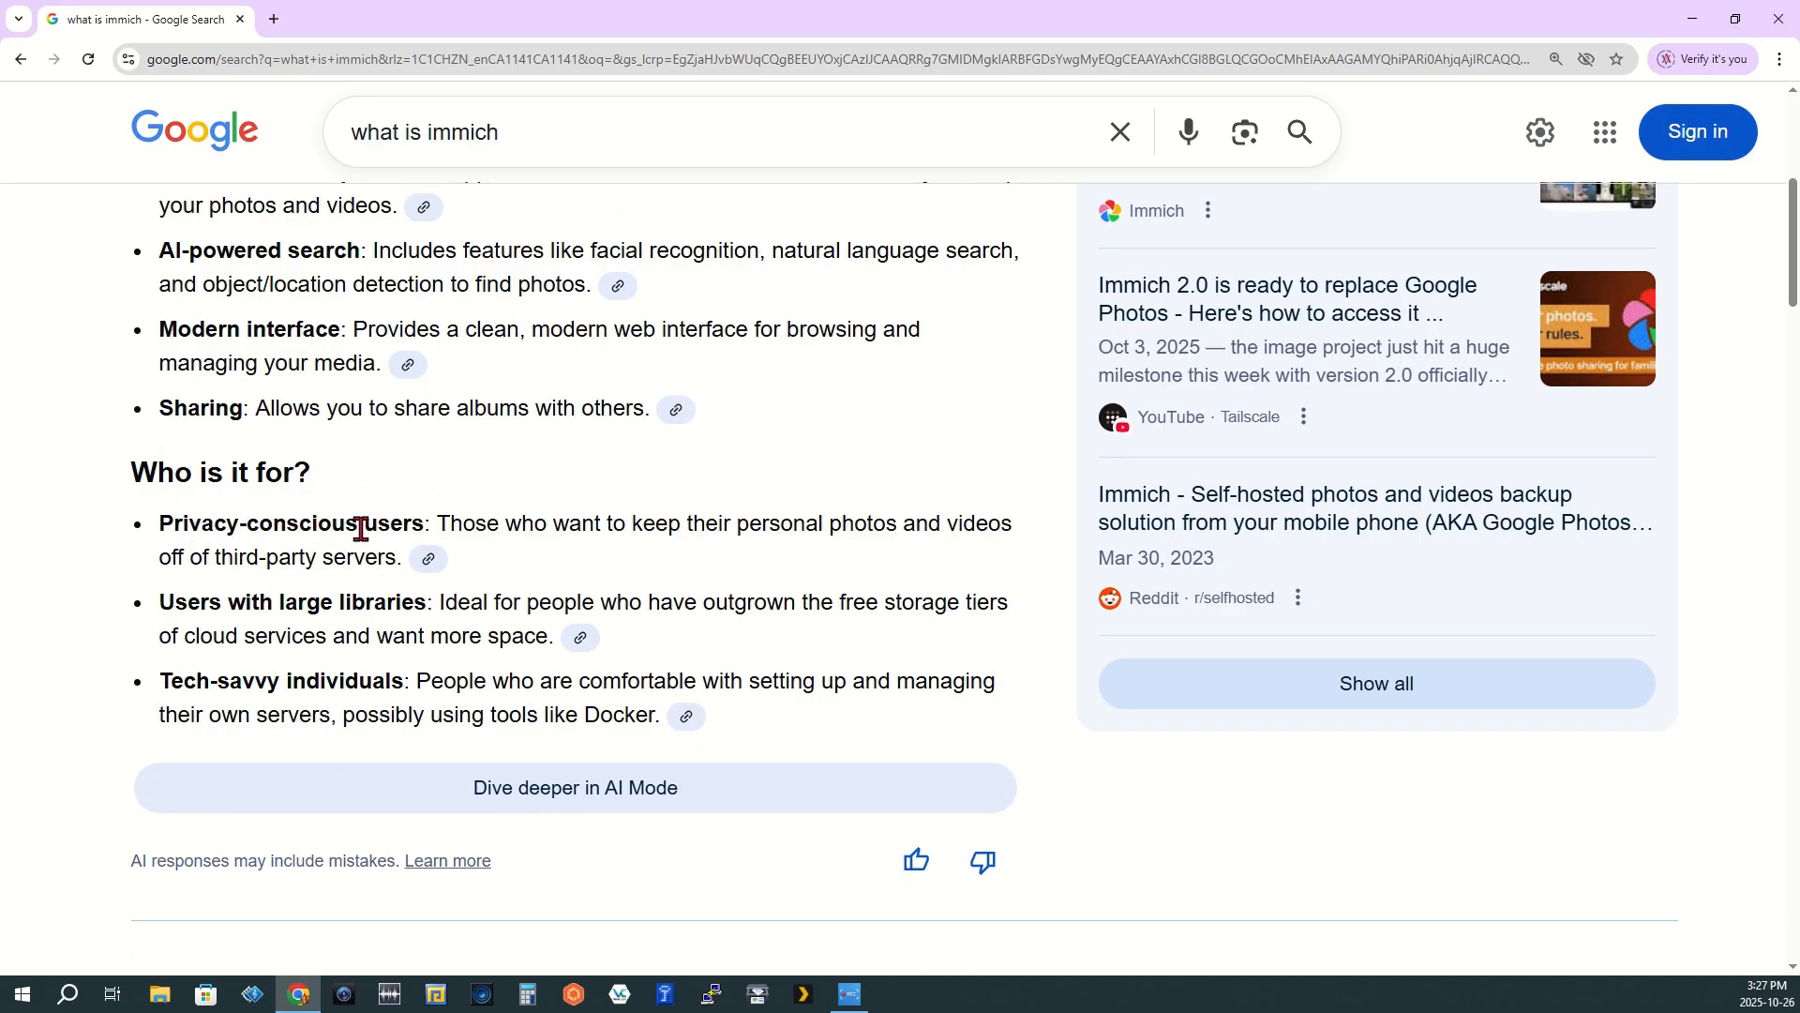
{"action": "mouse_move", "coordinate": [930, 727]}
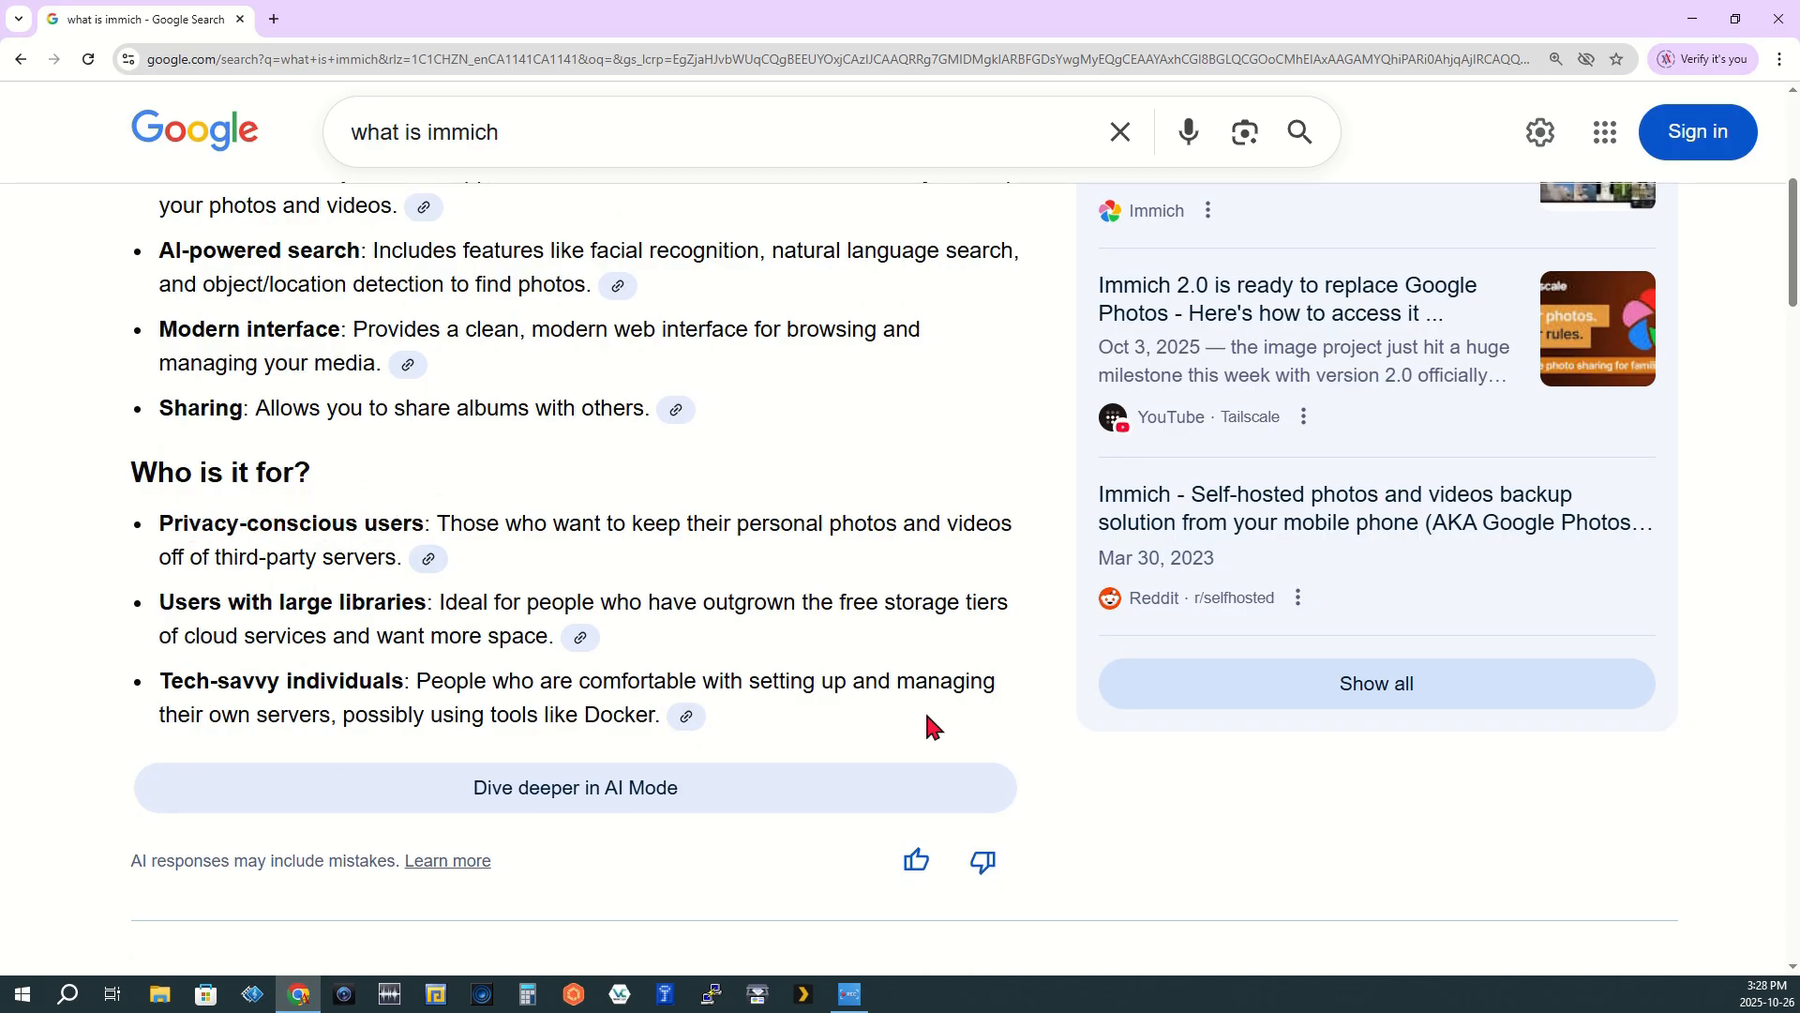
{"action": "scroll", "scroll_direction": "down", "scroll_amount": 3}
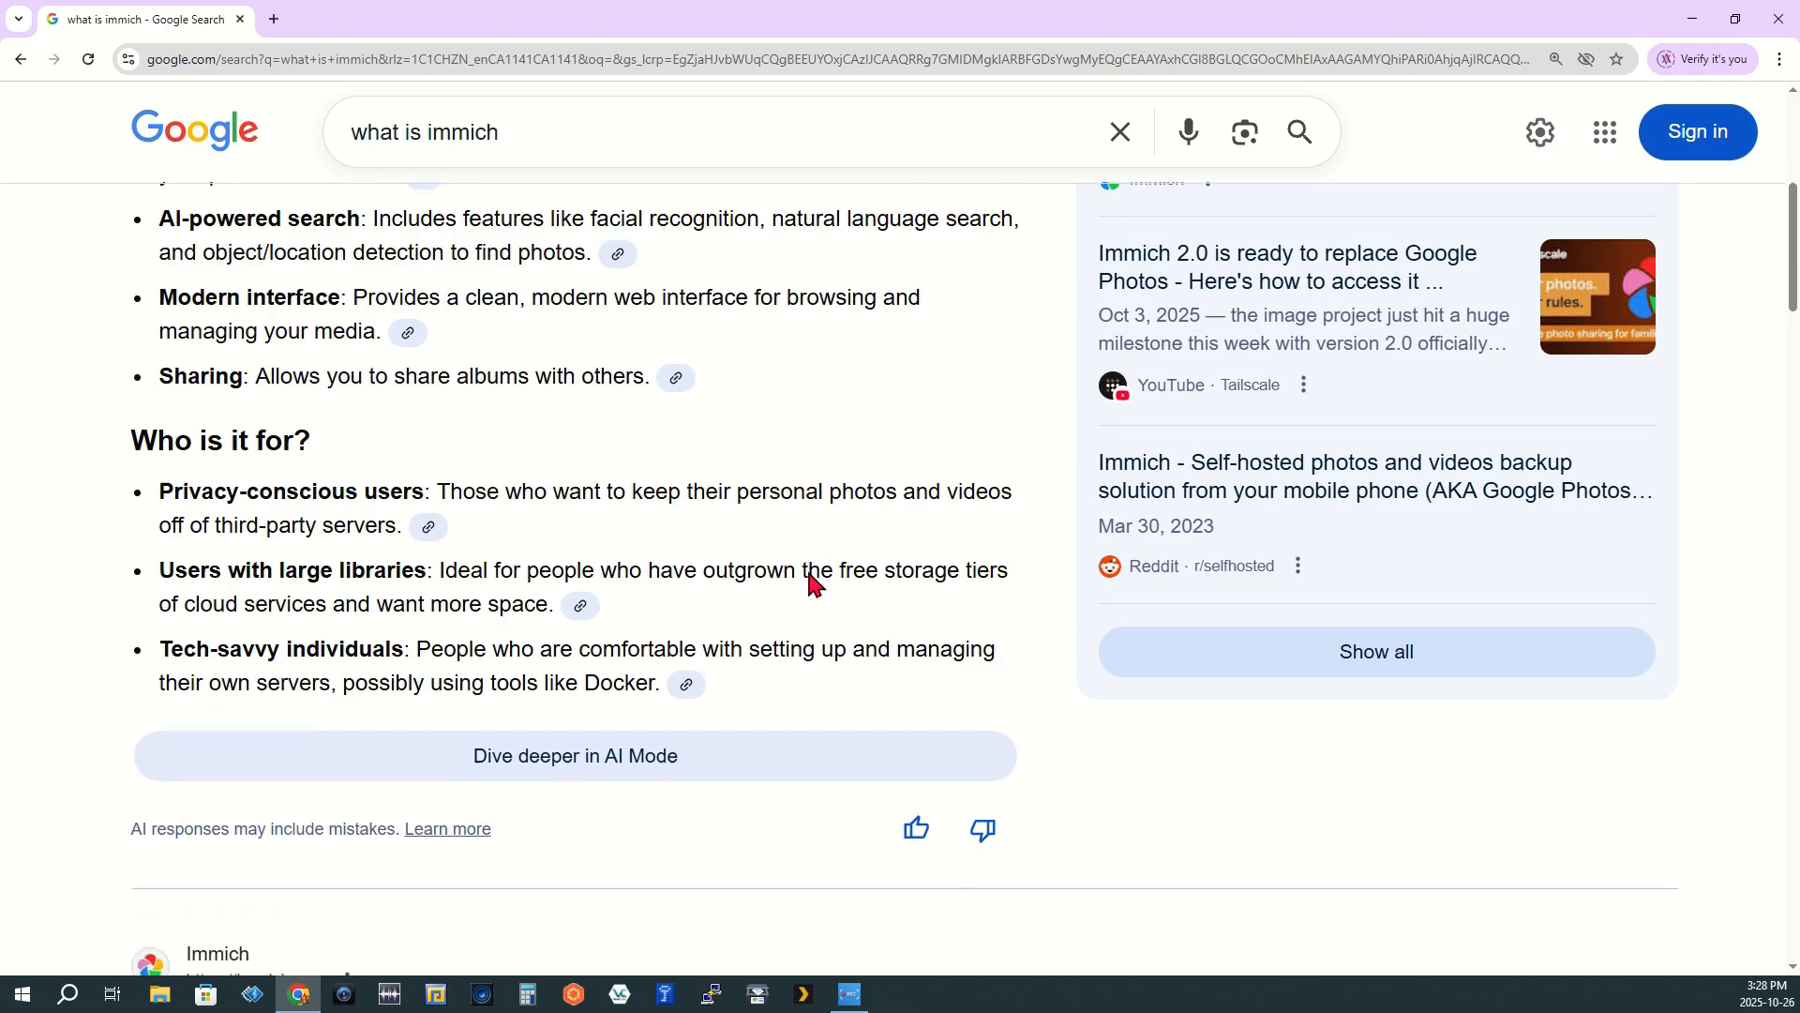
{"action": "scroll", "scroll_direction": "down", "scroll_amount": 3}
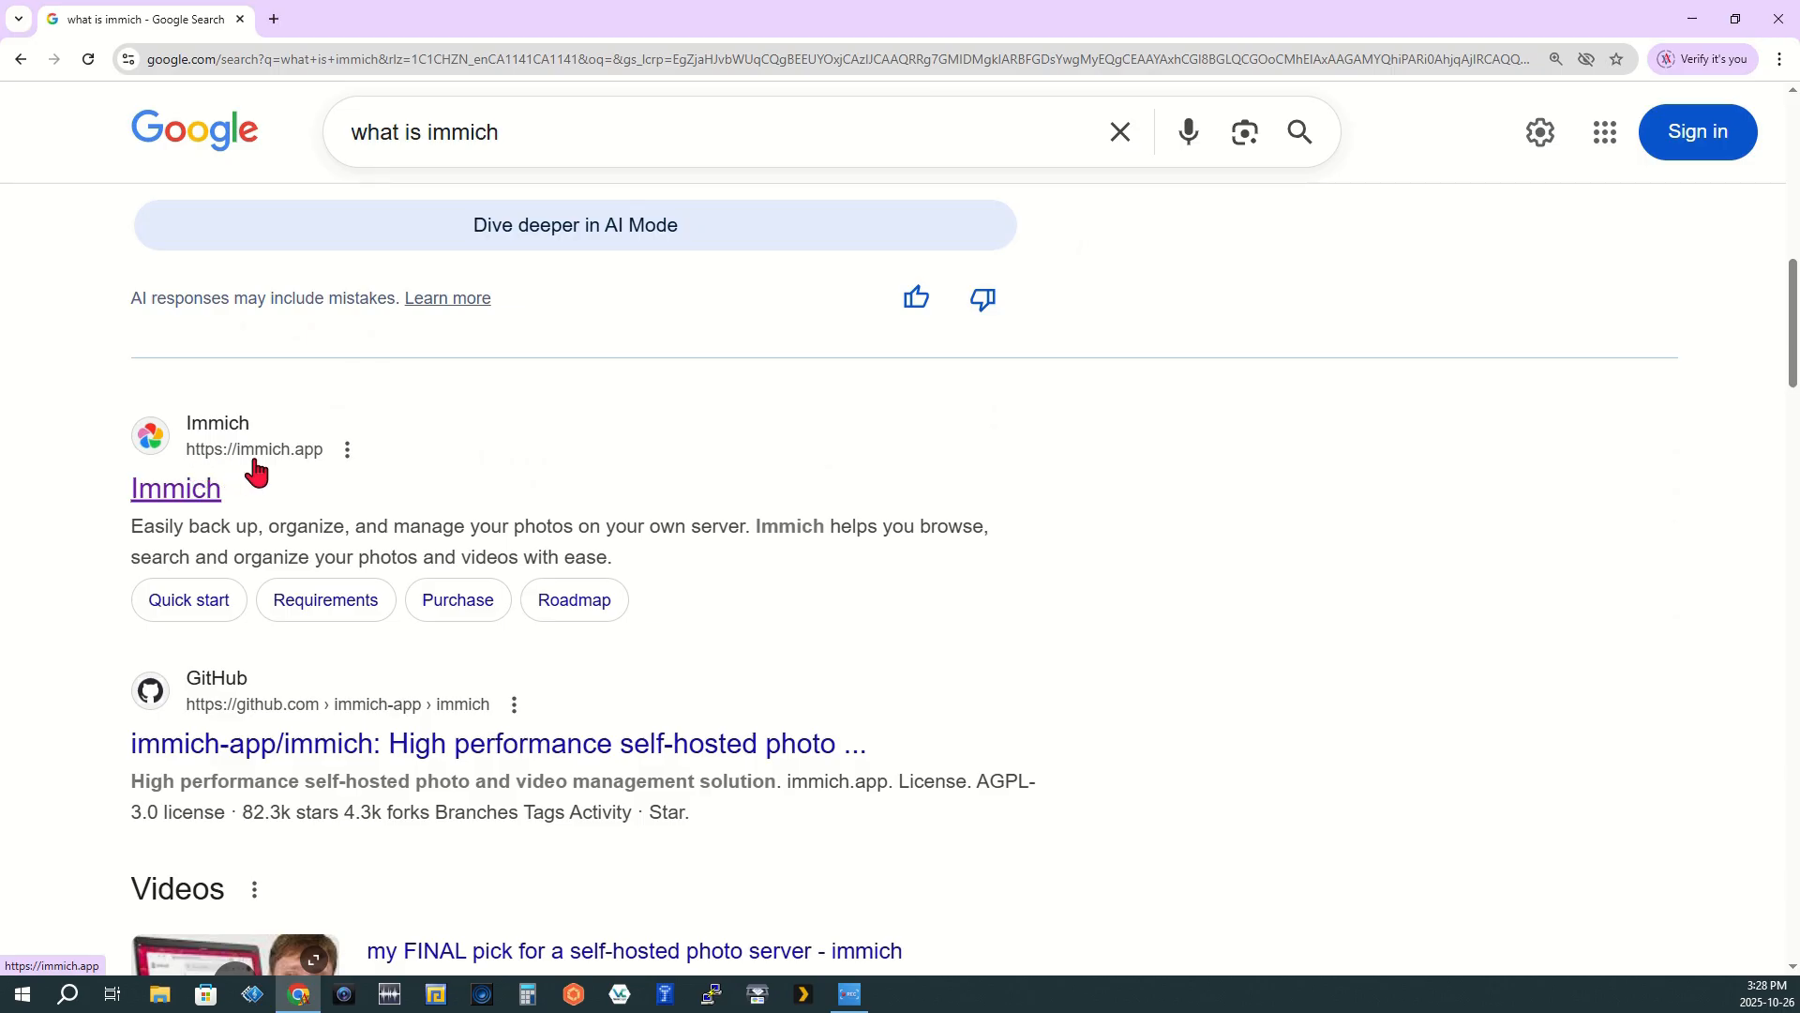
Open the official immich.app site from the results and scroll through its home page
{"action": "left_click", "coordinate": [175, 487]}
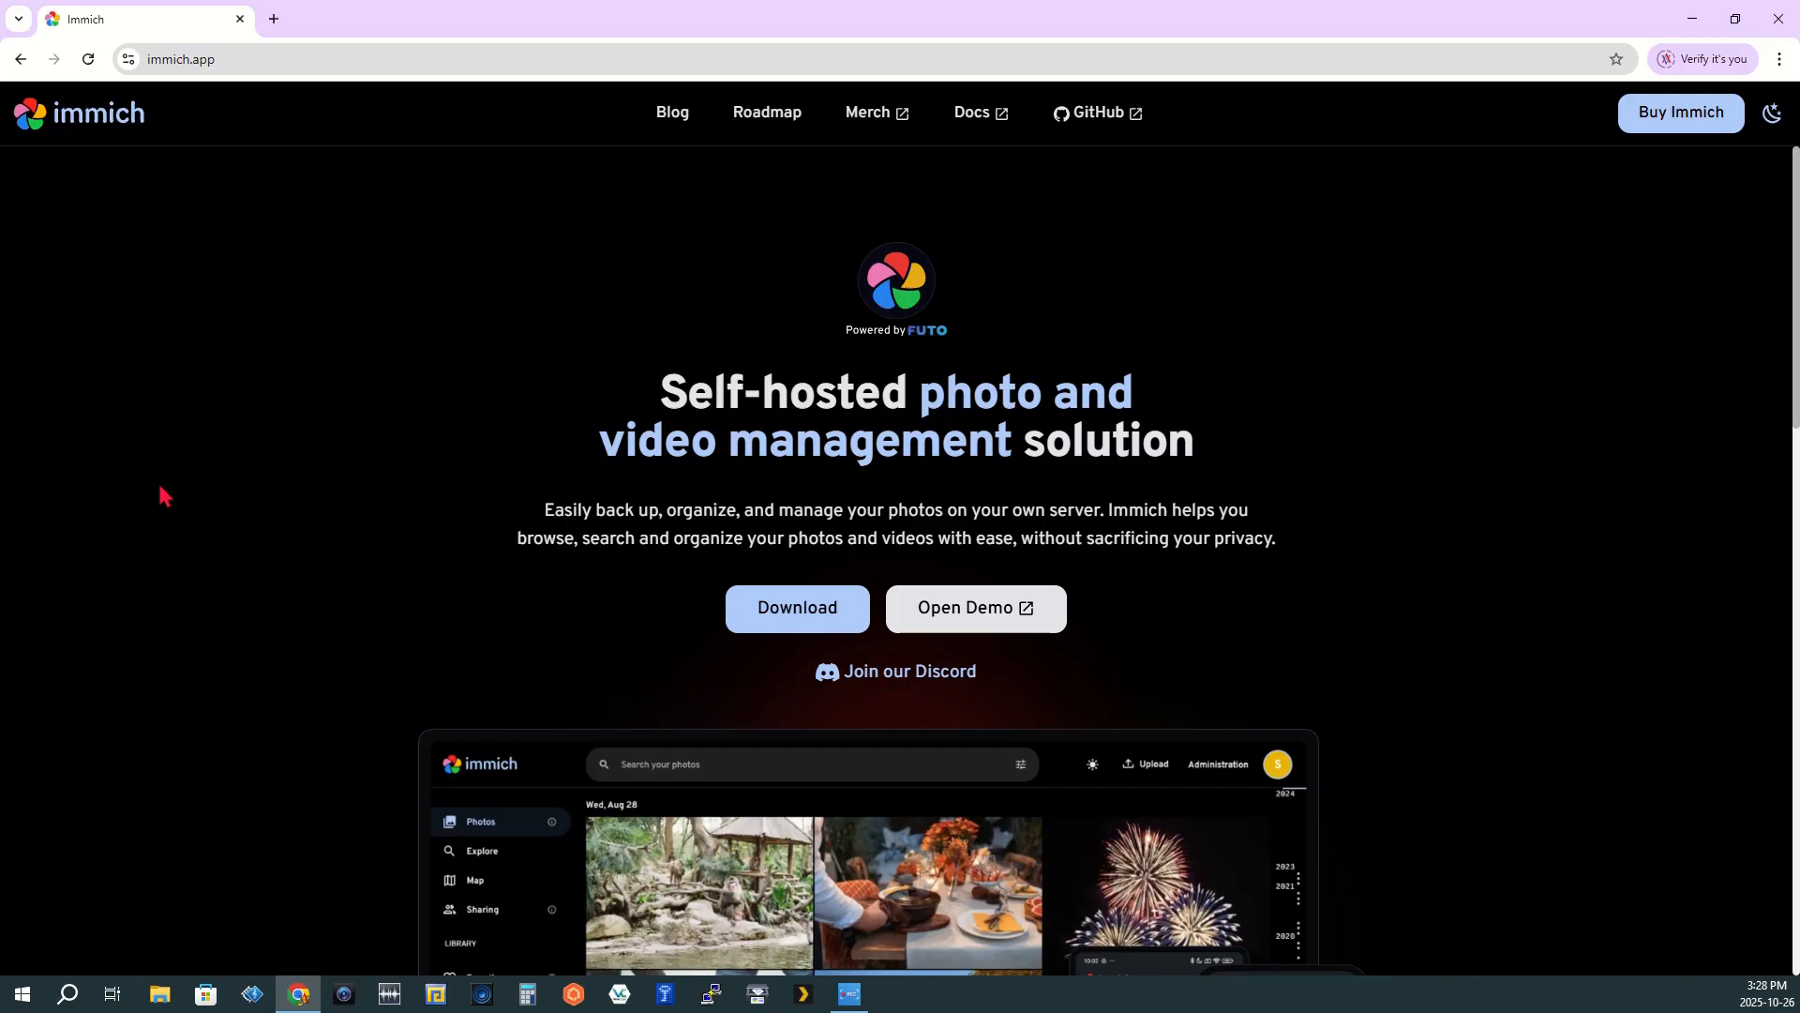
{"action": "mouse_move", "coordinate": [1299, 140]}
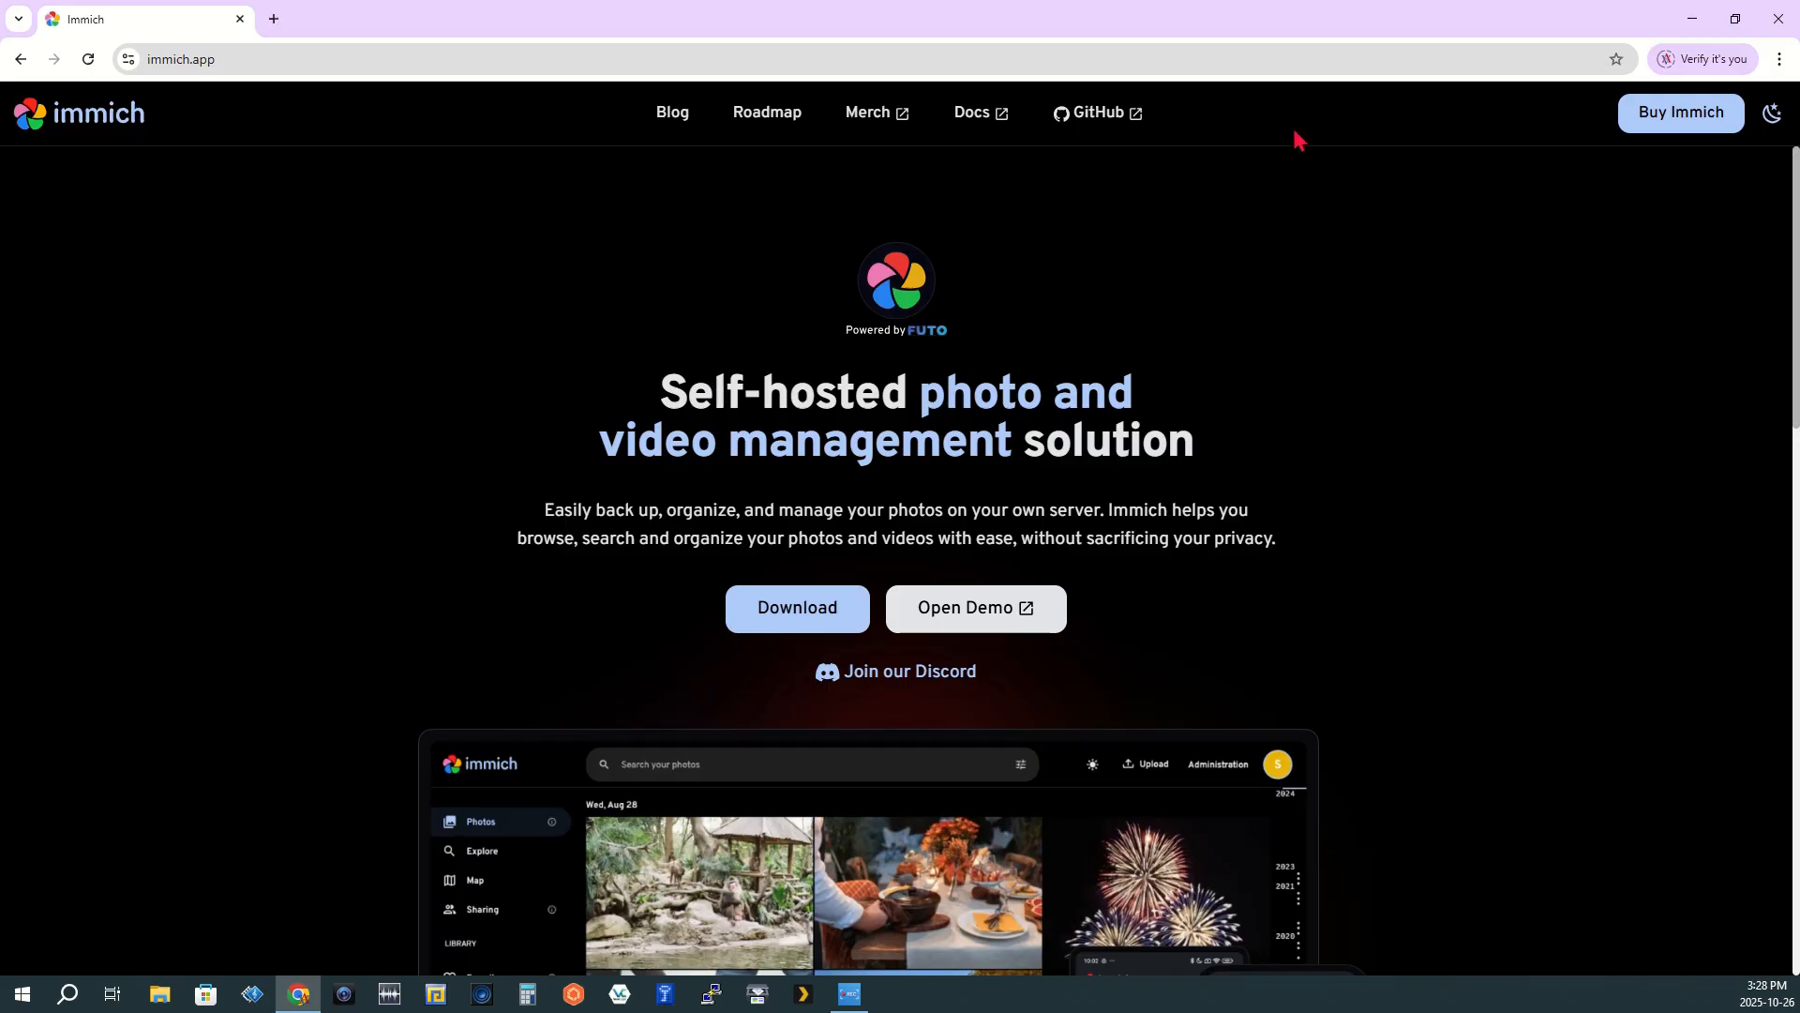
{"action": "scroll", "scroll_direction": "down", "scroll_amount": 3}
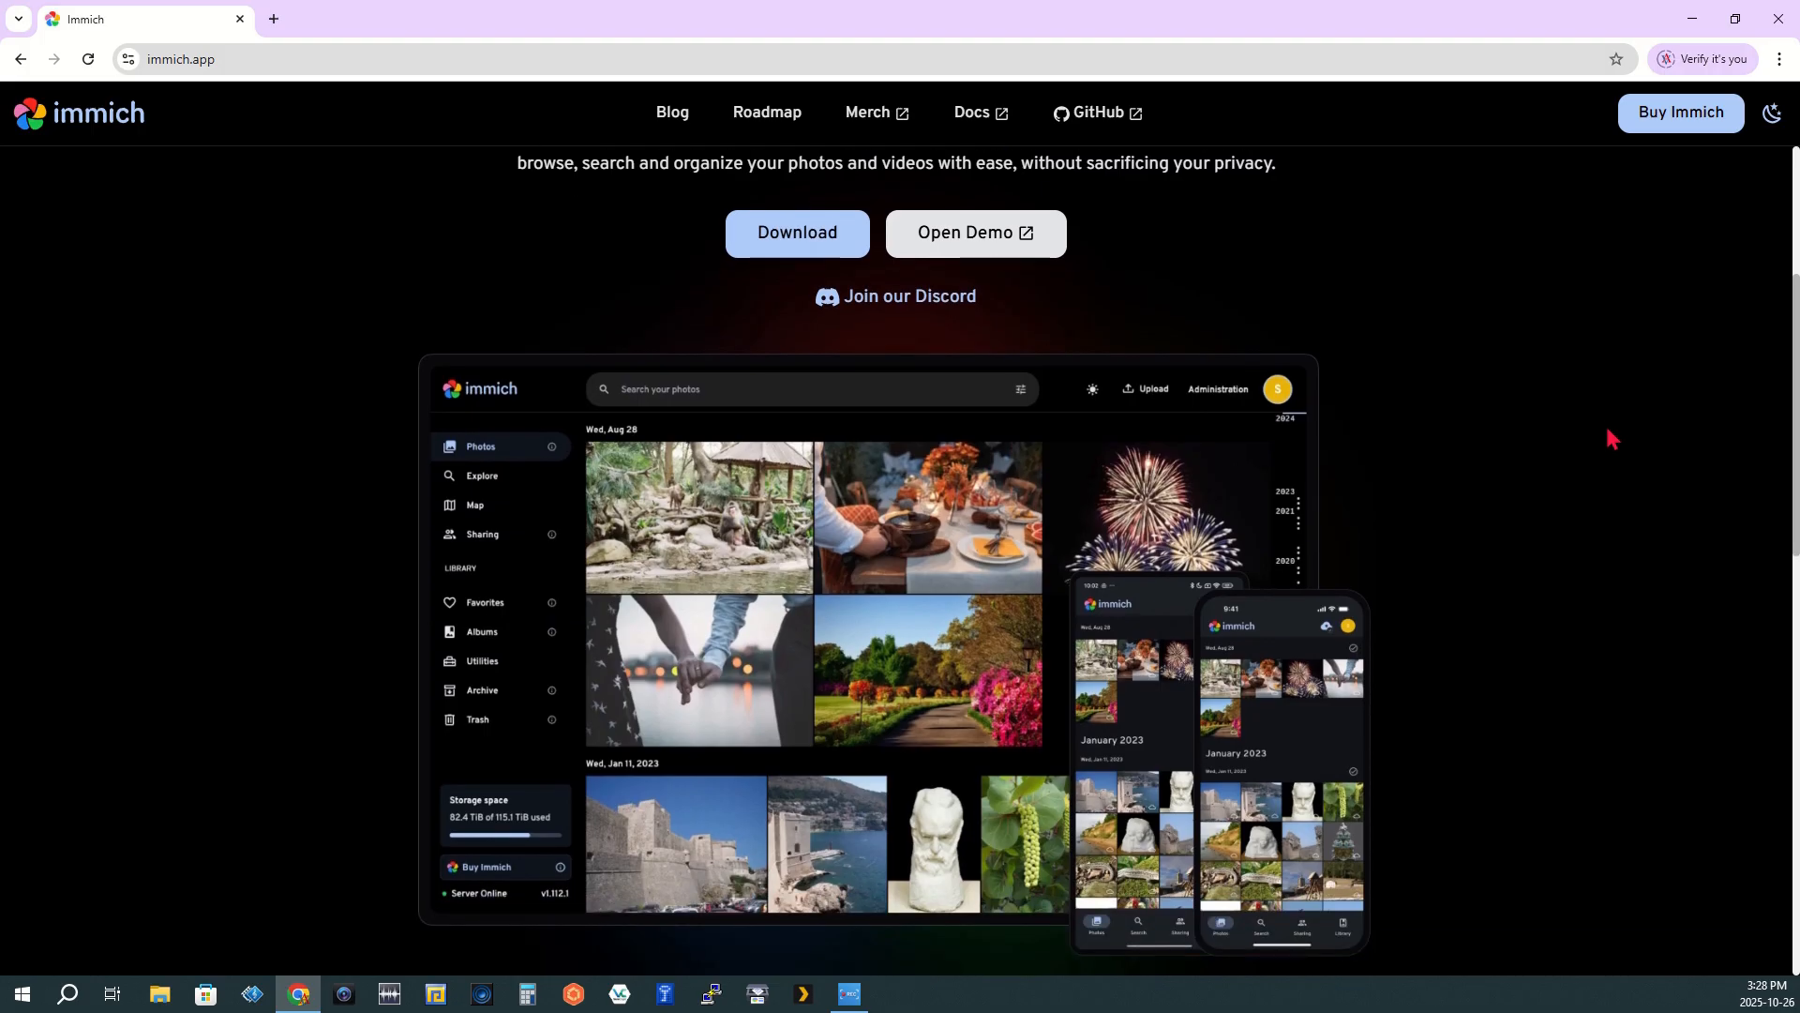
{"action": "scroll", "scroll_direction": "down", "scroll_amount": 3}
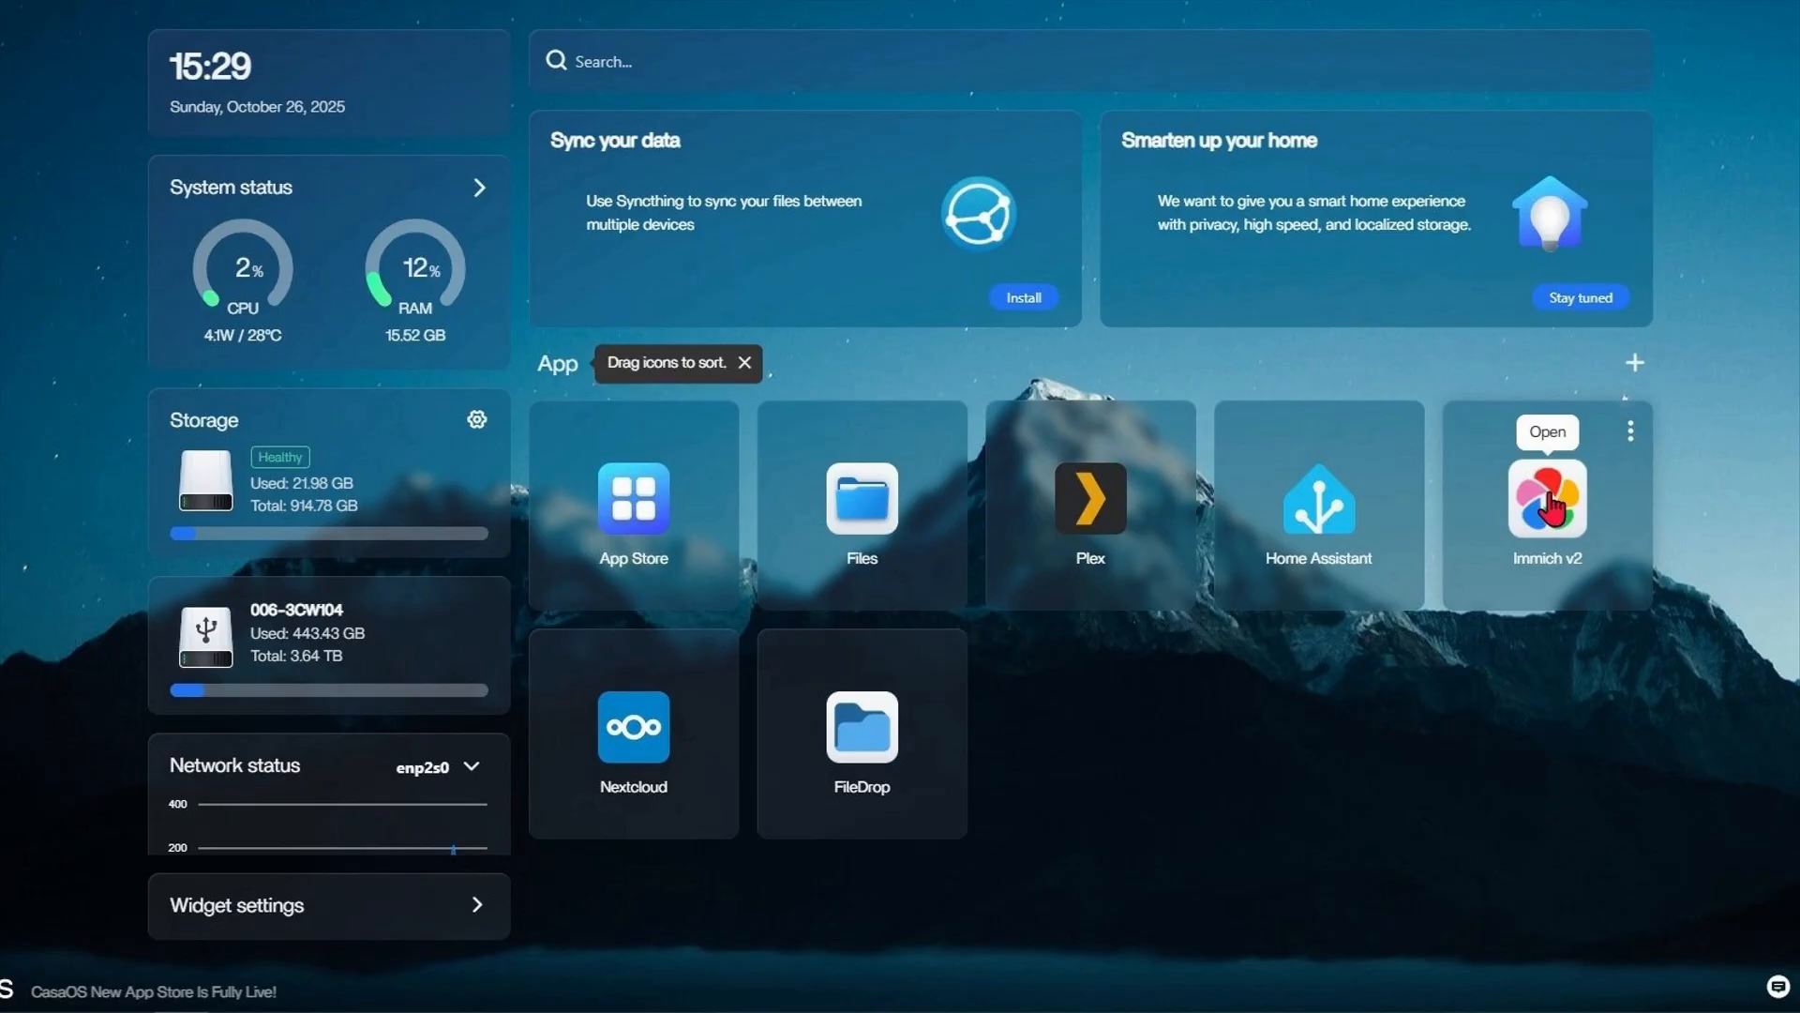
Select the Immich v2 app tile on the CasaOS dashboard
{"action": "left_click", "coordinate": [1546, 501]}
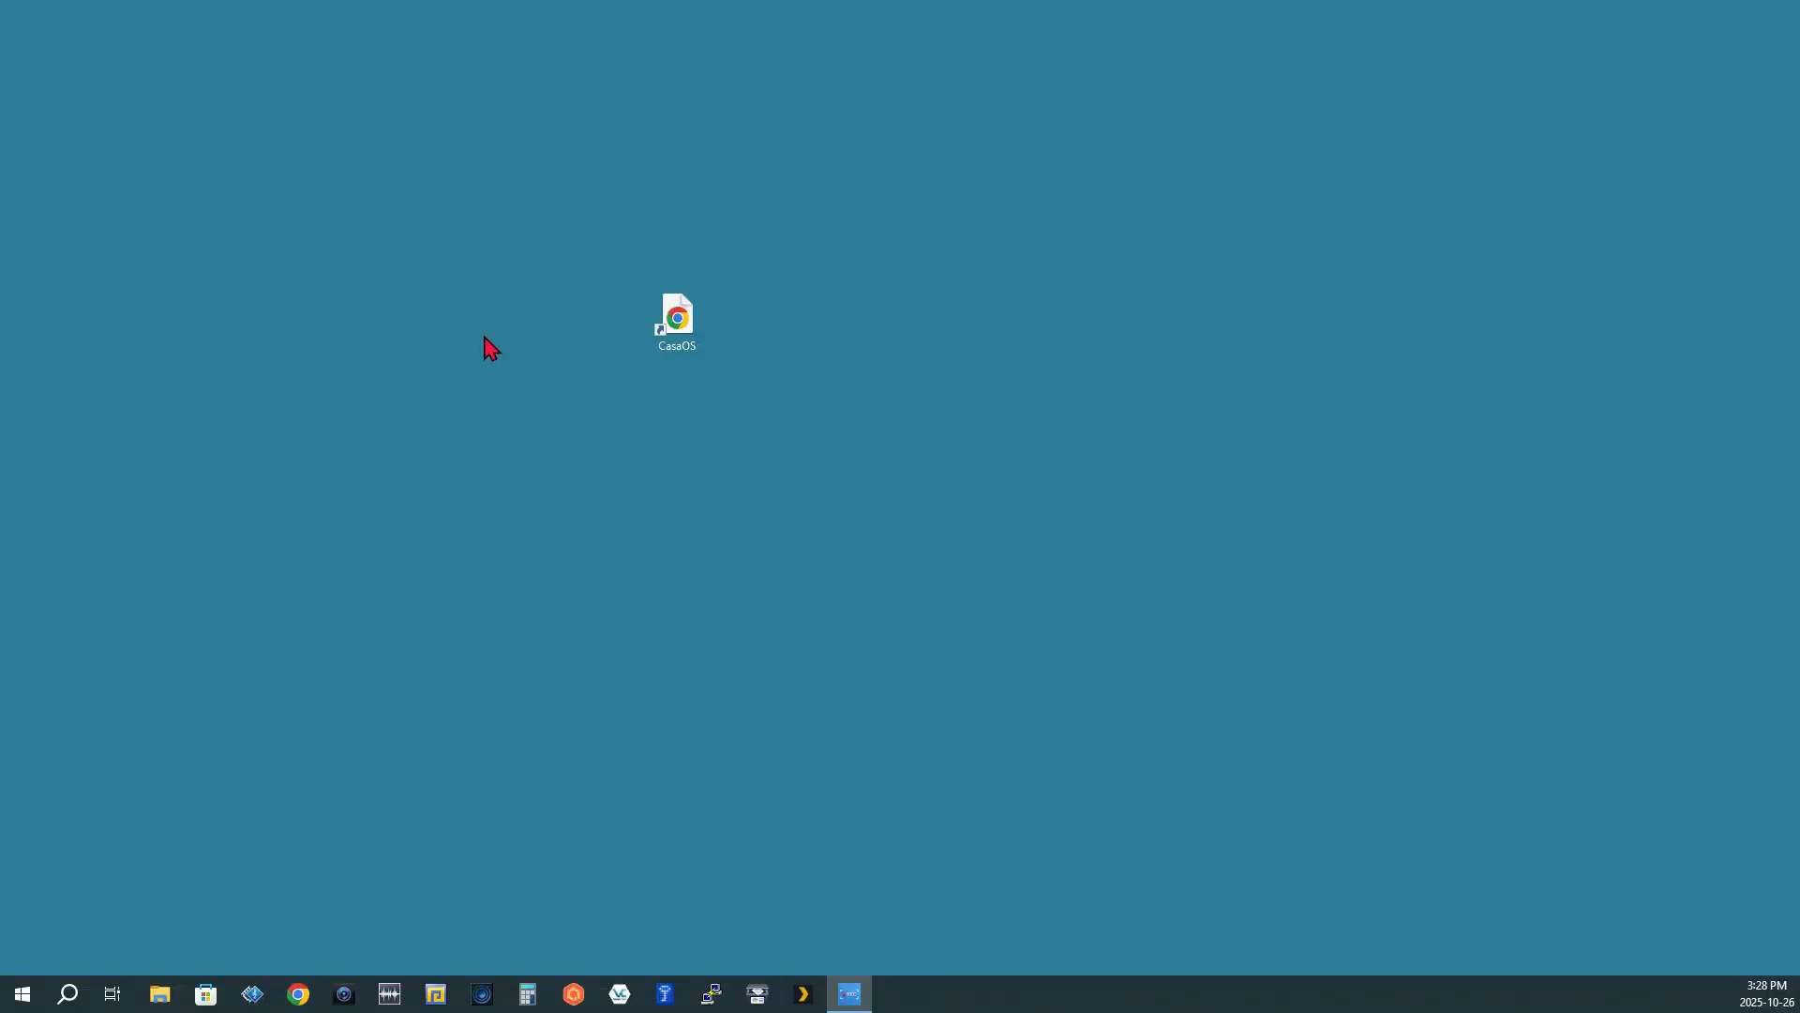
Launch the CasaOS dashboard in Chrome from its desktop shortcut
{"action": "left_click", "coordinate": [676, 321]}
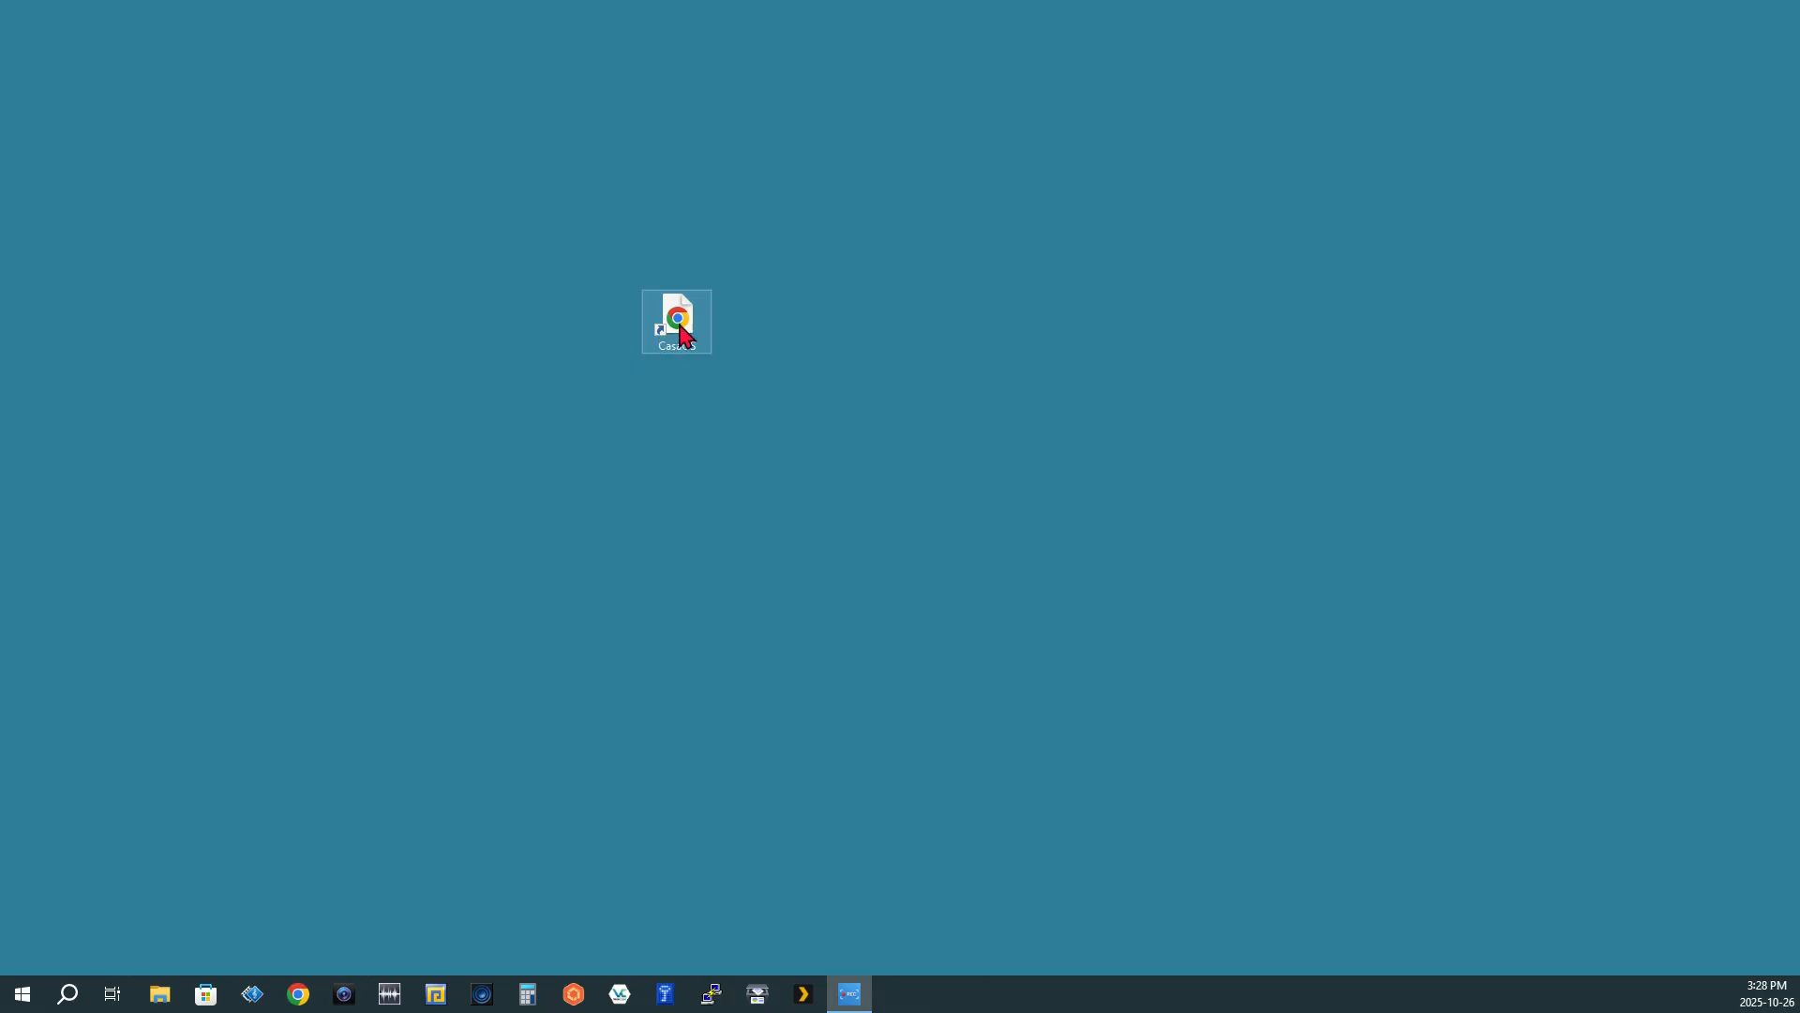
{"action": "double_click", "coordinate": [676, 321]}
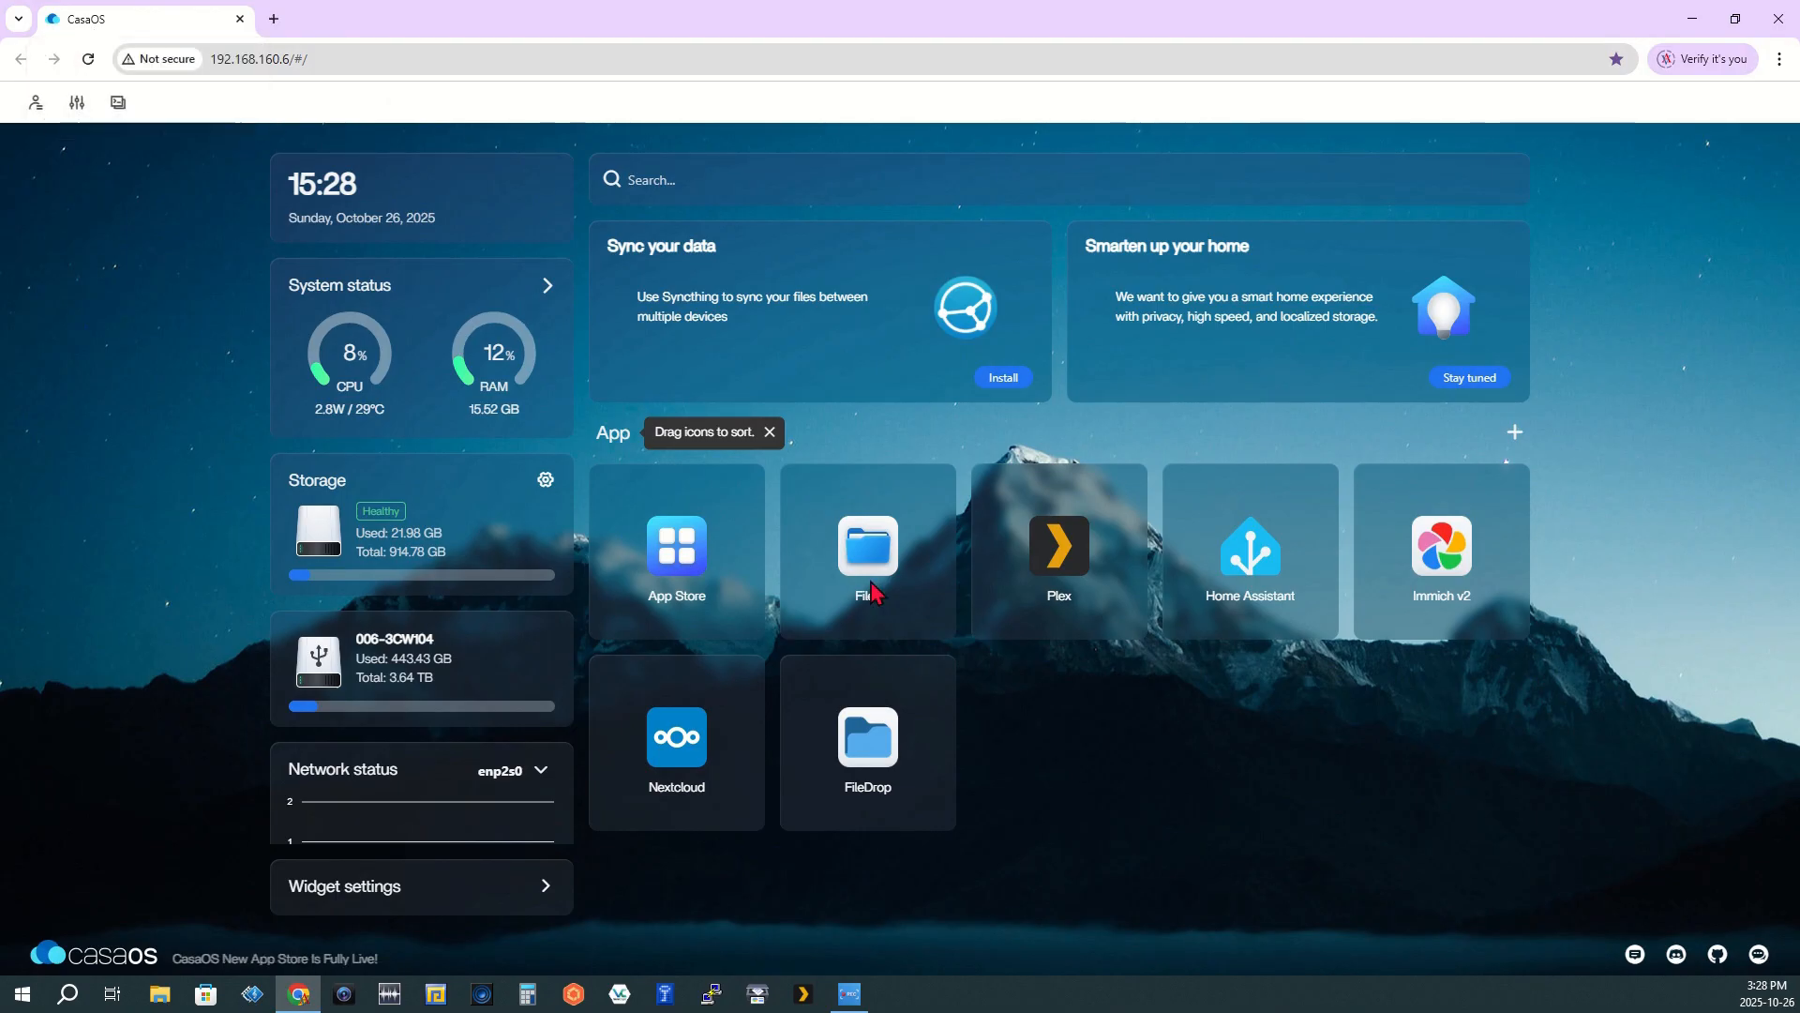
{"action": "mouse_move", "coordinate": [1508, 525]}
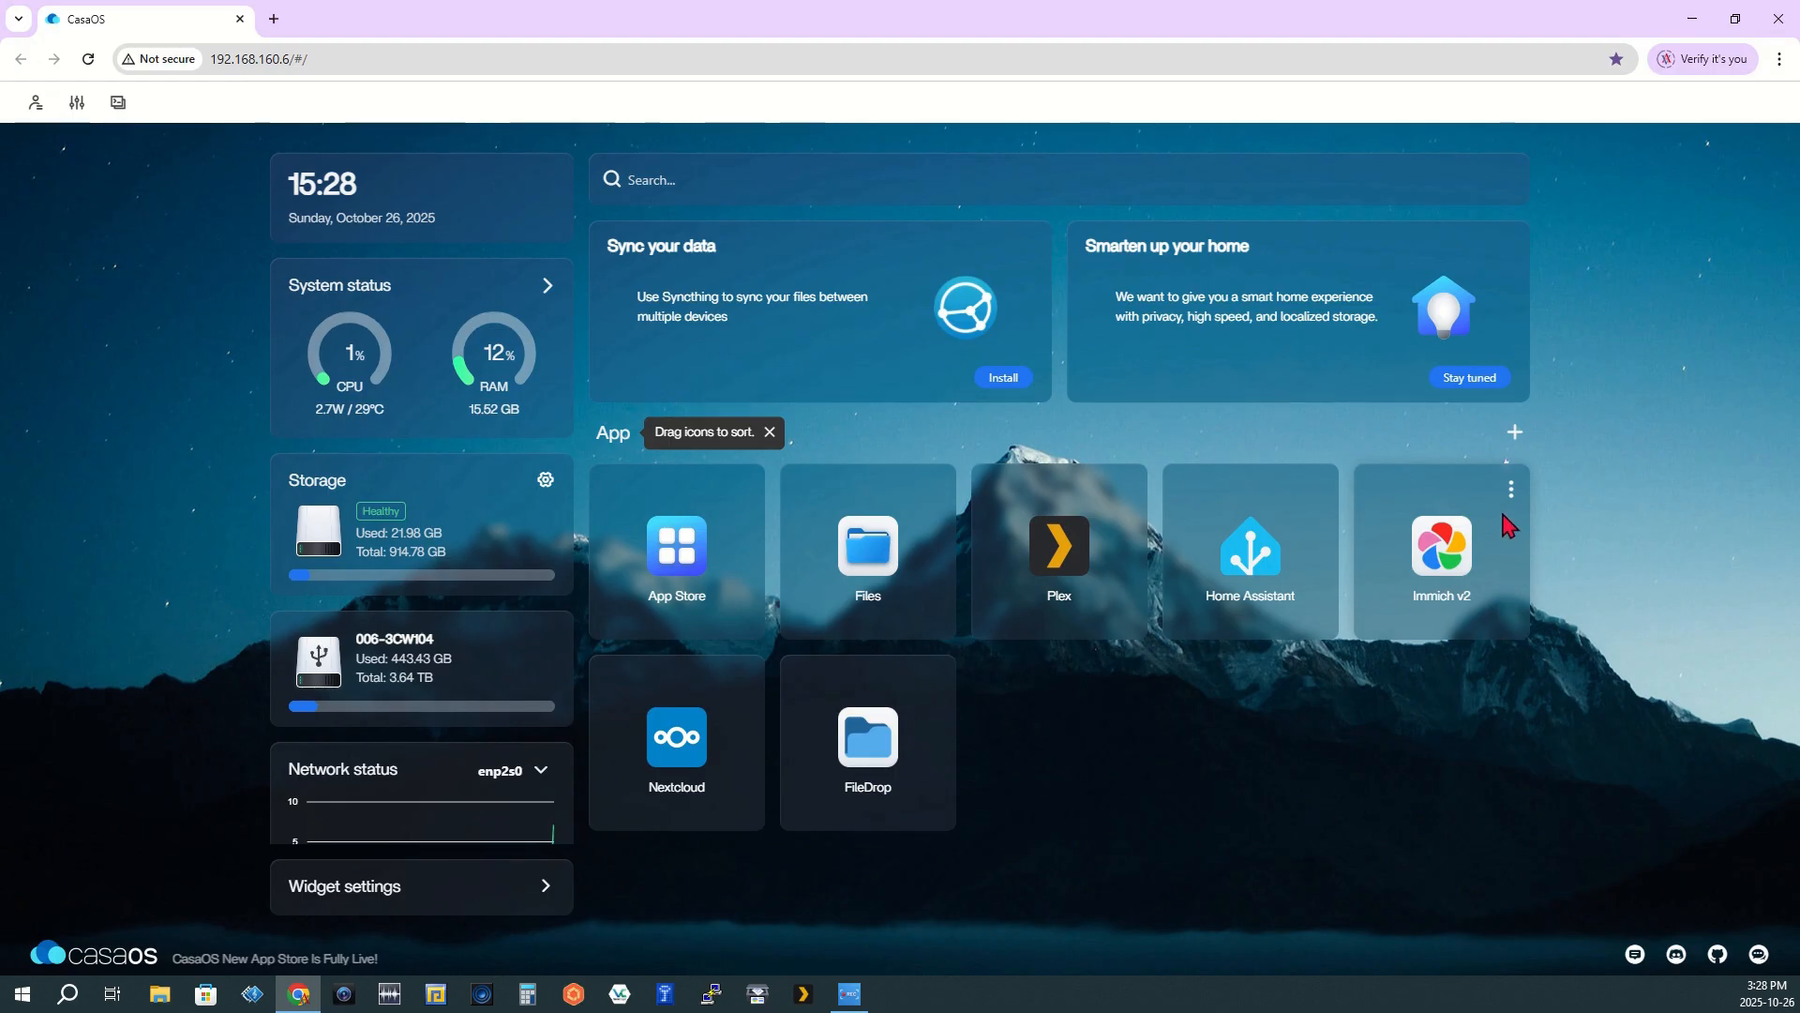
{"action": "mouse_move", "coordinate": [1483, 603]}
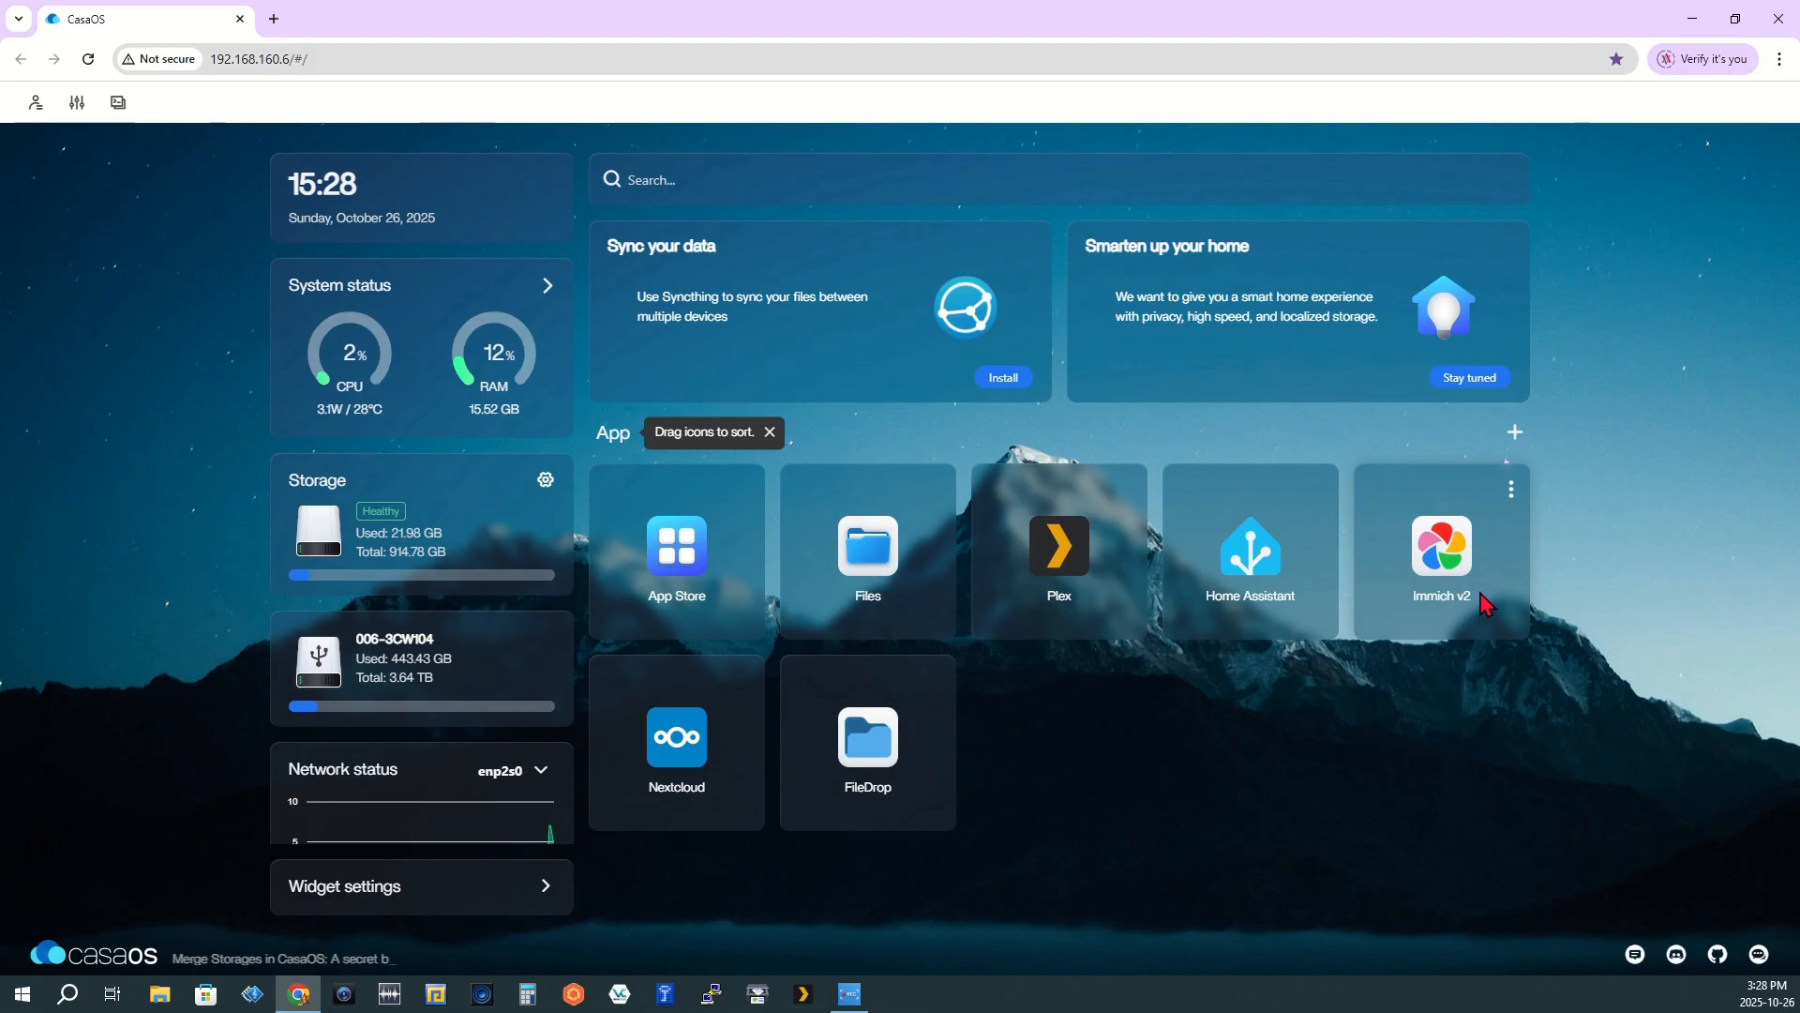
{"action": "mouse_move", "coordinate": [676, 553]}
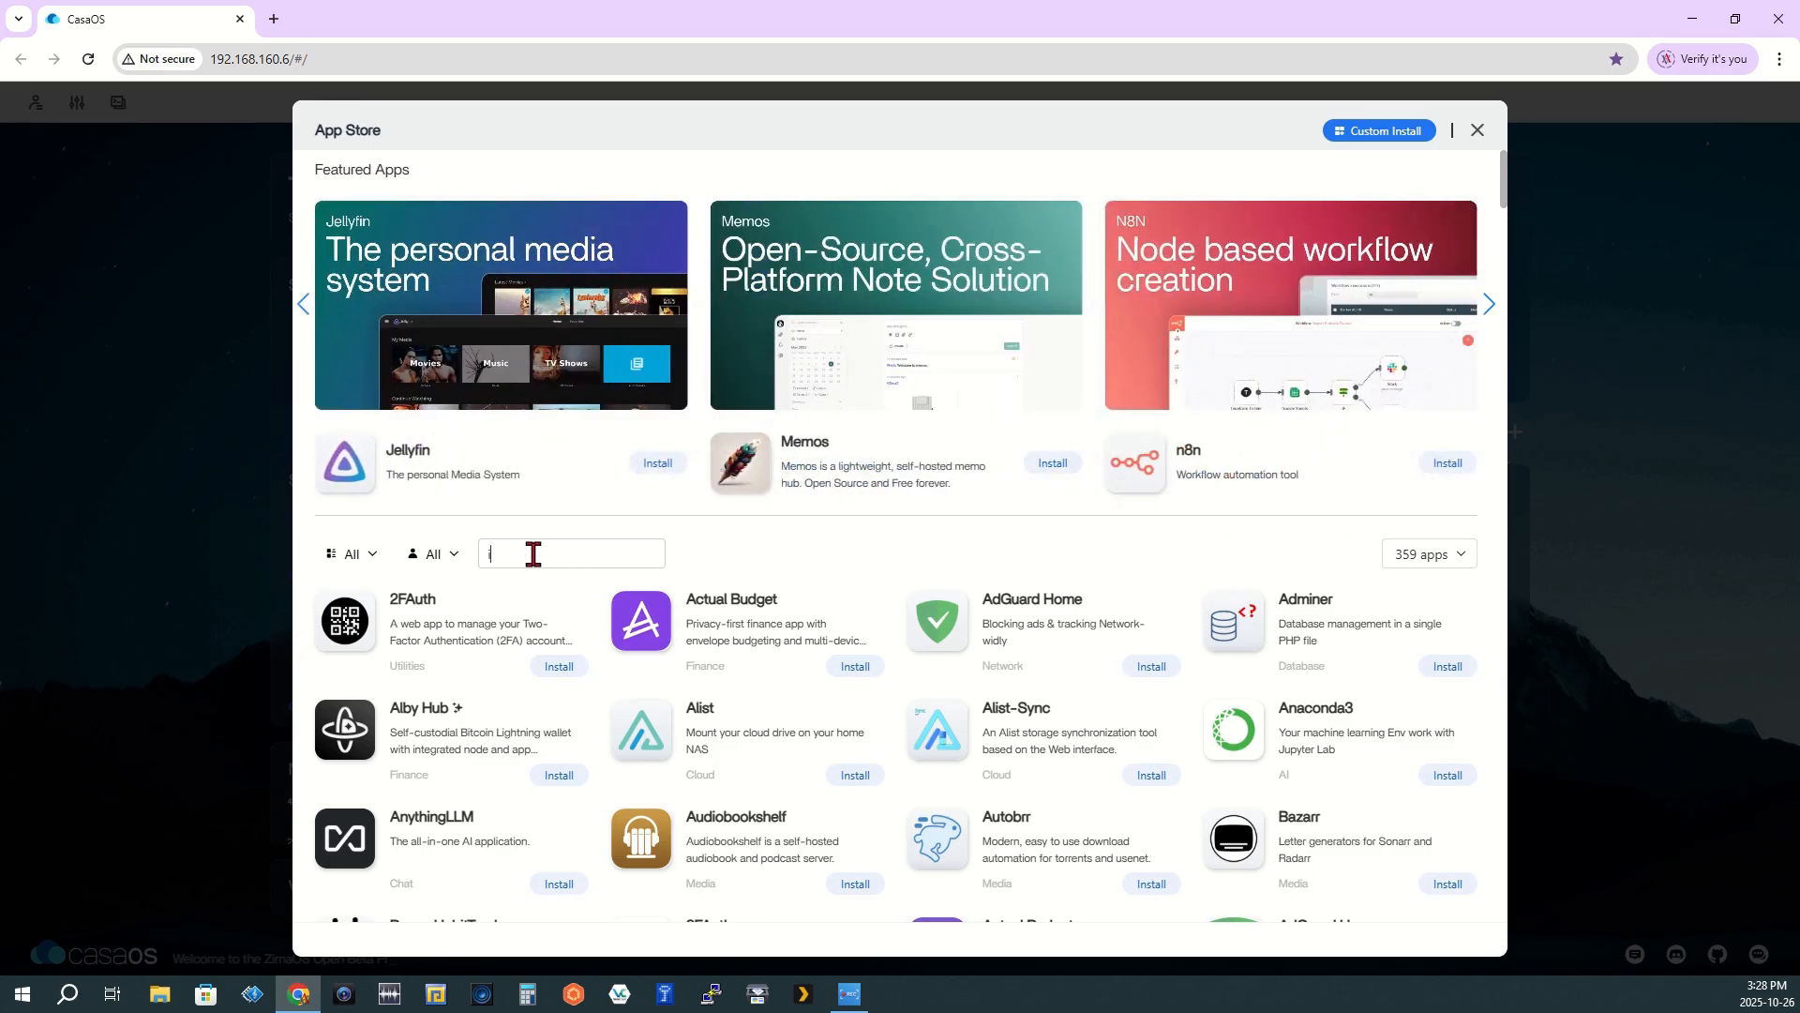
Search the CasaOS app store for 'imm', review the Immich variants, then close the store
{"action": "type", "text": "imm"}
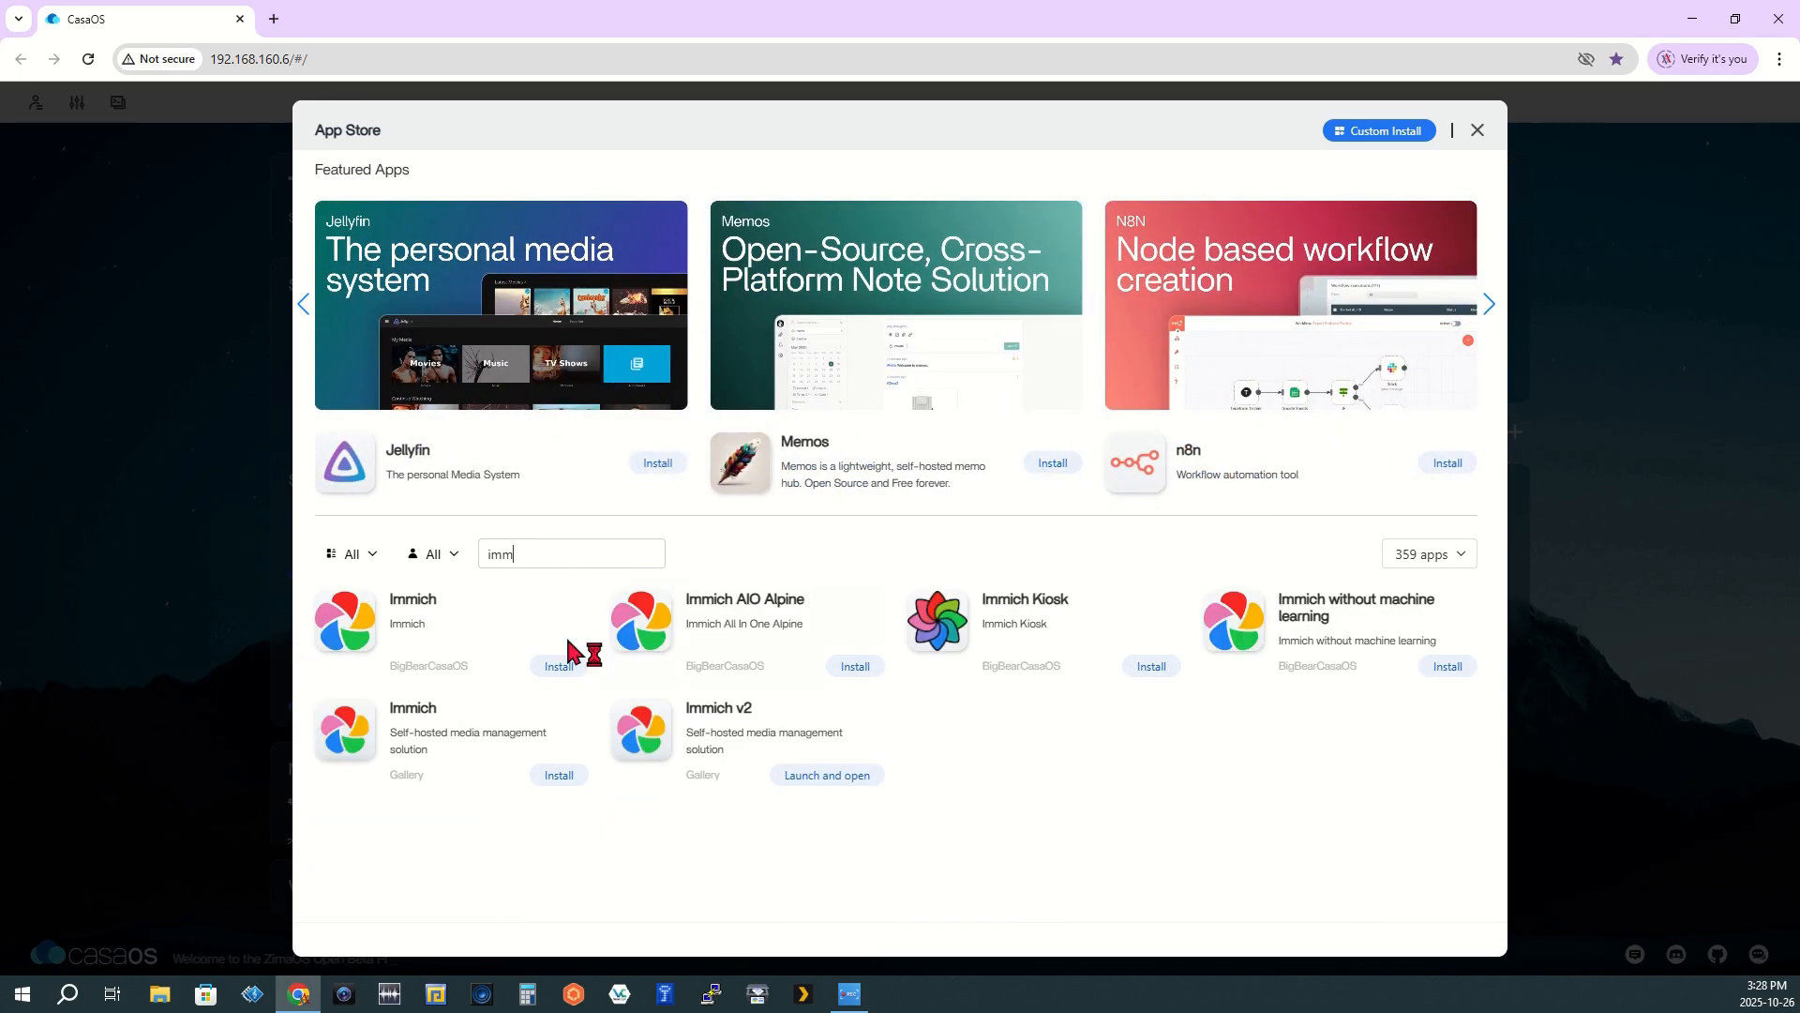
{"action": "left_click", "coordinate": [1488, 304]}
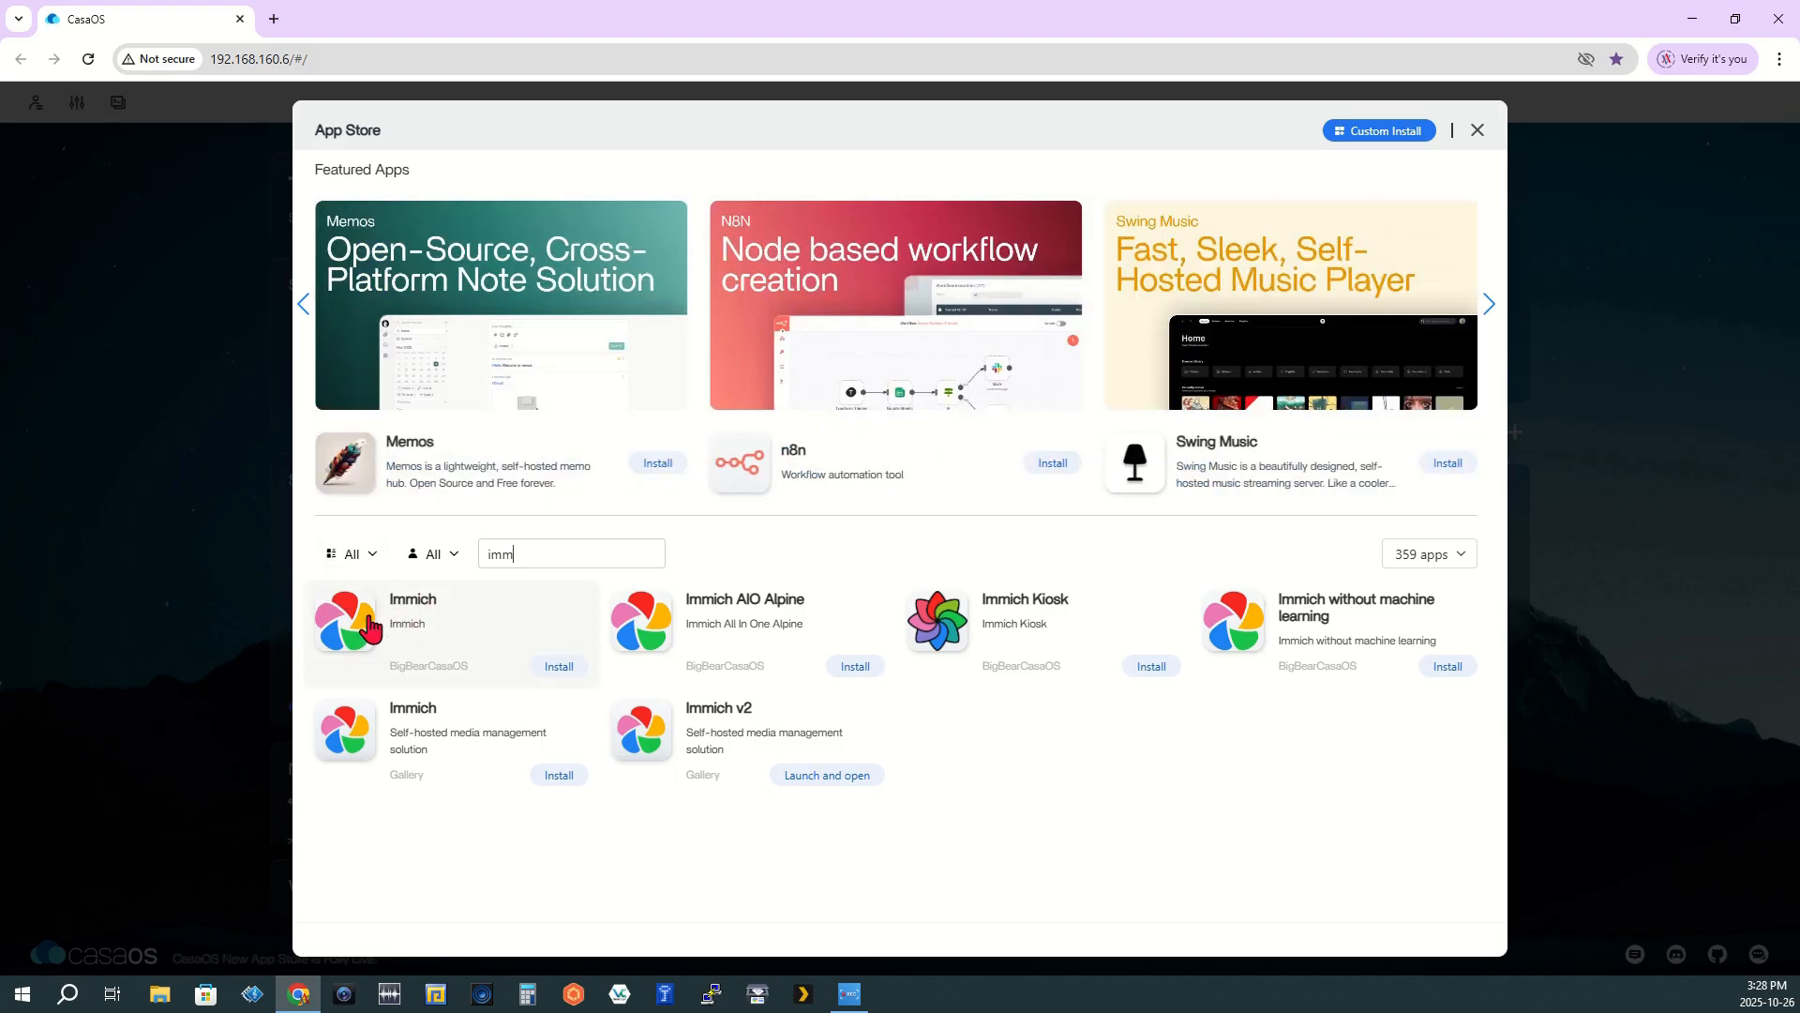
{"action": "left_click", "coordinate": [1489, 302]}
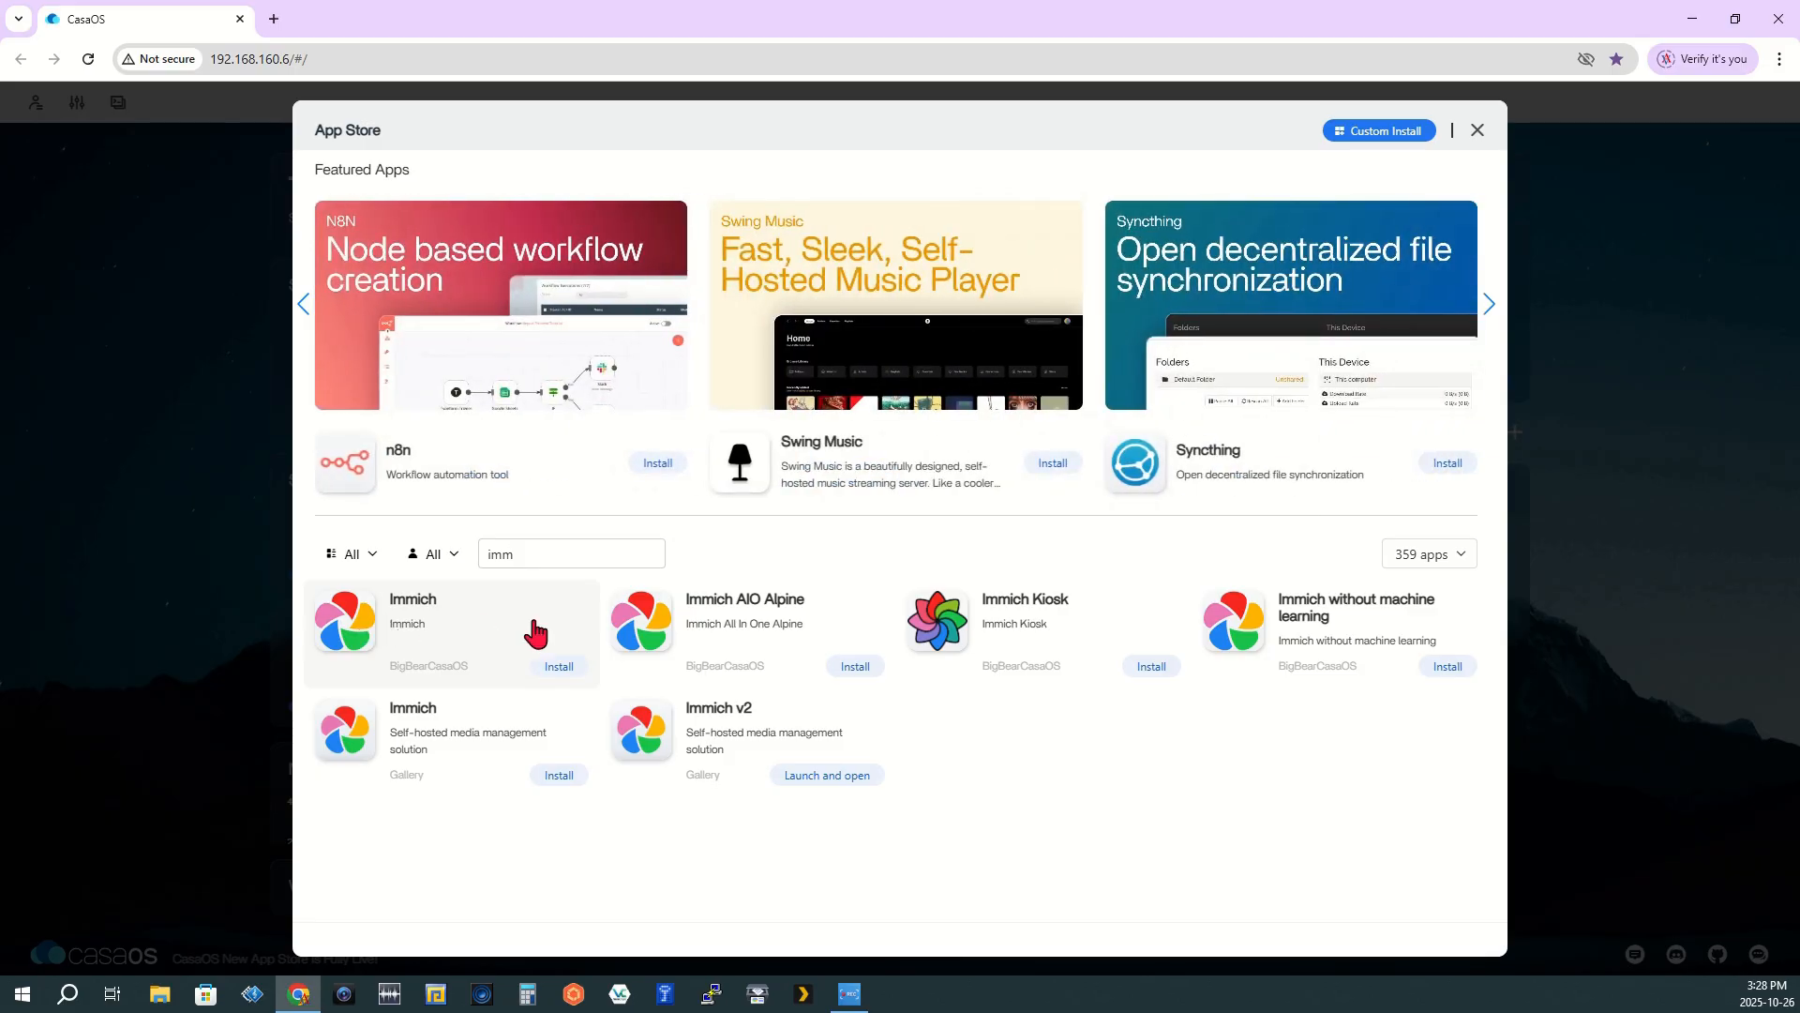
{"action": "mouse_move", "coordinate": [695, 796]}
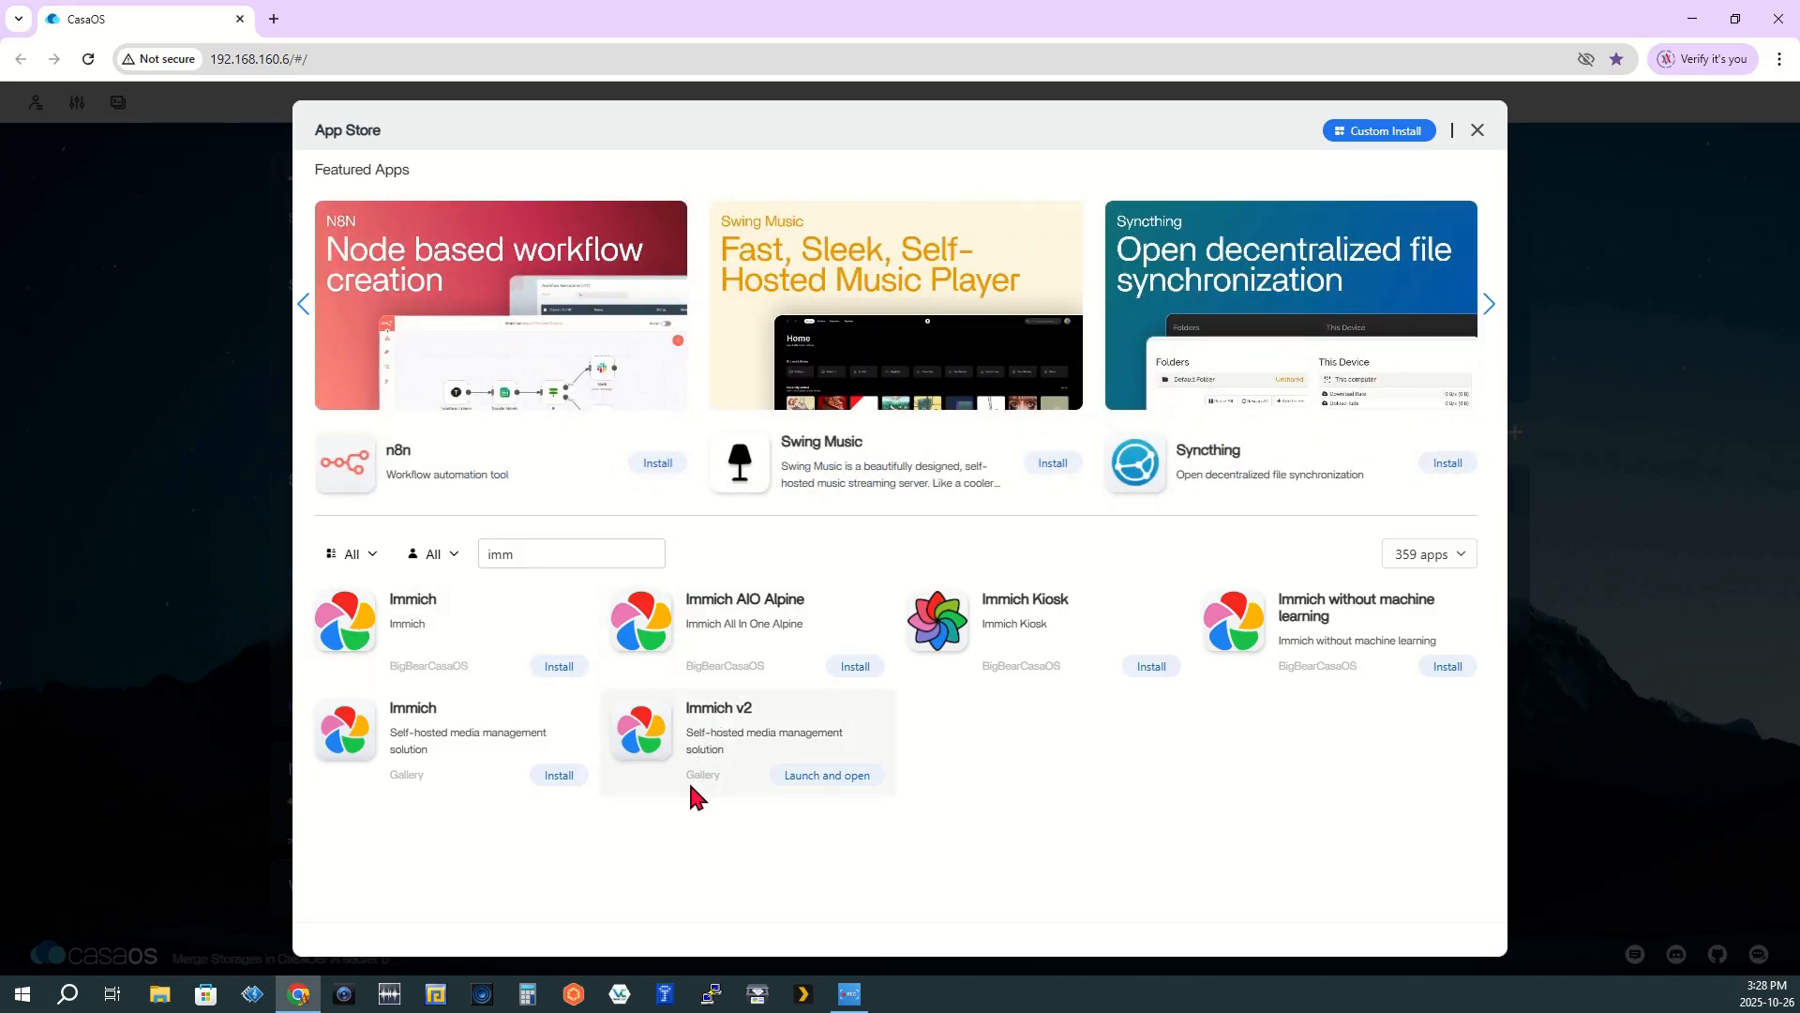
{"action": "left_click", "coordinate": [1488, 302]}
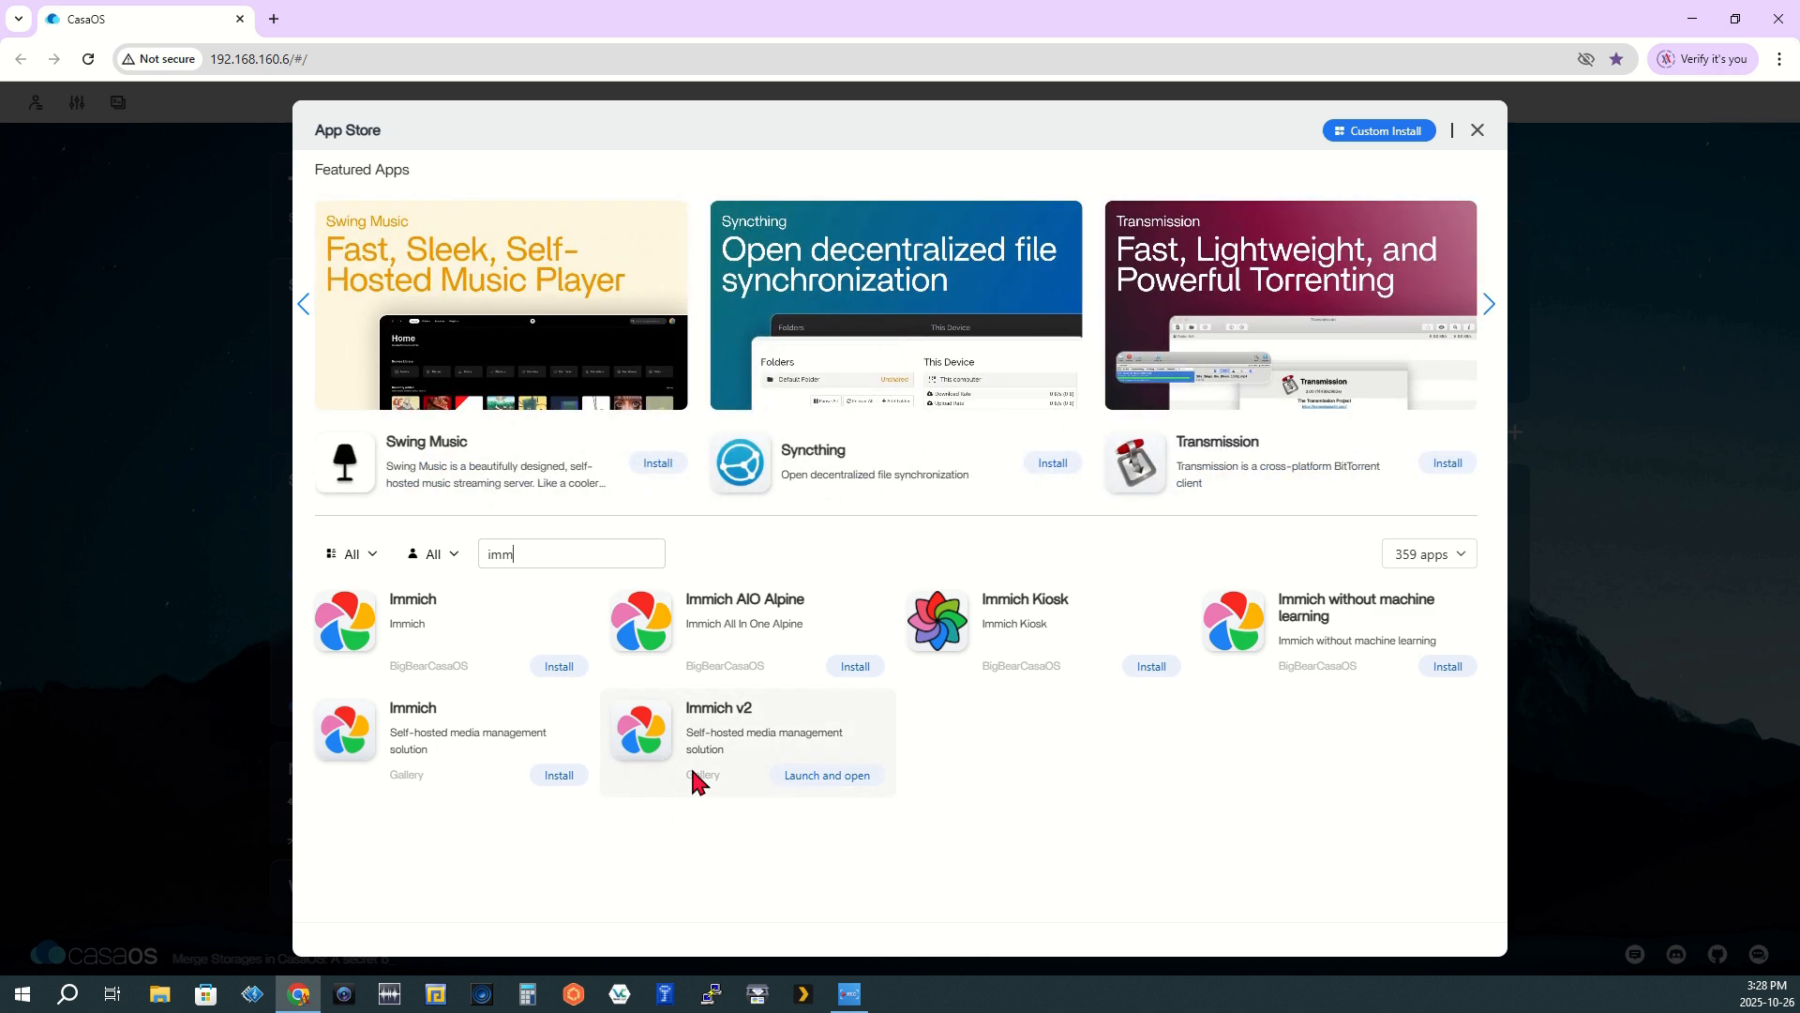
{"action": "mouse_move", "coordinate": [729, 741]}
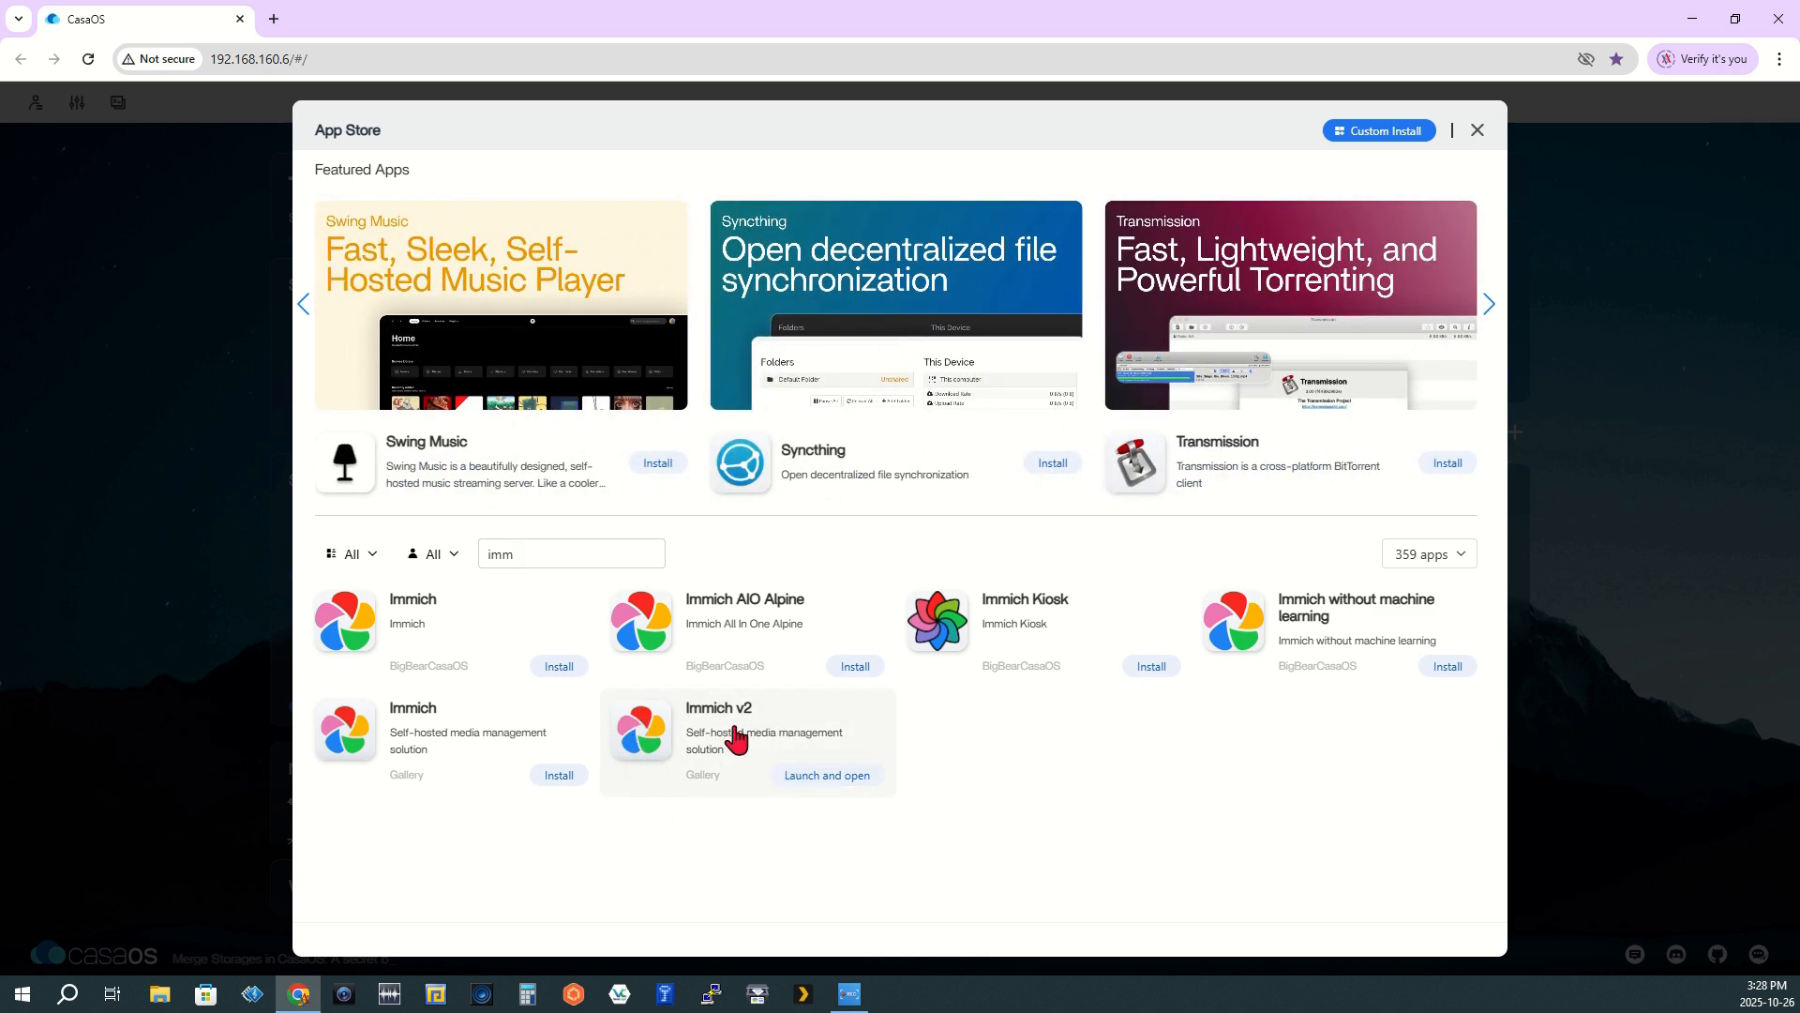
{"action": "left_click", "coordinate": [1488, 303]}
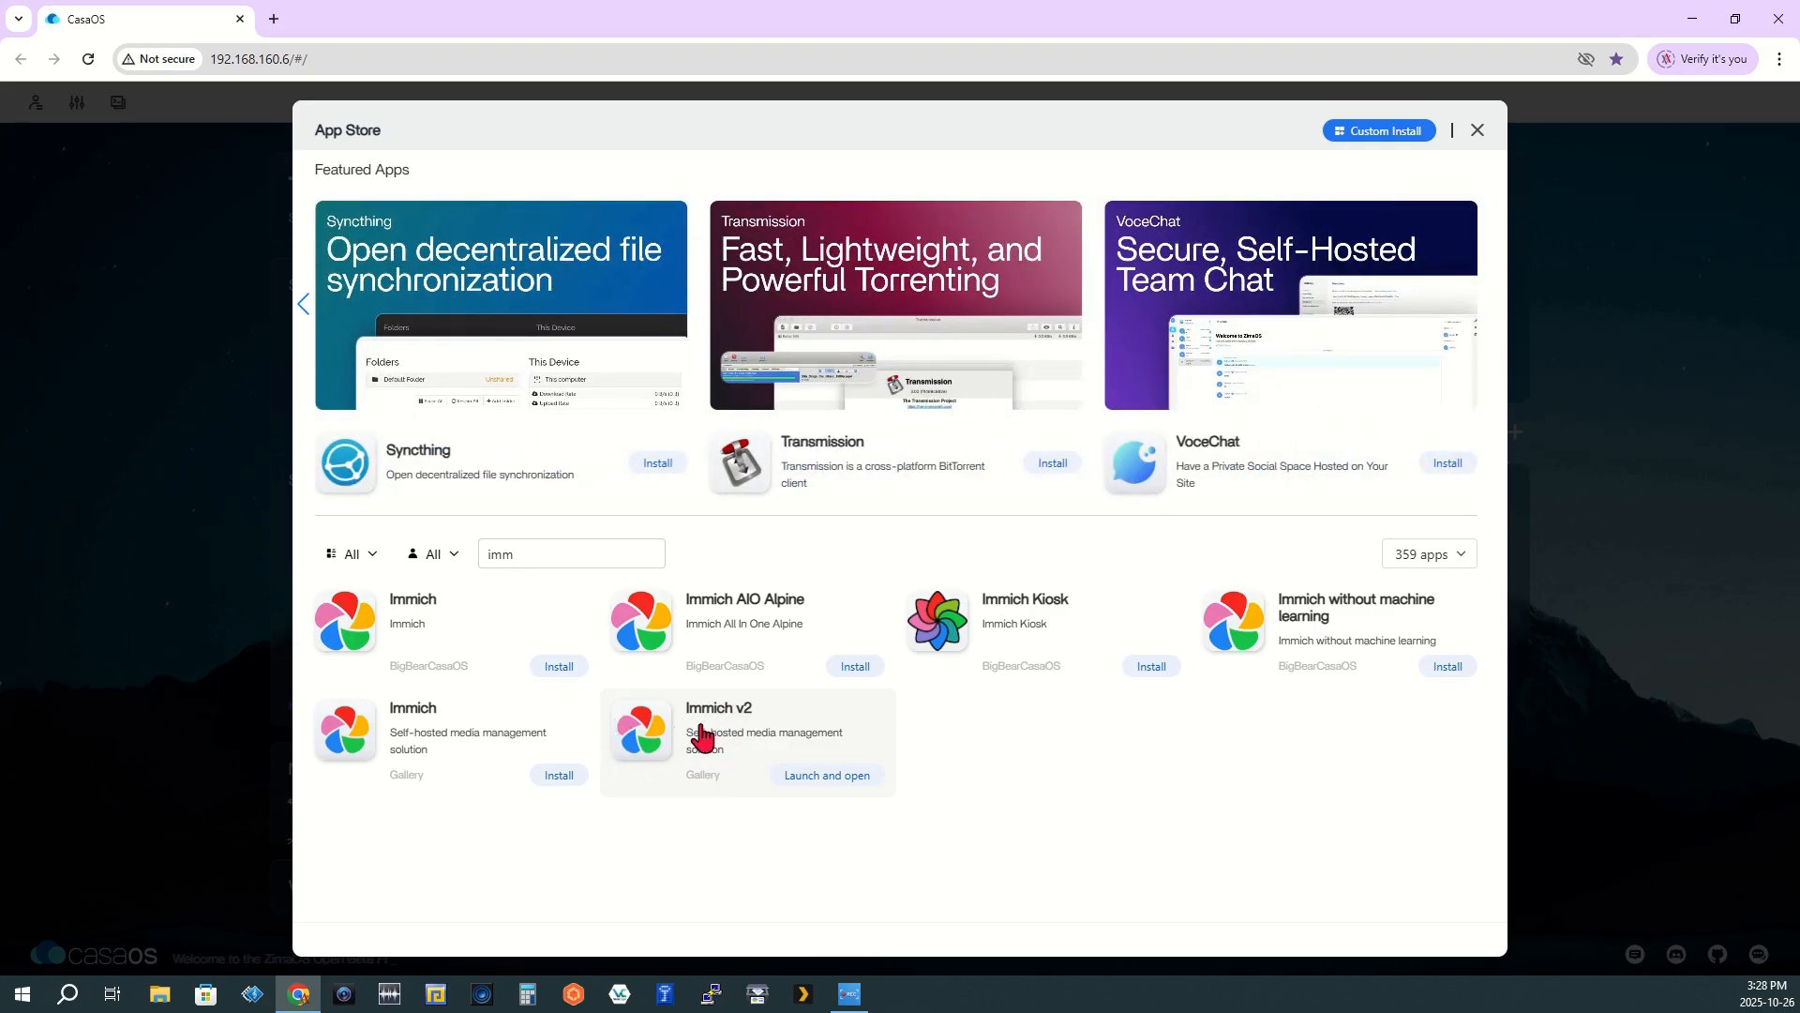
{"action": "left_click", "coordinate": [304, 304]}
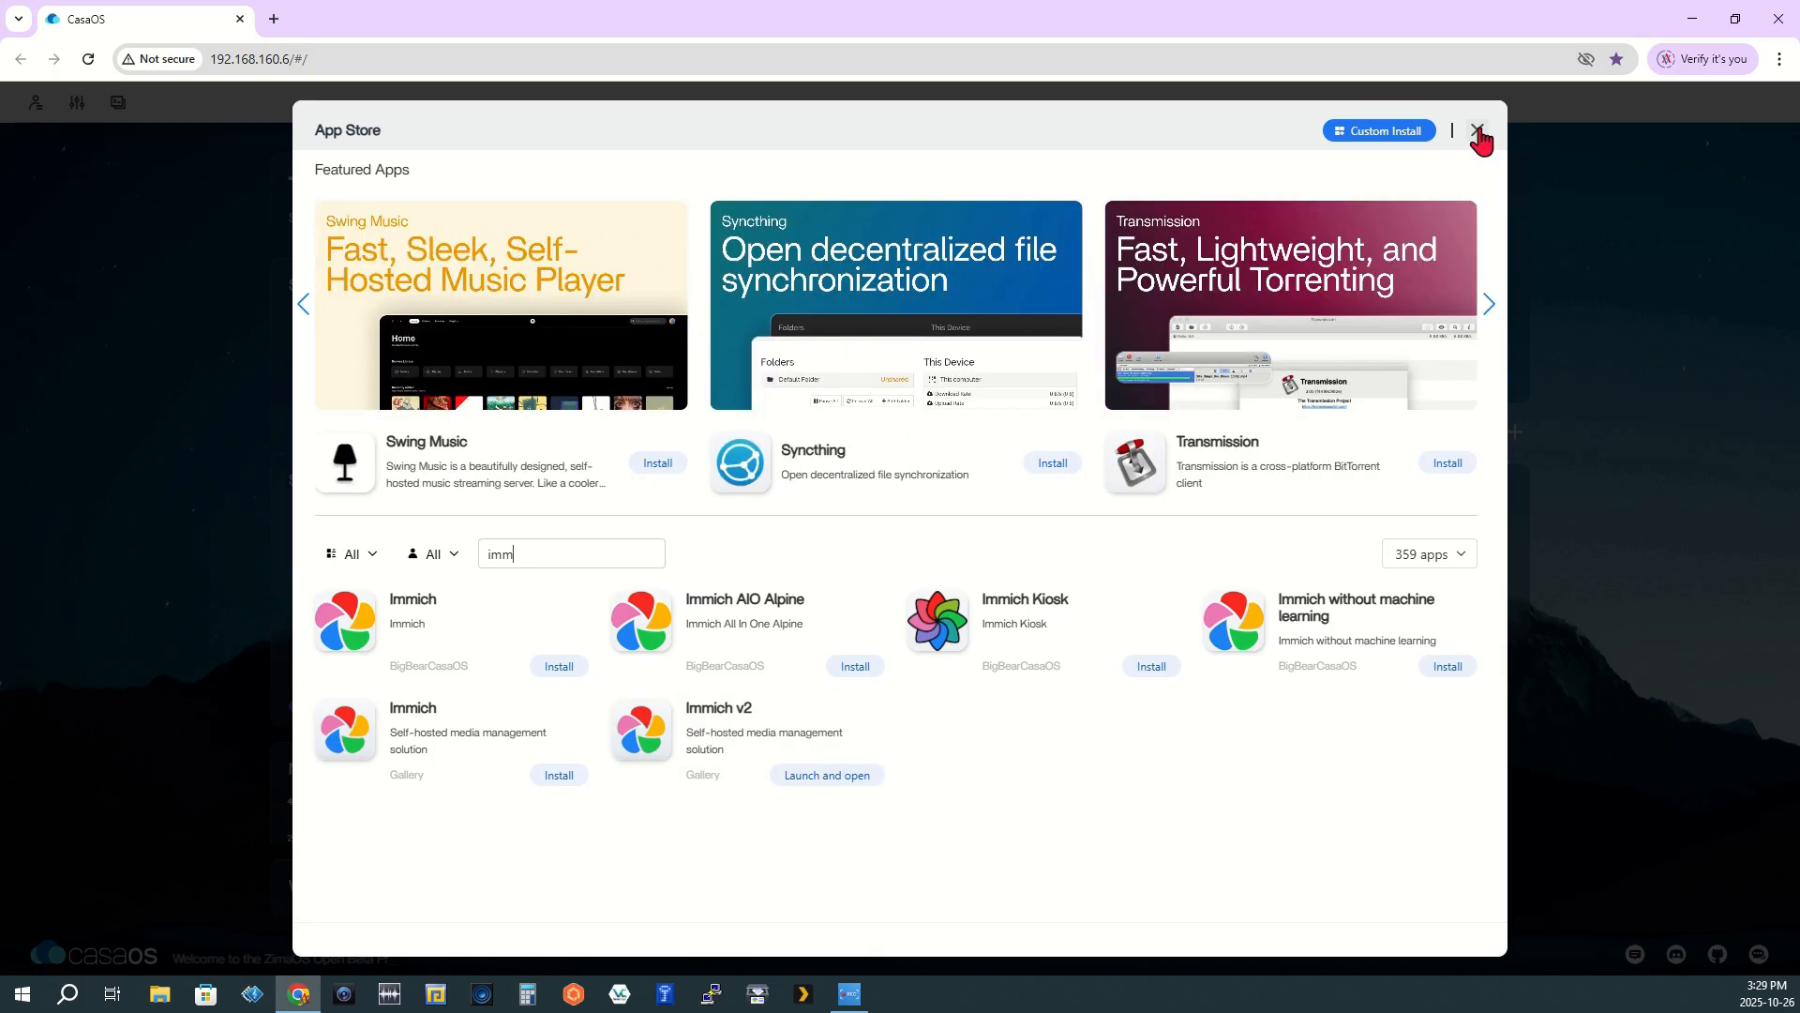
{"action": "left_click", "coordinate": [1480, 129]}
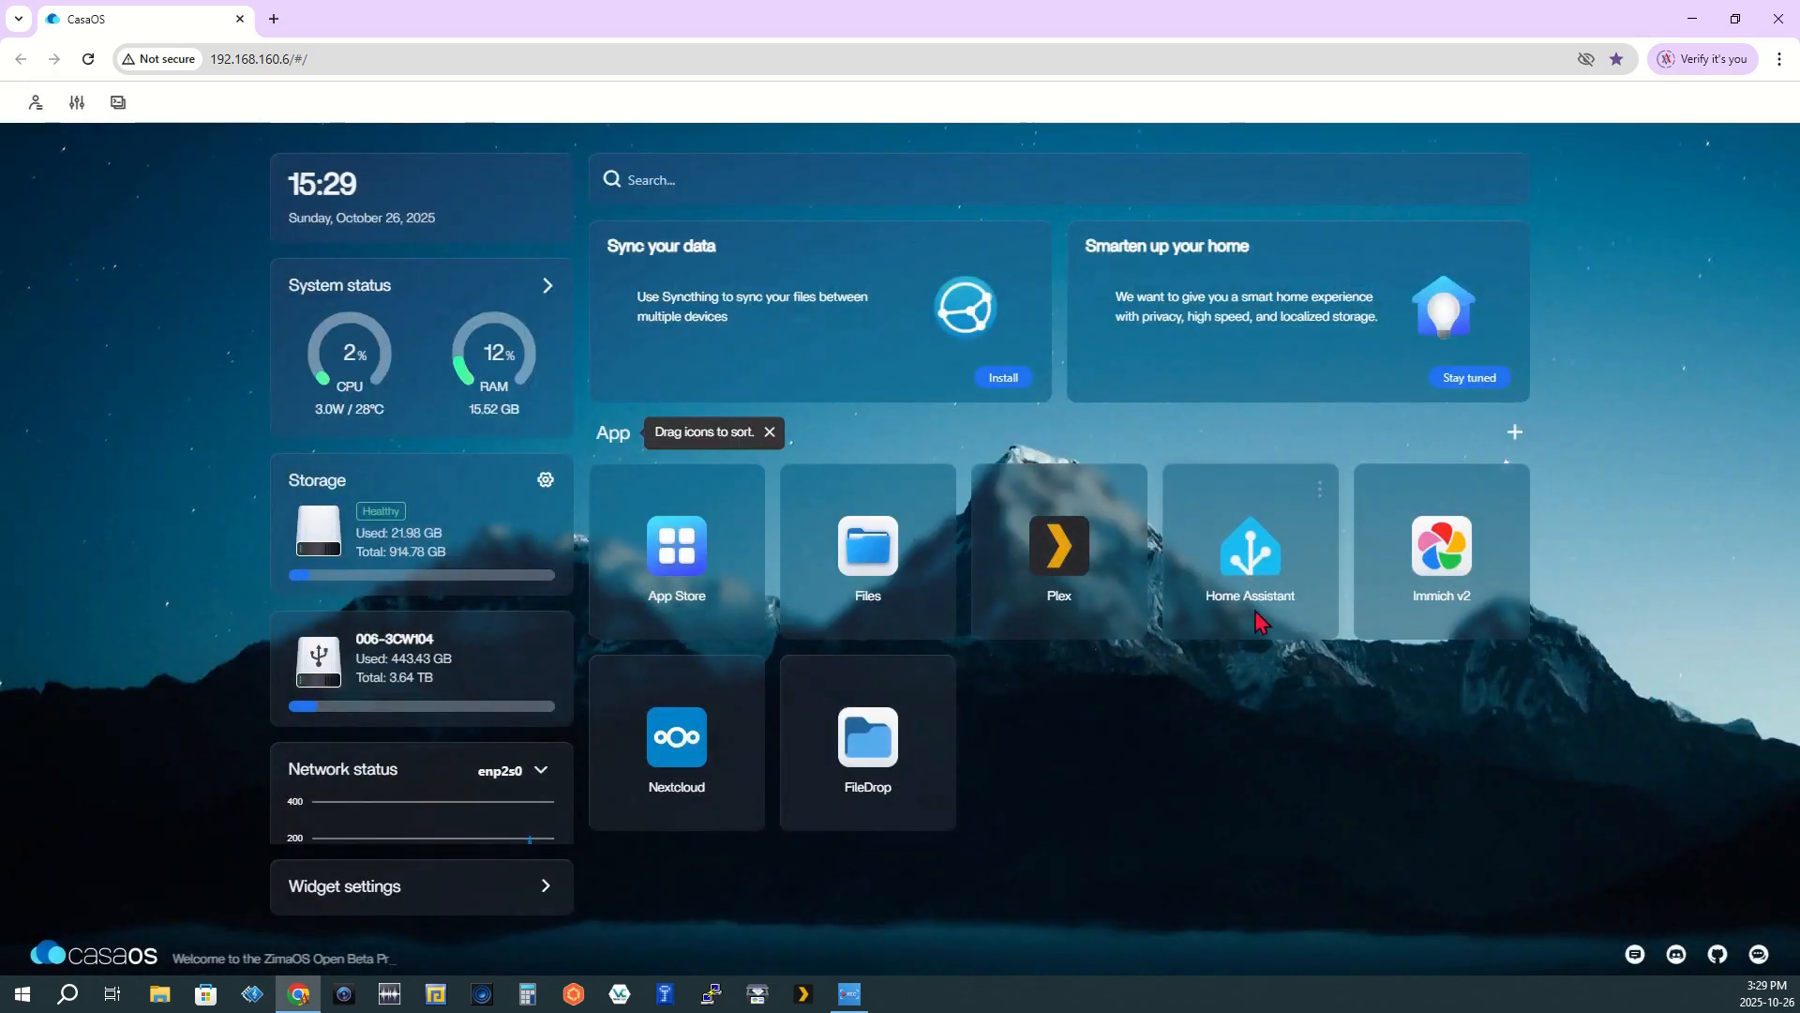
{"action": "mouse_move", "coordinate": [1442, 557]}
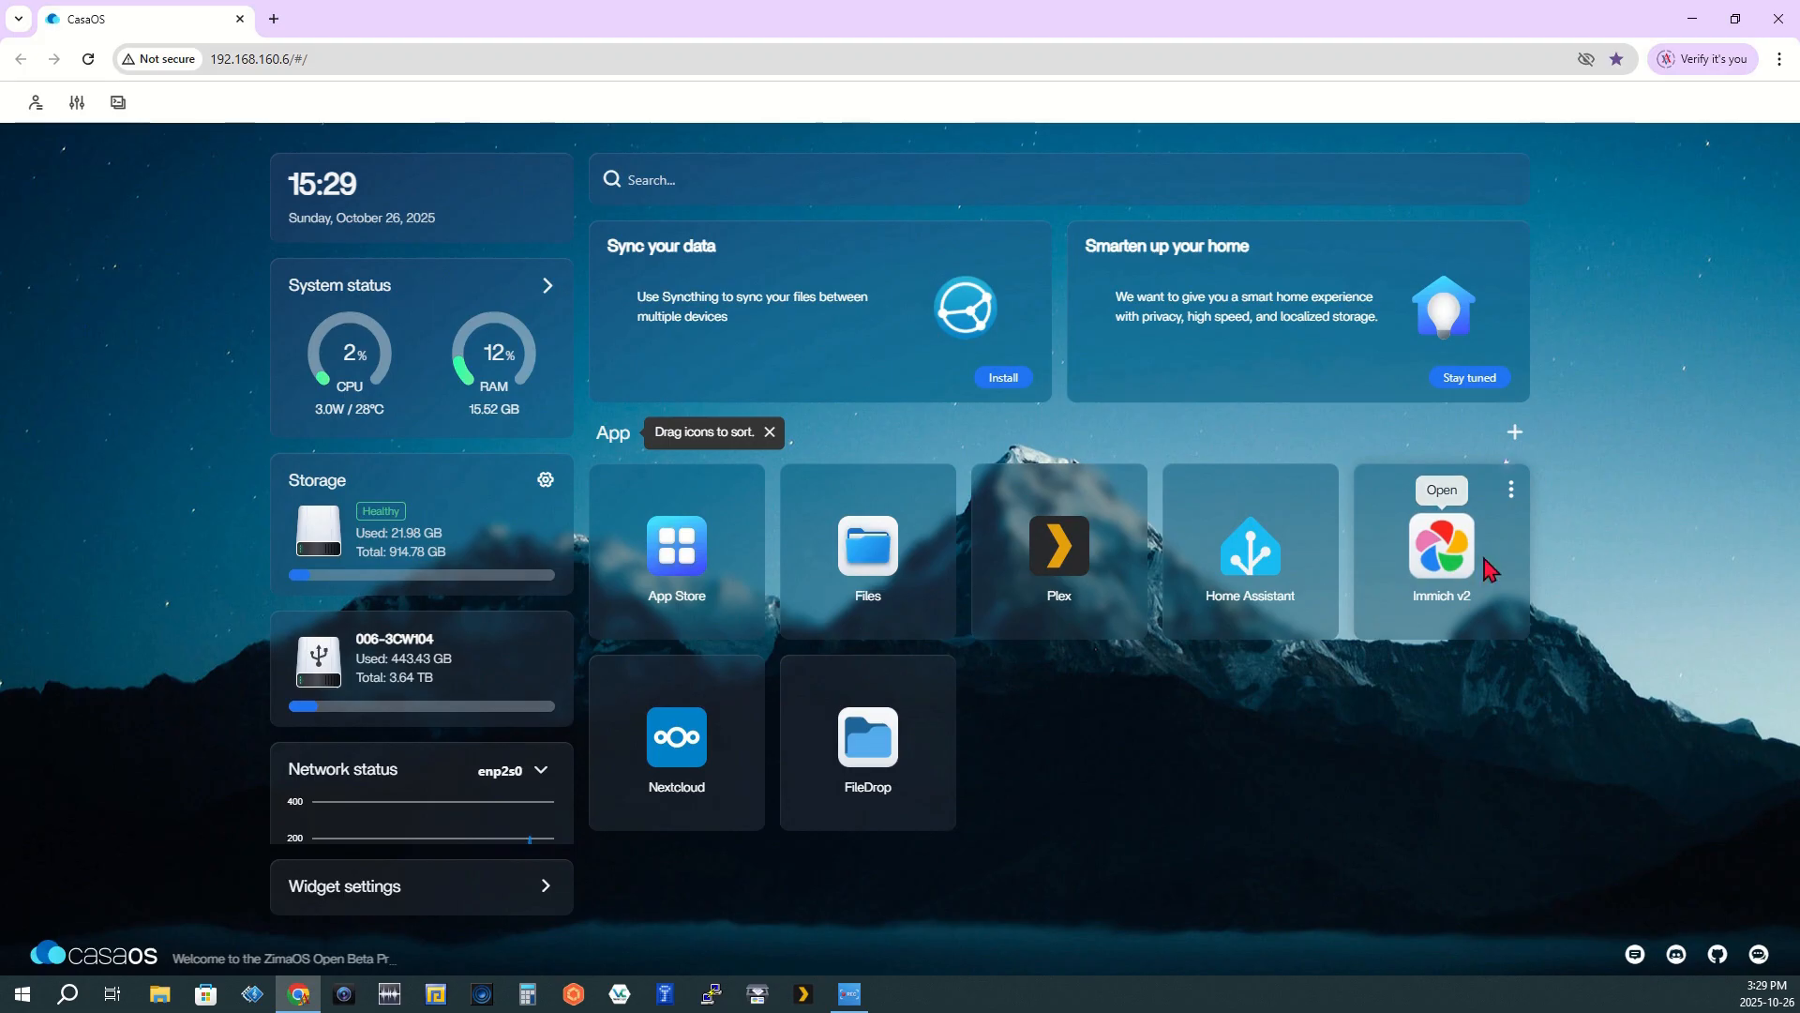
{"action": "mouse_move", "coordinate": [1449, 731]}
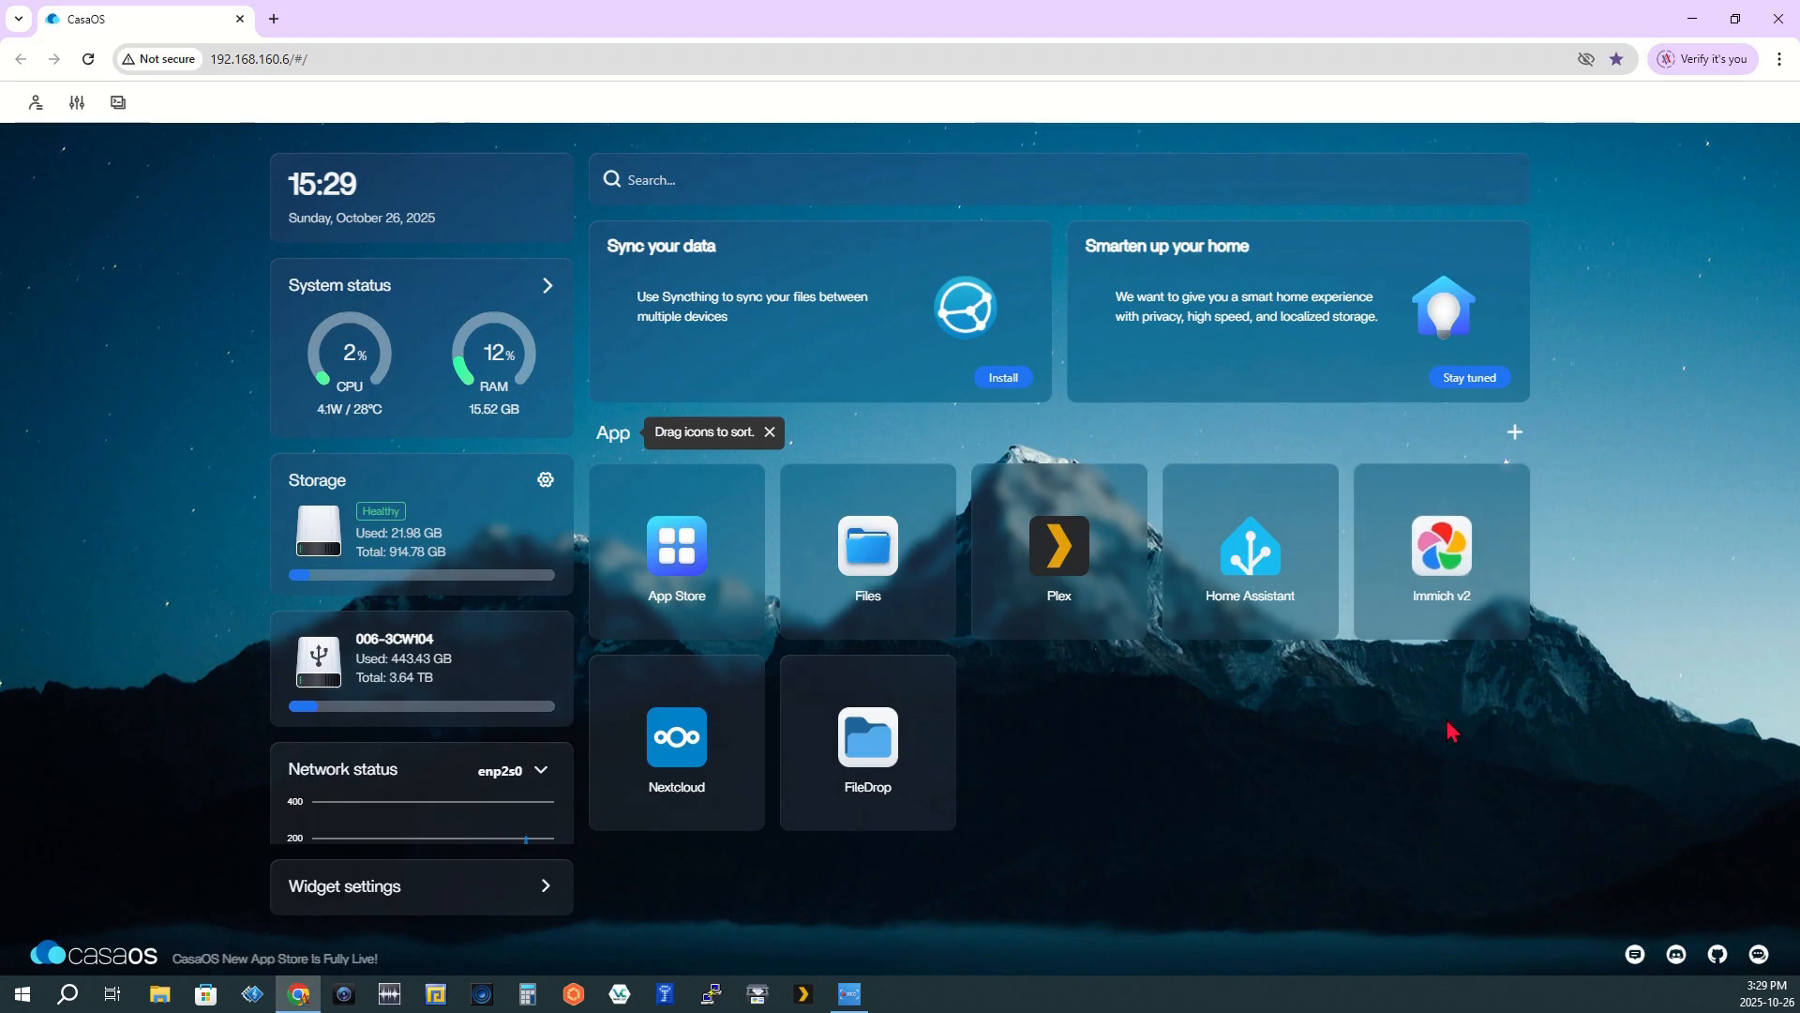
{"action": "mouse_move", "coordinate": [1441, 551]}
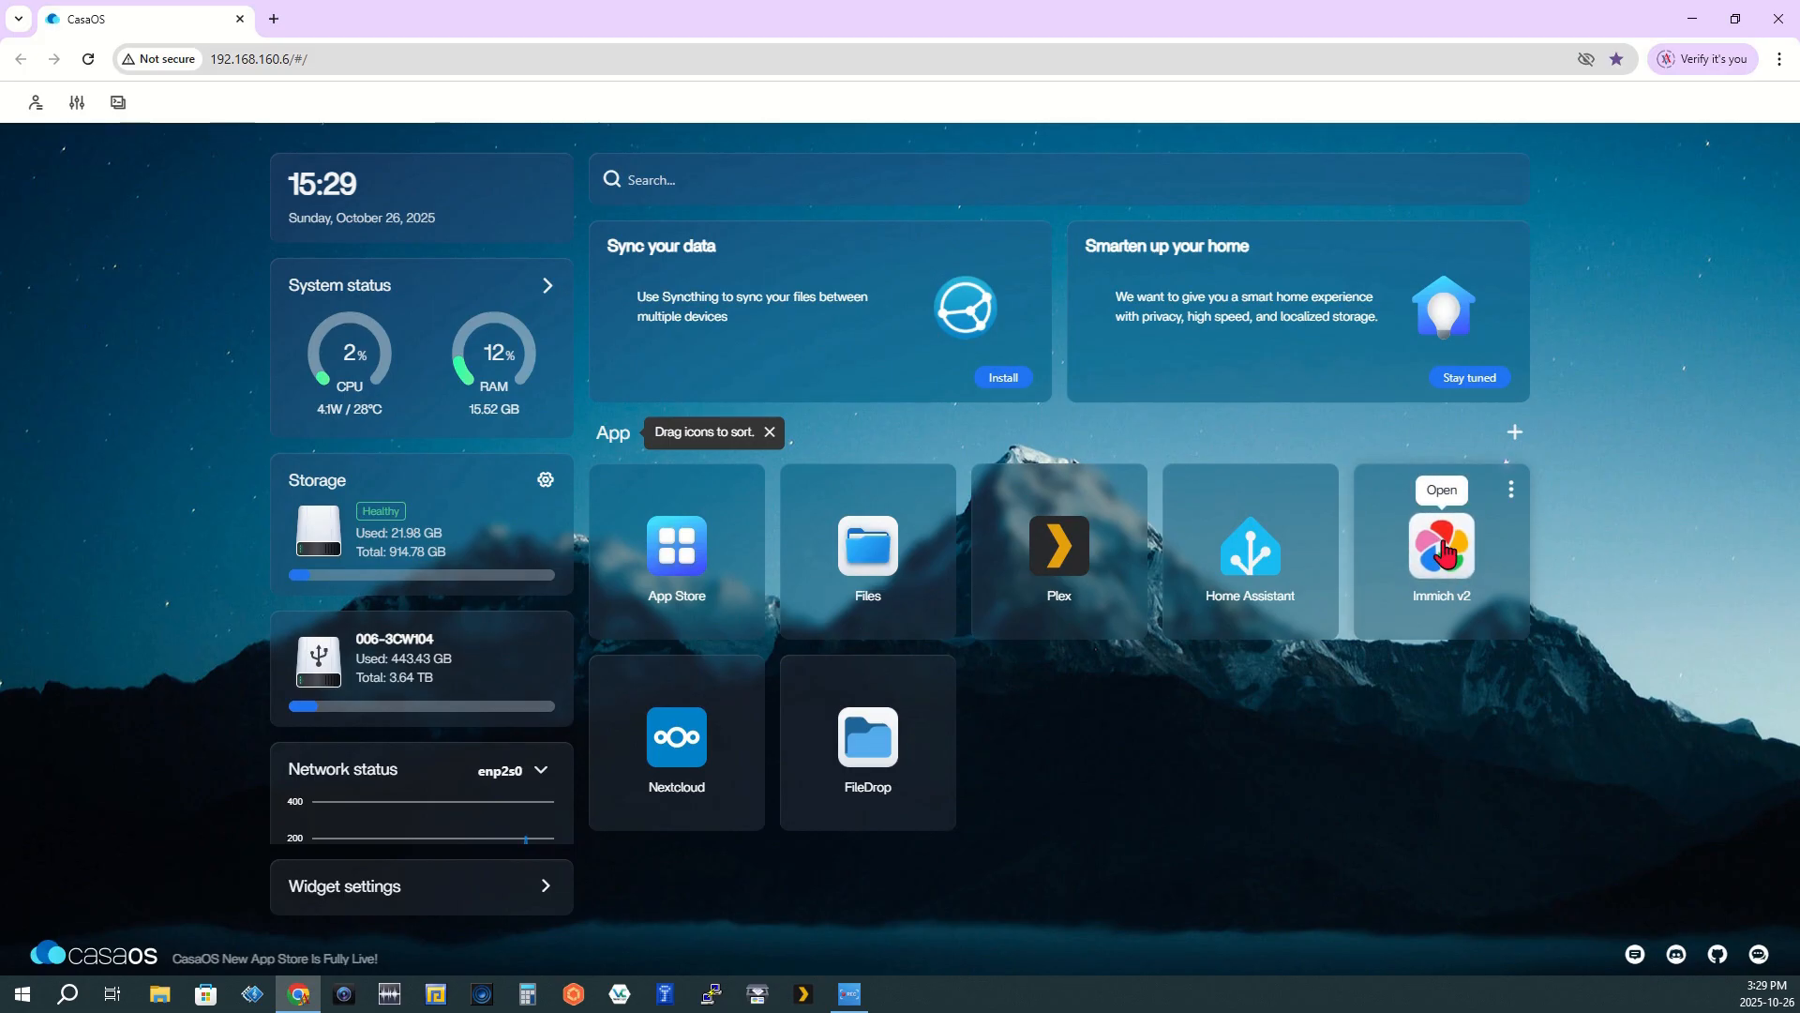
Open Immich v2's photo library, browse the photos, and switch between the CasaOS and Immich tabs
{"action": "left_click", "coordinate": [1439, 491]}
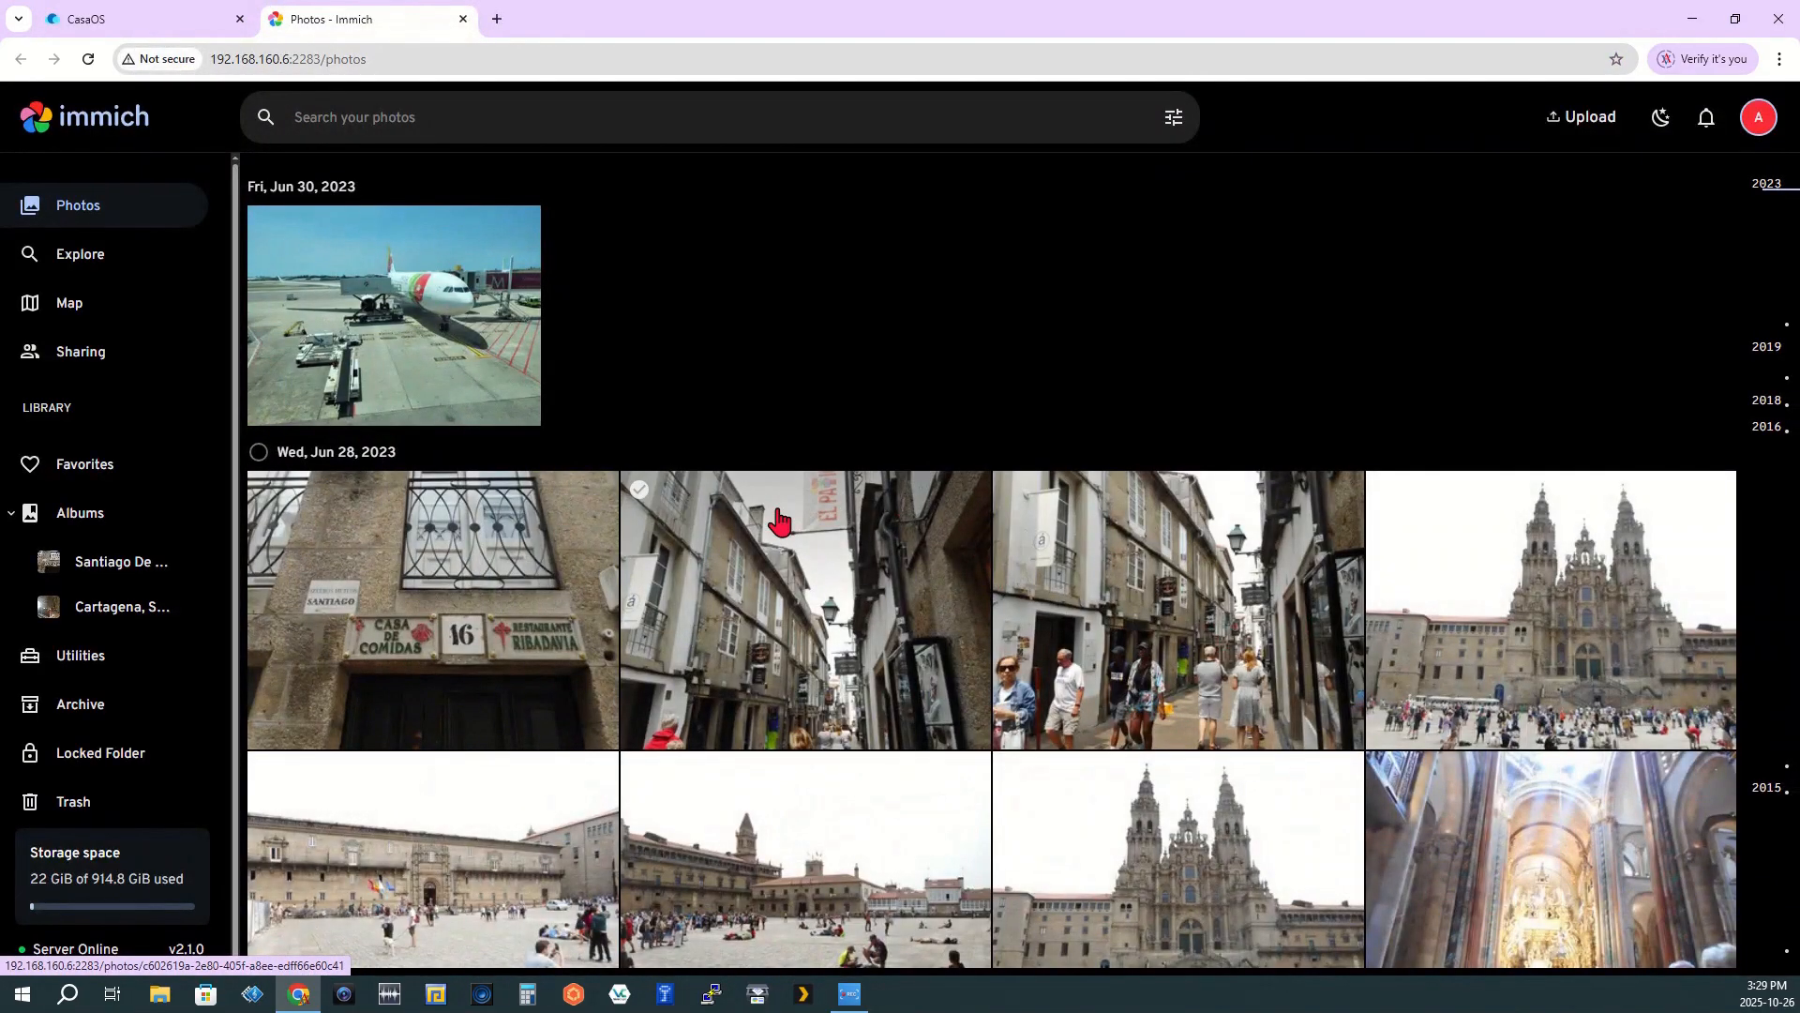
{"action": "scroll", "scroll_direction": "down", "scroll_amount": 3}
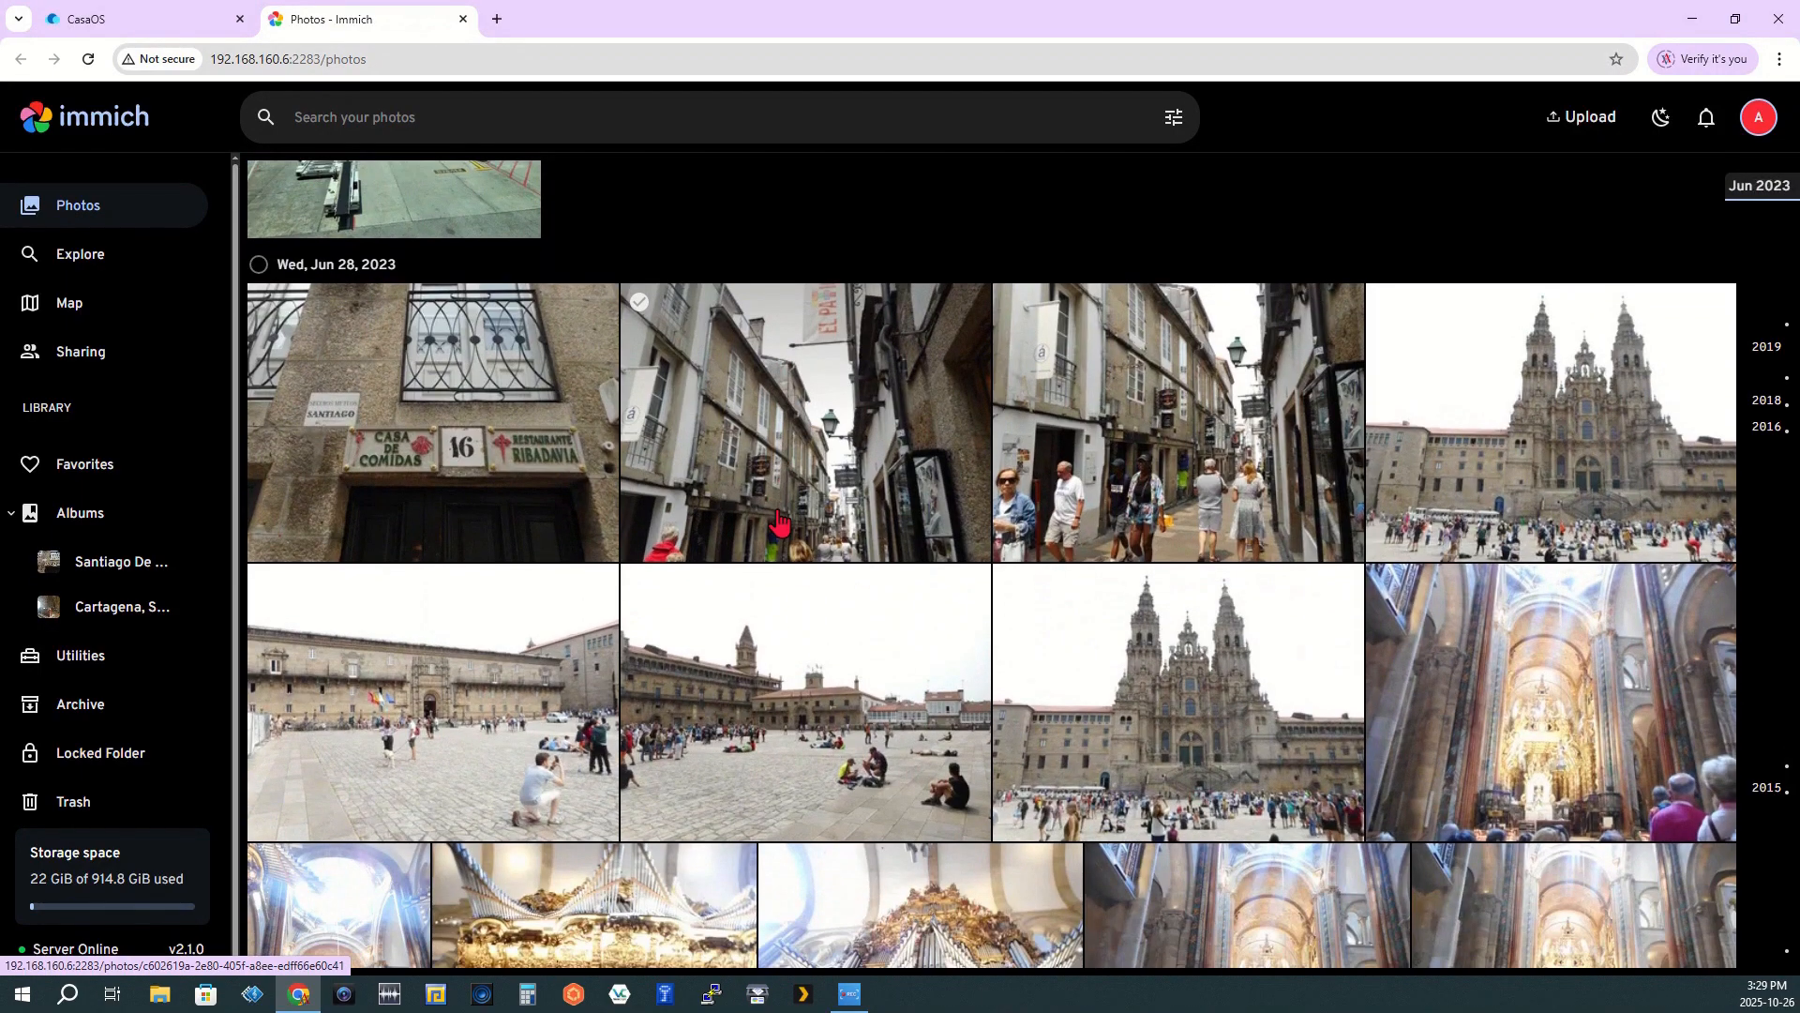
{"action": "scroll", "scroll_direction": "down", "scroll_amount": 3}
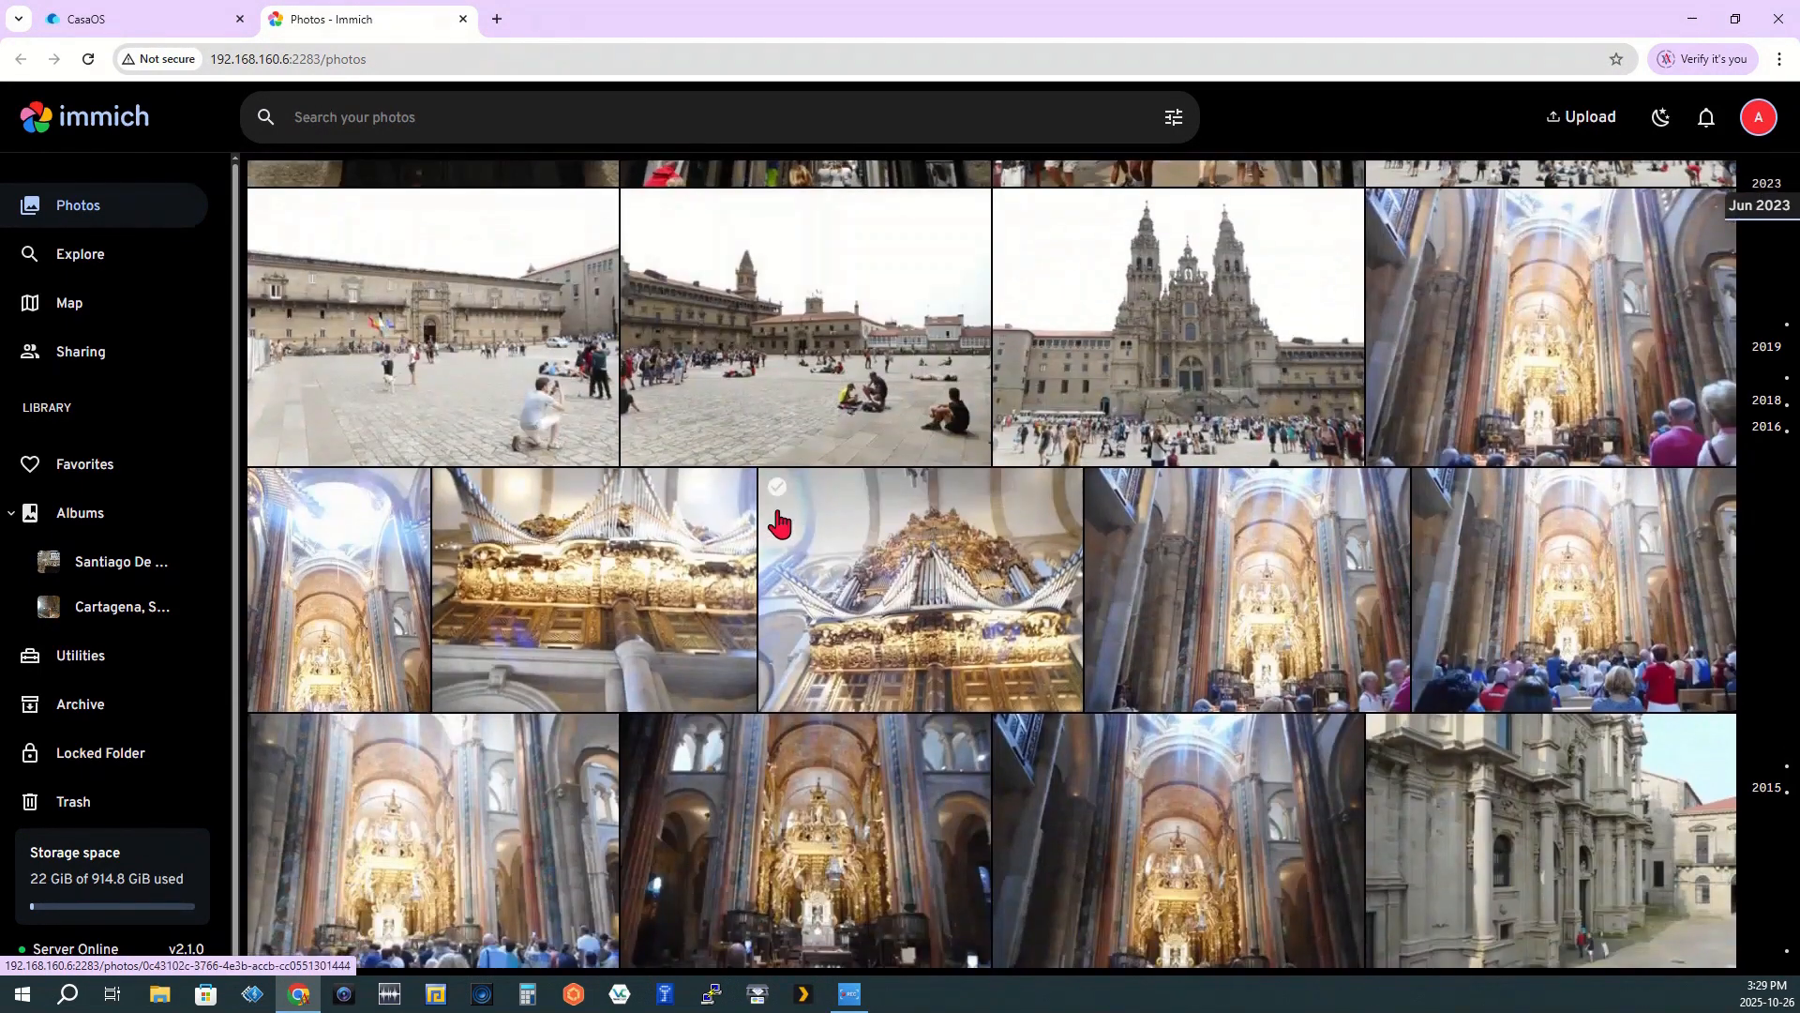
{"action": "scroll", "scroll_direction": "down", "scroll_amount": 3}
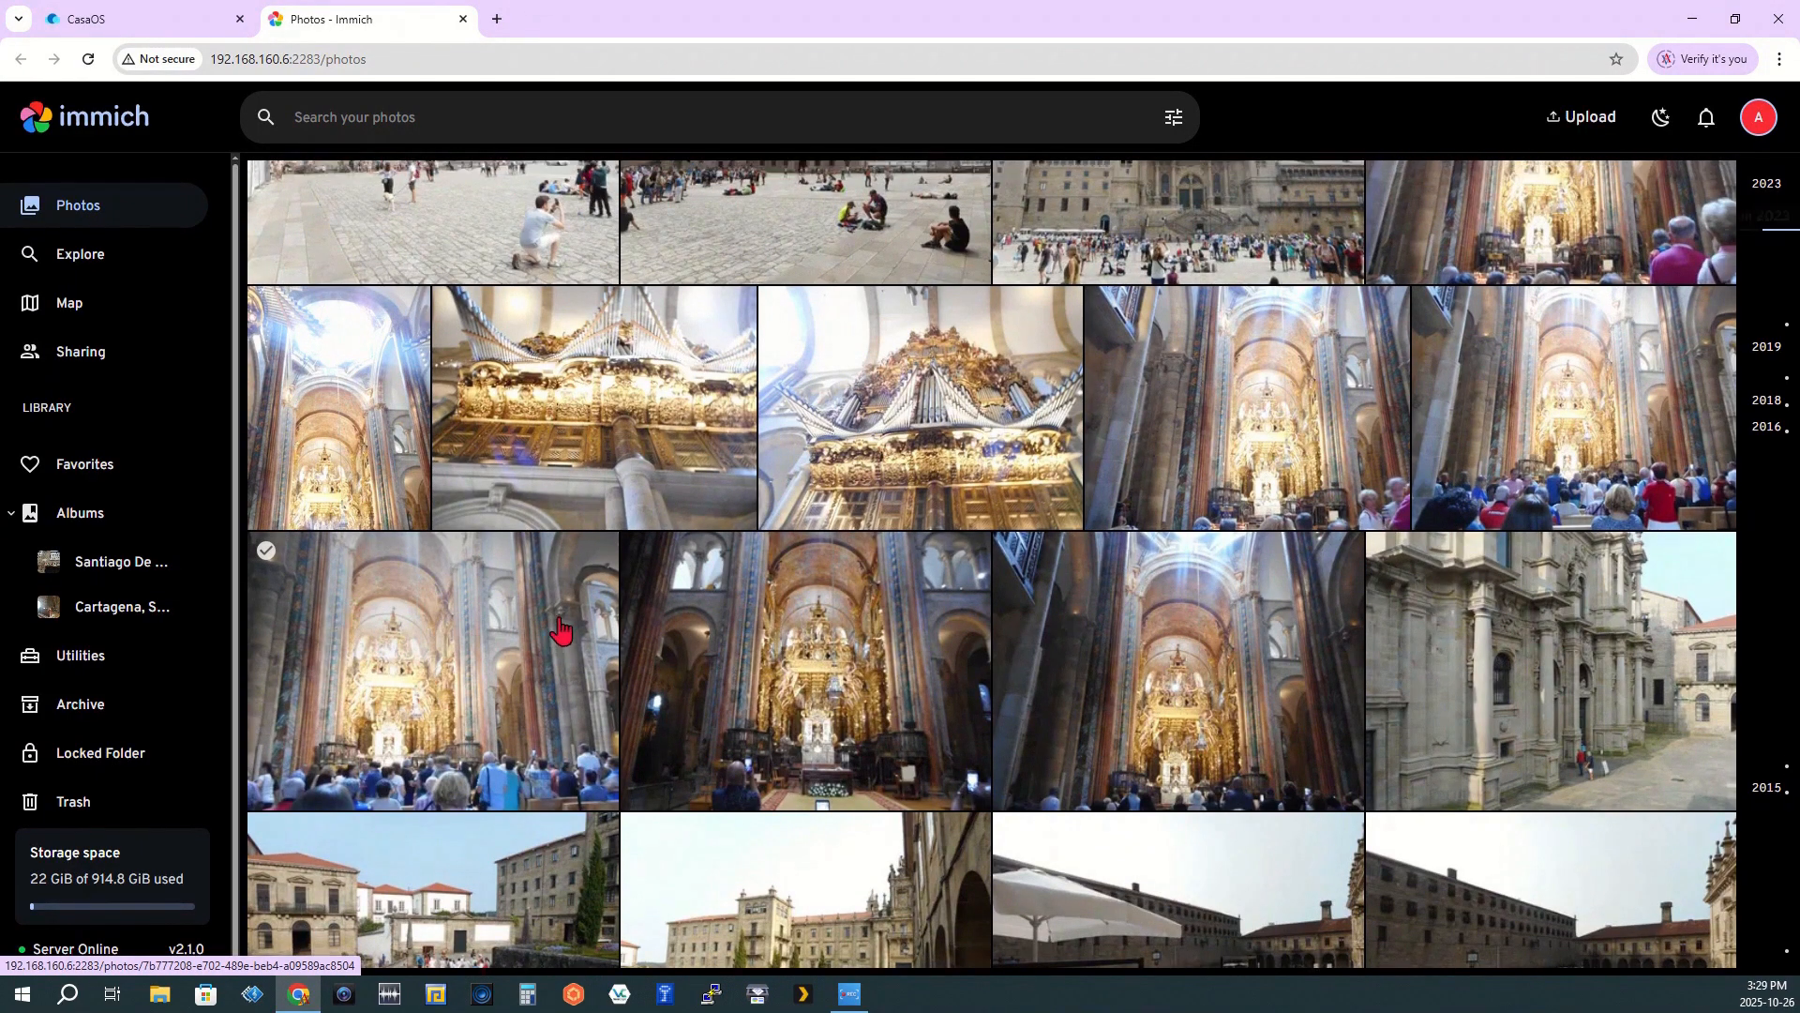
{"action": "scroll", "scroll_direction": "up", "scroll_amount": 3}
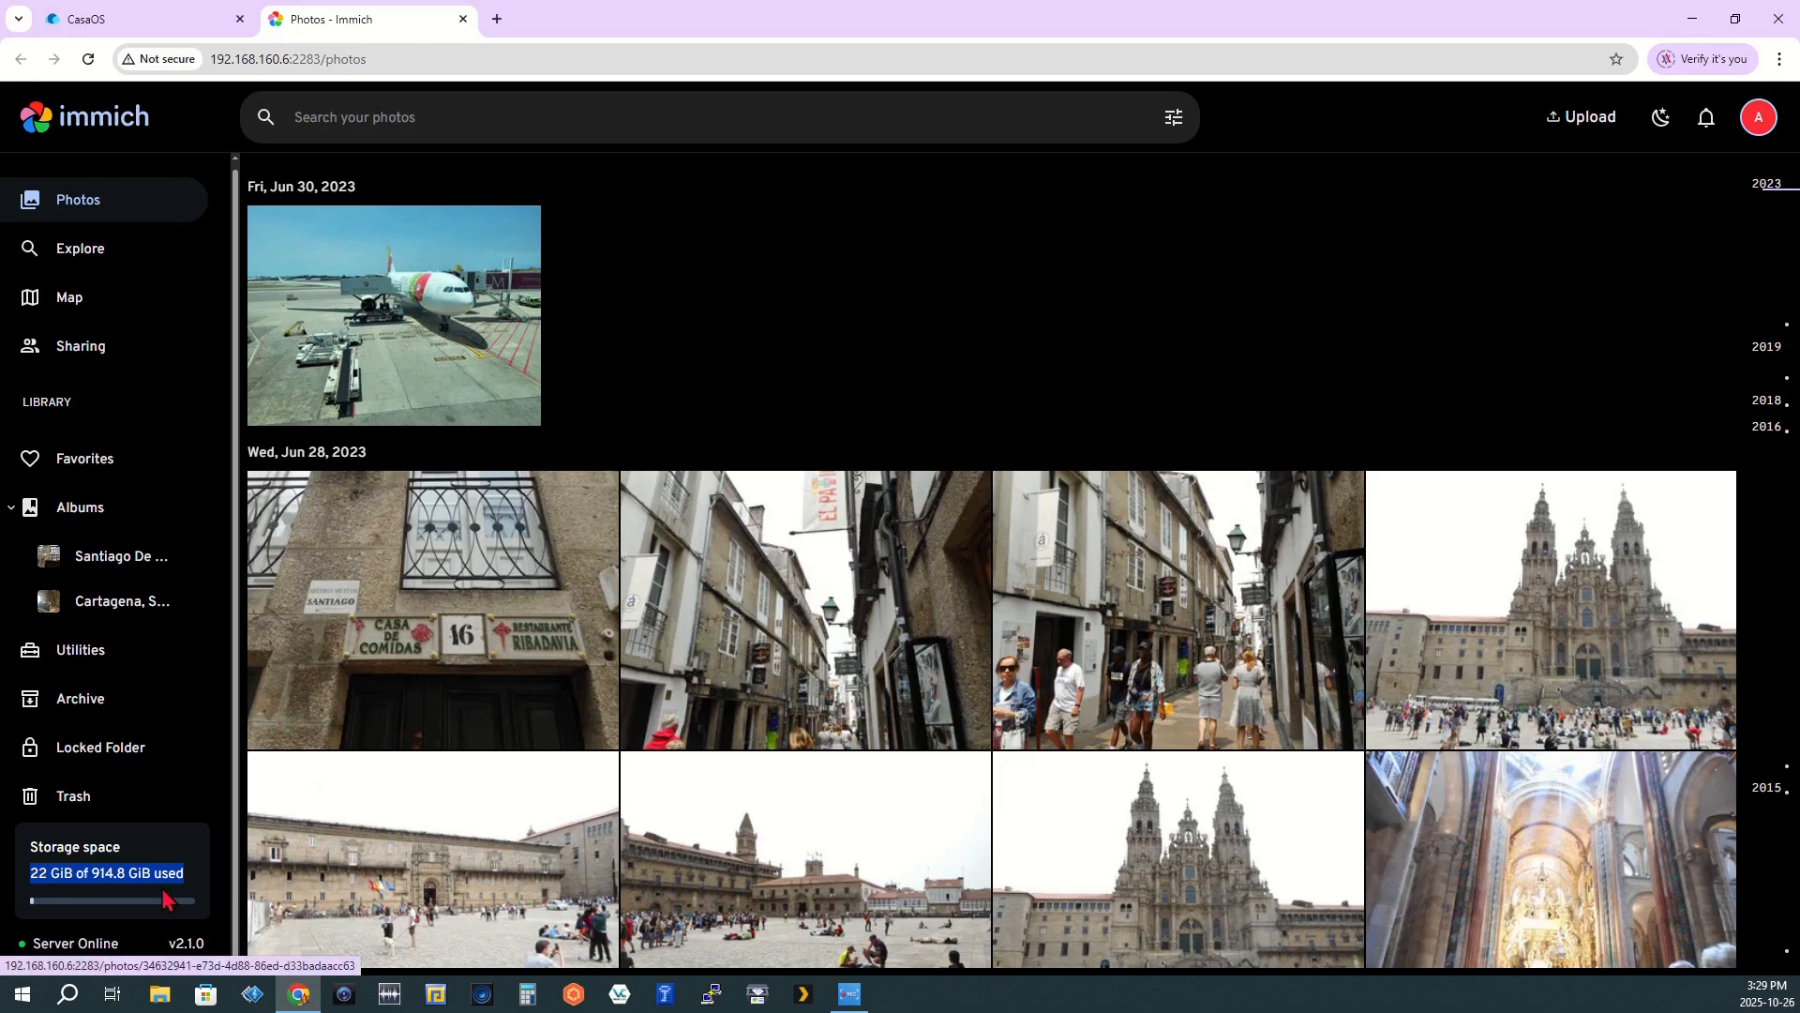
{"action": "mouse_move", "coordinate": [103, 899]}
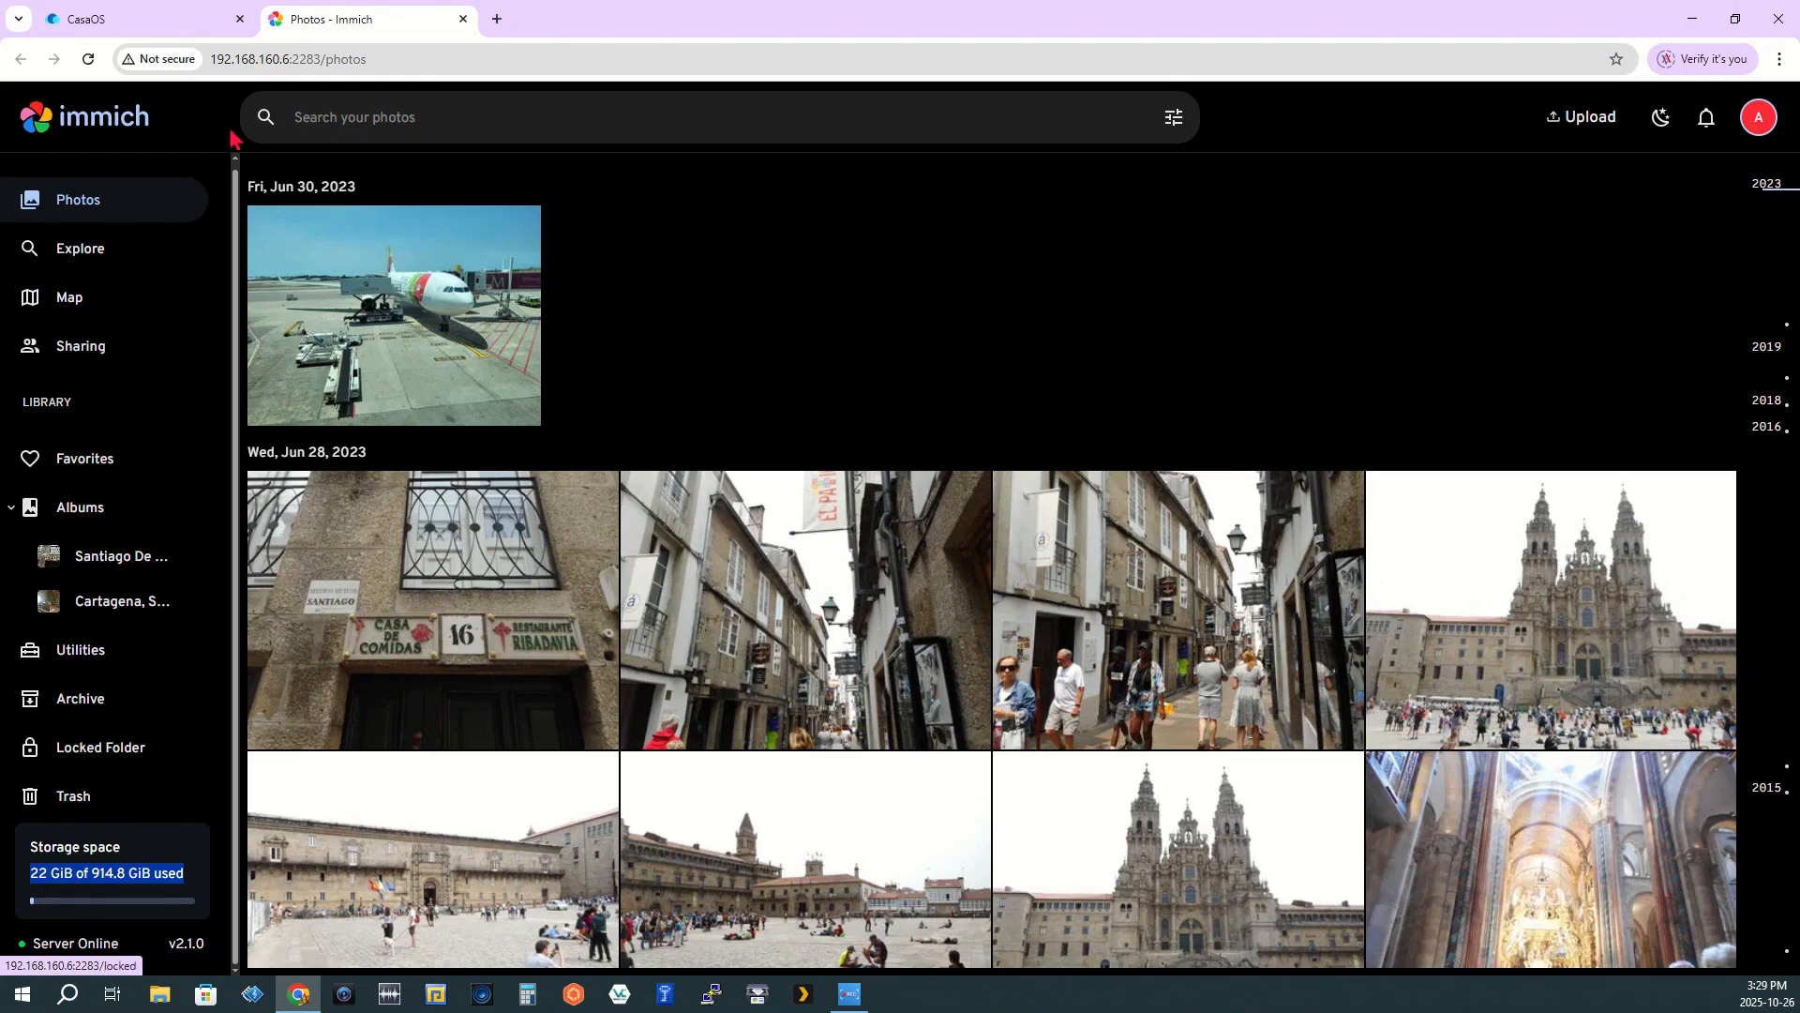
{"action": "left_click", "coordinate": [127, 20]}
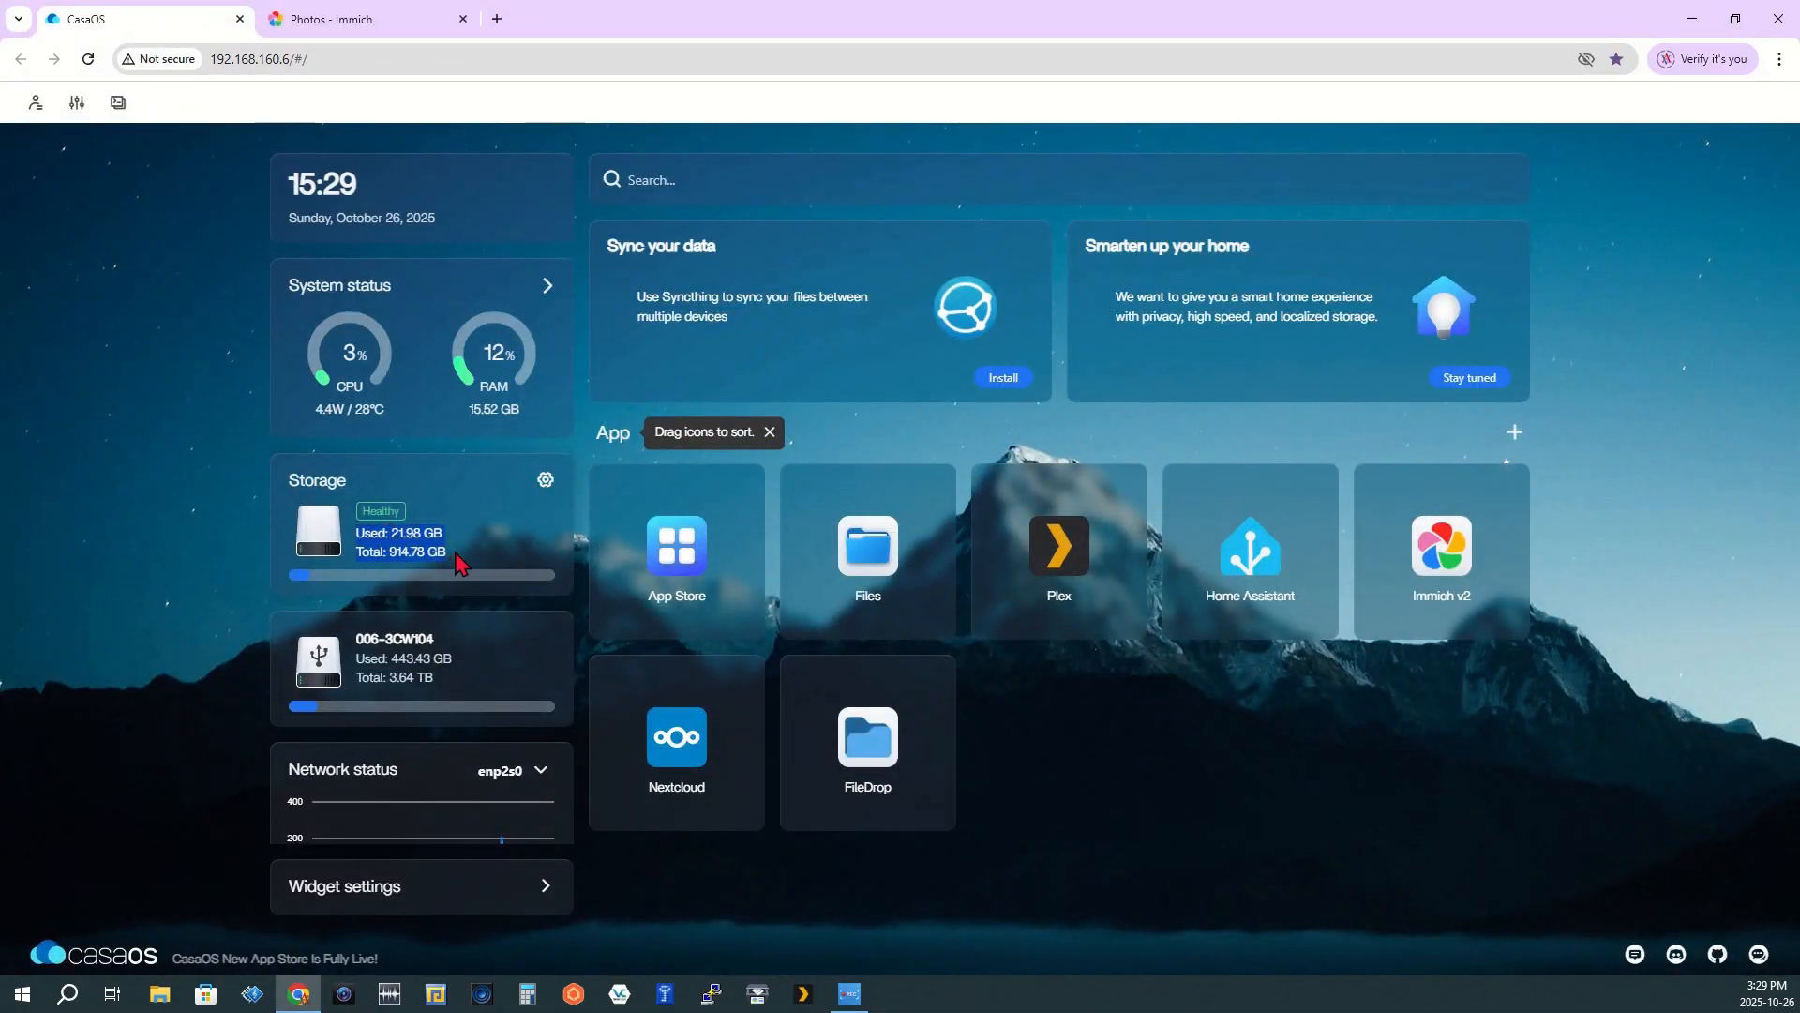
{"action": "left_click", "coordinate": [365, 19]}
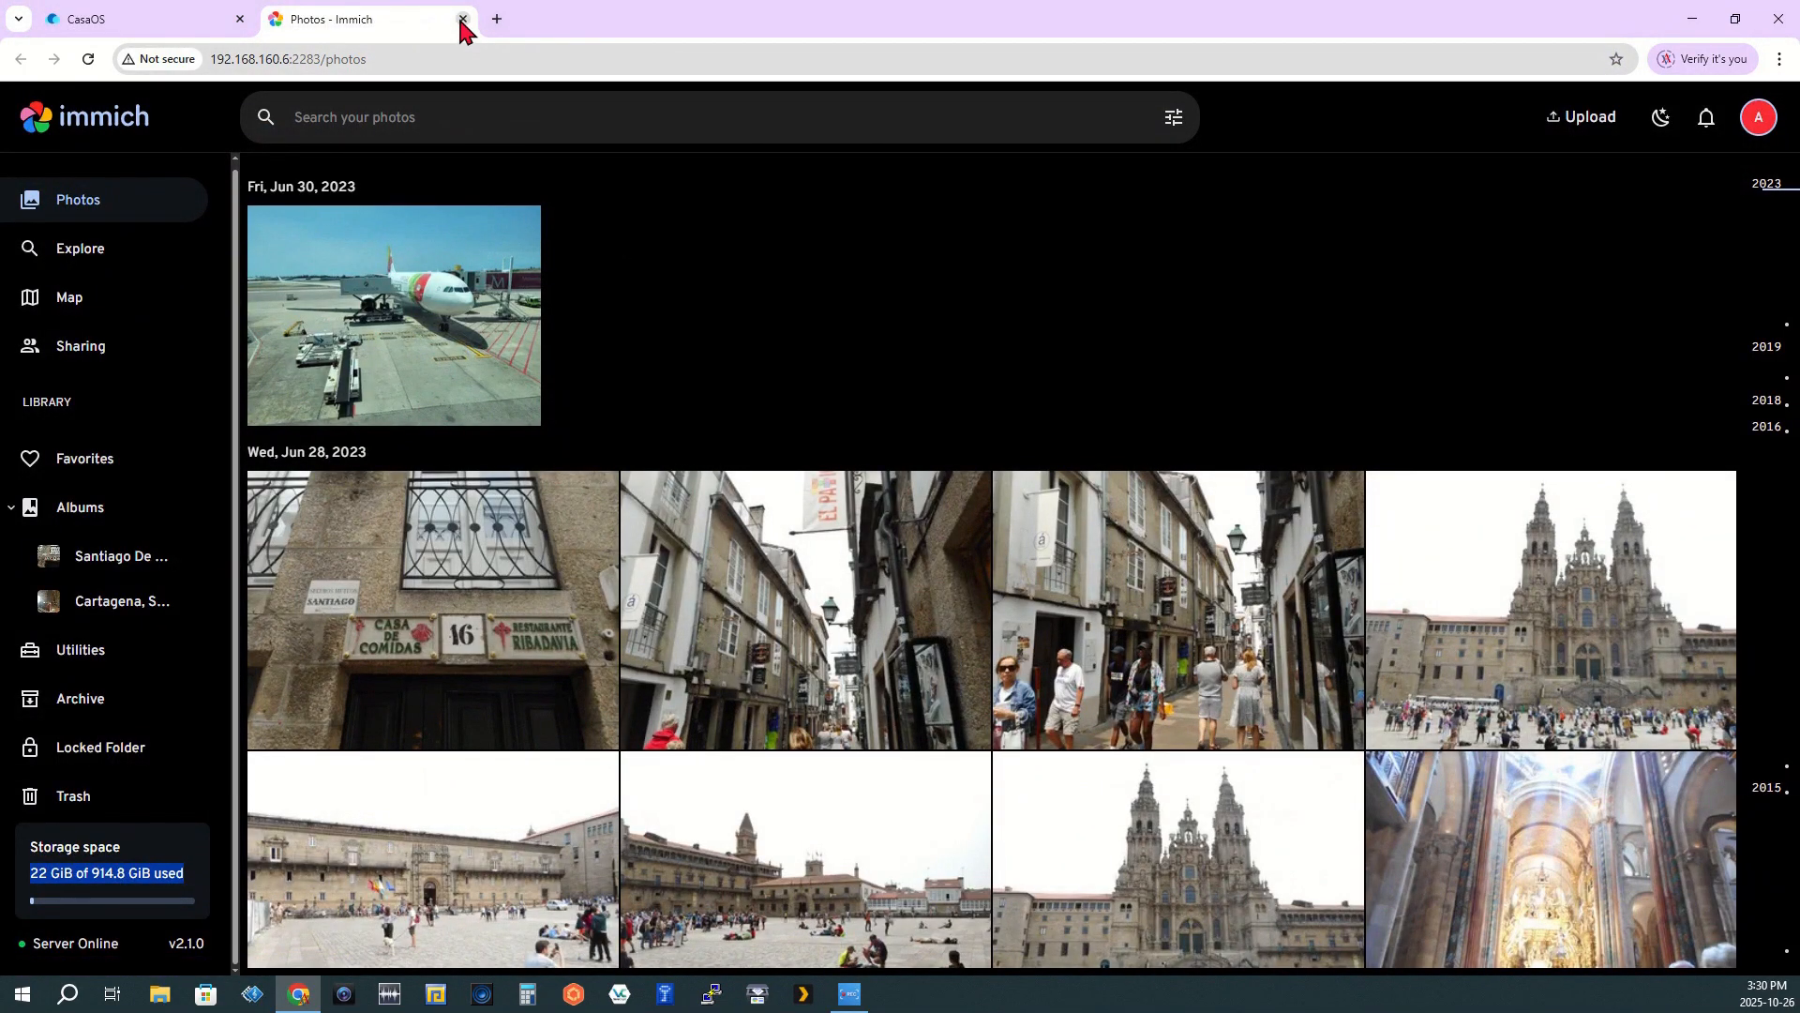
{"action": "mouse_move", "coordinate": [461, 19]}
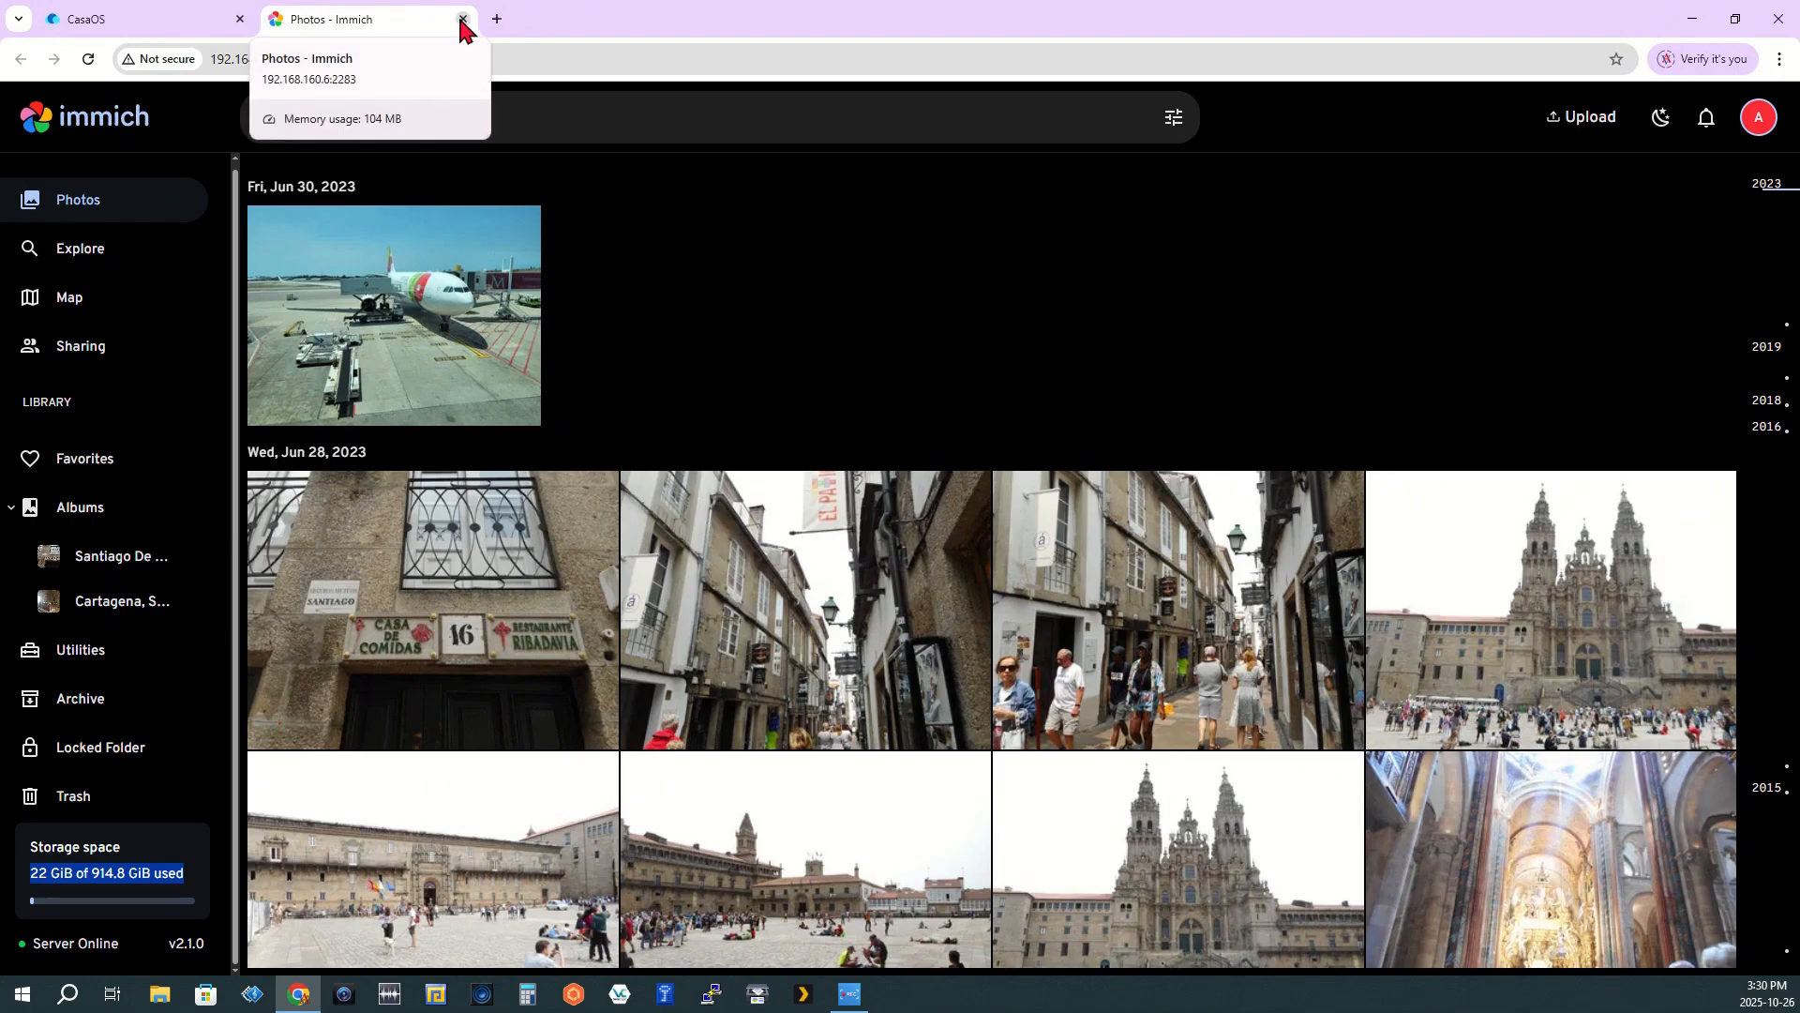
Close the Immich tab and stop the Immich v2 app from its tile menu
{"action": "left_click", "coordinate": [461, 20]}
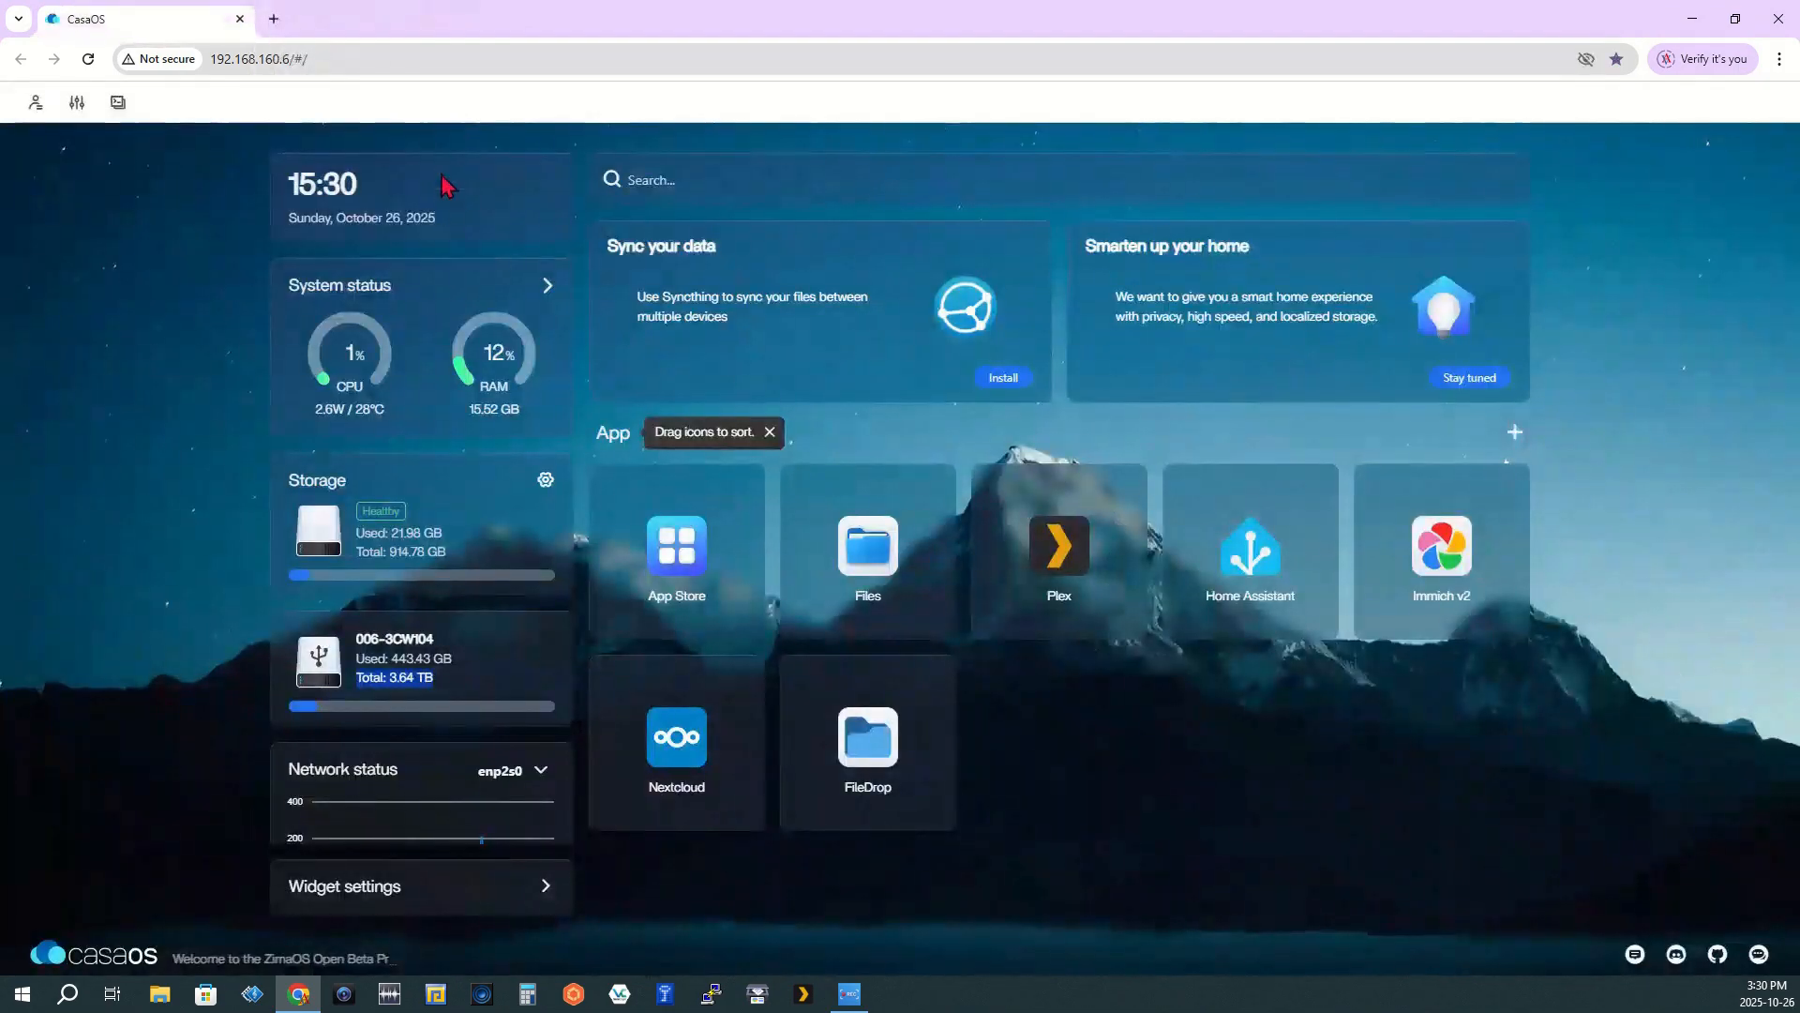
{"action": "mouse_move", "coordinate": [1263, 675]}
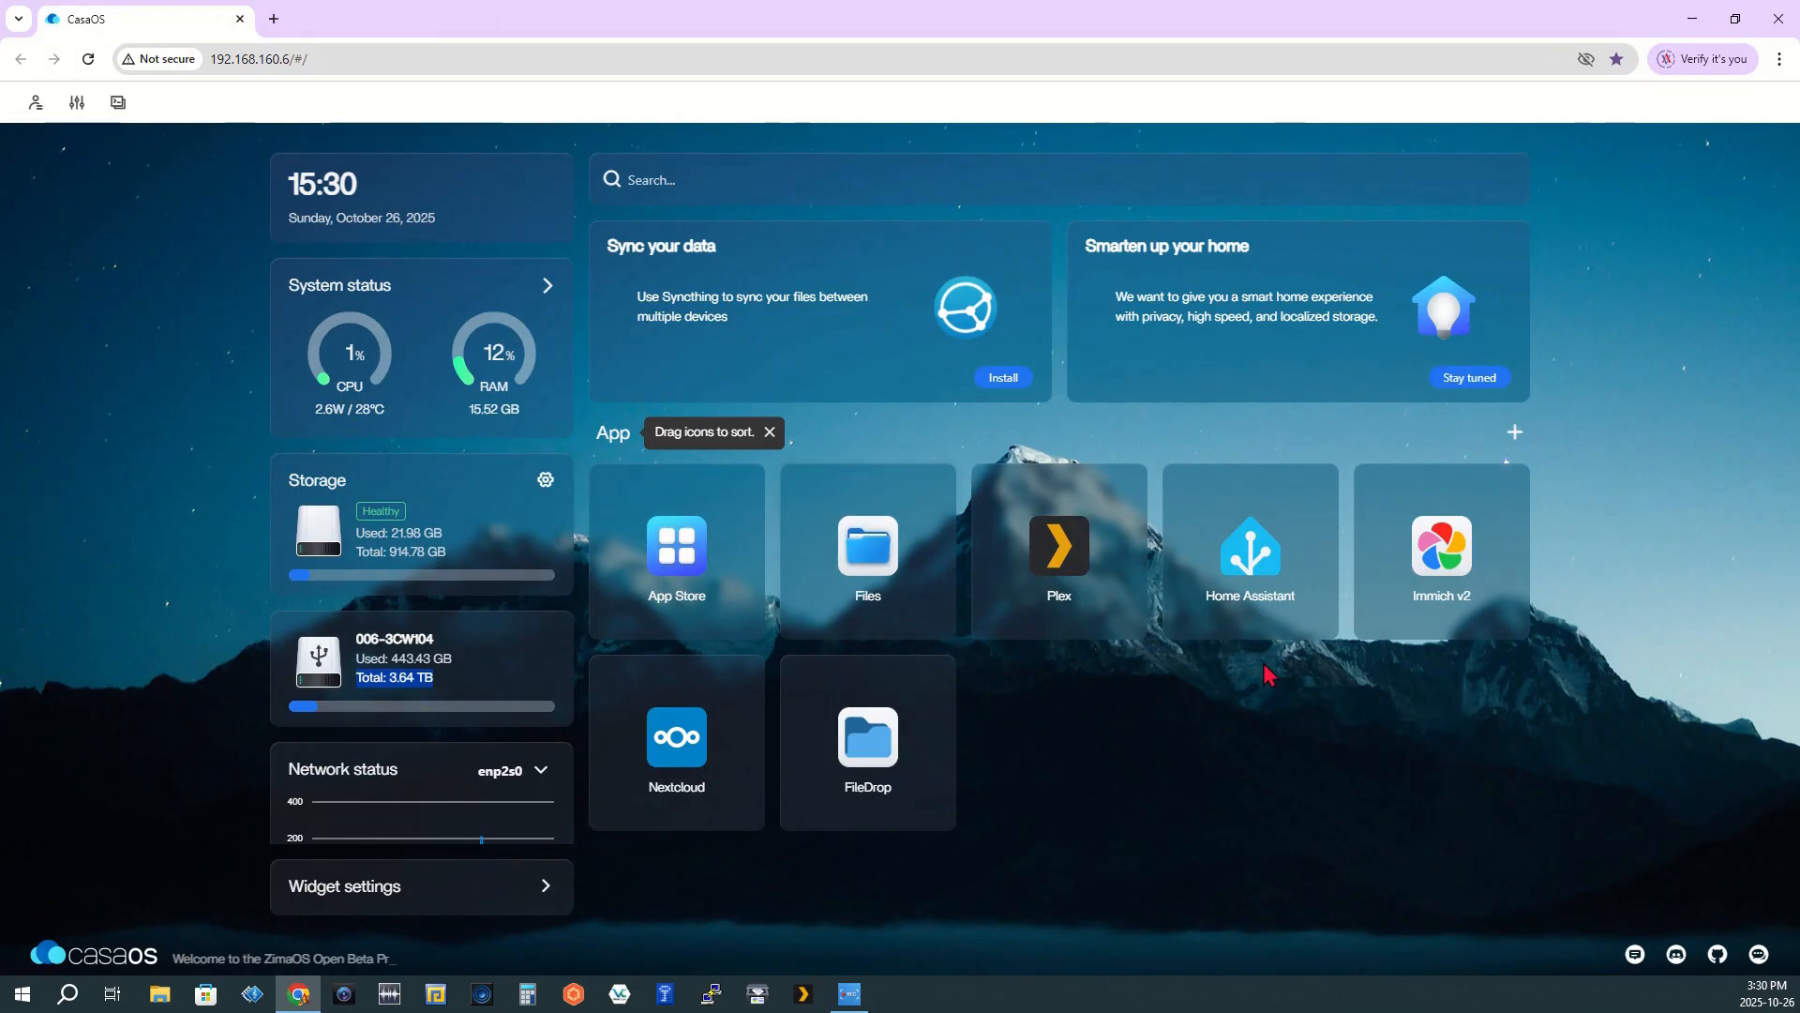
{"action": "mouse_move", "coordinate": [1488, 582]}
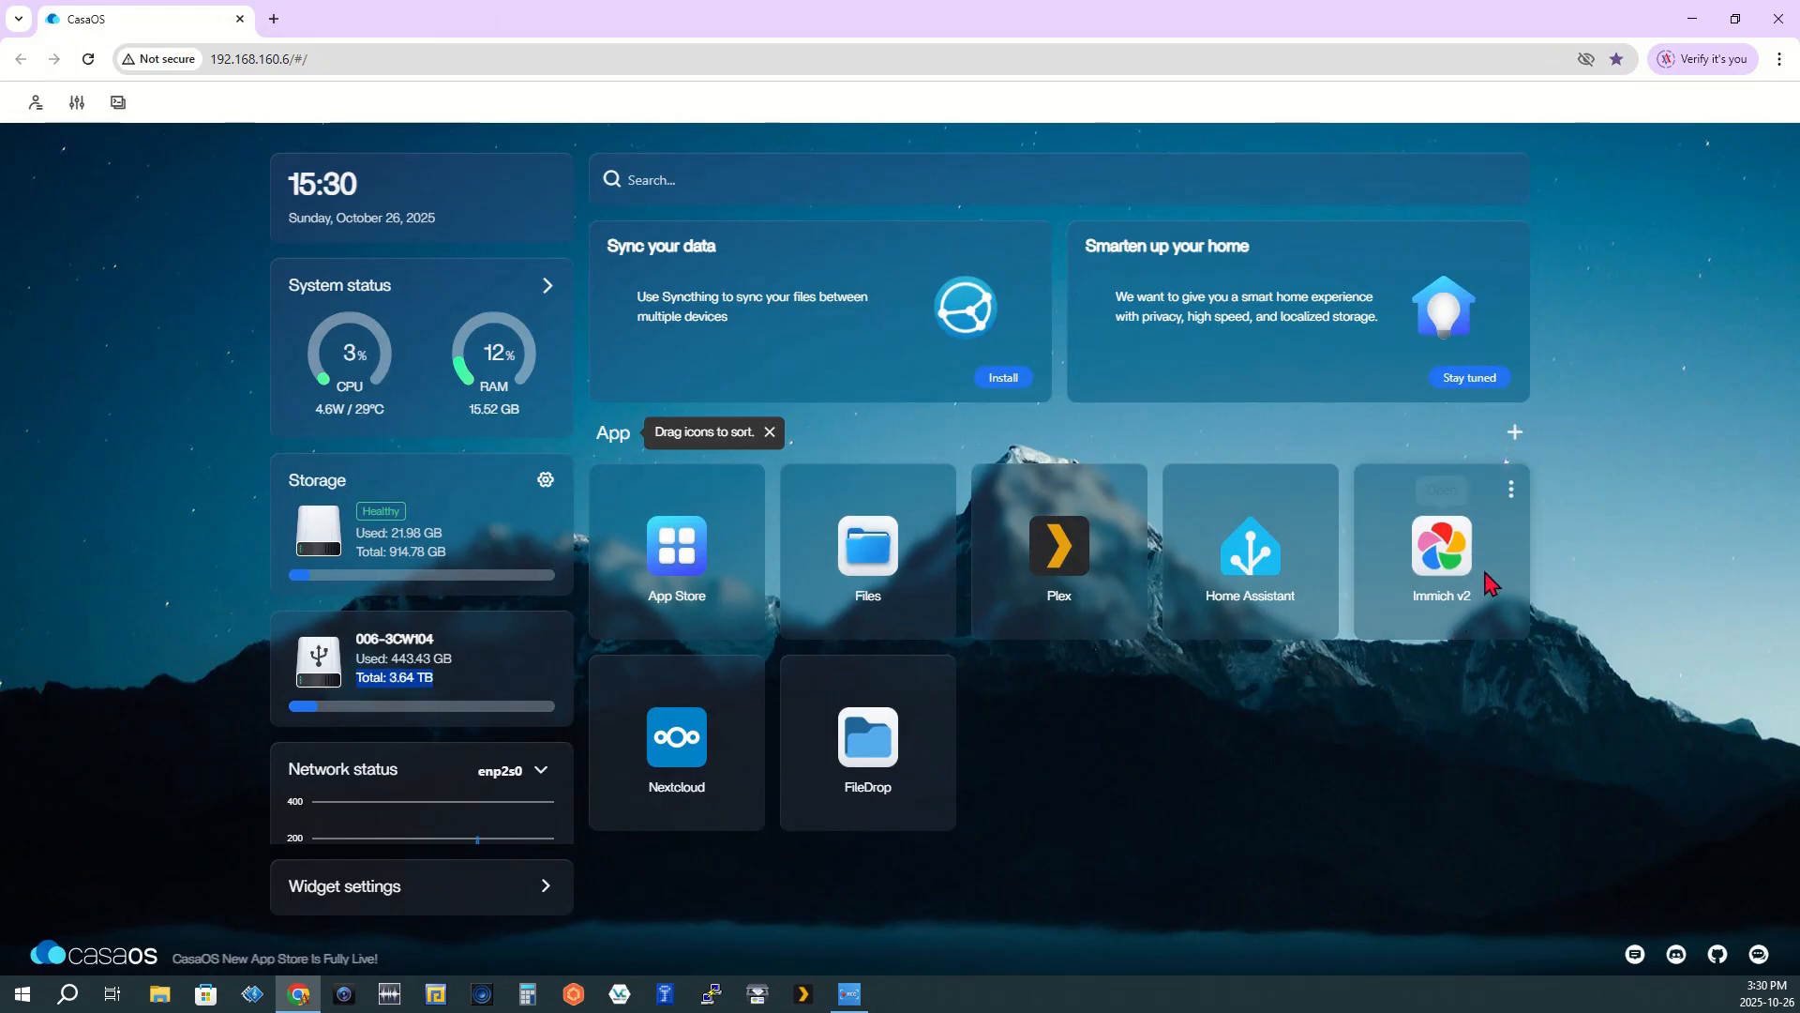
{"action": "mouse_move", "coordinate": [1513, 496]}
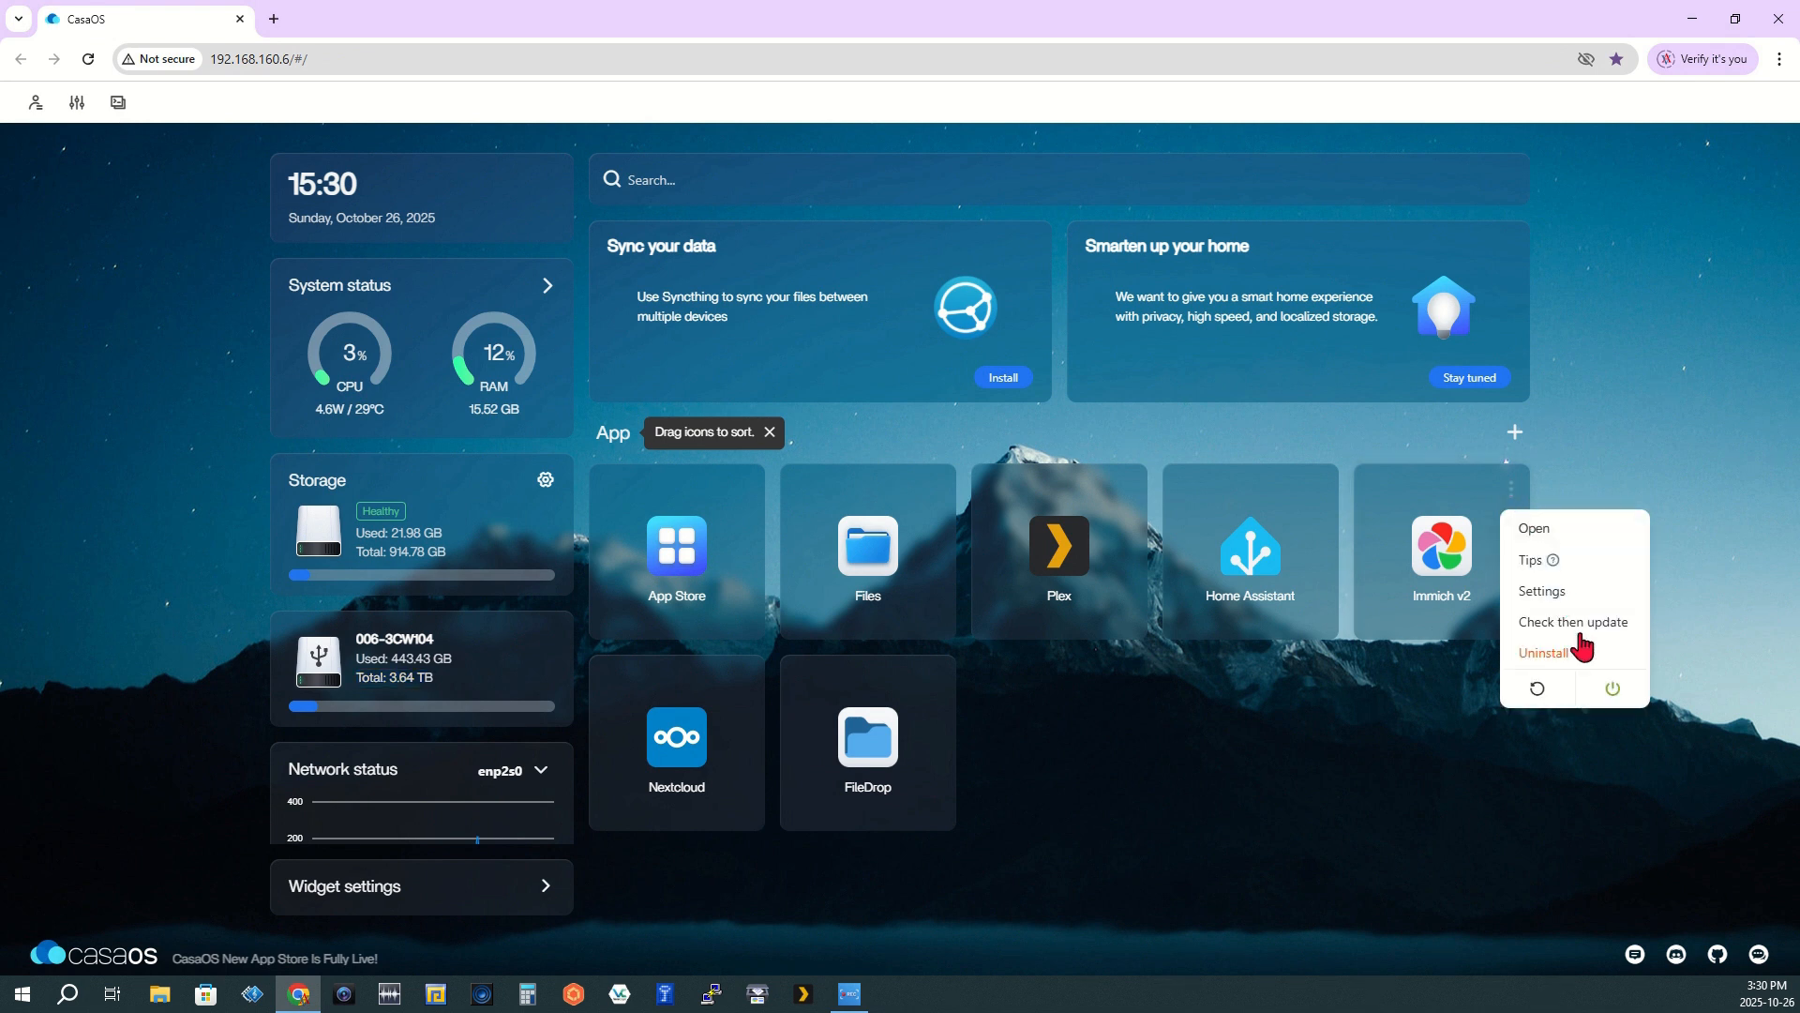
{"action": "left_click", "coordinate": [1637, 685]}
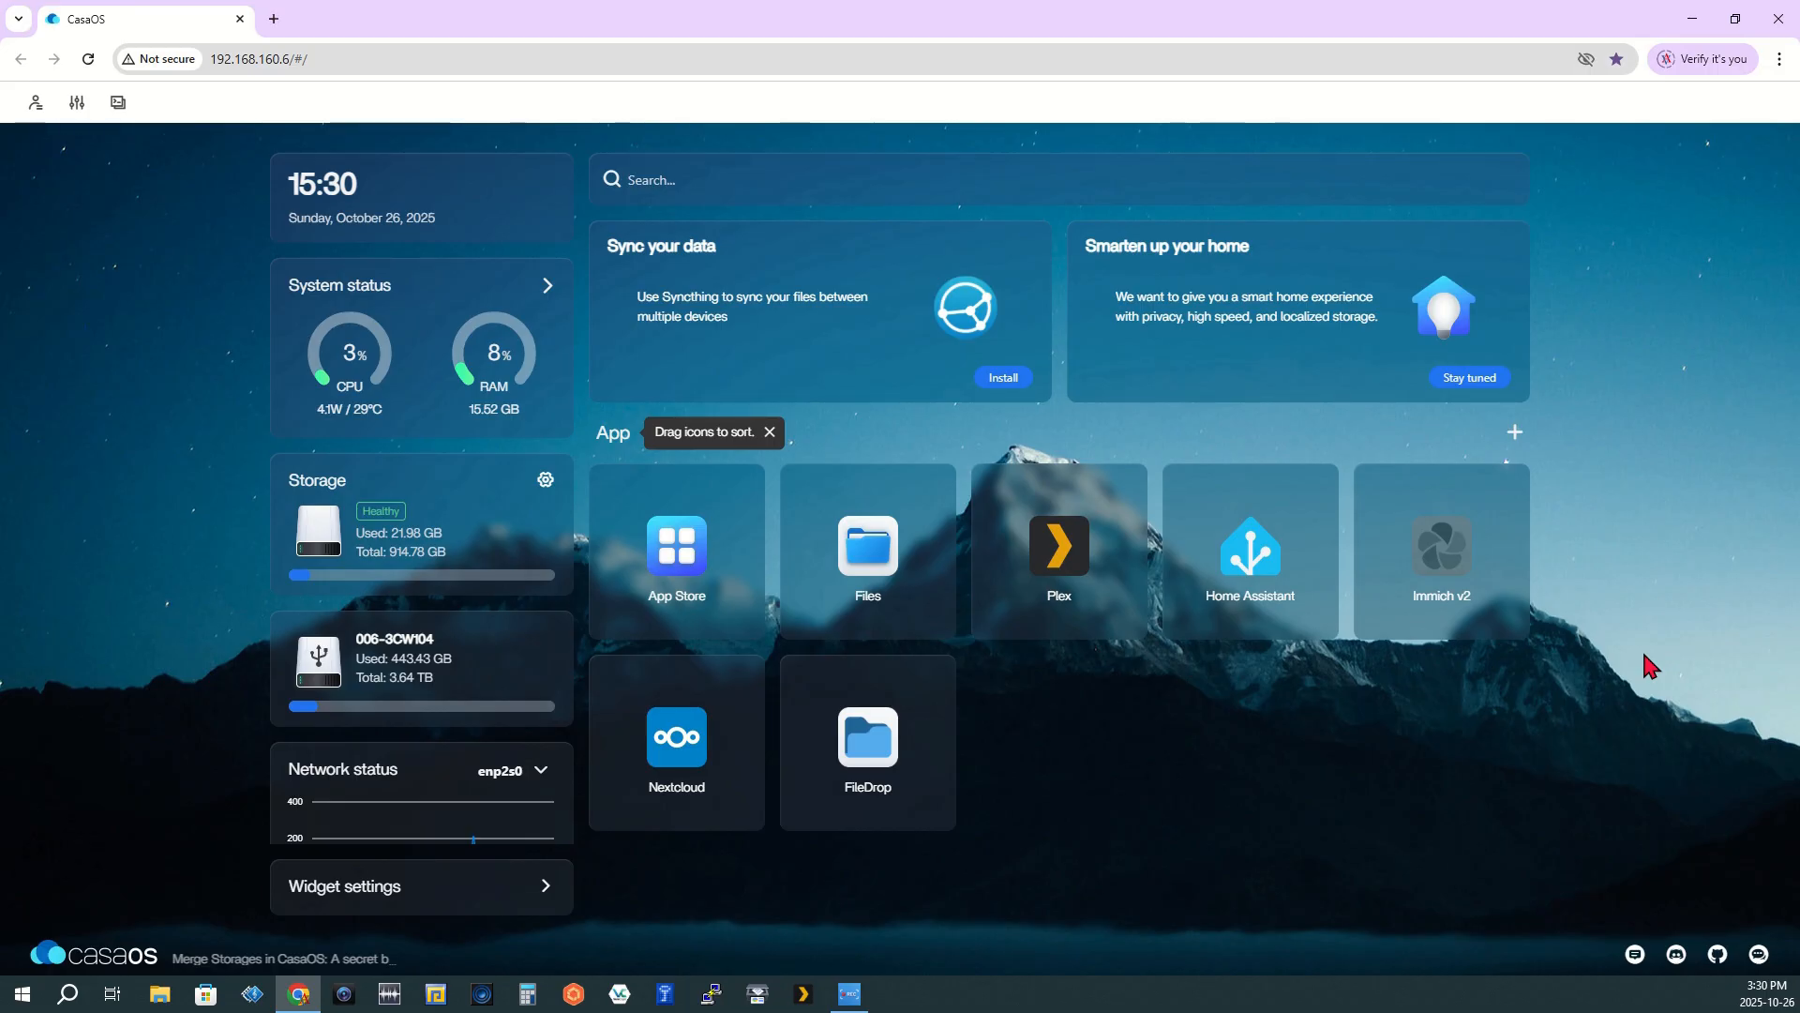
{"action": "mouse_move", "coordinate": [1513, 496]}
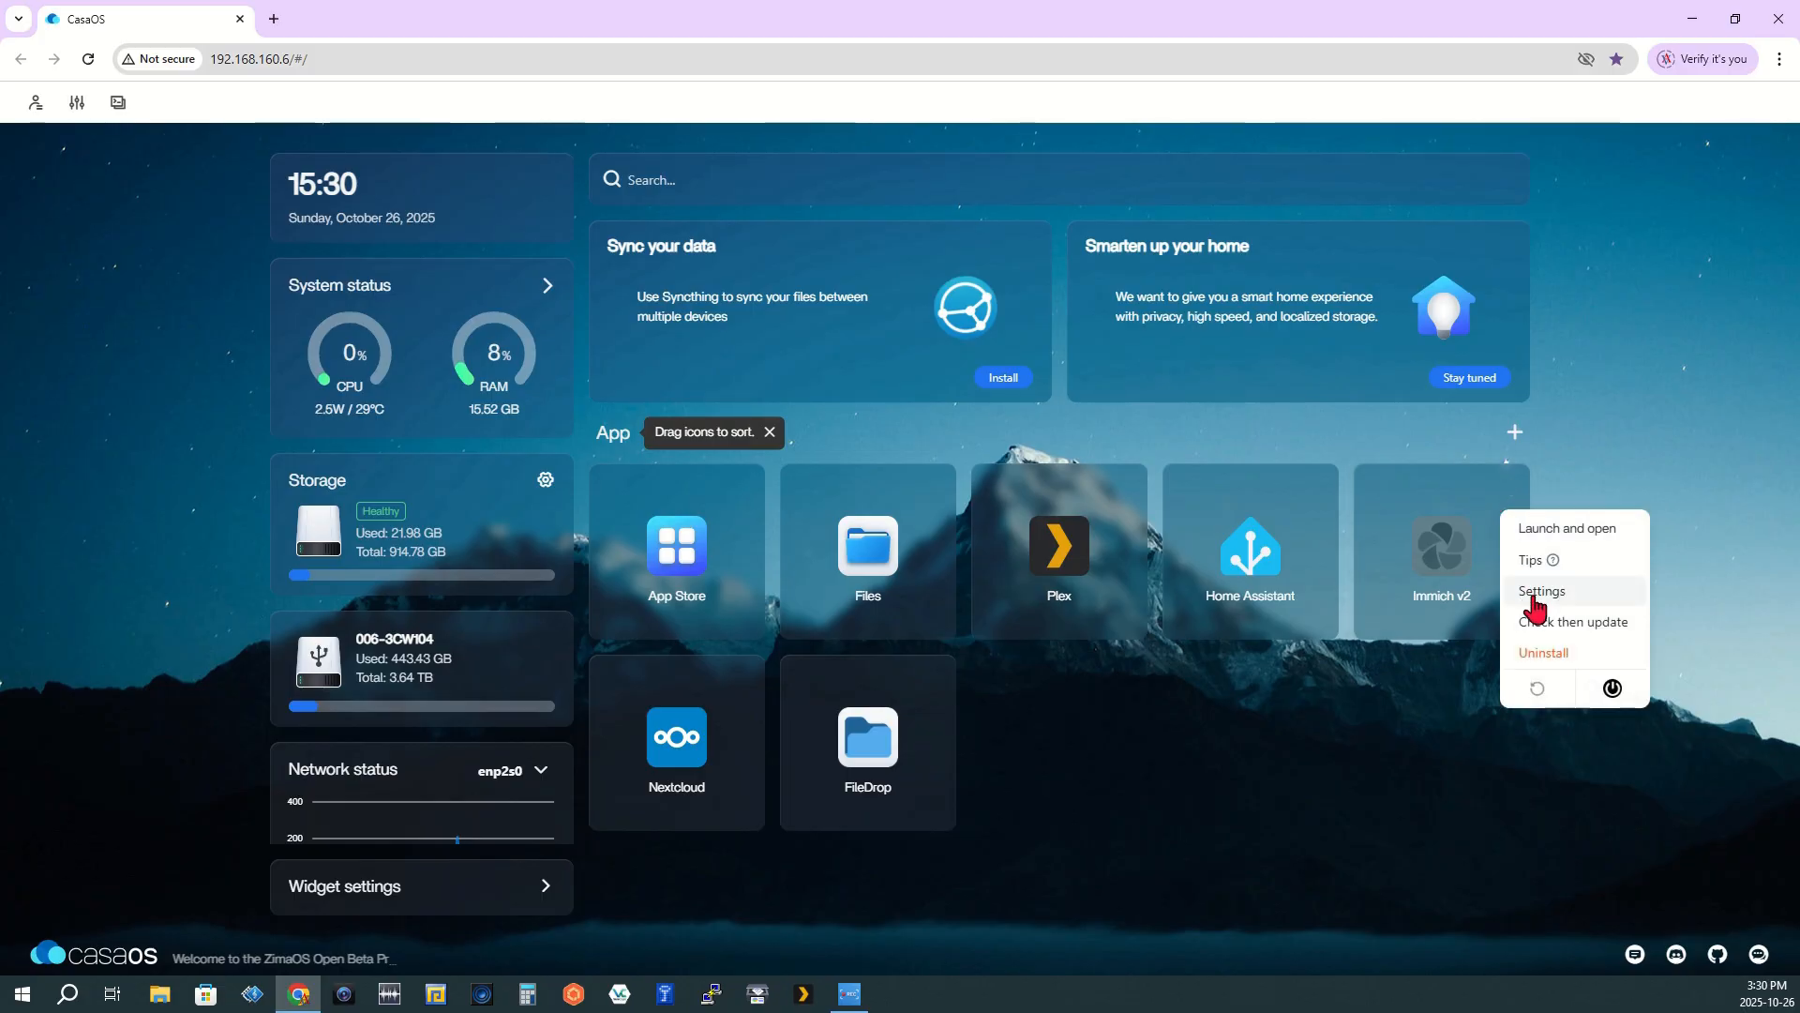
Open the immich-server-v2 settings and select the /DATA/Gallery/immich upload host path
{"action": "left_click", "coordinate": [1542, 591]}
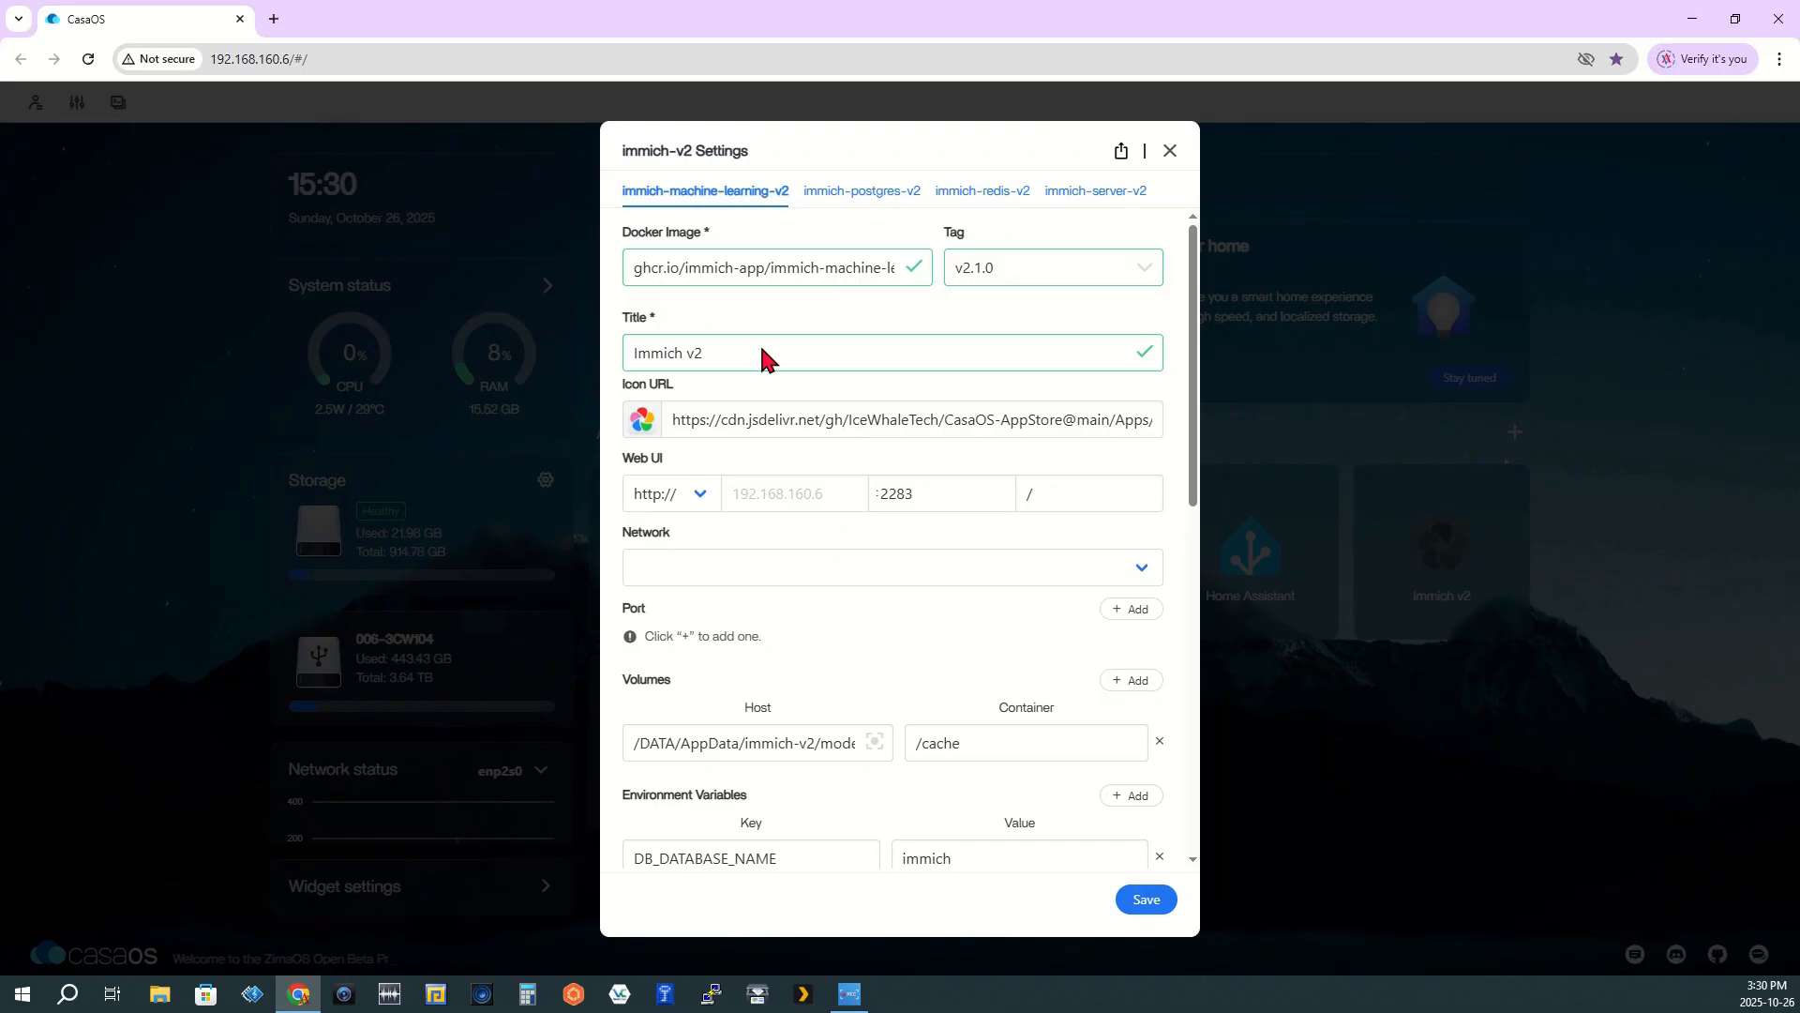
{"action": "left_click", "coordinate": [1094, 190]}
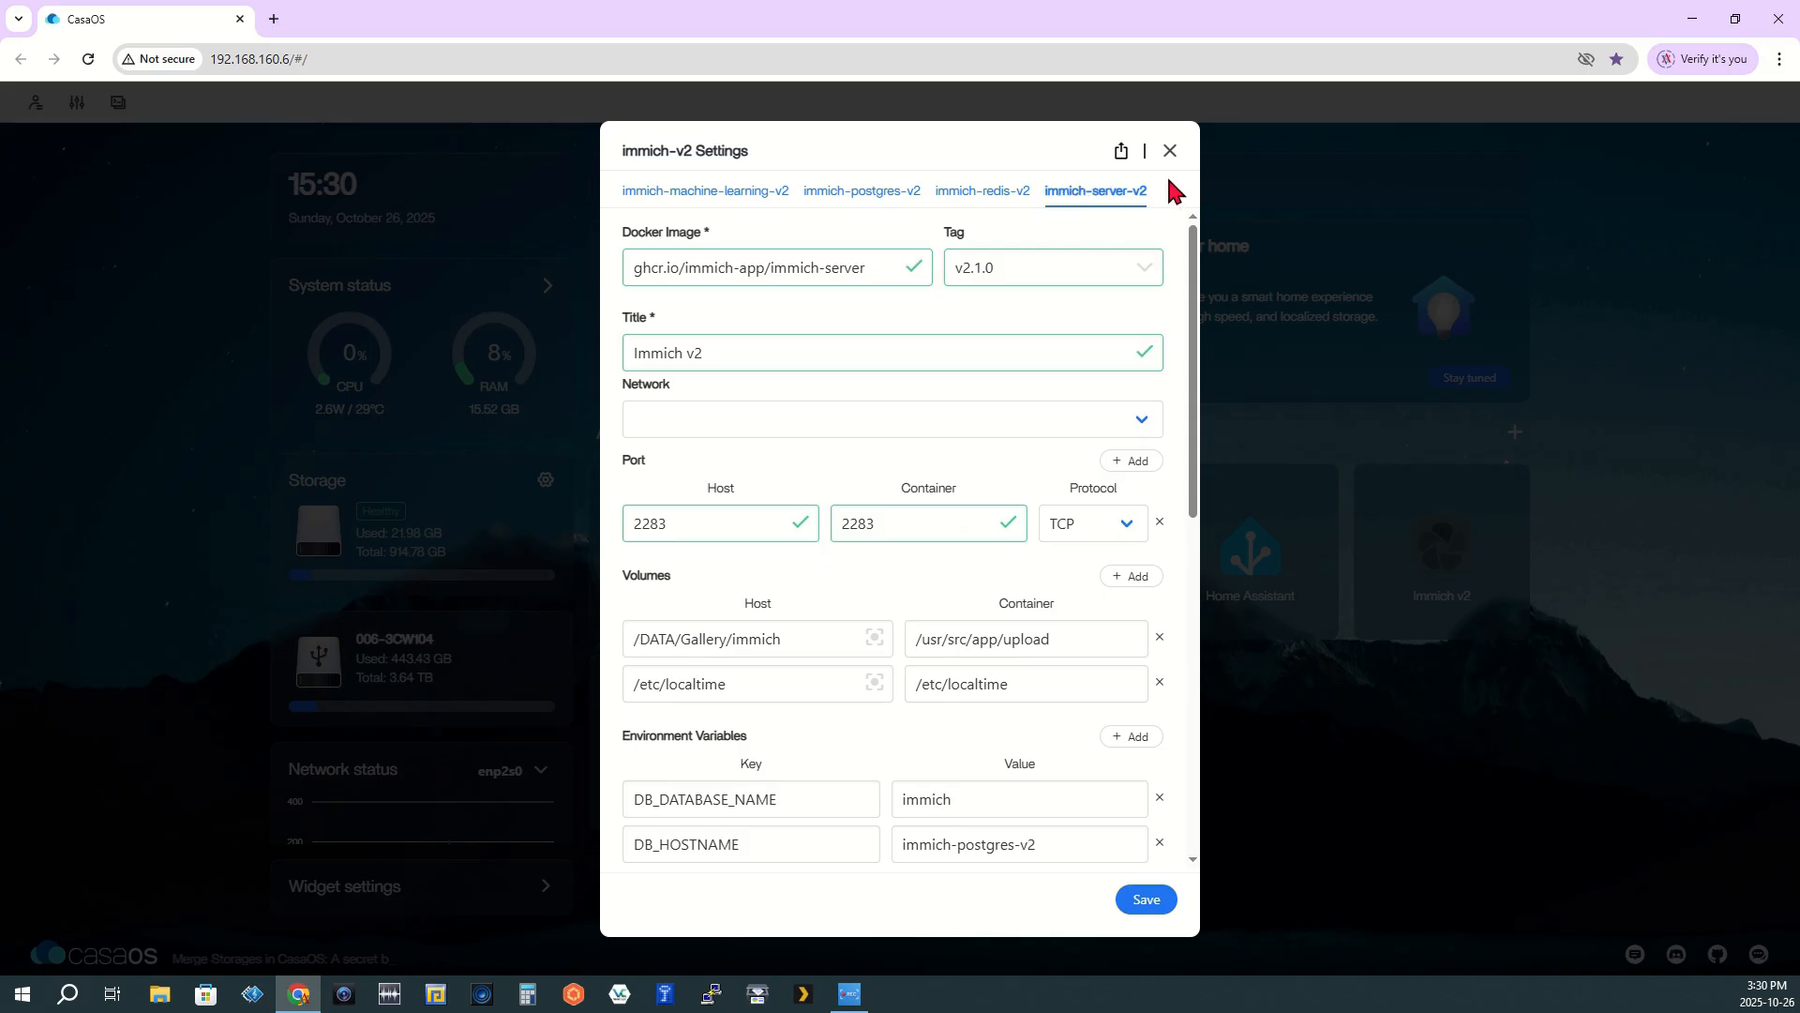
{"action": "scroll", "scroll_direction": "down", "scroll_amount": 3}
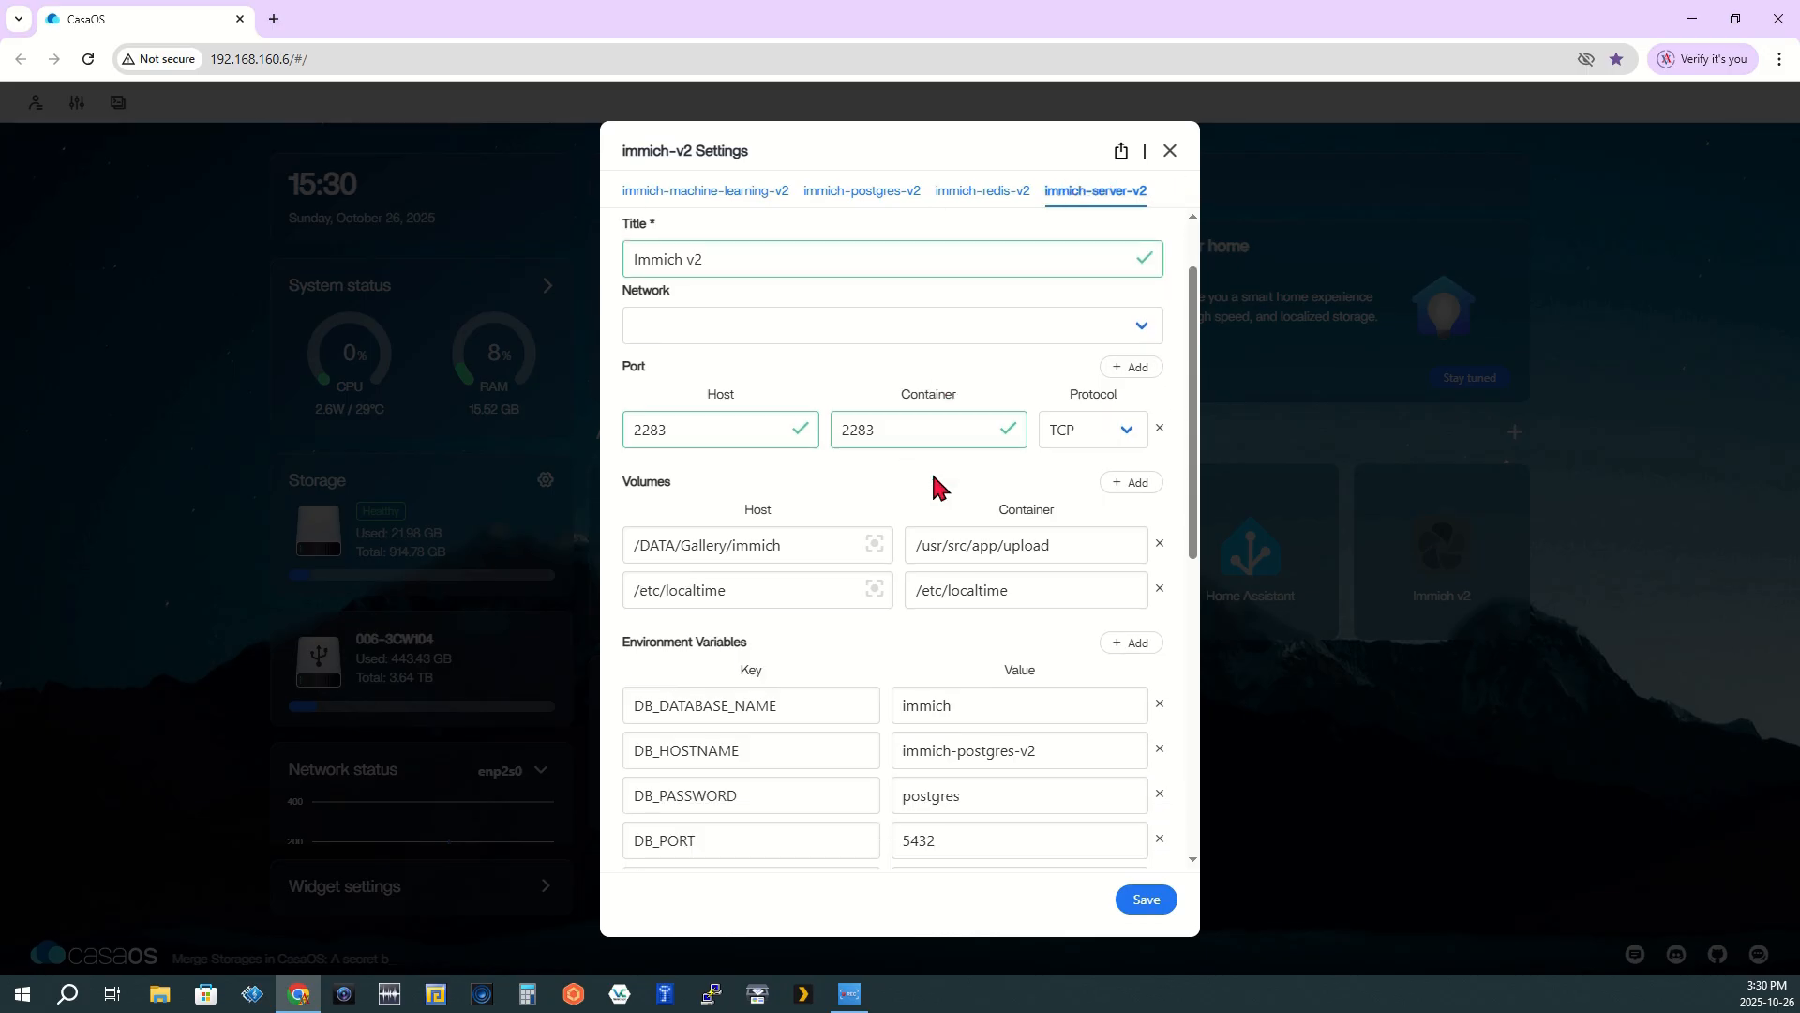
{"action": "scroll", "scroll_direction": "down", "scroll_amount": 3}
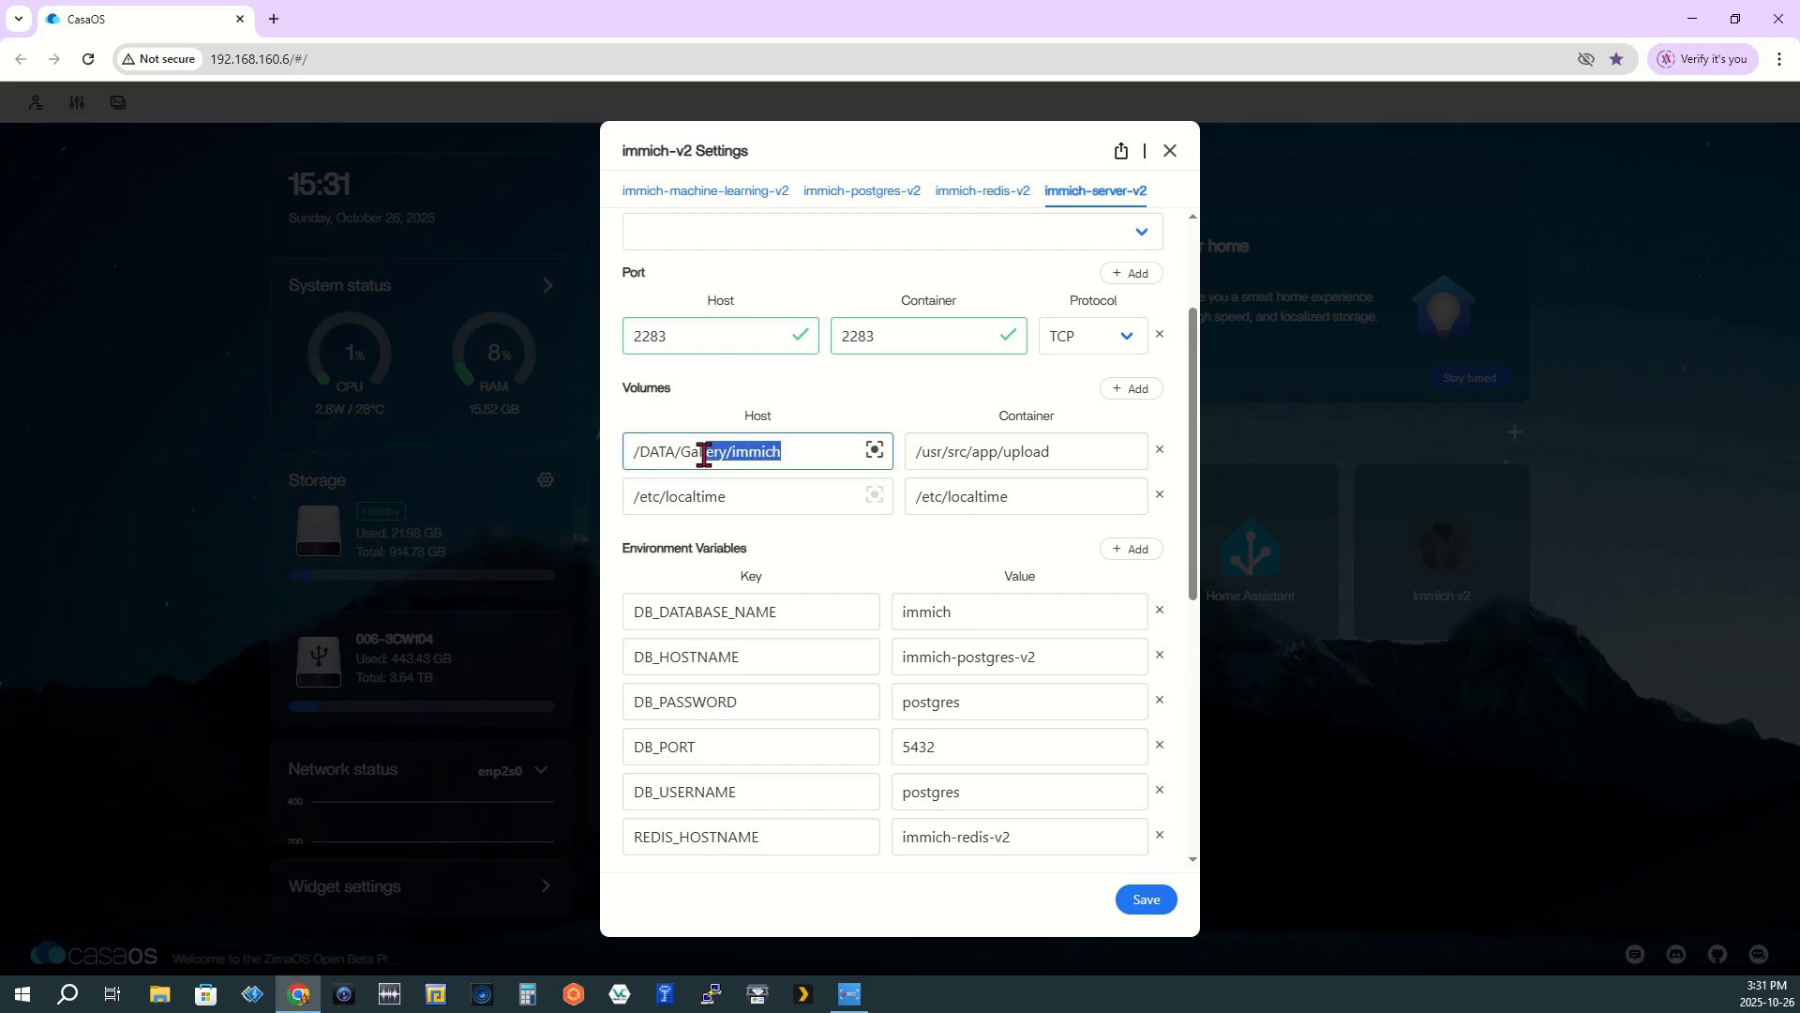
{"action": "triple_click", "coordinate": [757, 451]}
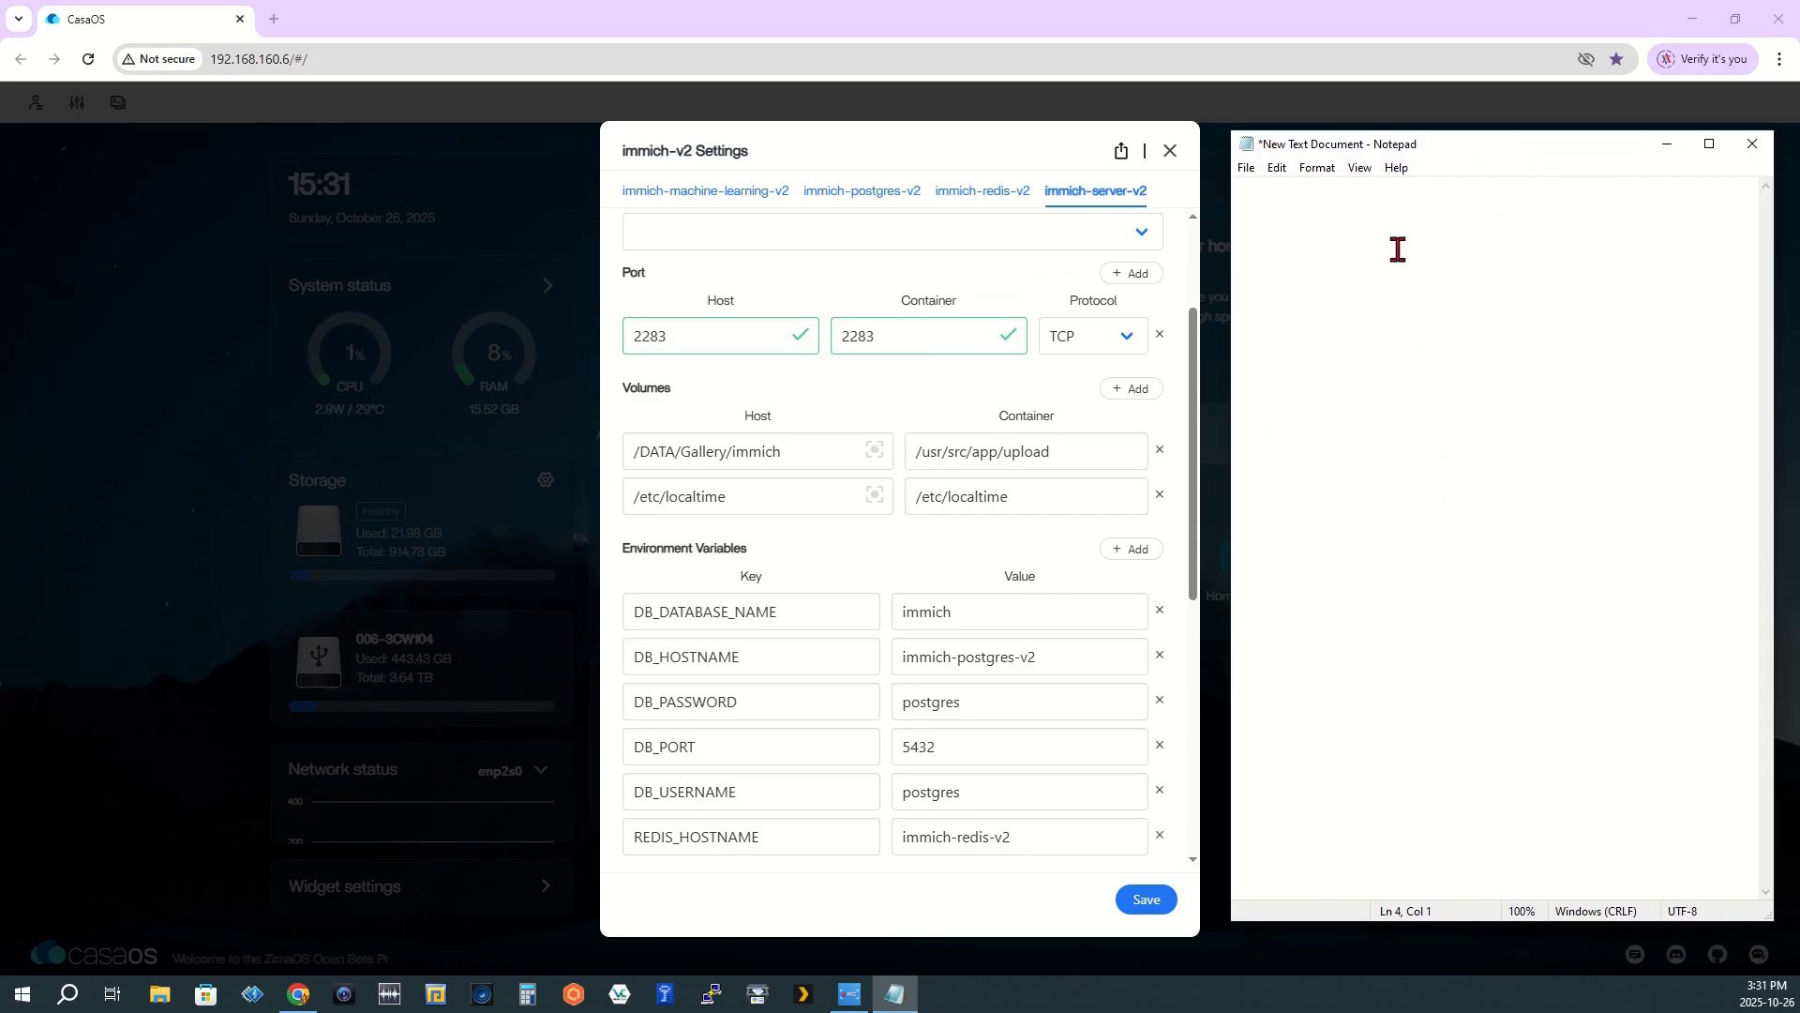
Copy the /DATA/Gallery/immich host path into Notepad and label it '= OLD'
{"action": "left_click", "coordinate": [1359, 313]}
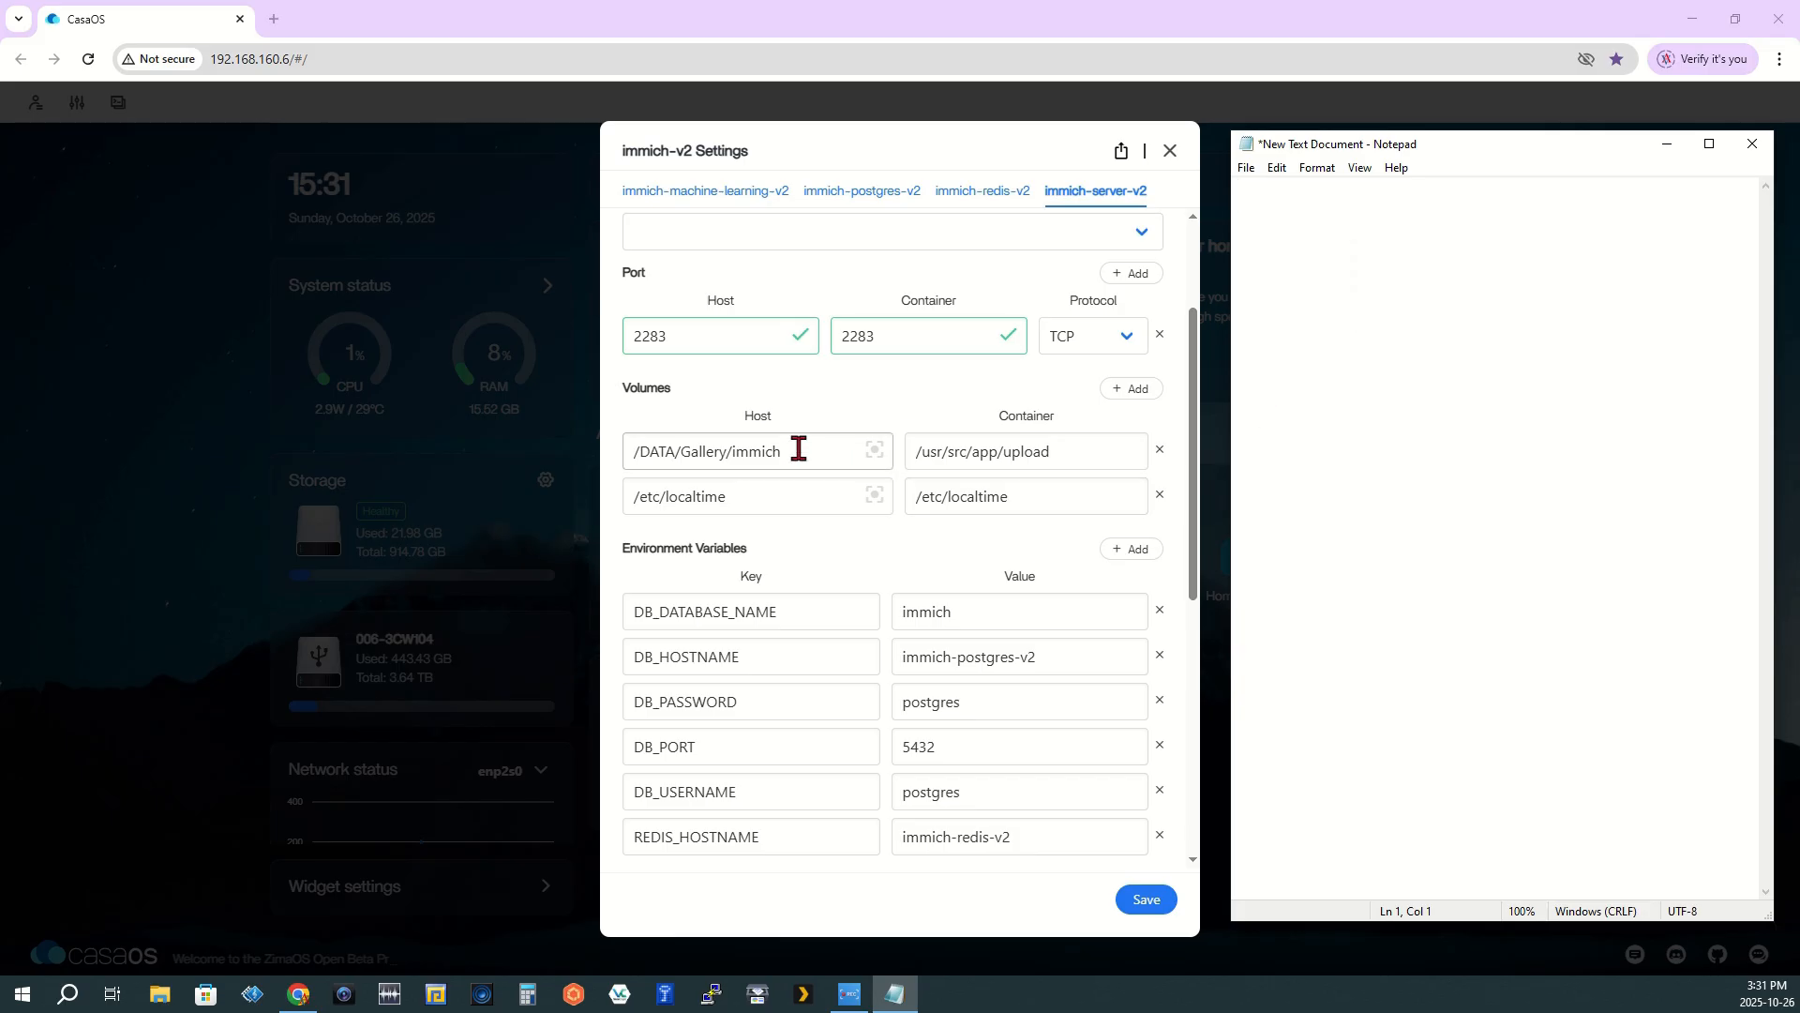
{"action": "triple_click", "coordinate": [756, 450]}
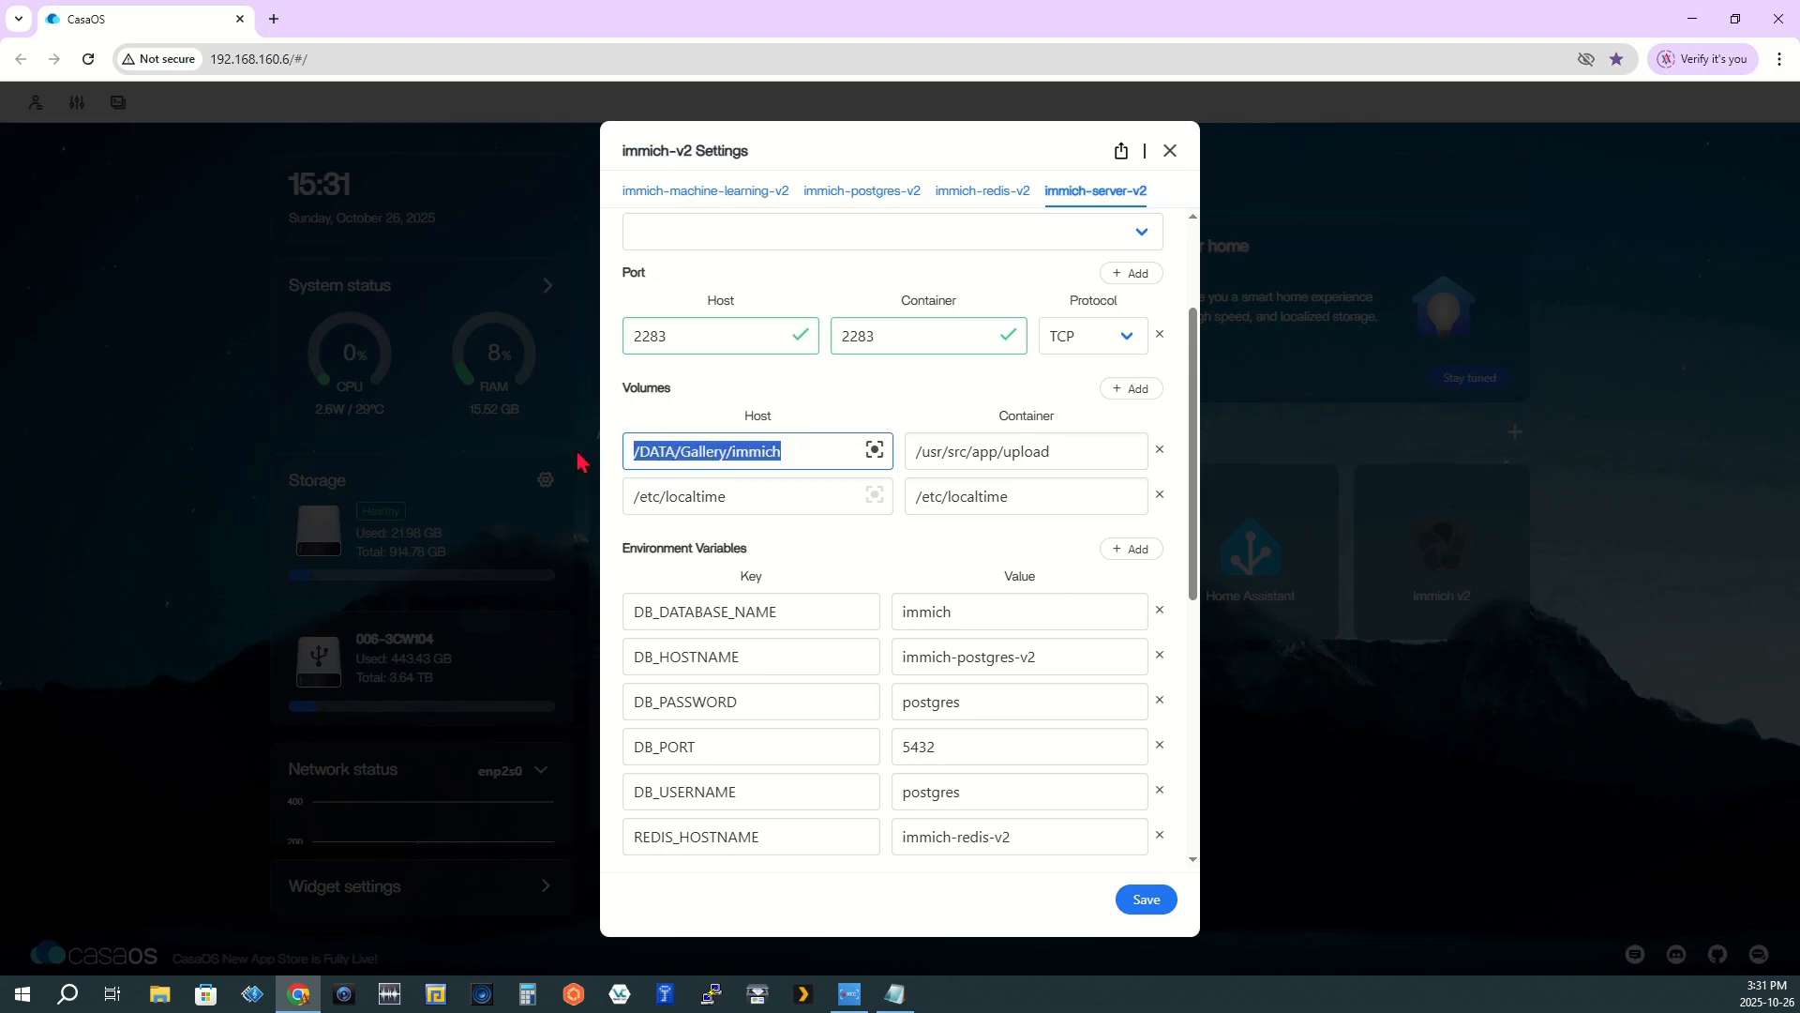
{"action": "right_click", "coordinate": [706, 451]}
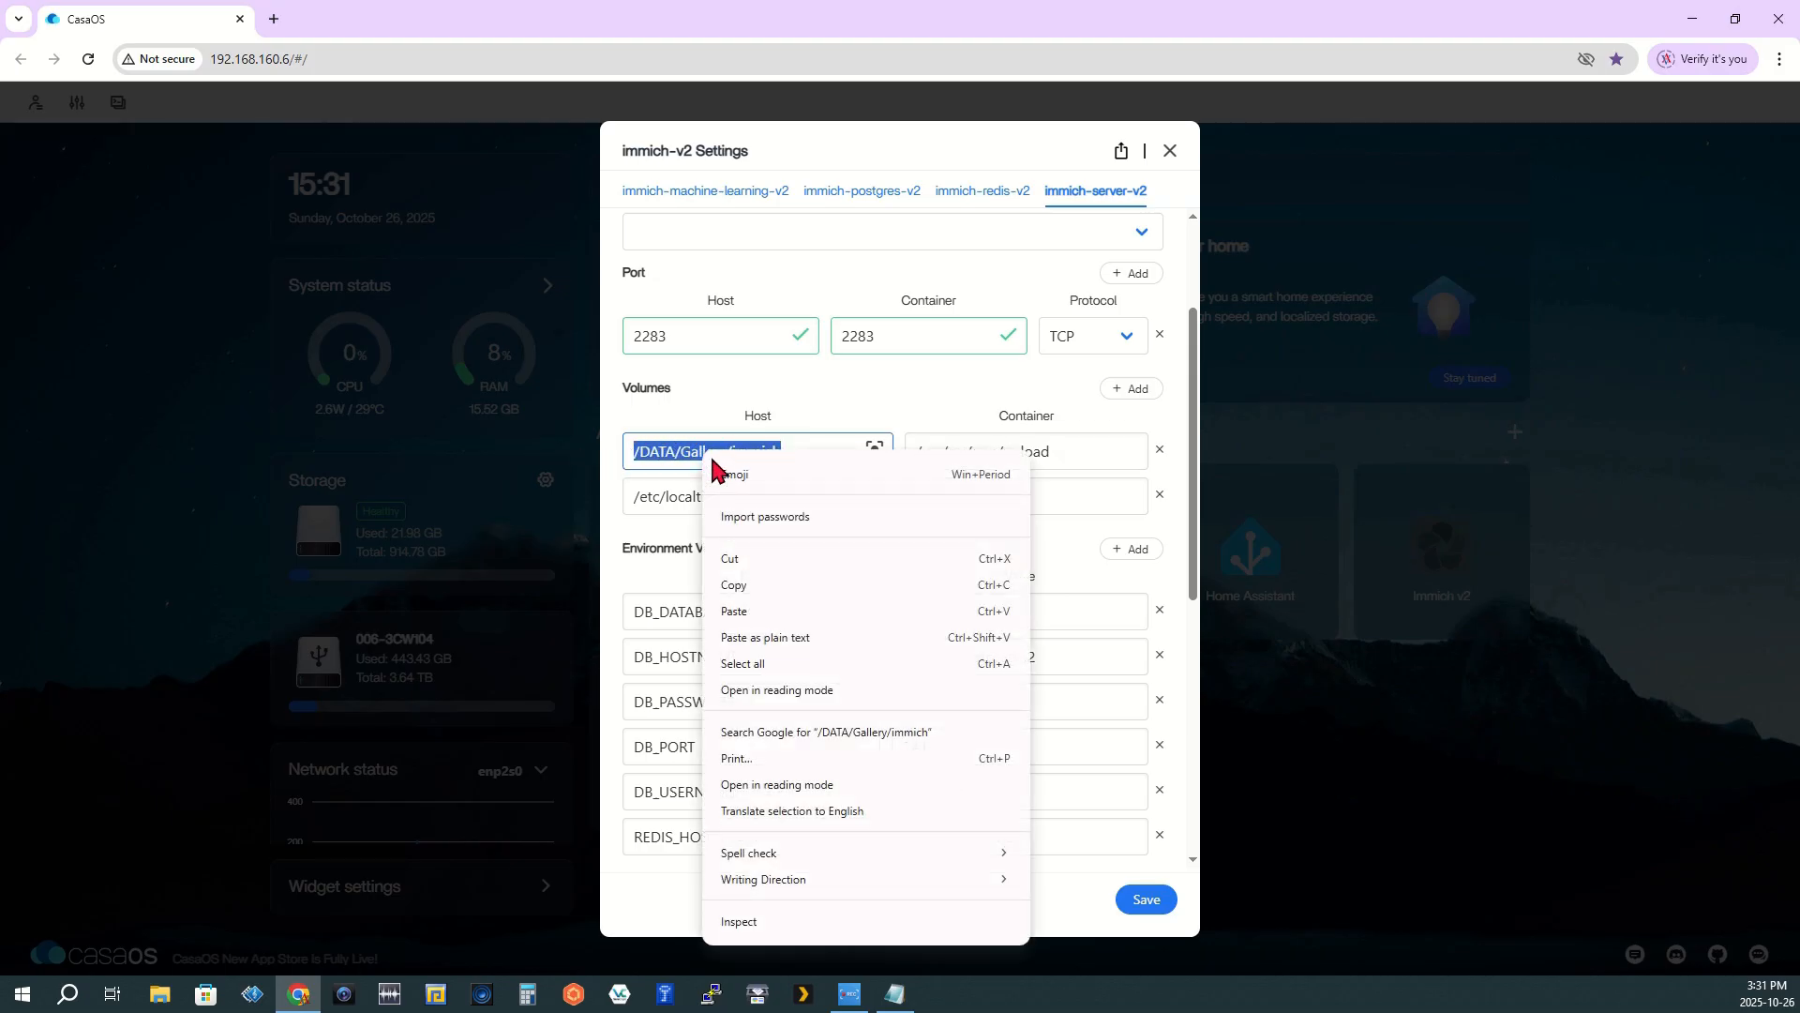
{"action": "left_click", "coordinate": [752, 592]}
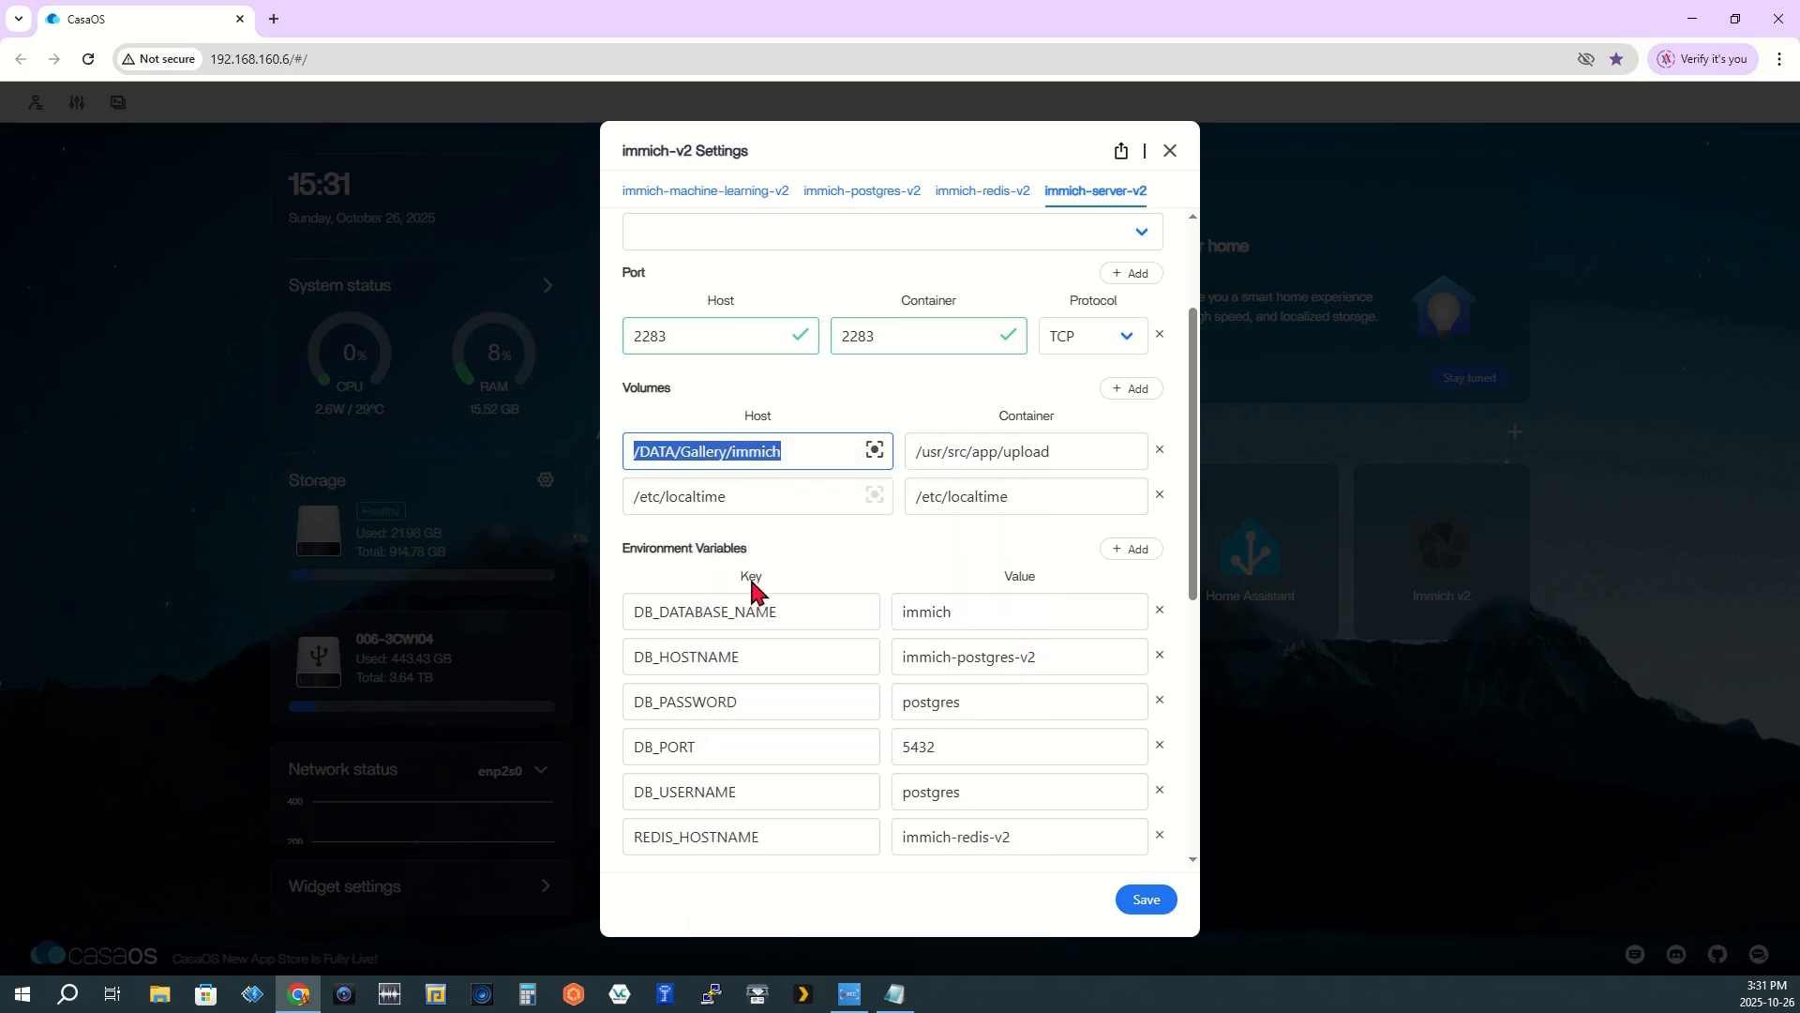
{"action": "left_click", "coordinate": [895, 994]}
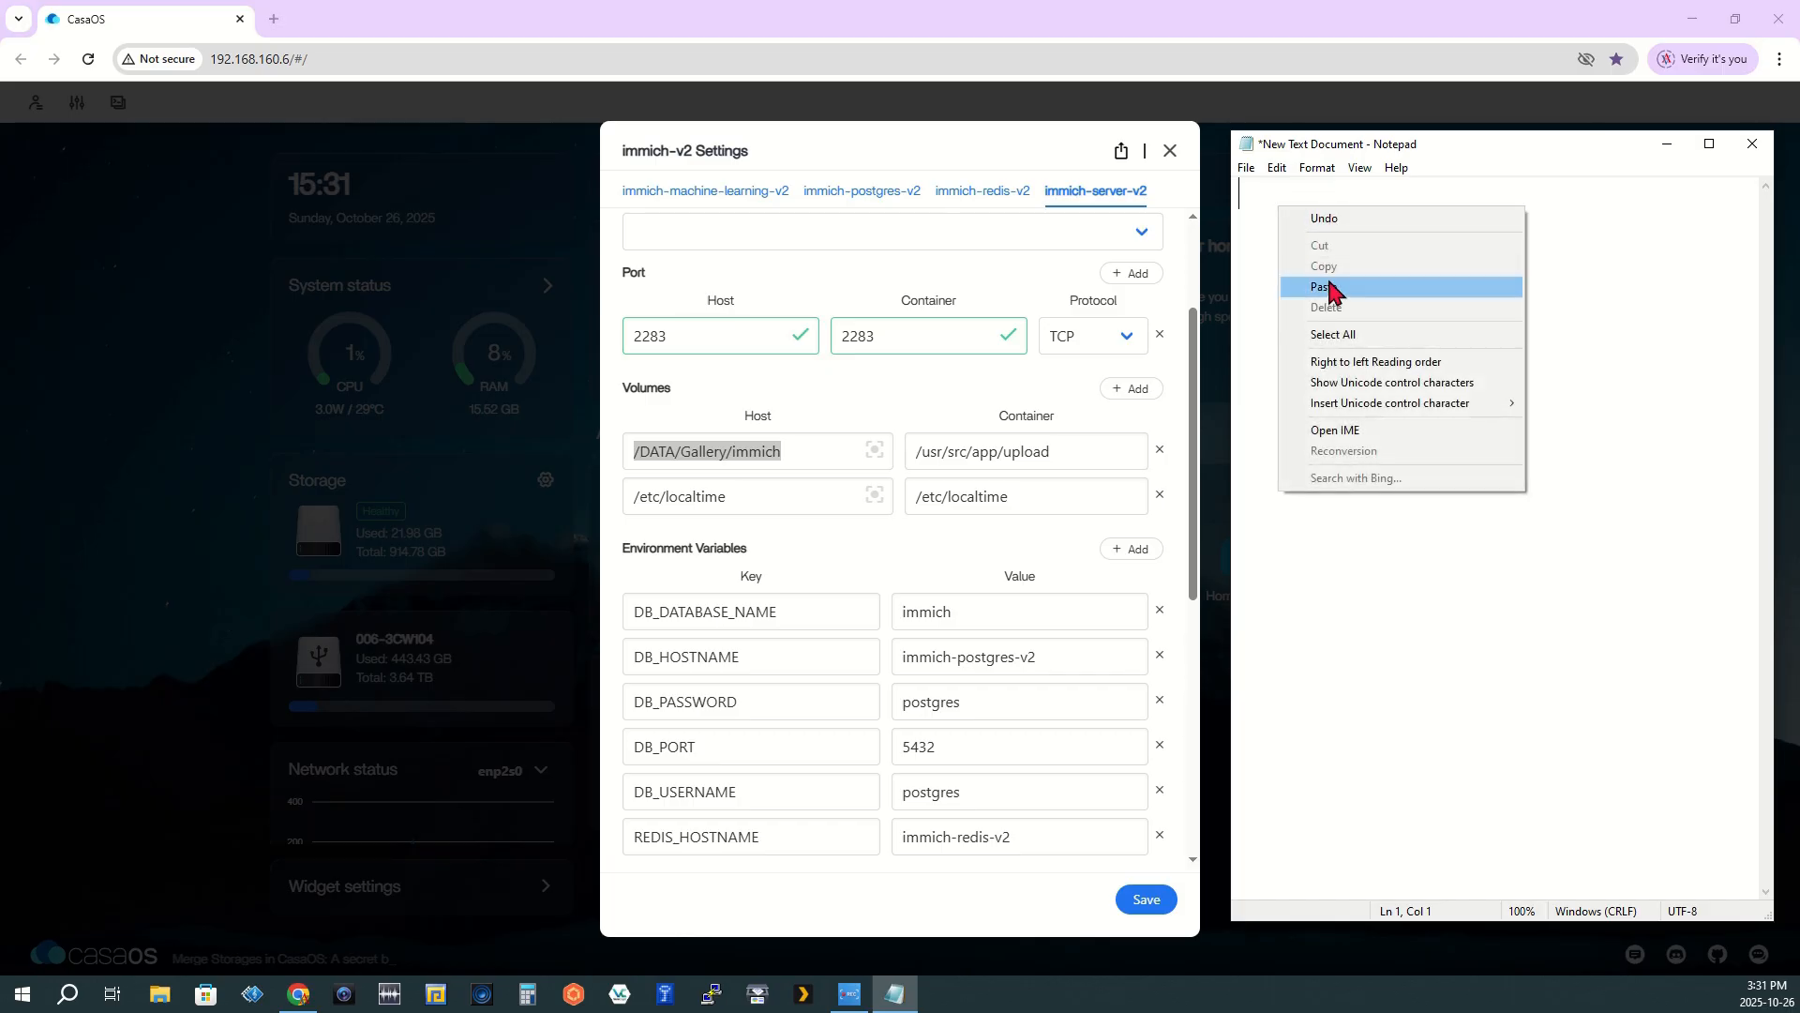
{"action": "left_click", "coordinate": [1329, 287]}
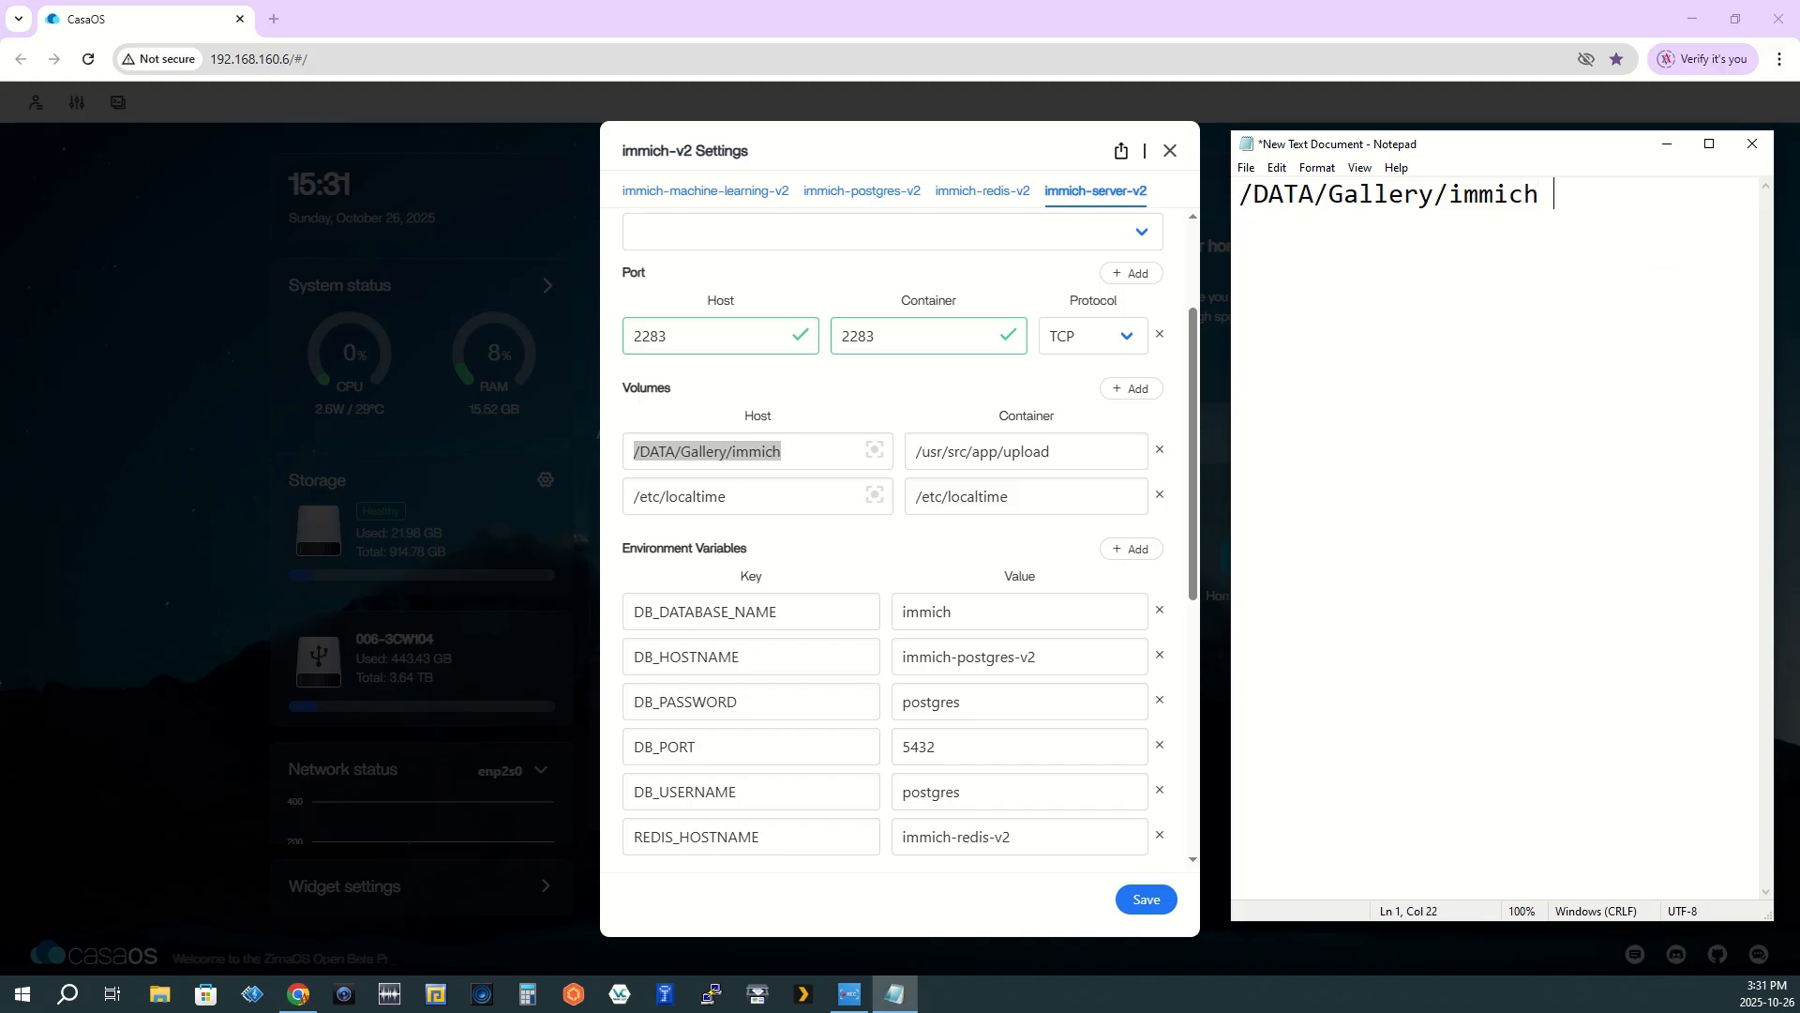
{"action": "type", "text": "="}
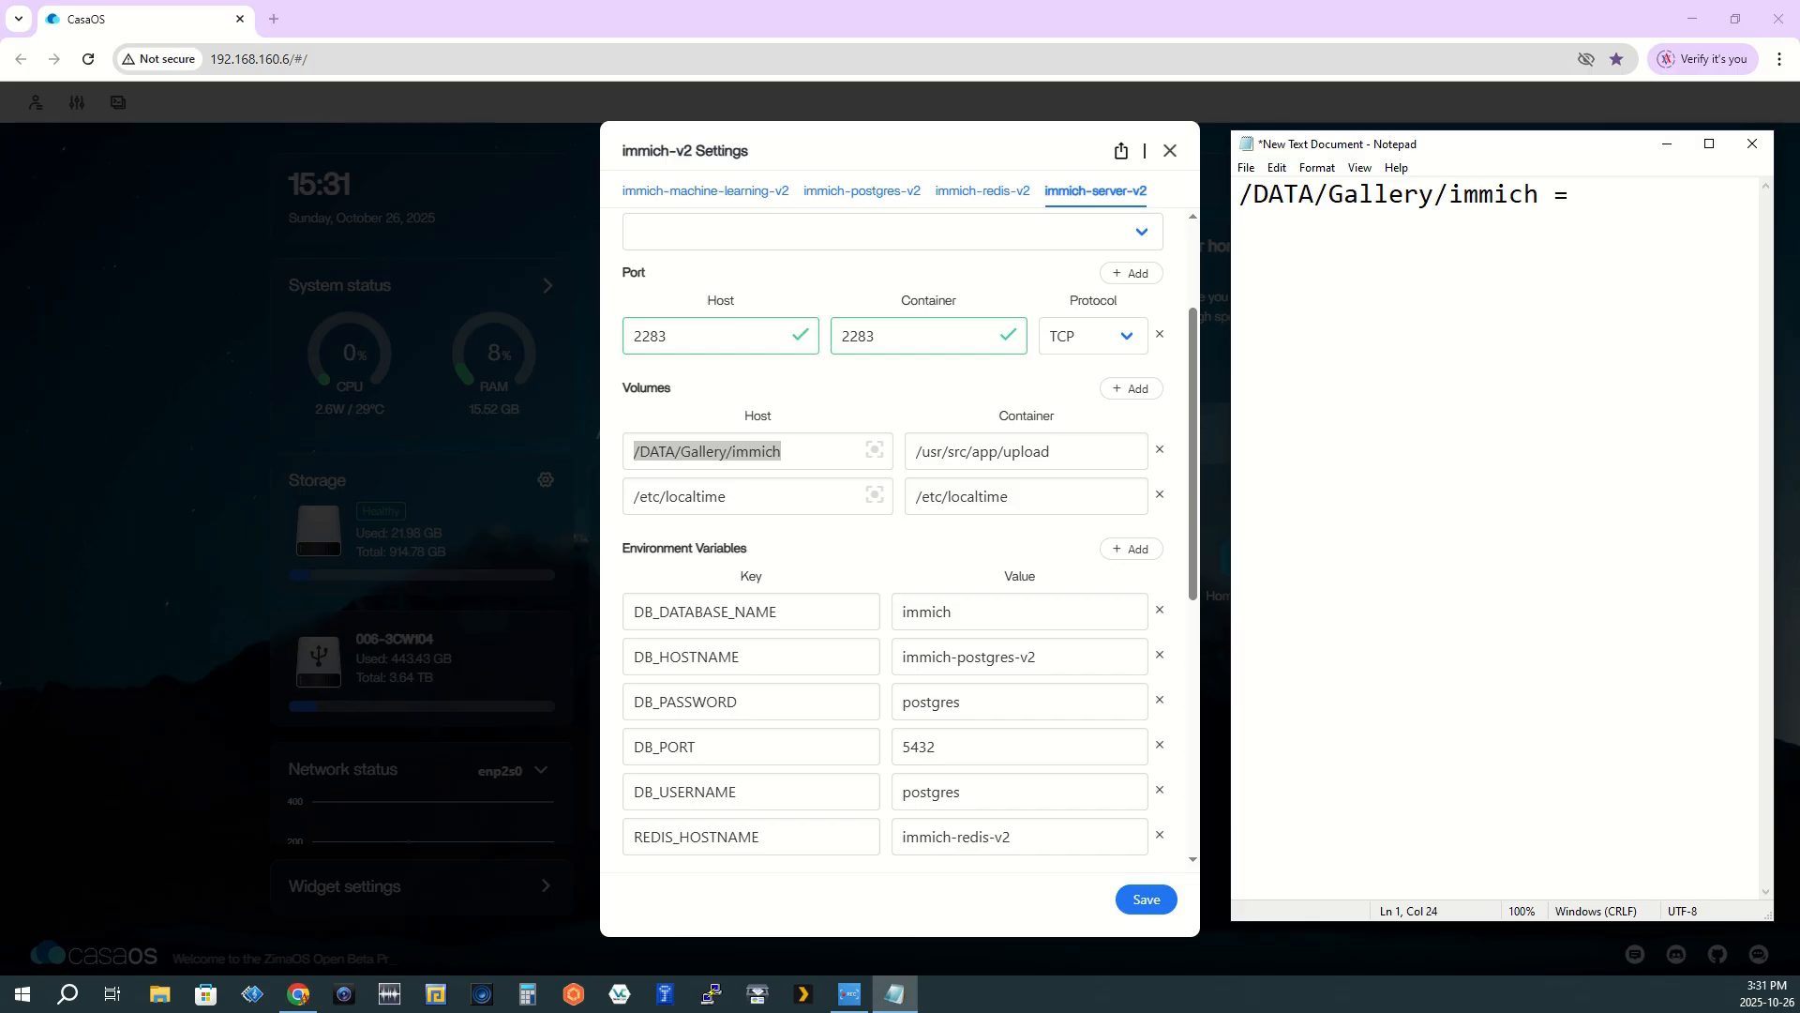
{"action": "type", "text": "OLD"}
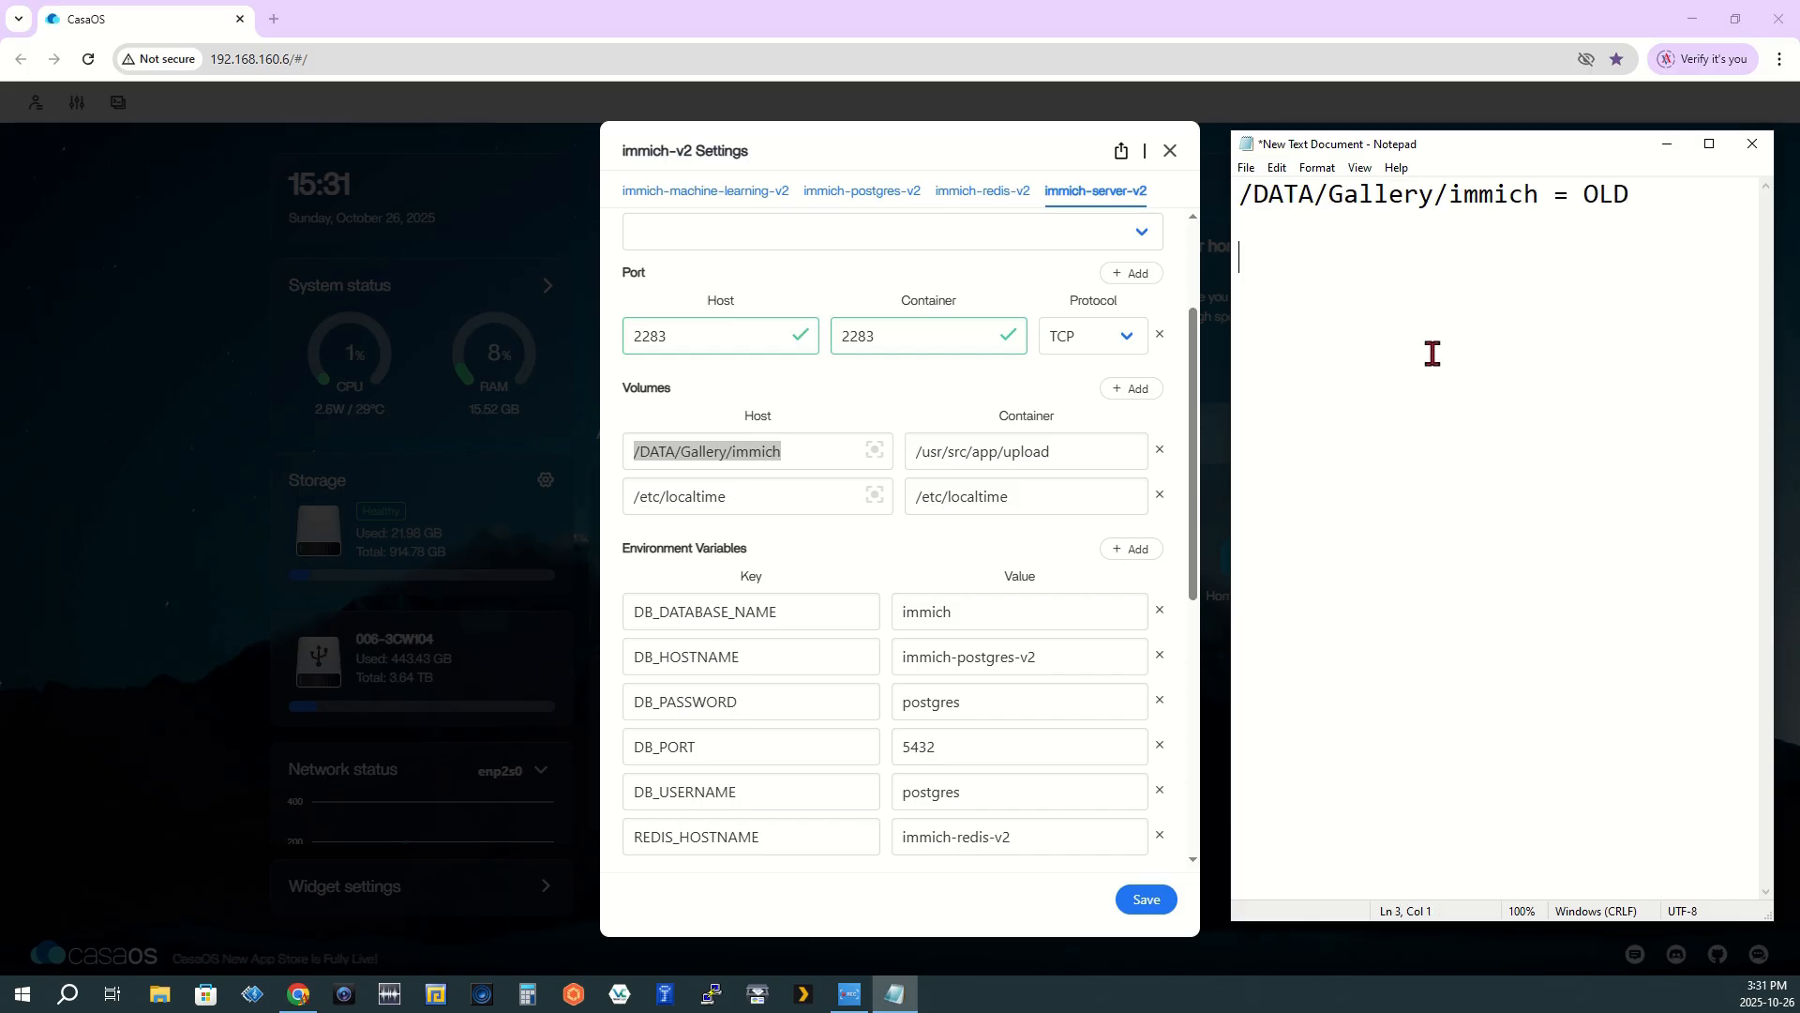
{"action": "mouse_move", "coordinate": [1166, 175]}
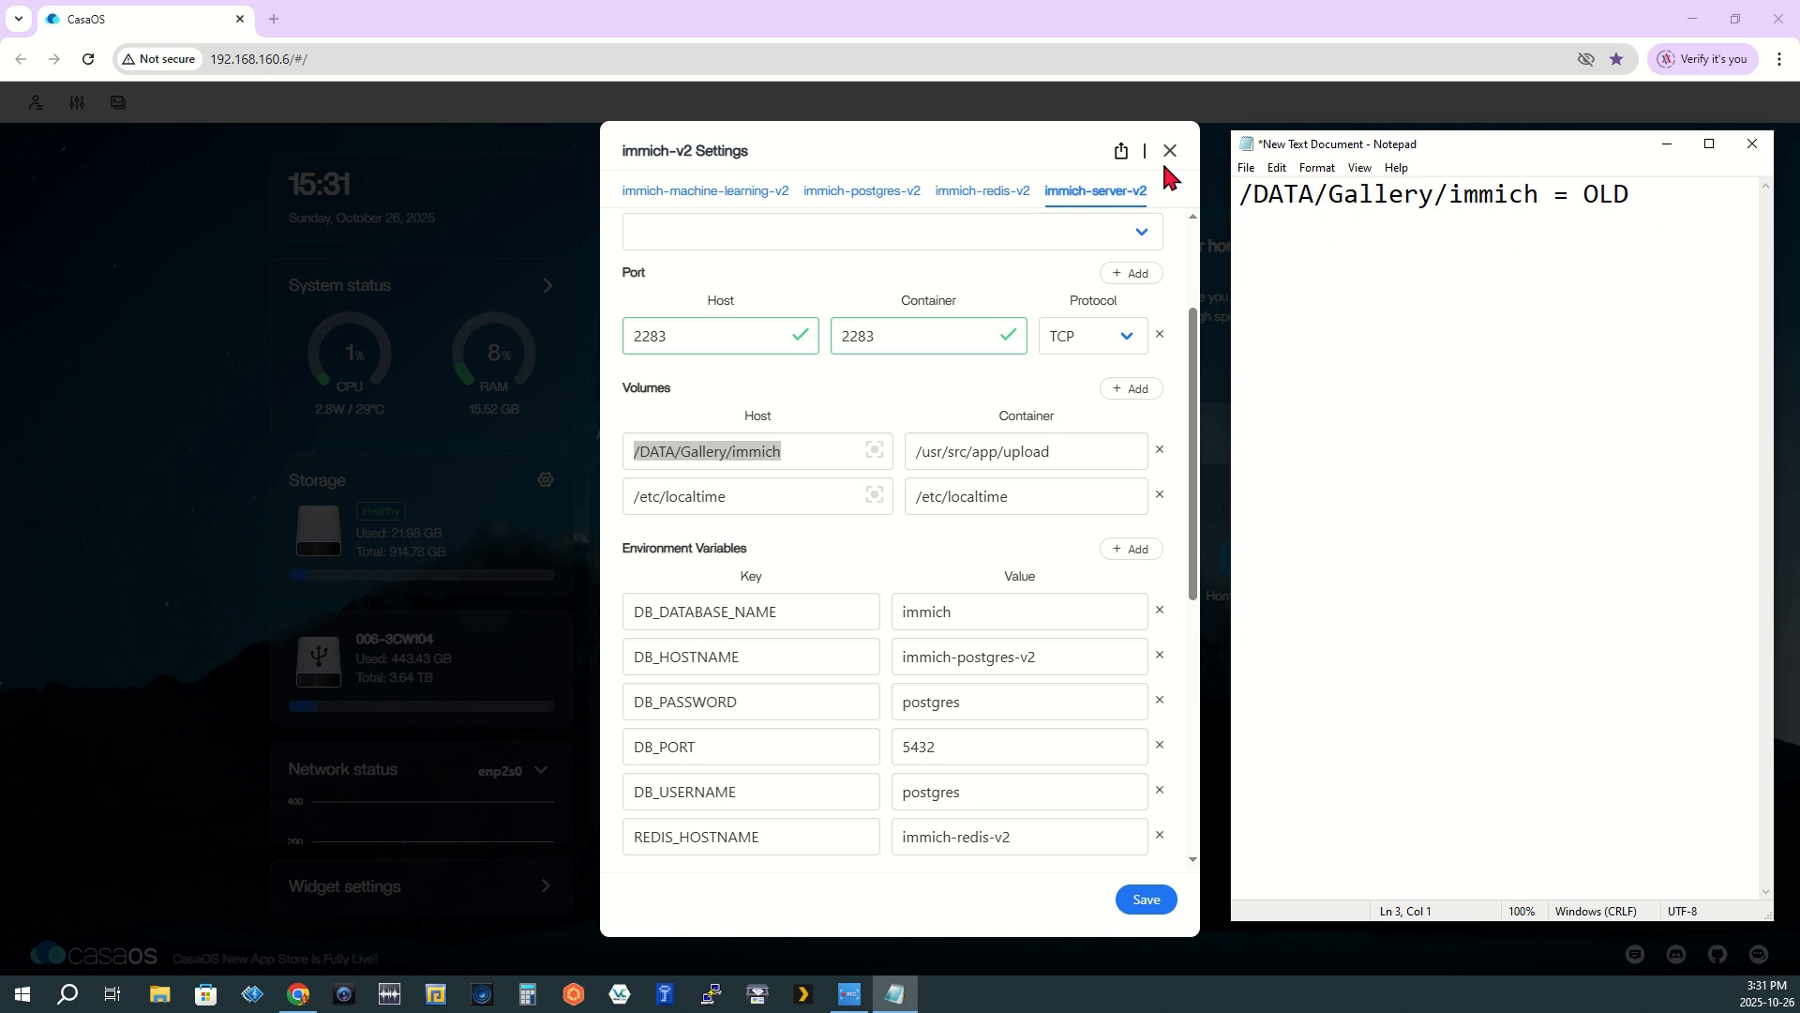
Close the Immich v2 settings and open the Files app at the DATA folder
{"action": "left_click", "coordinate": [1169, 151]}
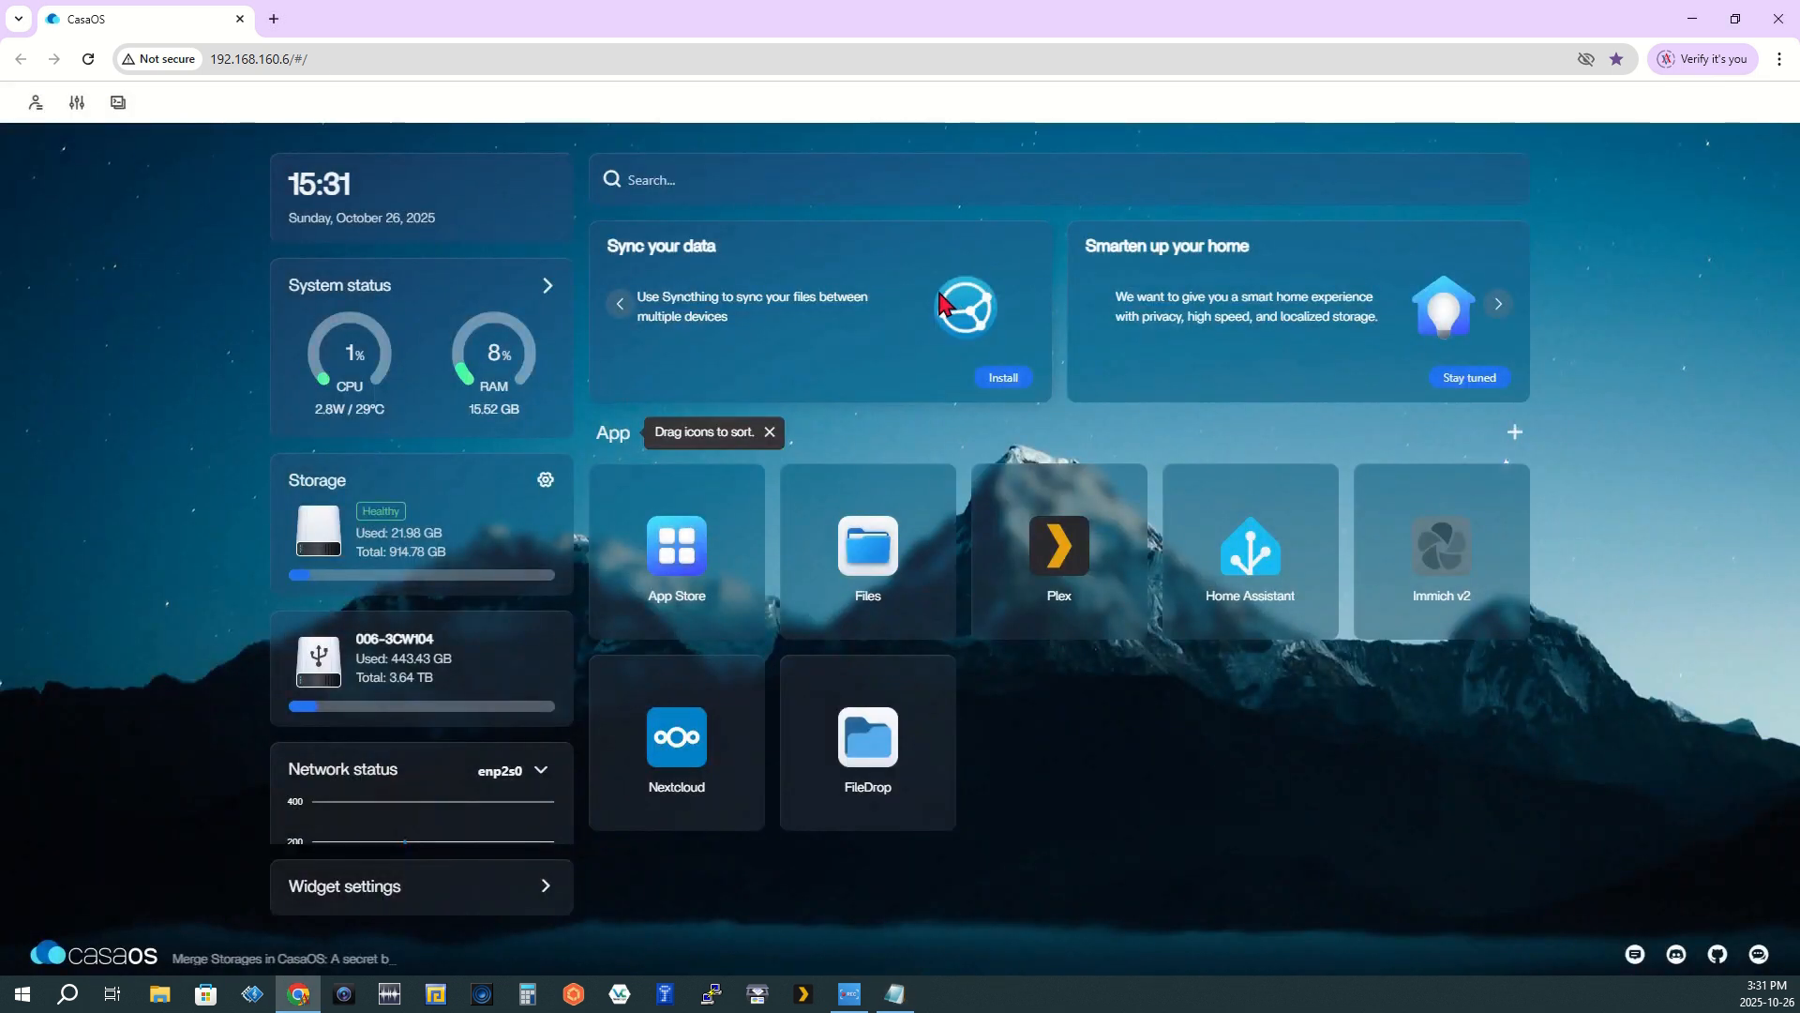
{"action": "mouse_move", "coordinate": [762, 326]}
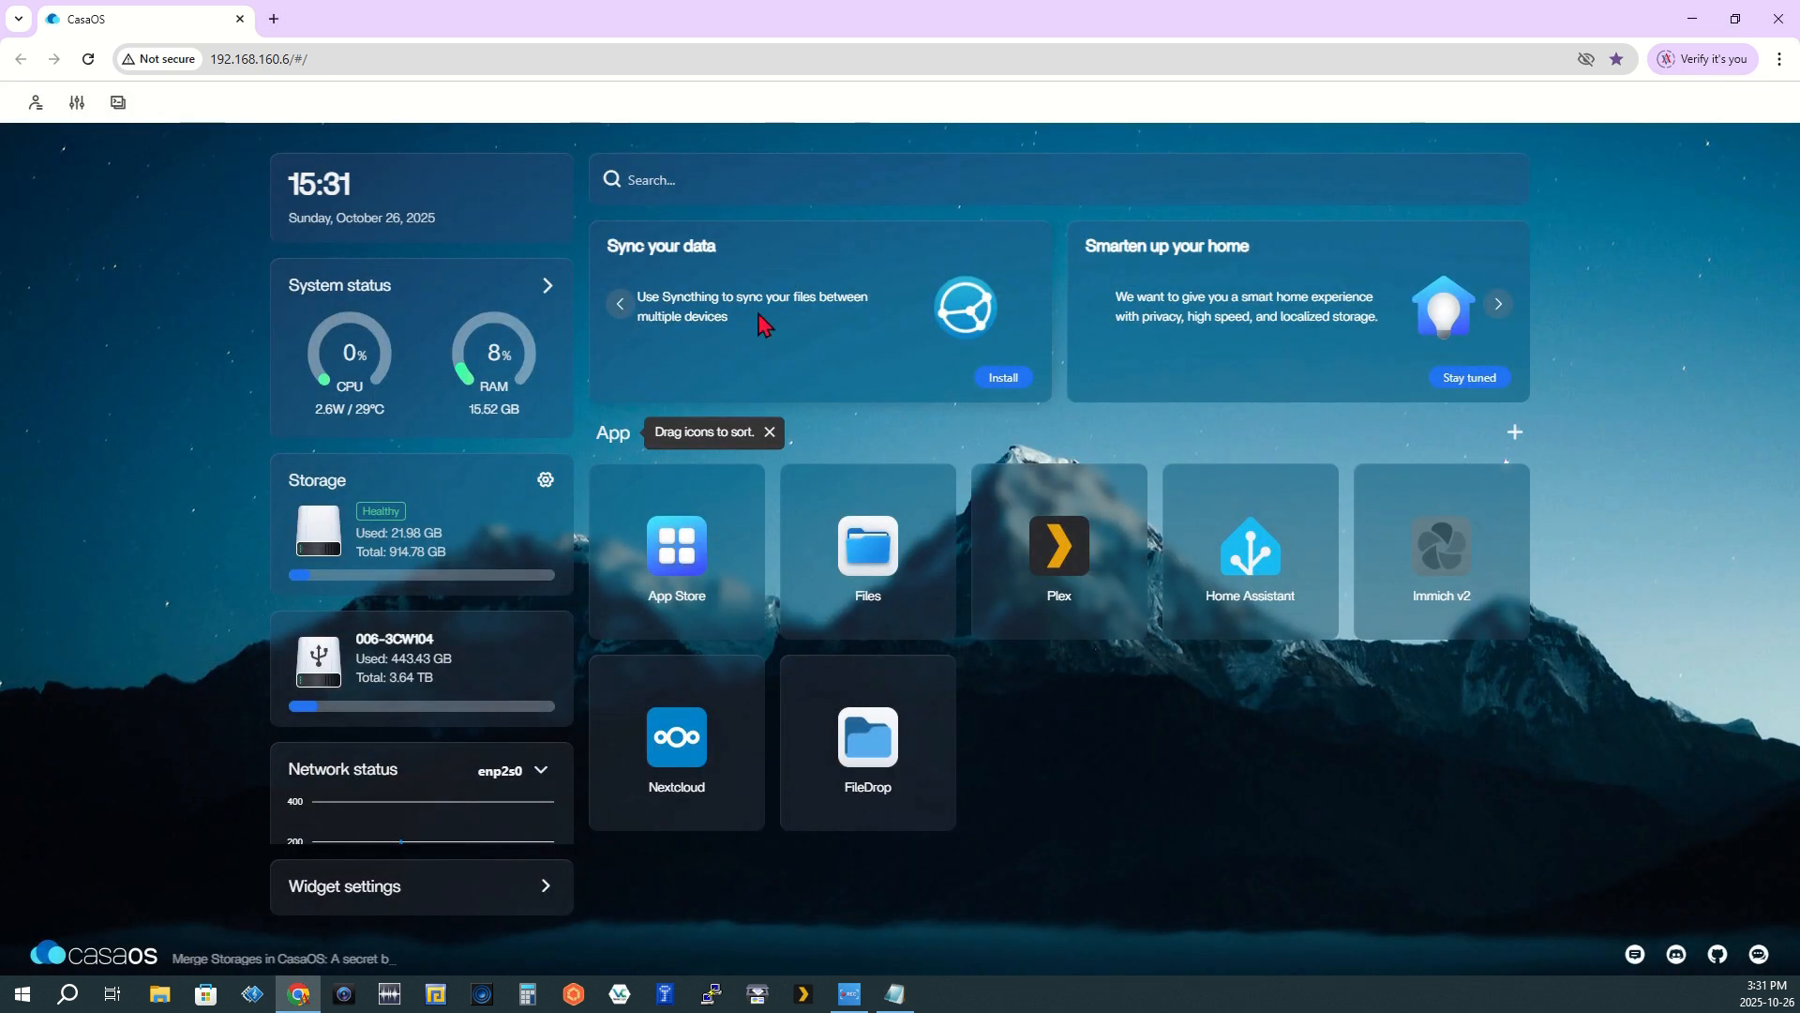
{"action": "mouse_move", "coordinate": [867, 557]}
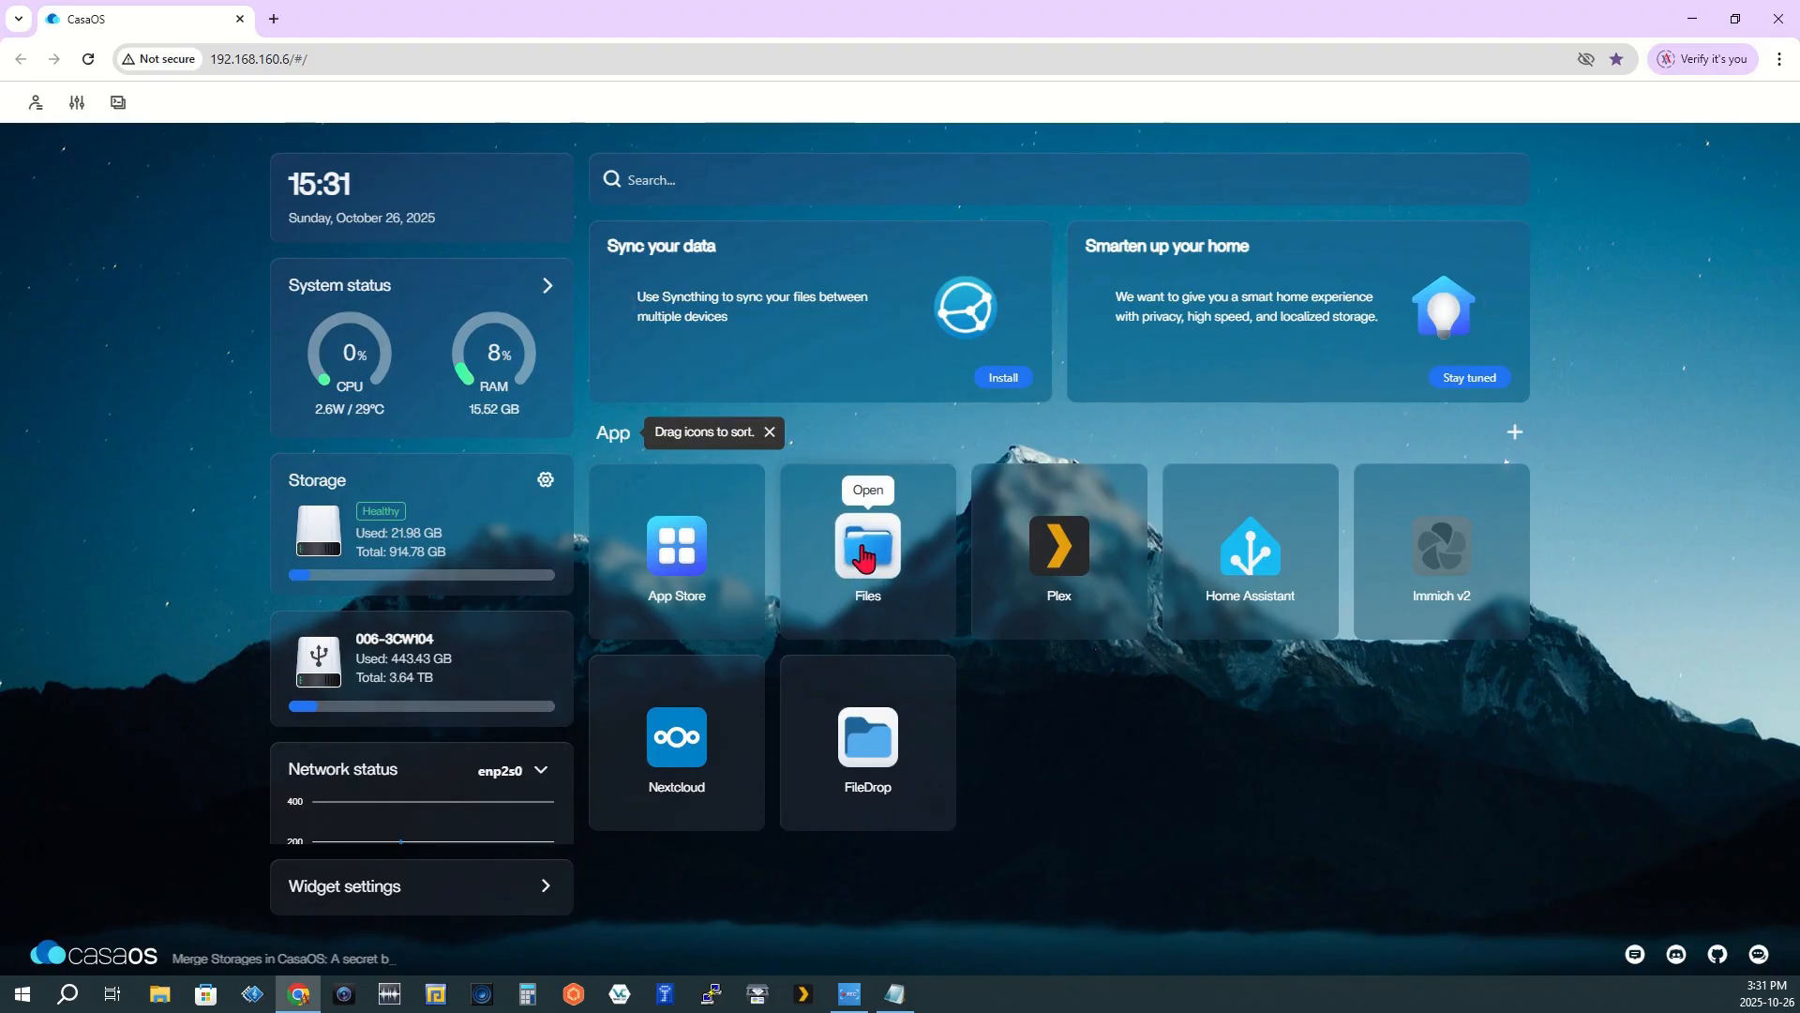
{"action": "left_click", "coordinate": [866, 546]}
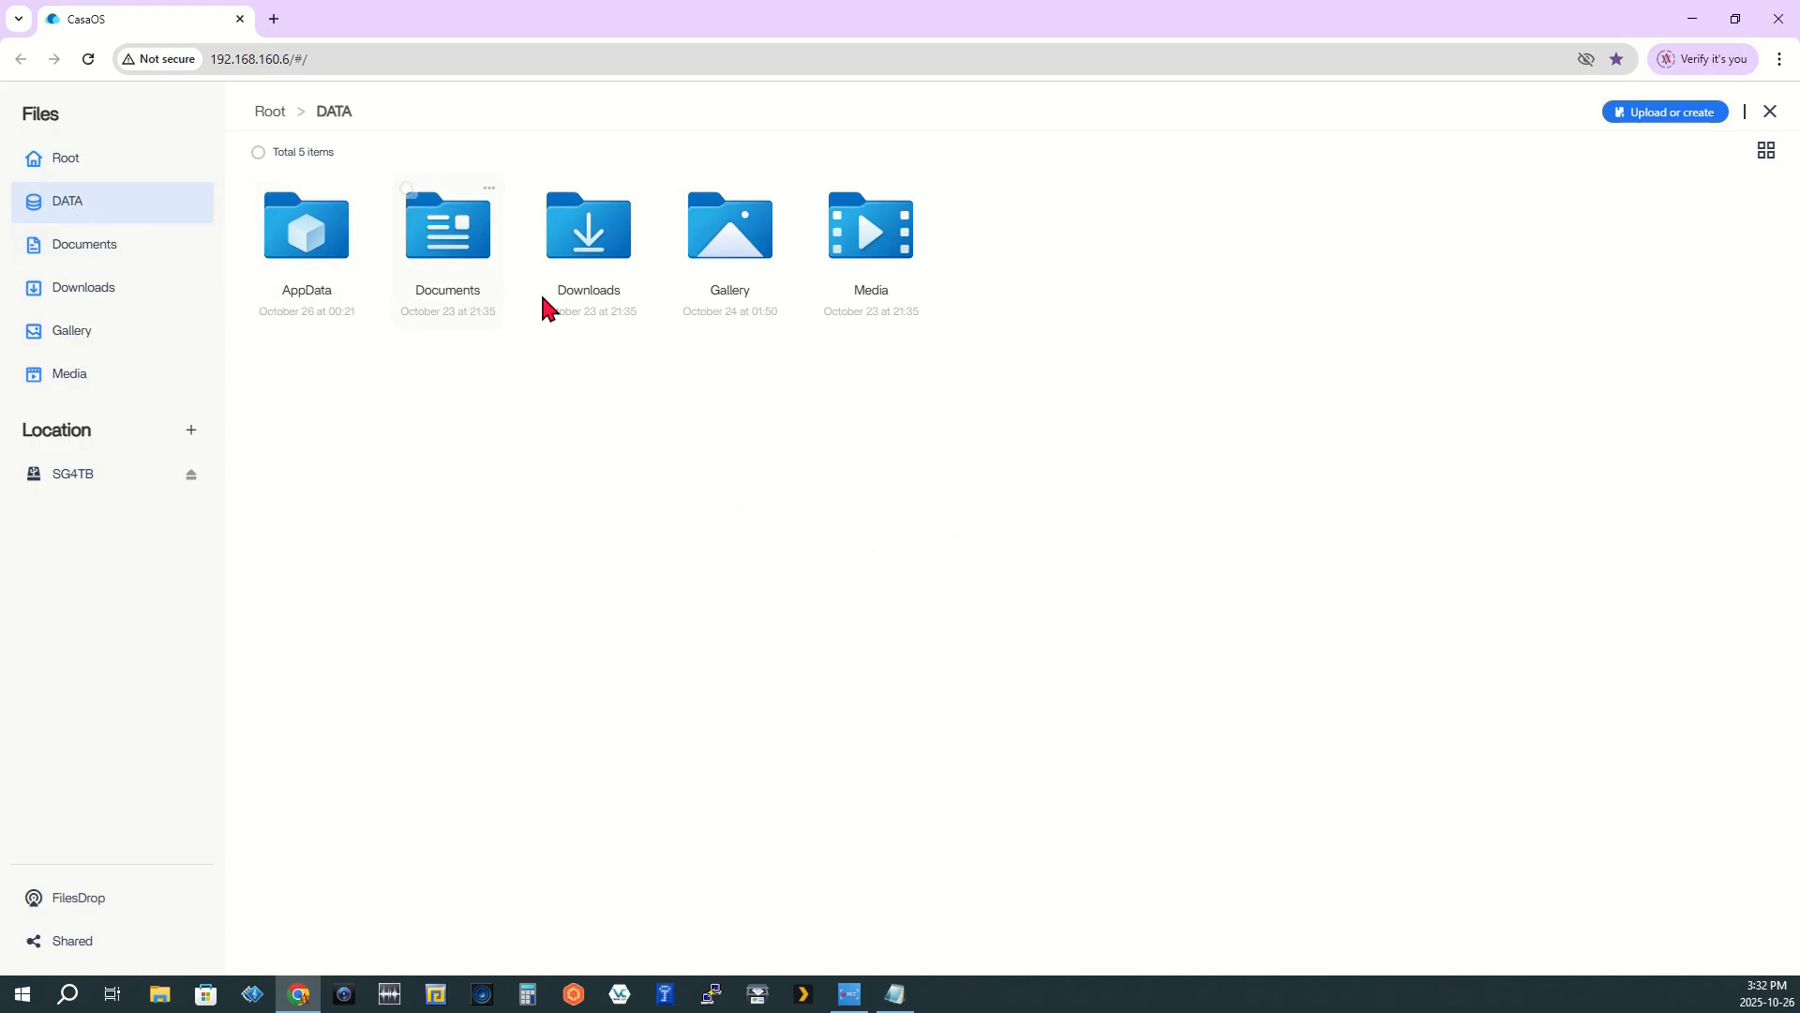
Copy the immich folder from DATA/Gallery using its ⋯ menu
{"action": "double_click", "coordinate": [730, 225]}
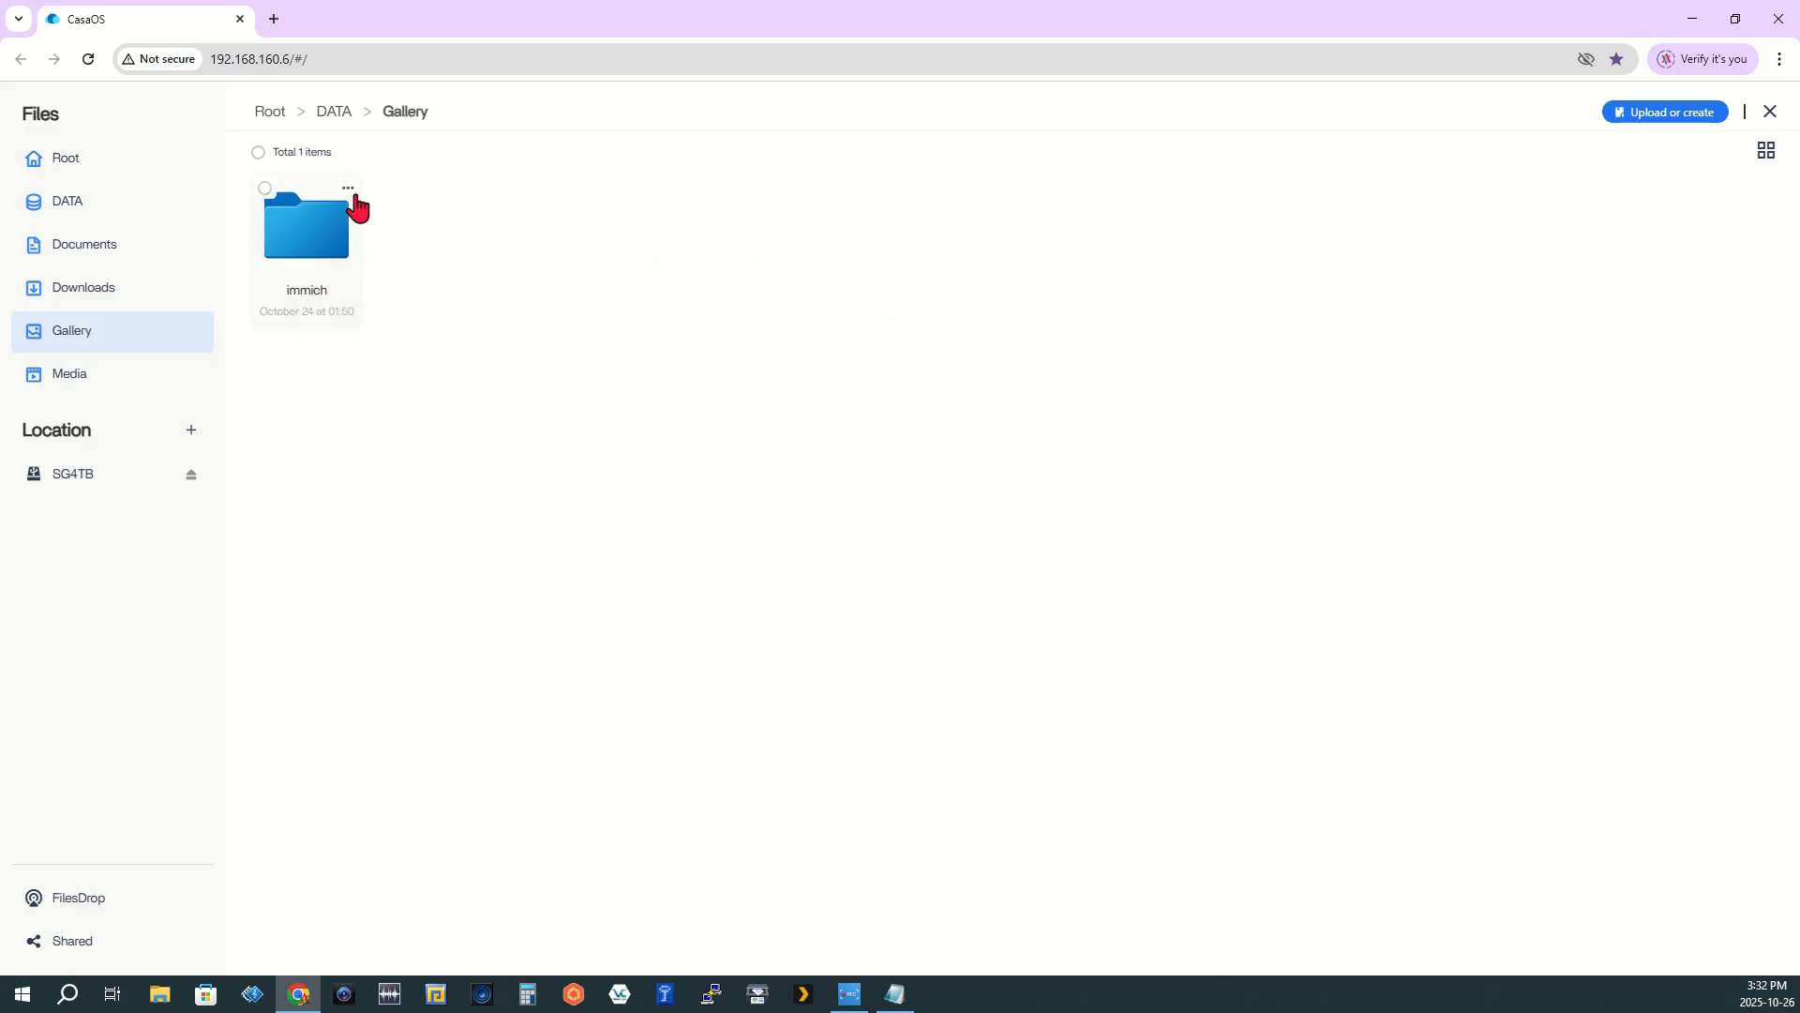
{"action": "left_click", "coordinate": [894, 994]}
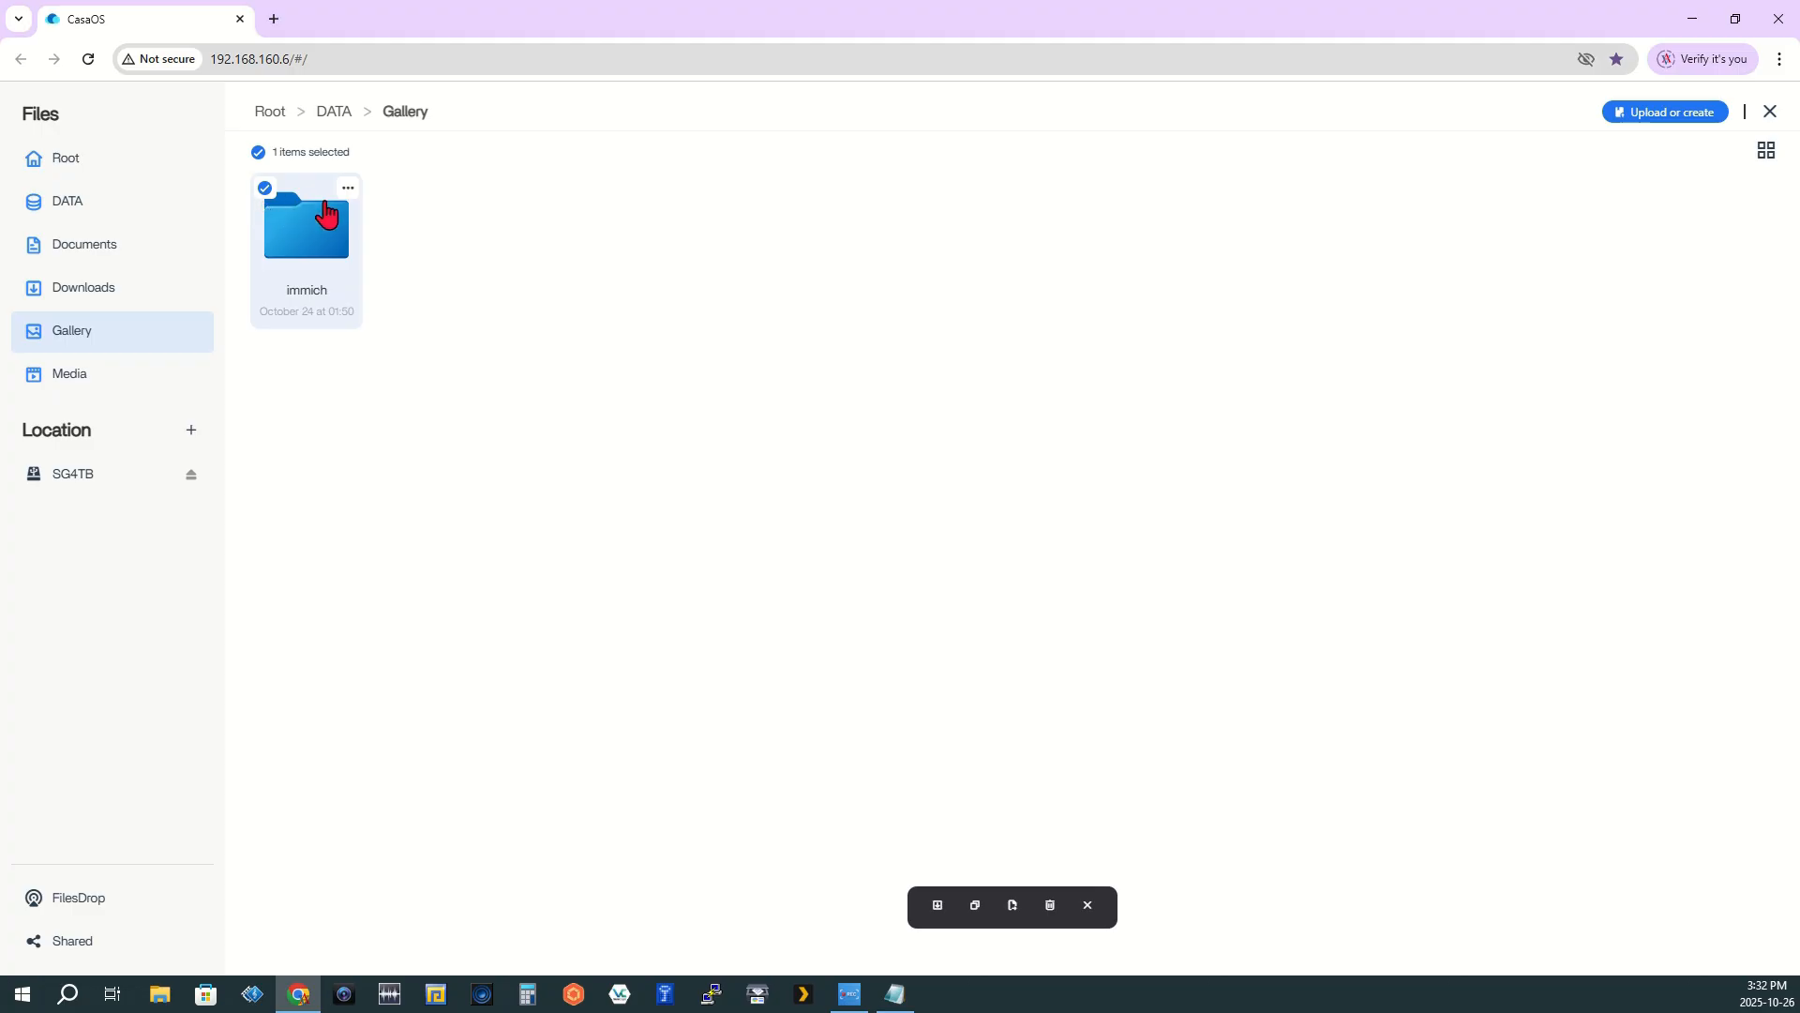
{"action": "mouse_move", "coordinate": [348, 193]}
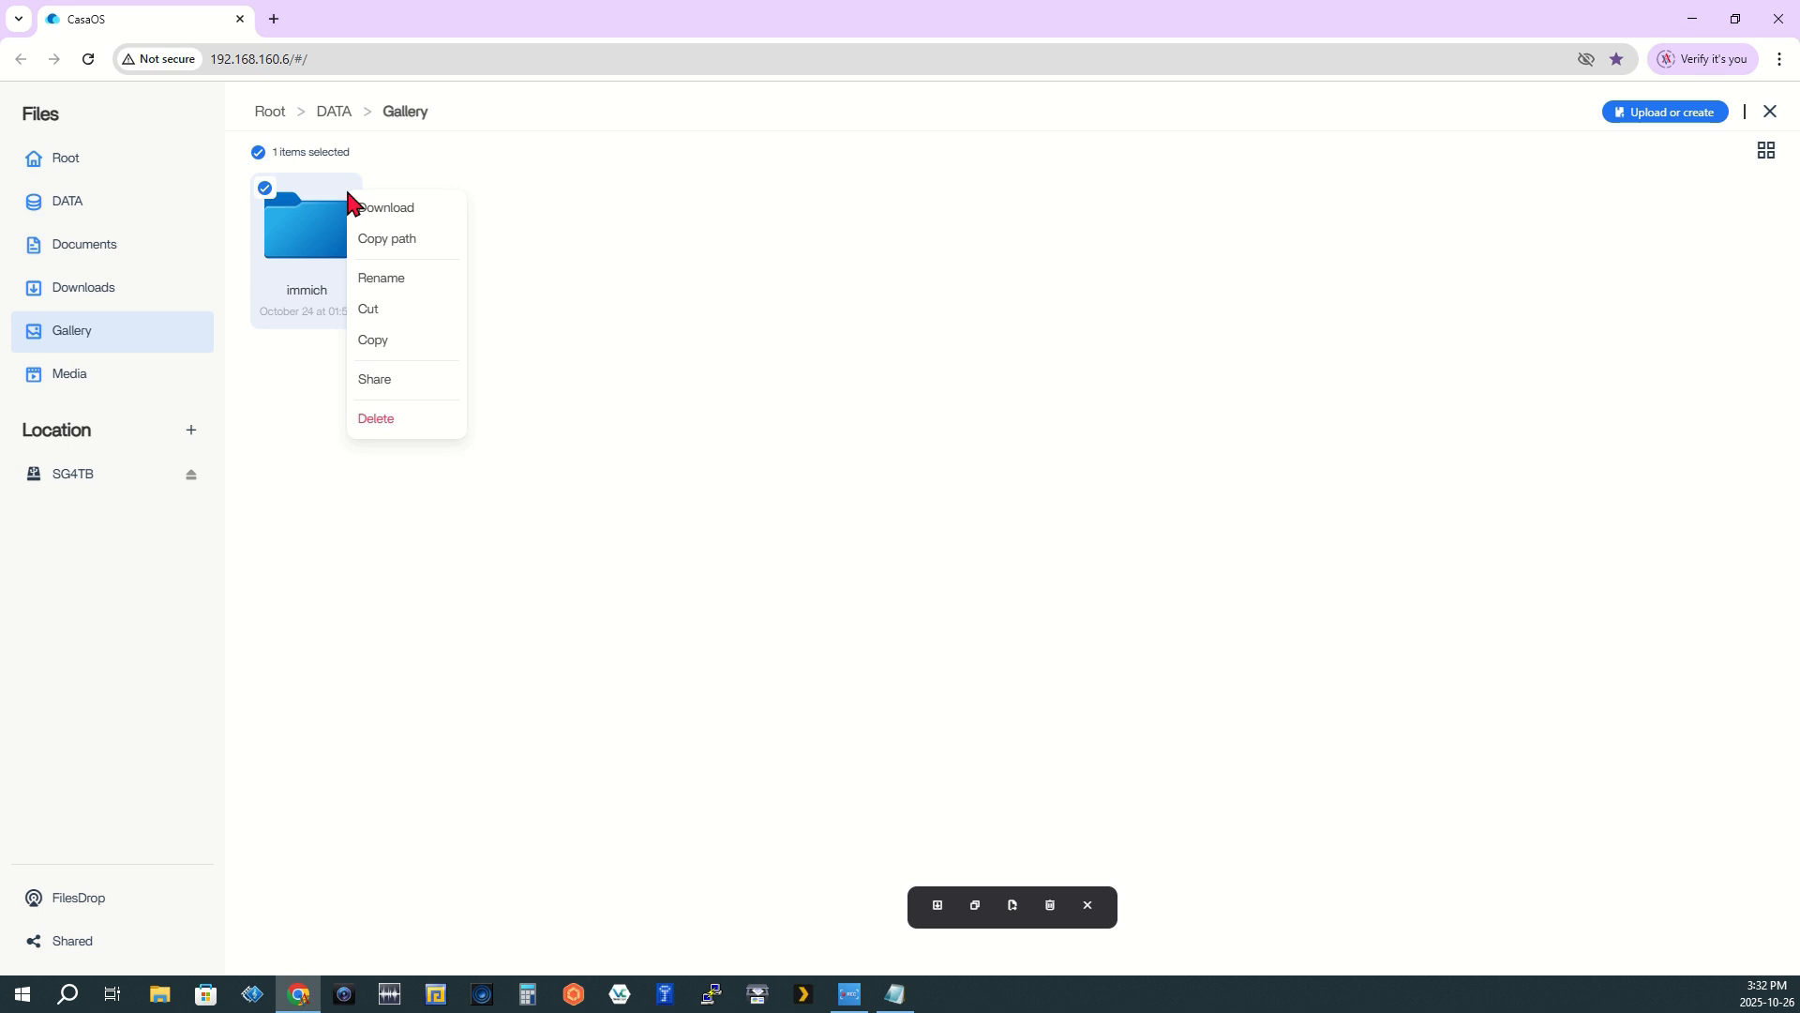
{"action": "mouse_move", "coordinate": [371, 311]}
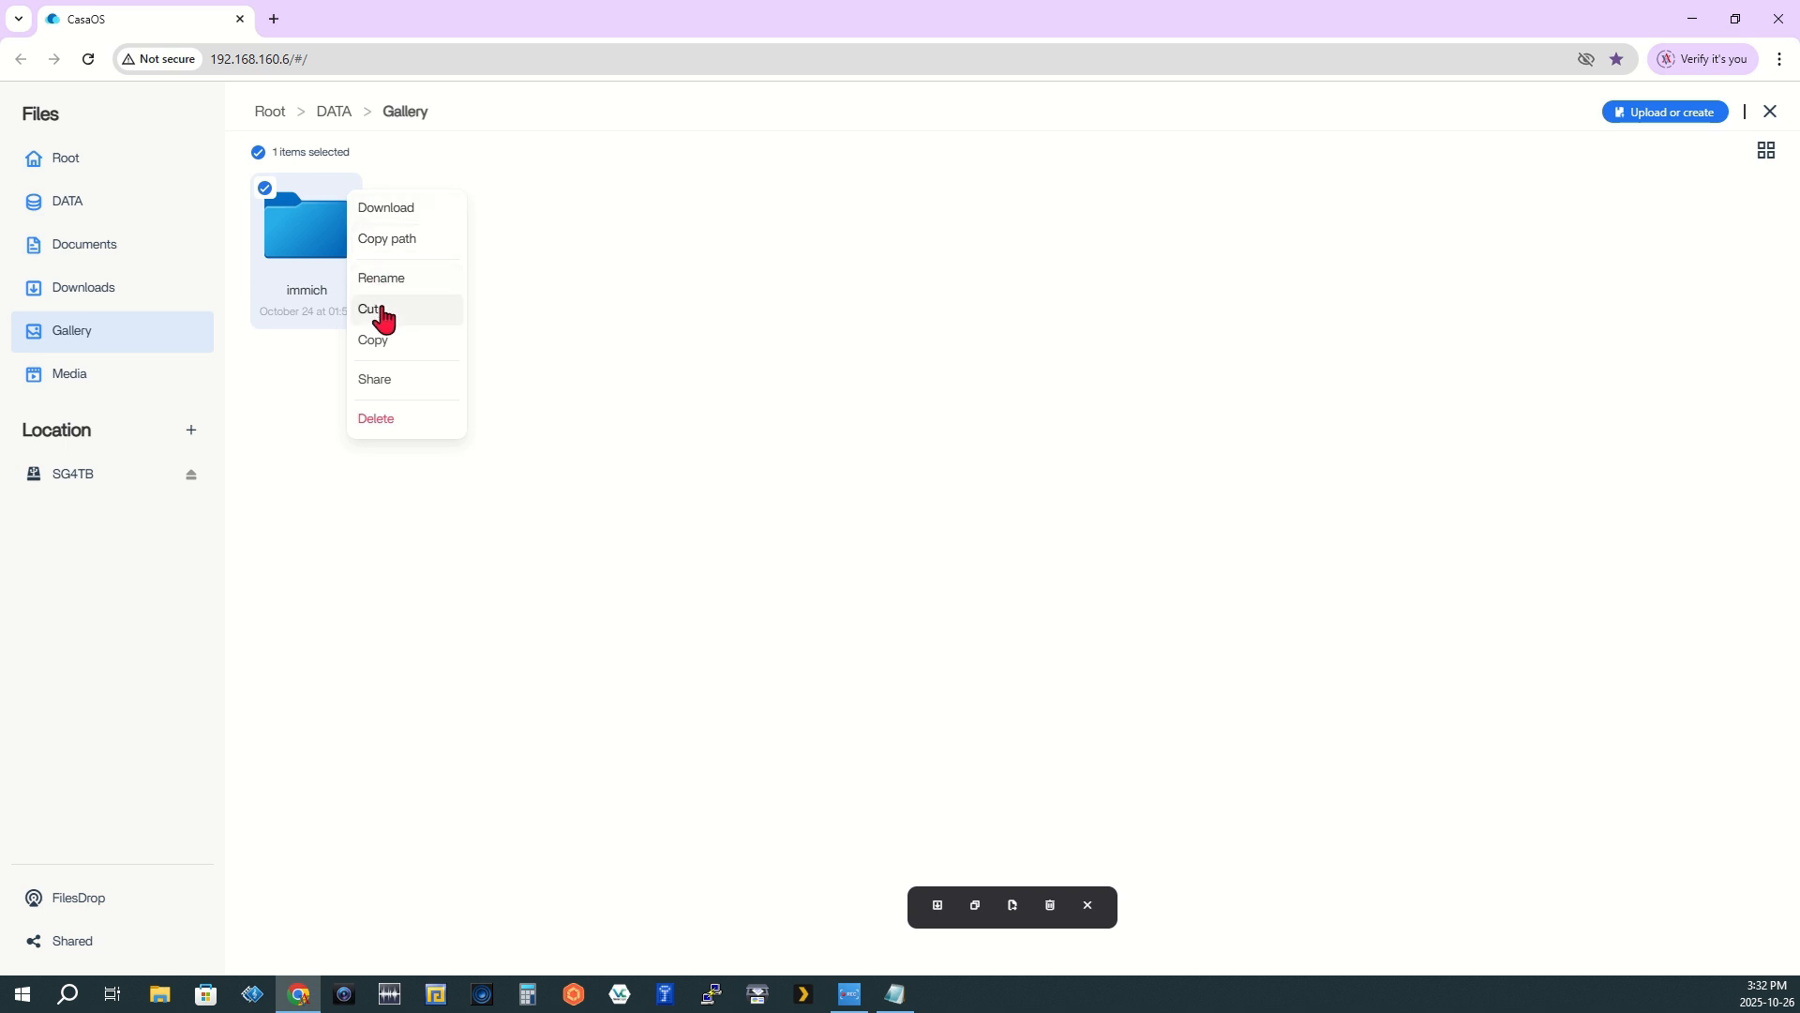
{"action": "mouse_move", "coordinate": [384, 339]}
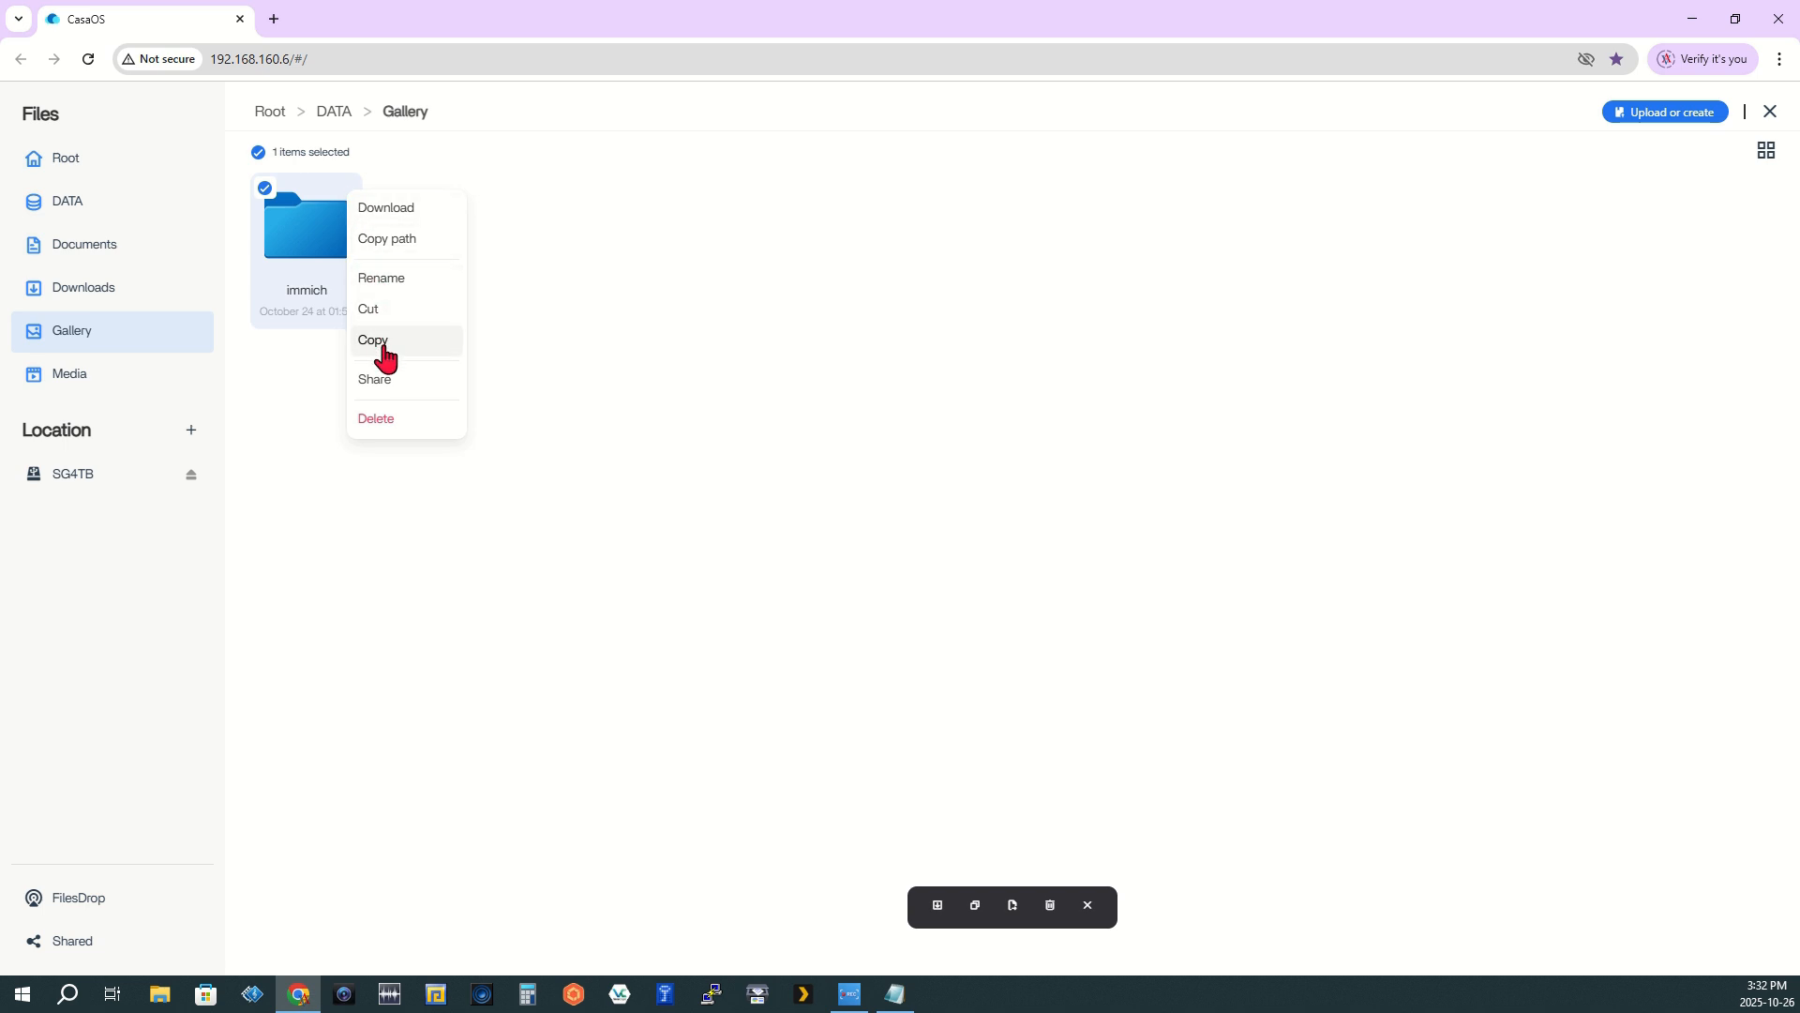
{"action": "left_click", "coordinate": [372, 340]}
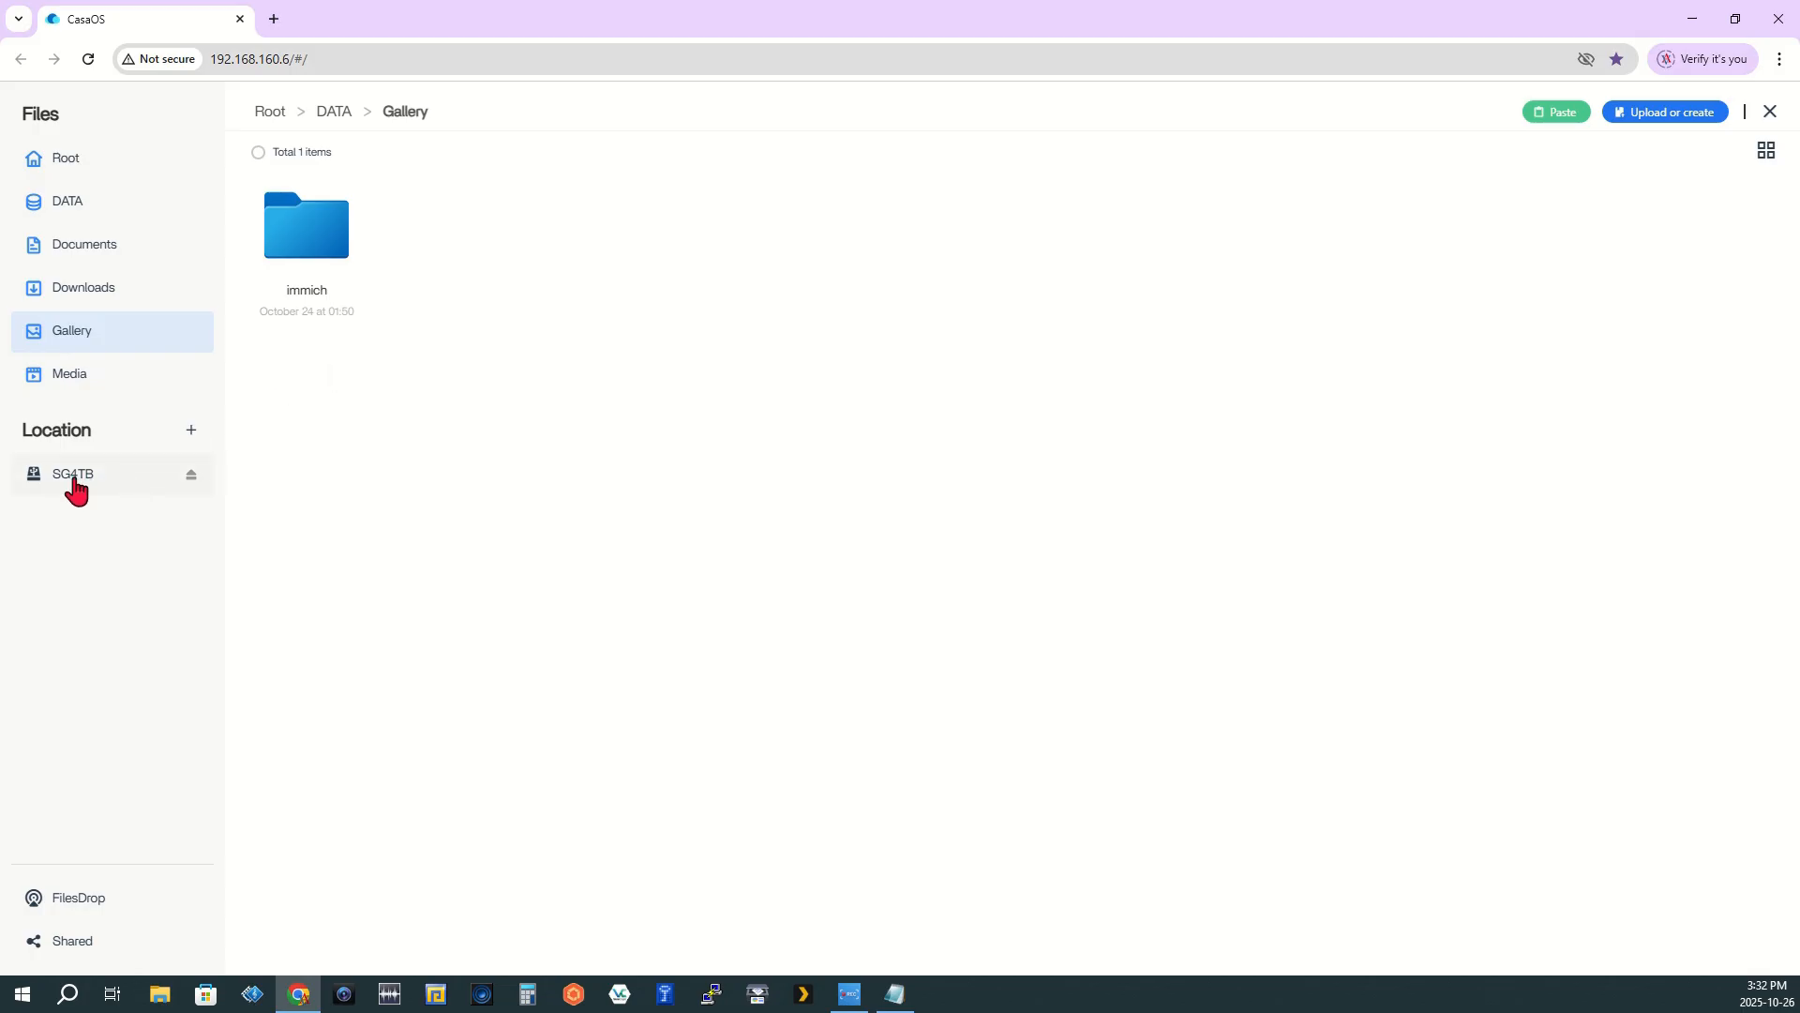
Create a 'Photo' folder in SG4TB's Media folder and paste the immich folder into it
{"action": "left_click", "coordinate": [72, 475]}
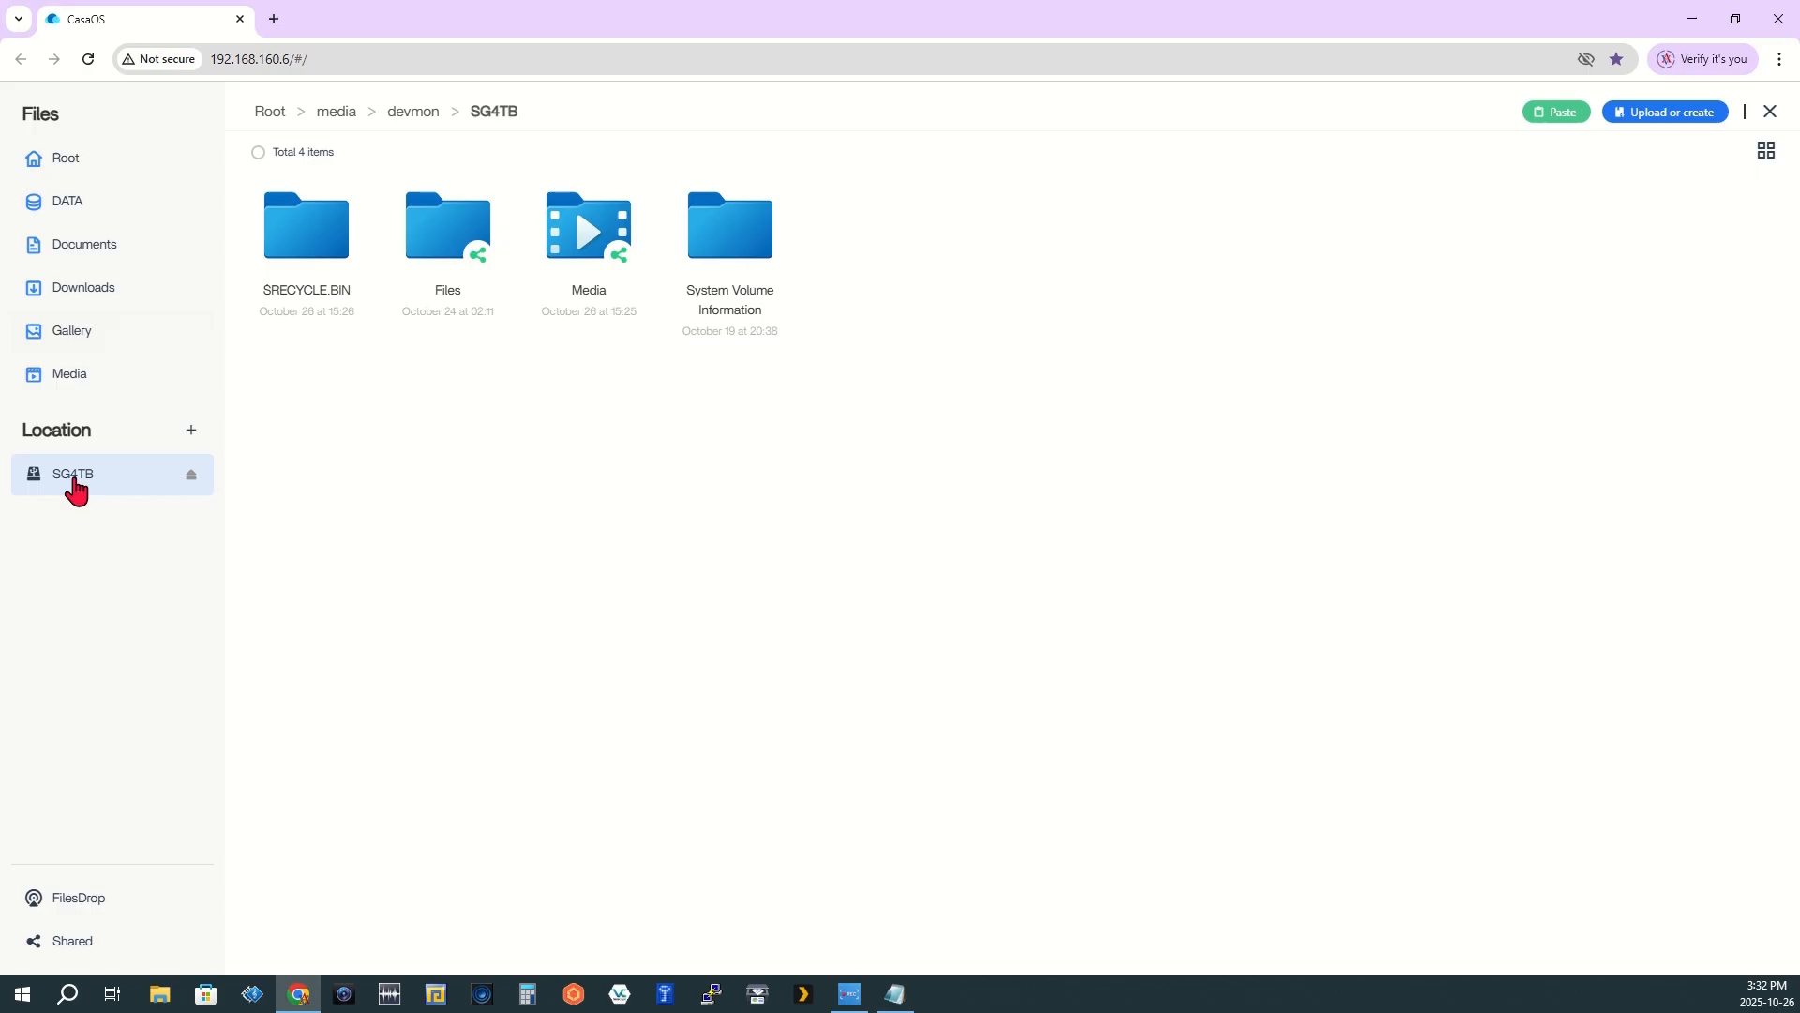
{"action": "mouse_move", "coordinate": [588, 241]}
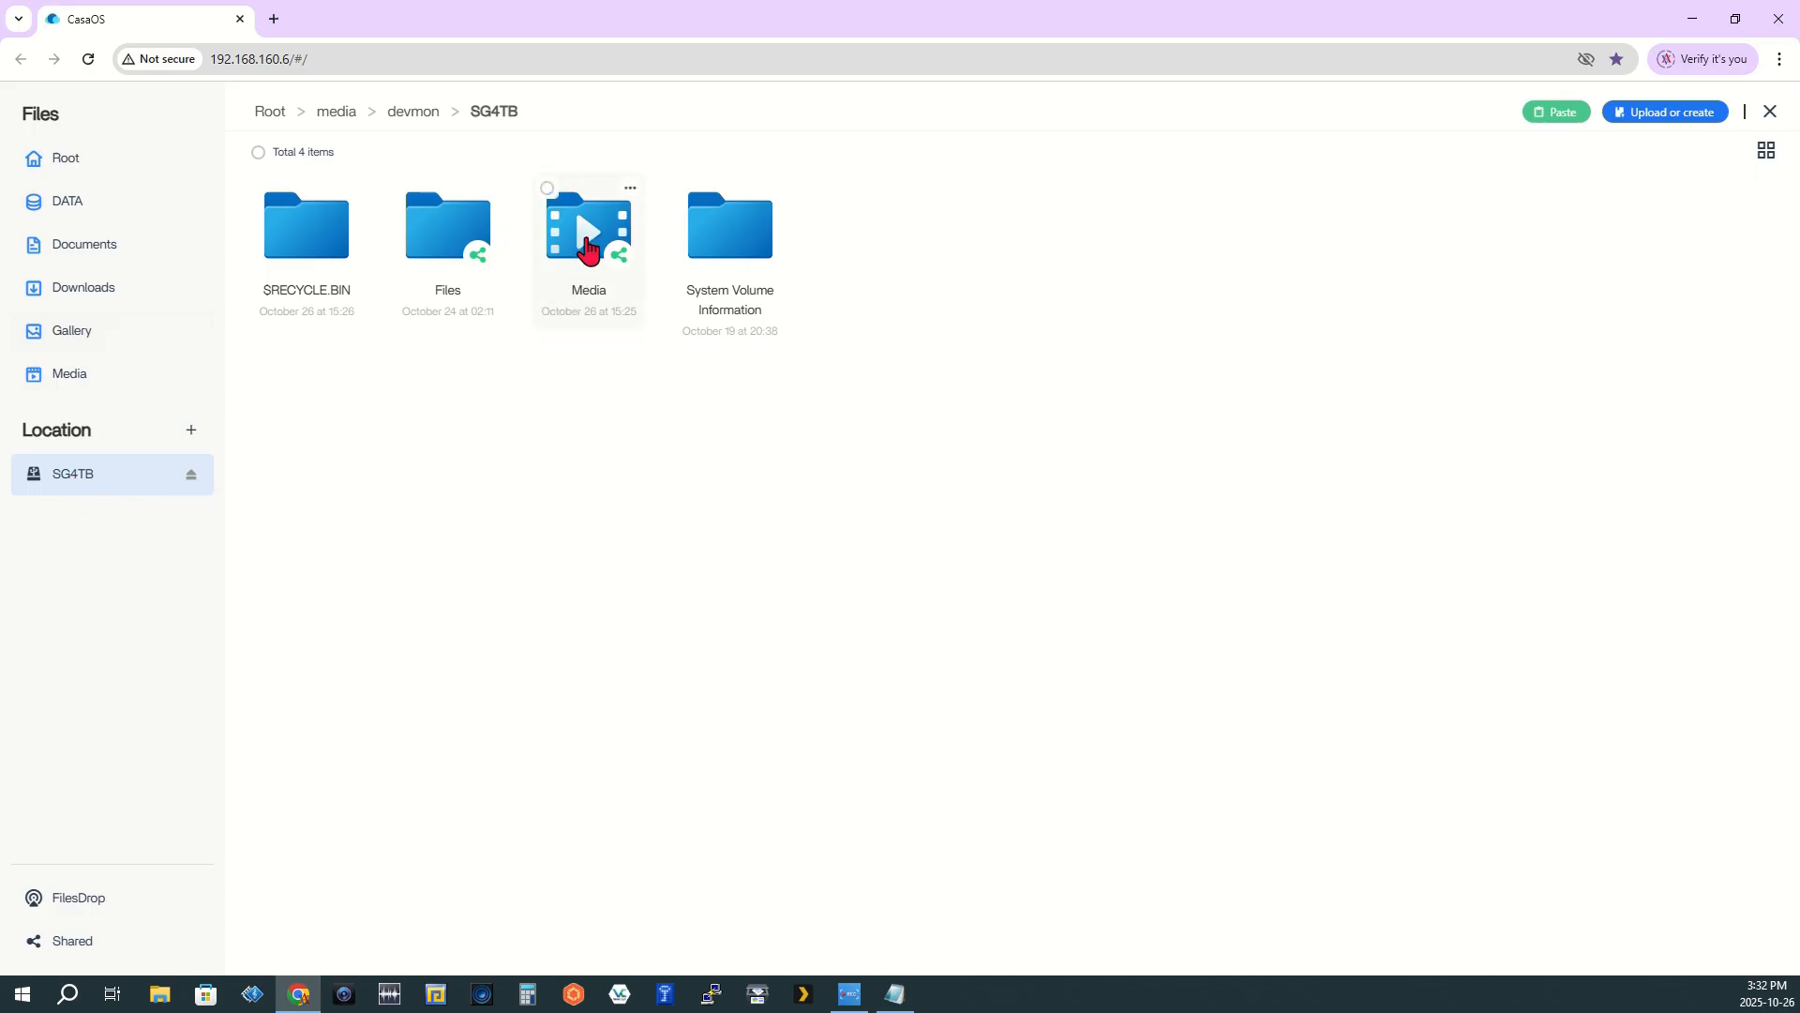
{"action": "double_click", "coordinate": [588, 226]}
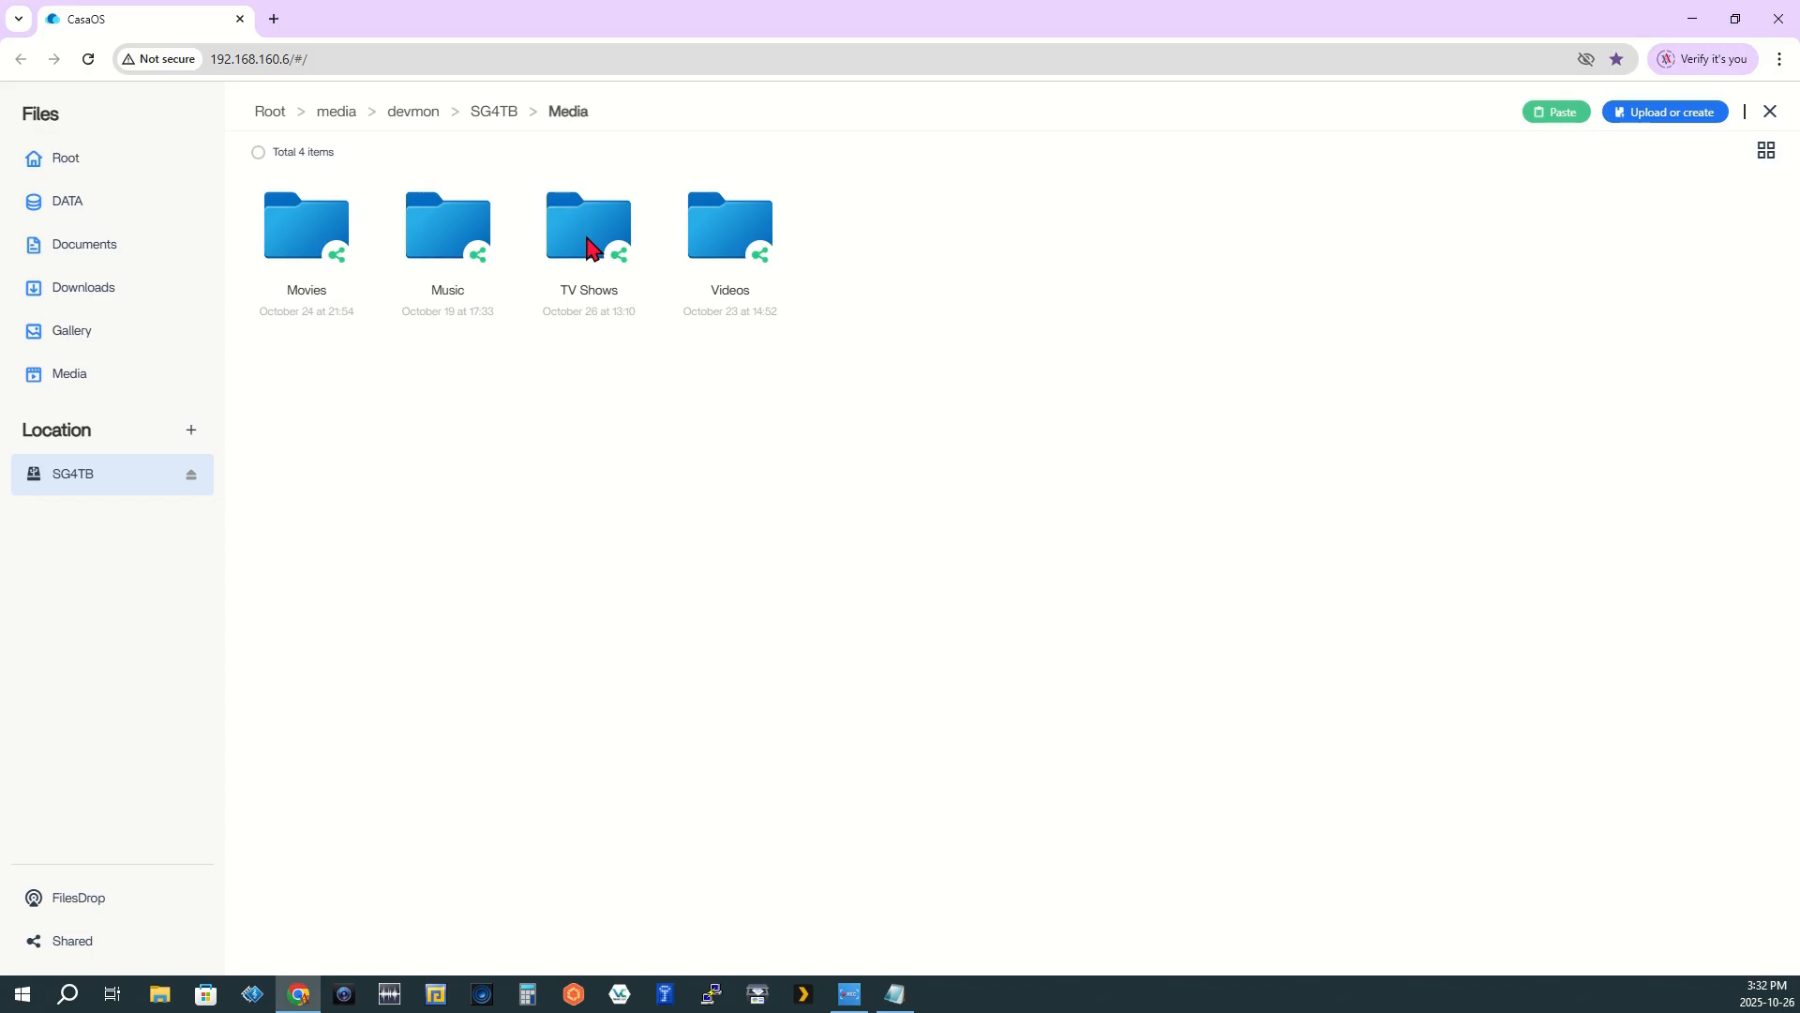
{"action": "mouse_move", "coordinate": [527, 400]}
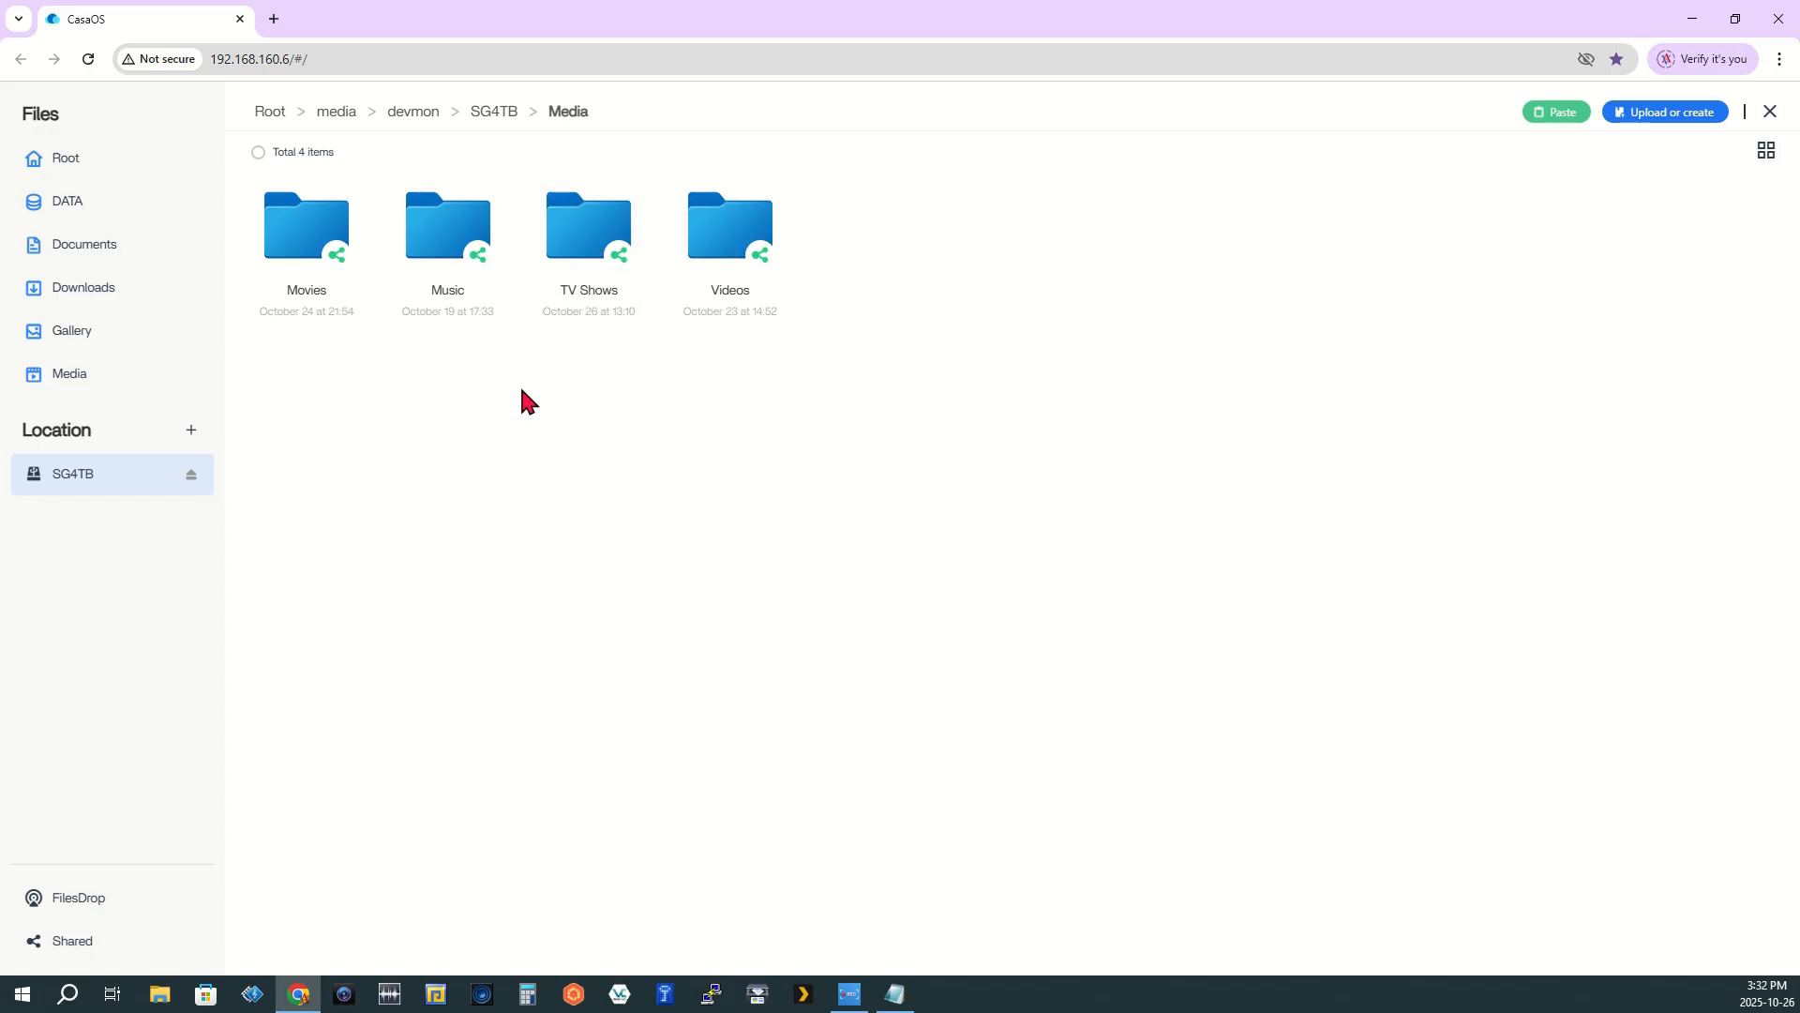
{"action": "right_click", "coordinate": [524, 398]}
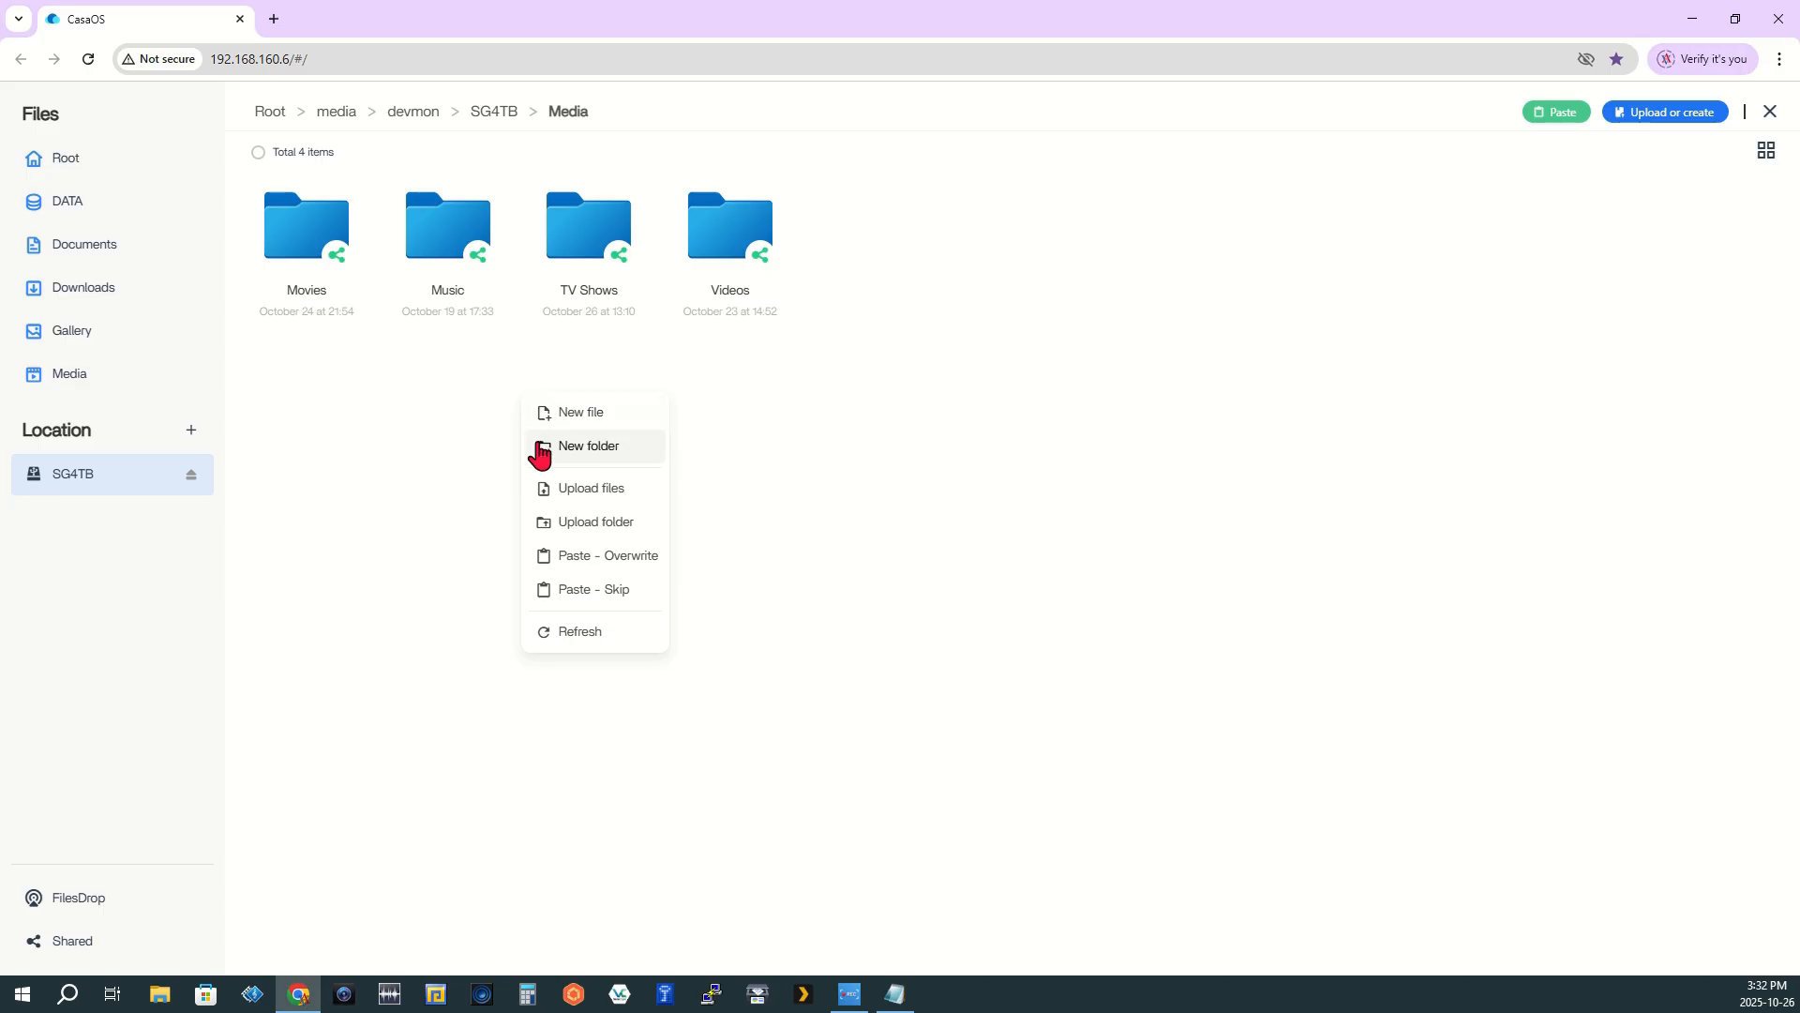
{"action": "left_click", "coordinate": [588, 445]}
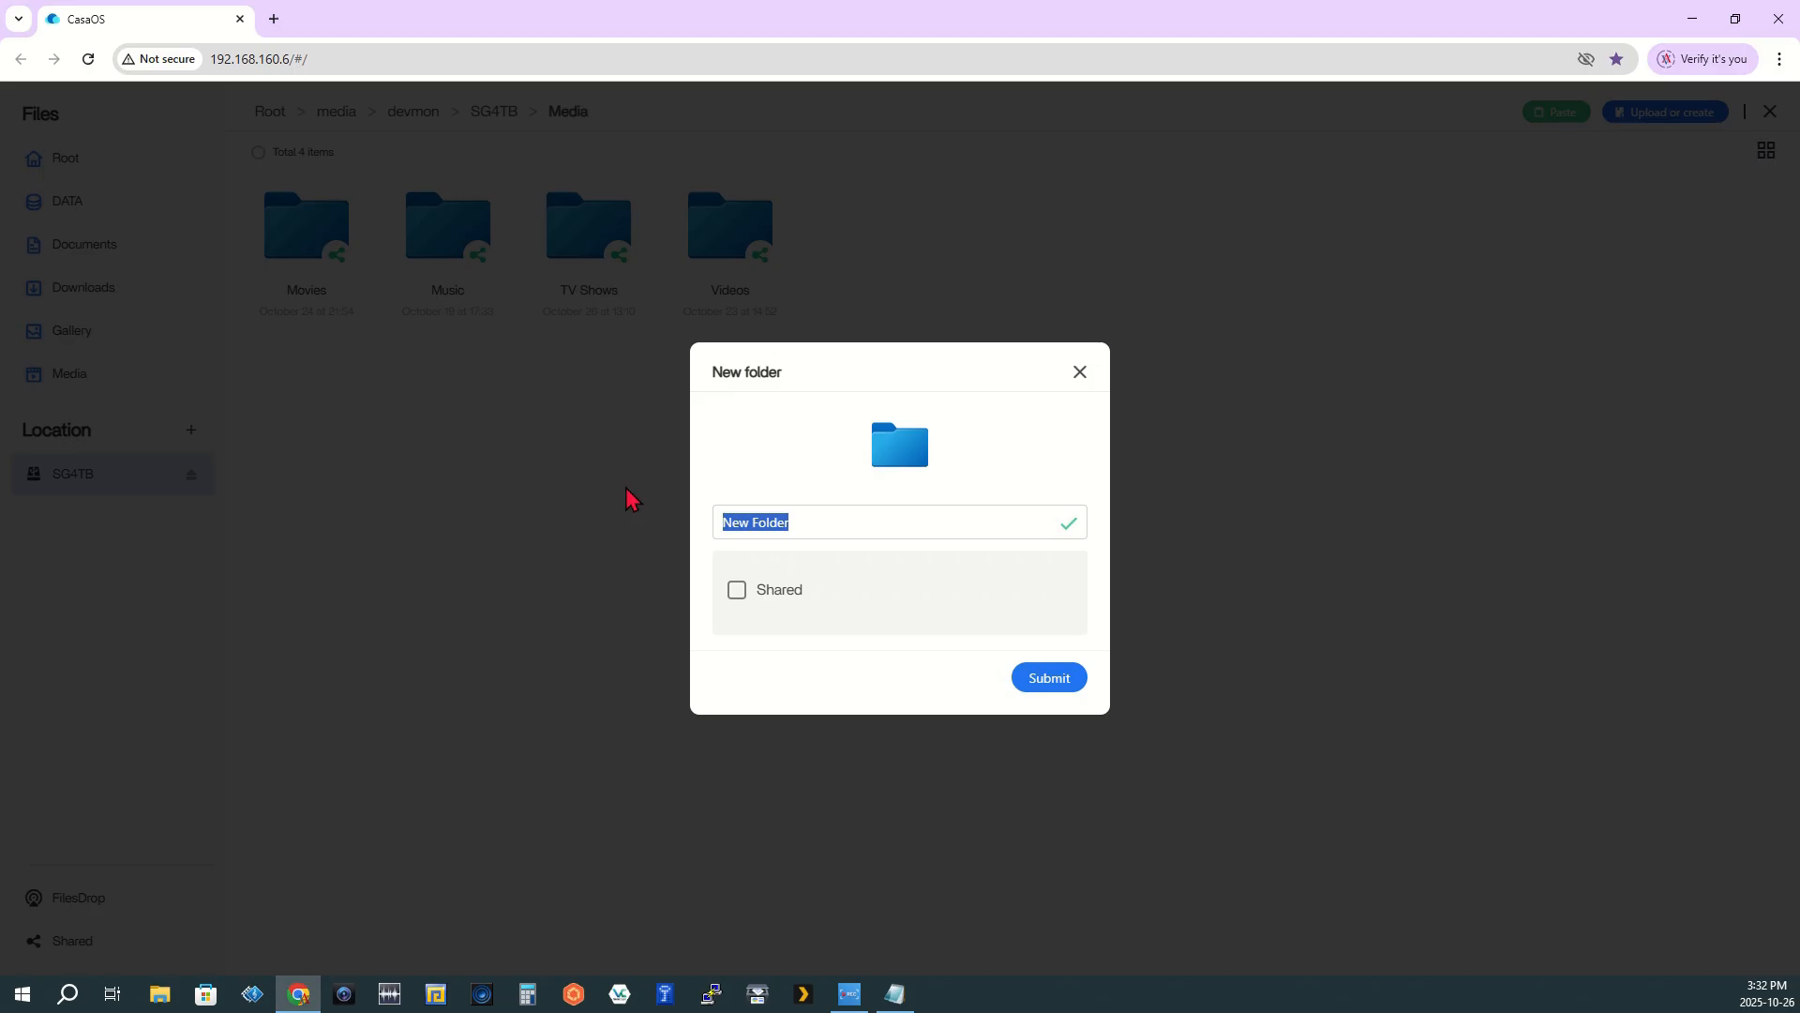
{"action": "type", "text": "Pho"}
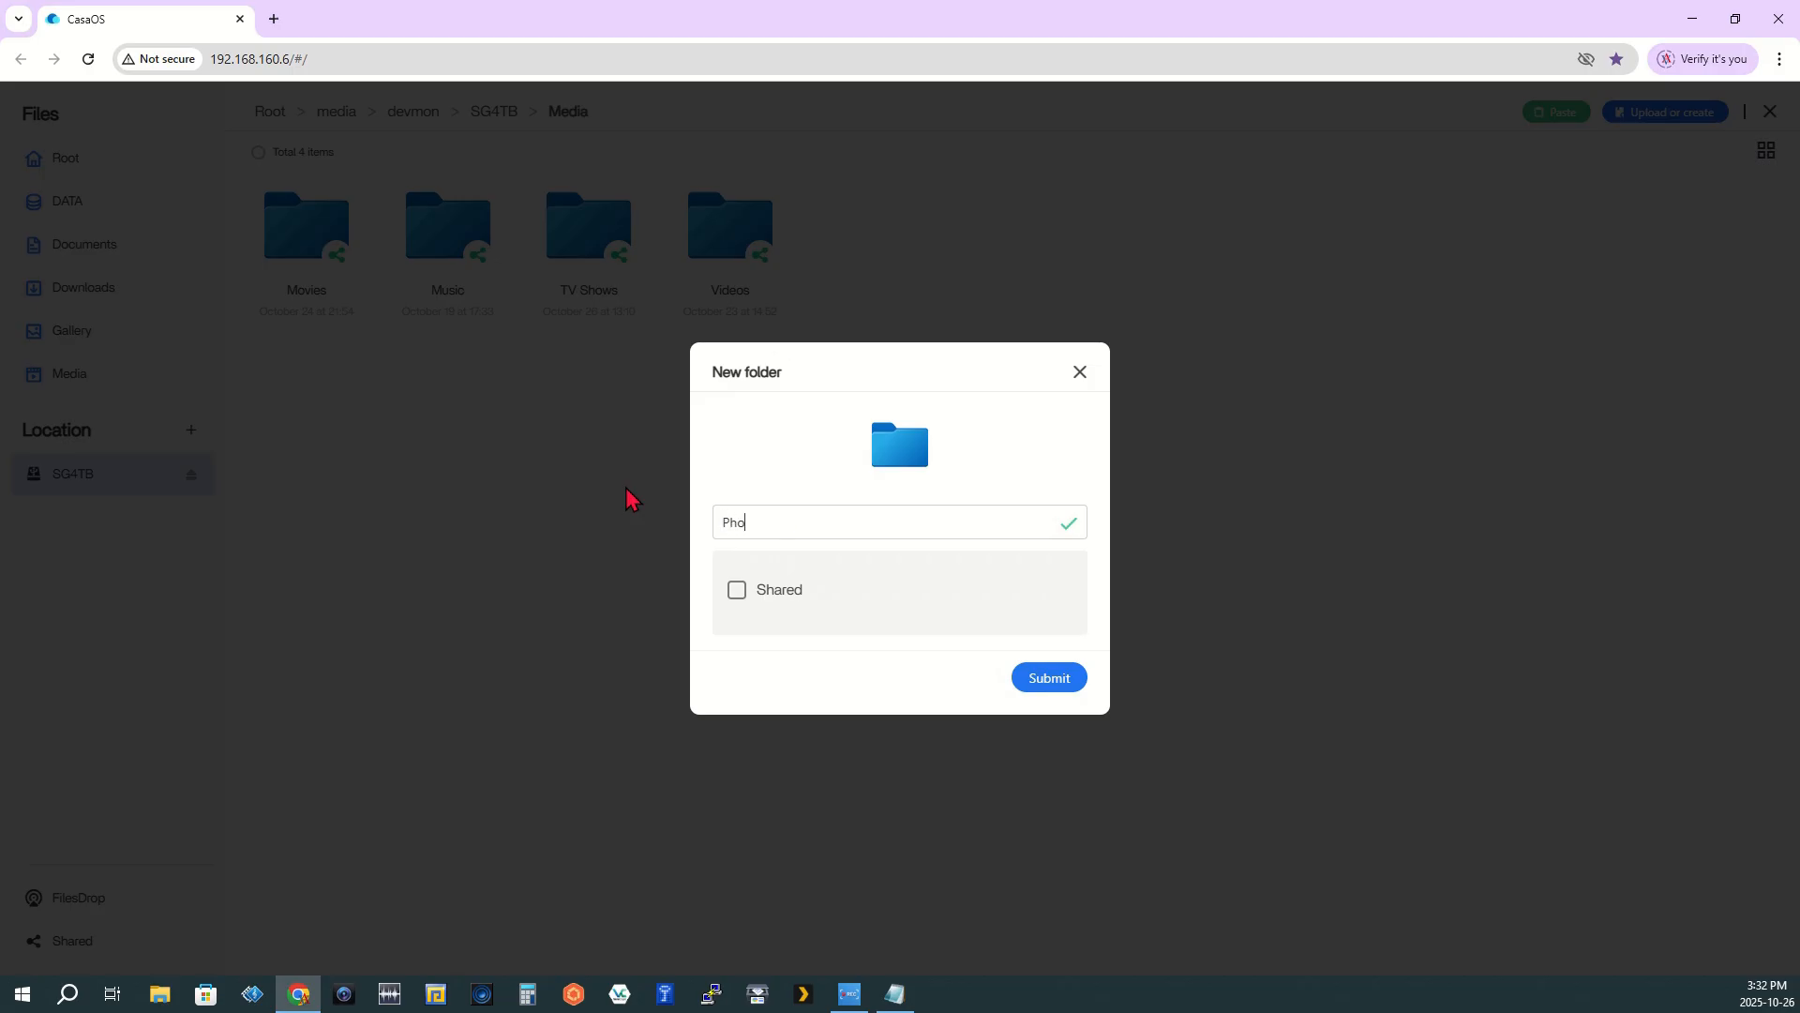
{"action": "type", "text": "to"}
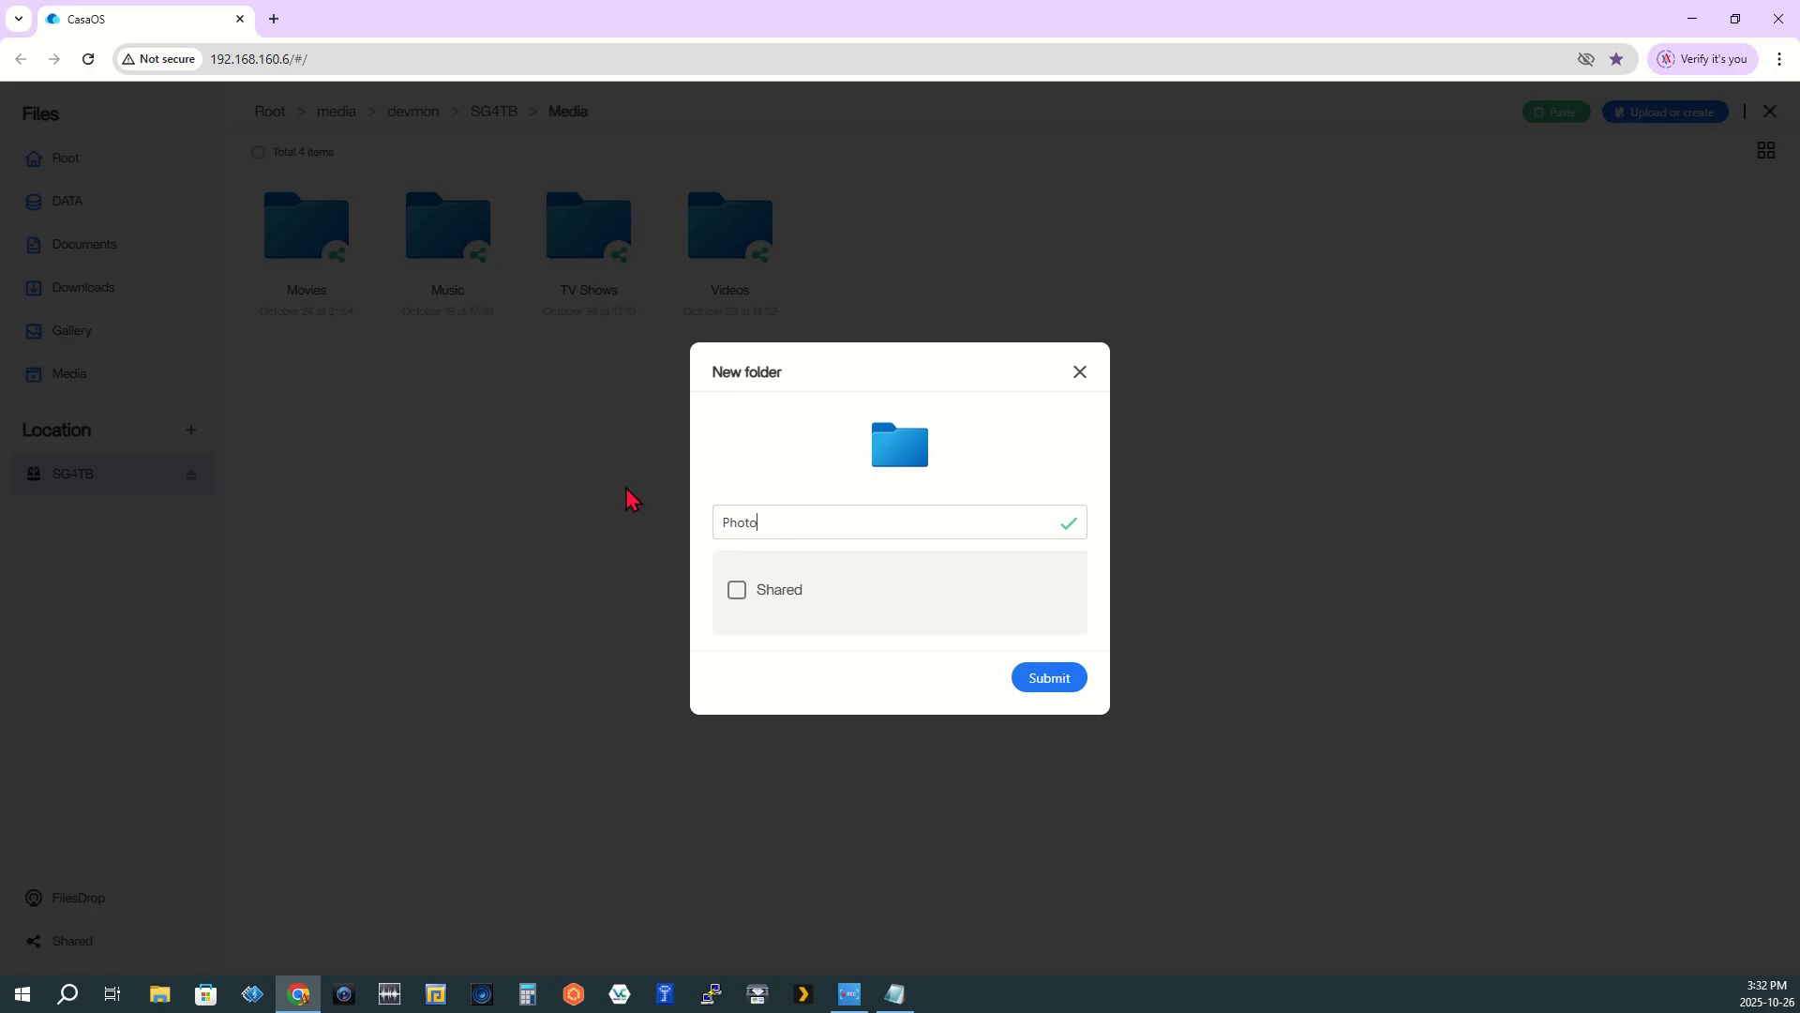
{"action": "mouse_move", "coordinate": [788, 735]}
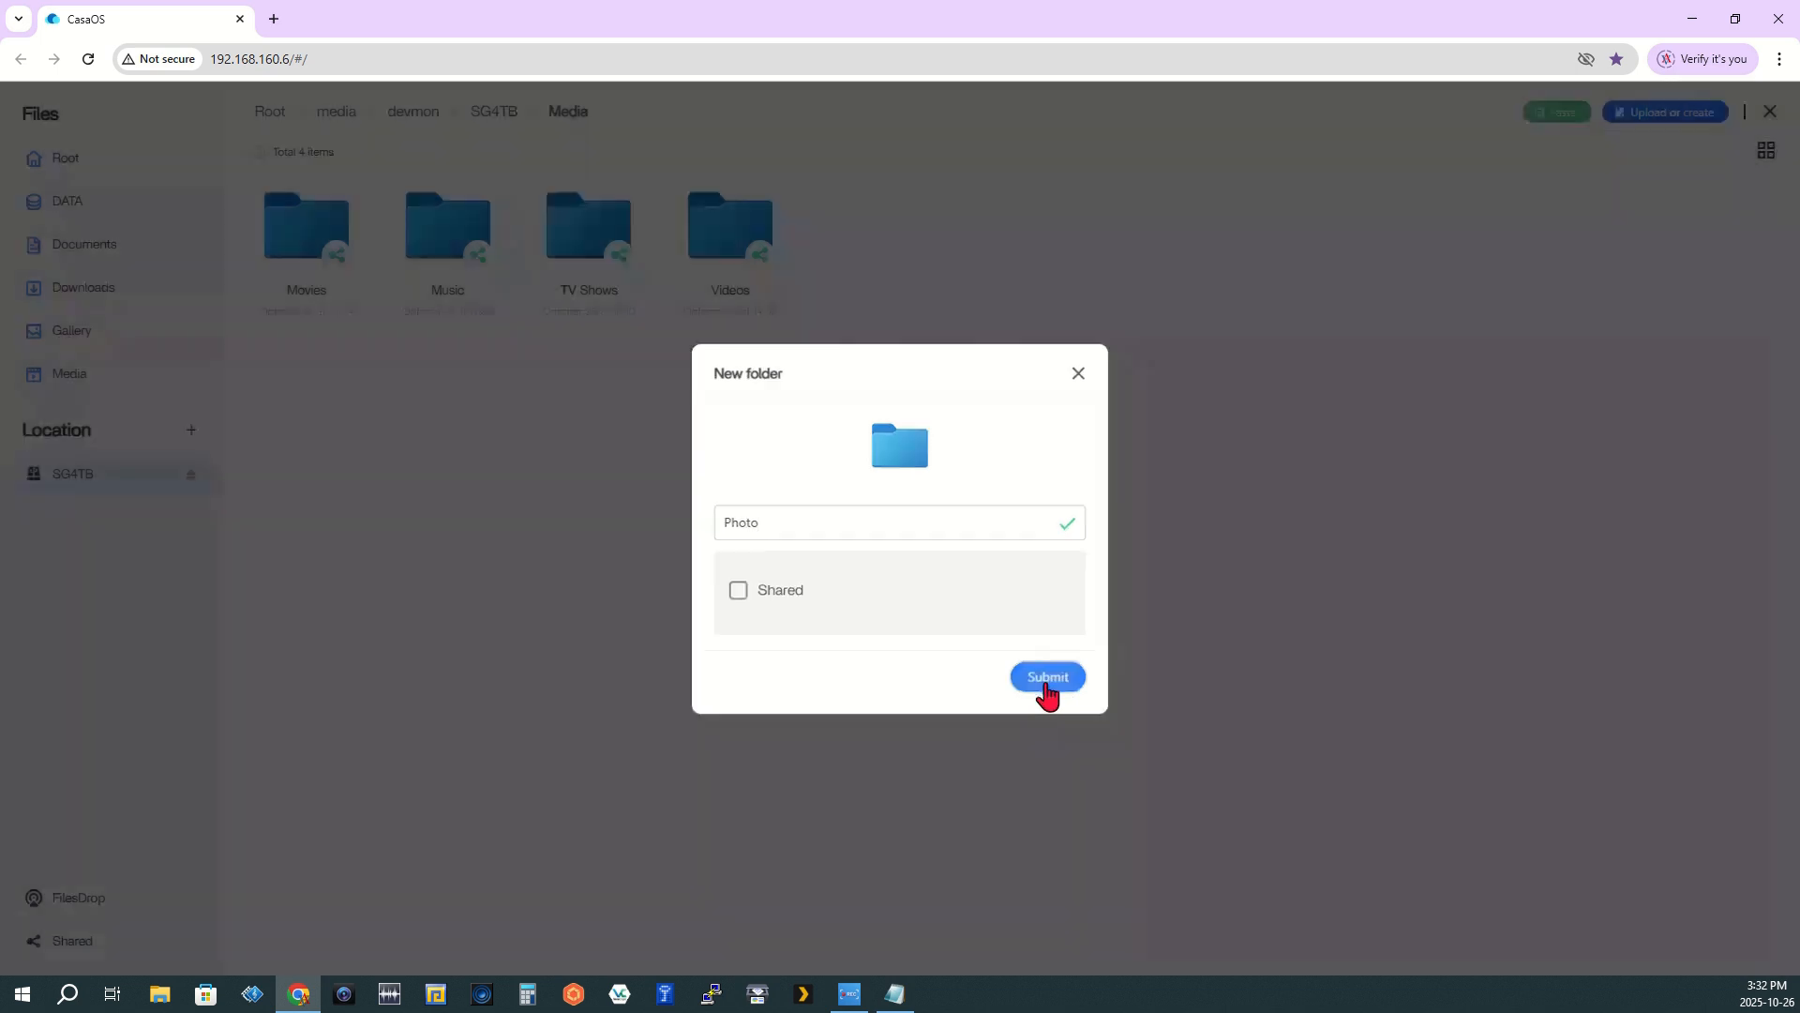
{"action": "left_click", "coordinate": [1046, 676]}
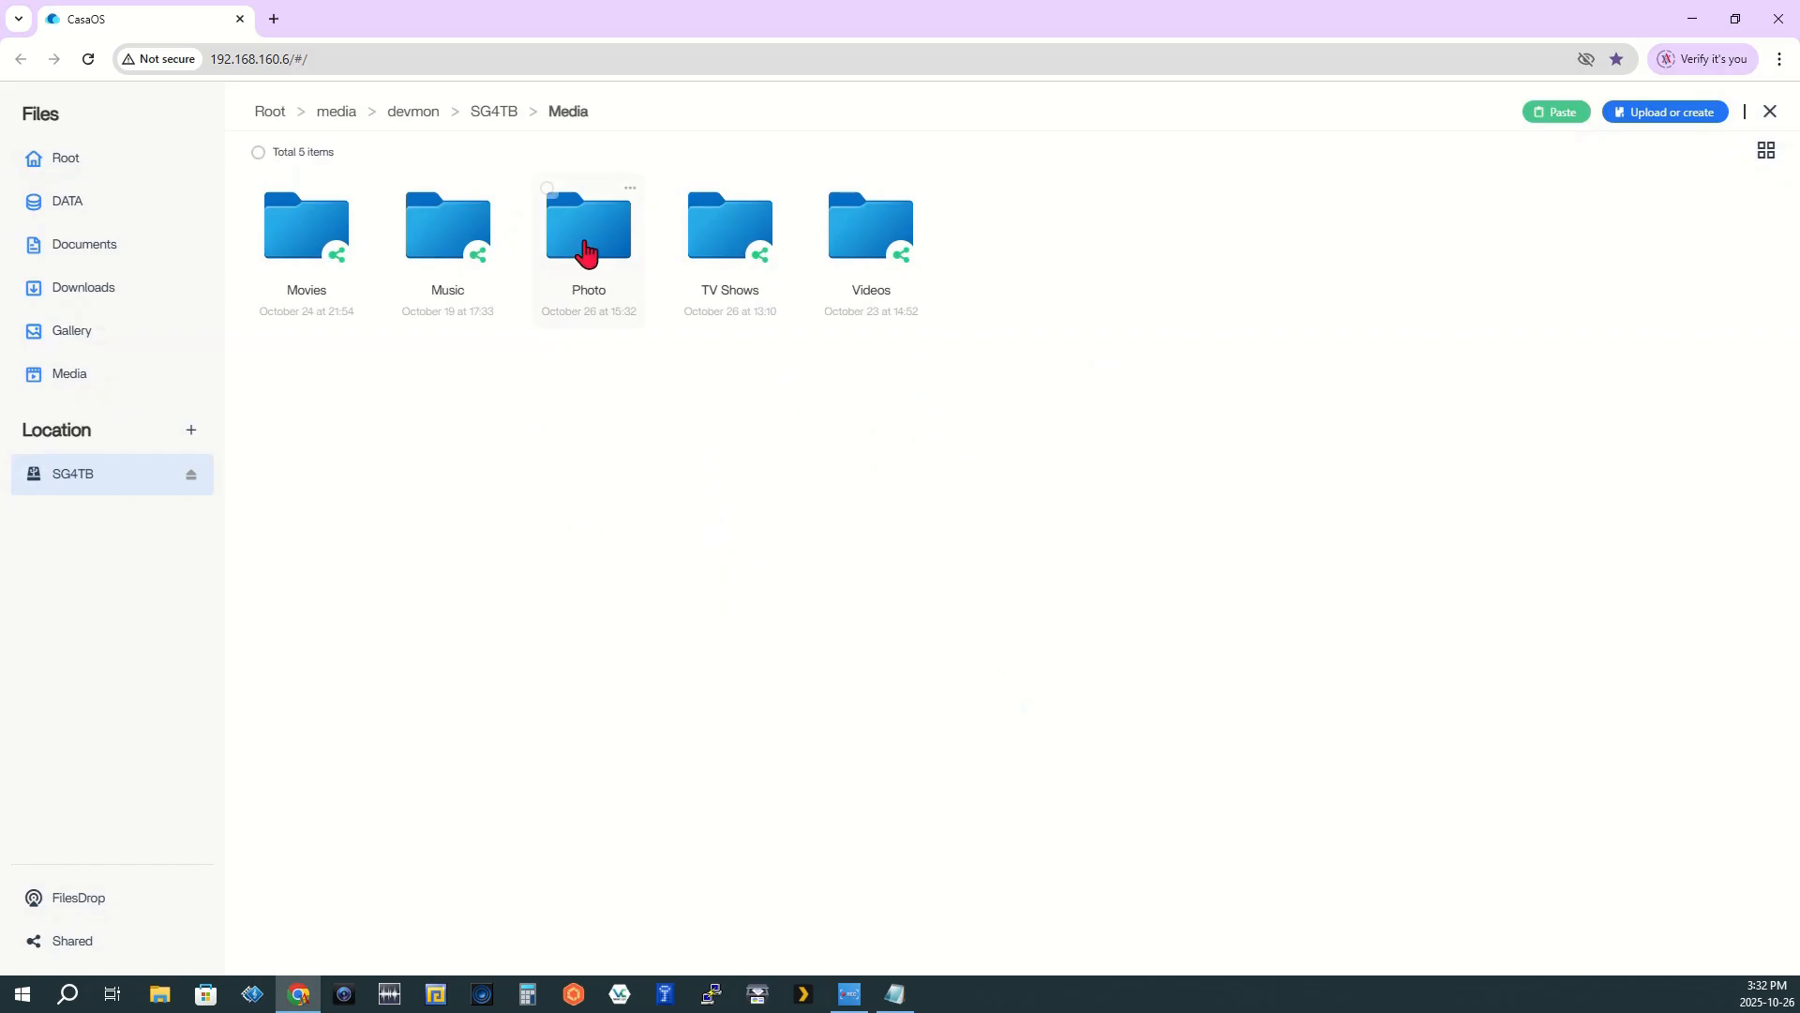
{"action": "mouse_move", "coordinate": [588, 247]}
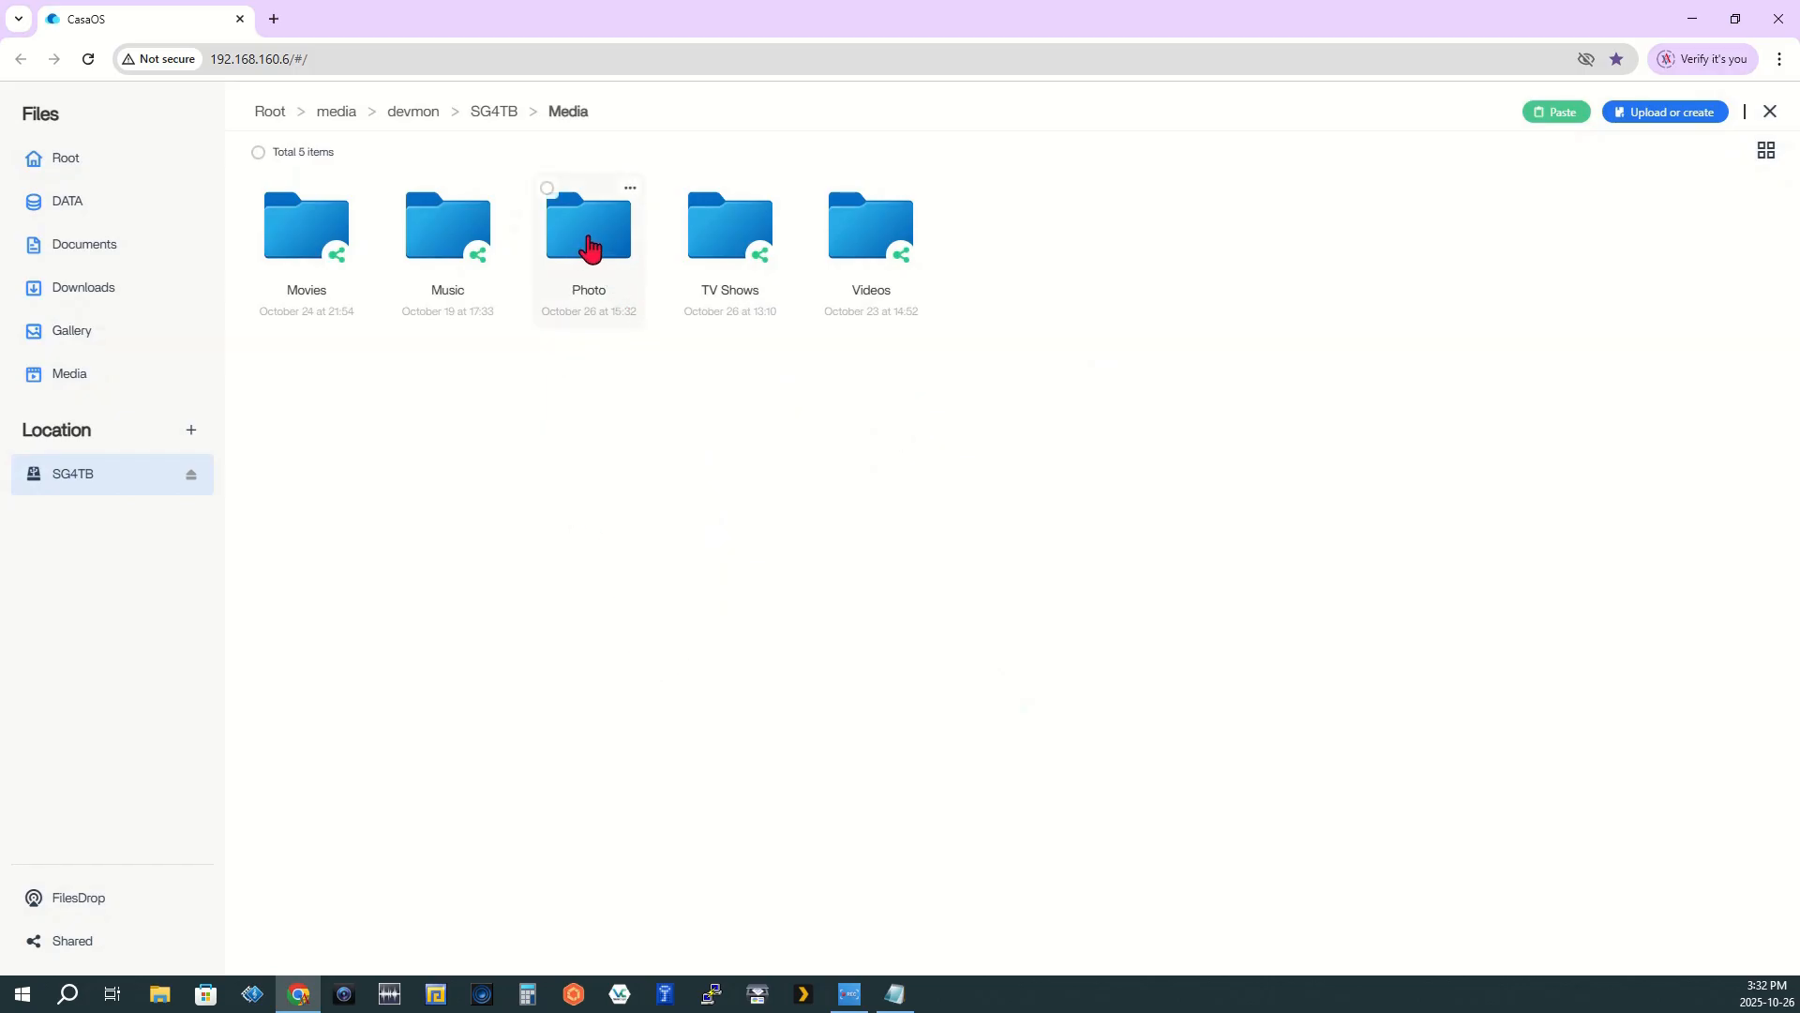
{"action": "double_click", "coordinate": [587, 229]}
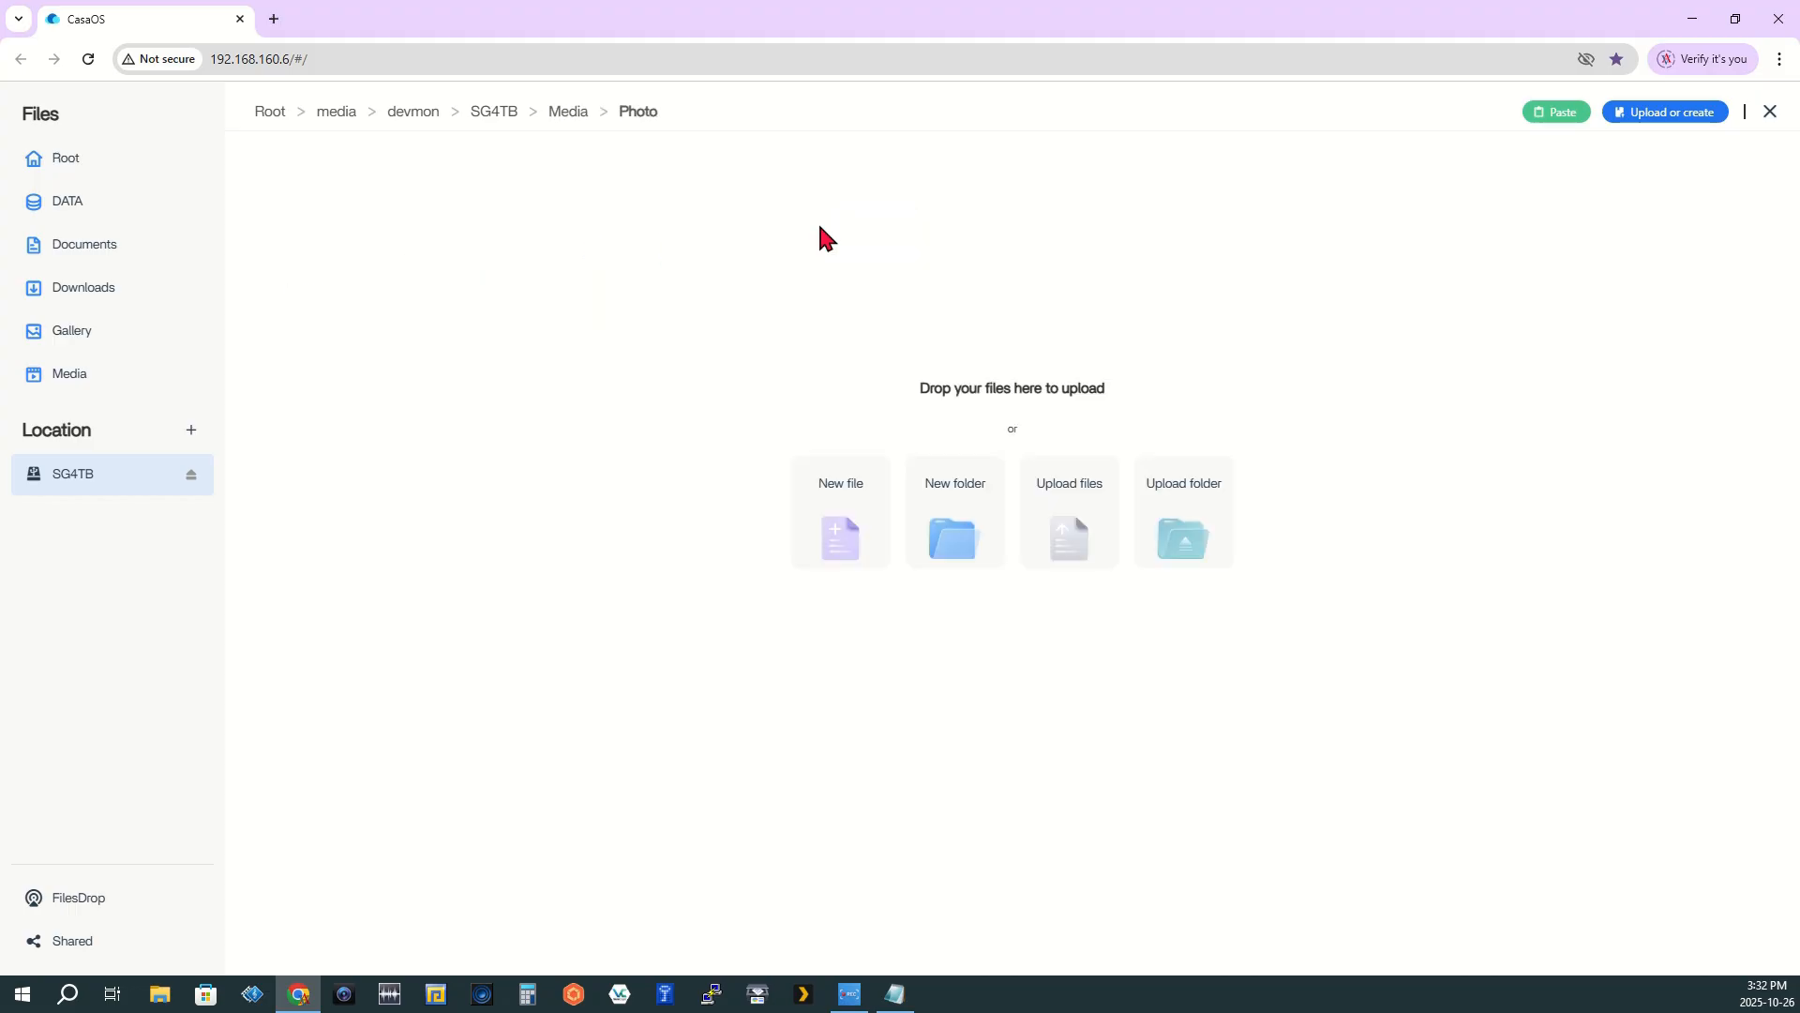
{"action": "mouse_move", "coordinate": [1558, 112]}
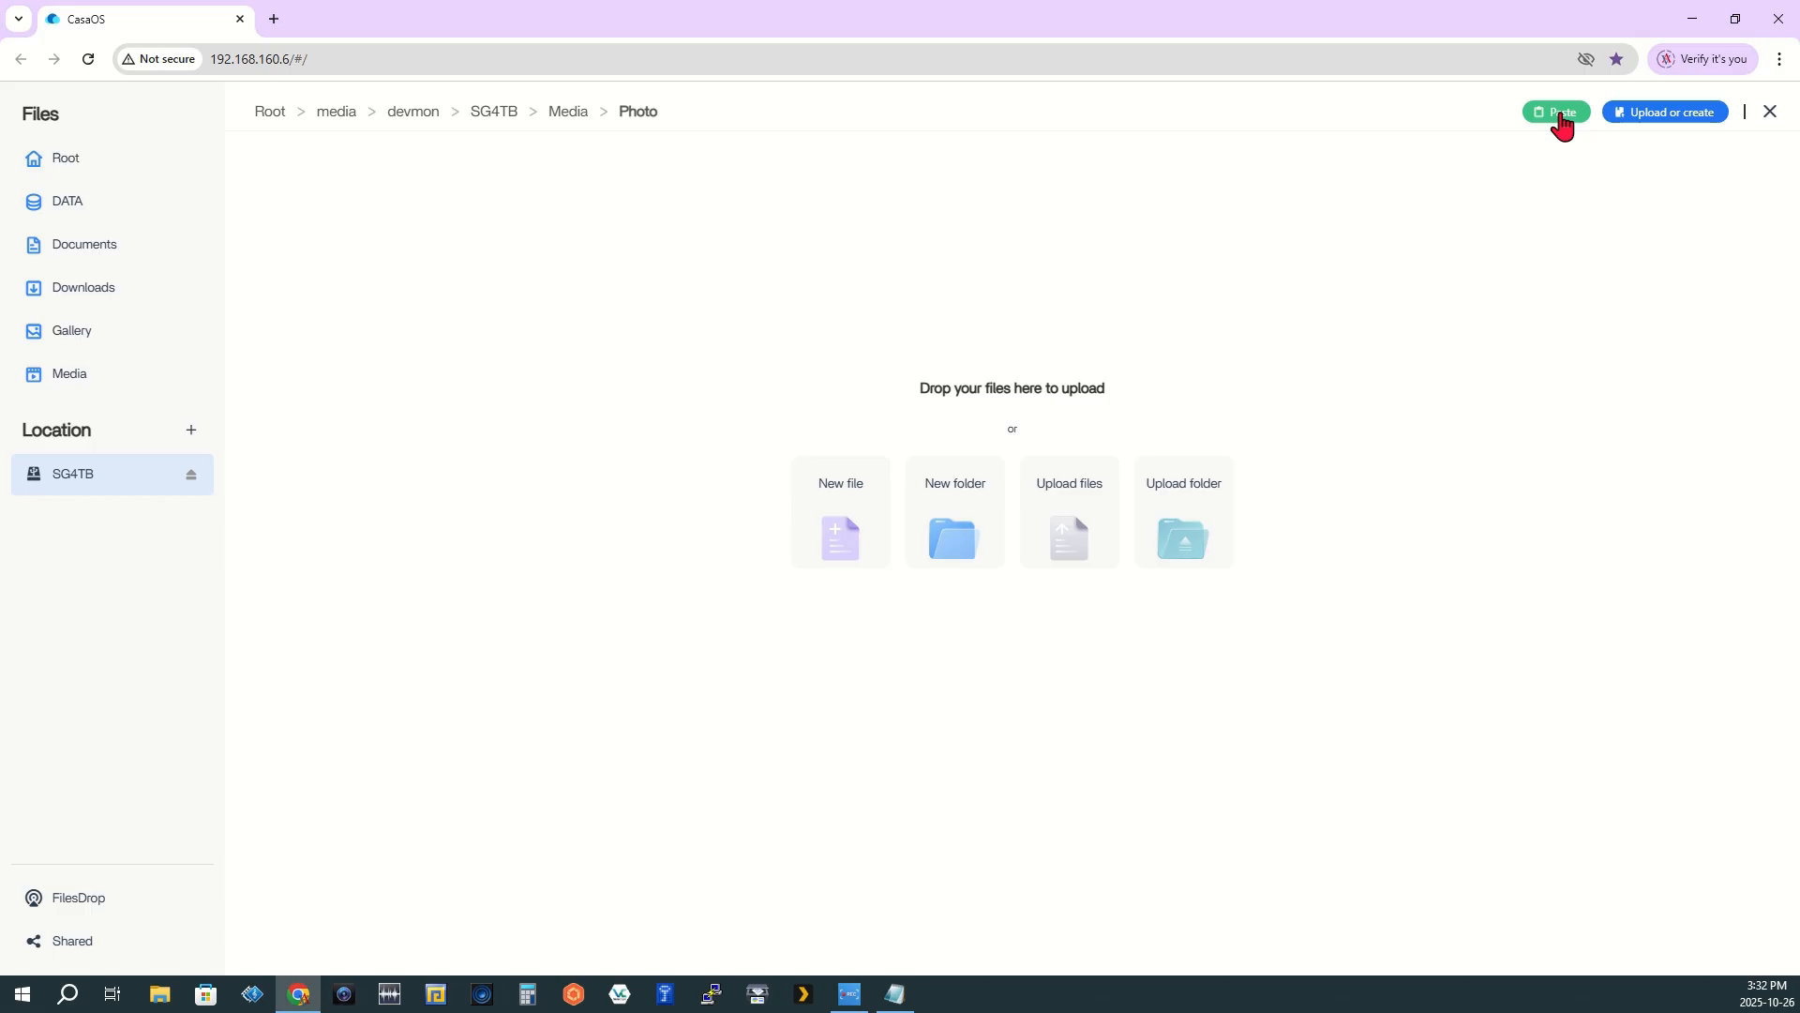
{"action": "left_click", "coordinate": [1557, 112]}
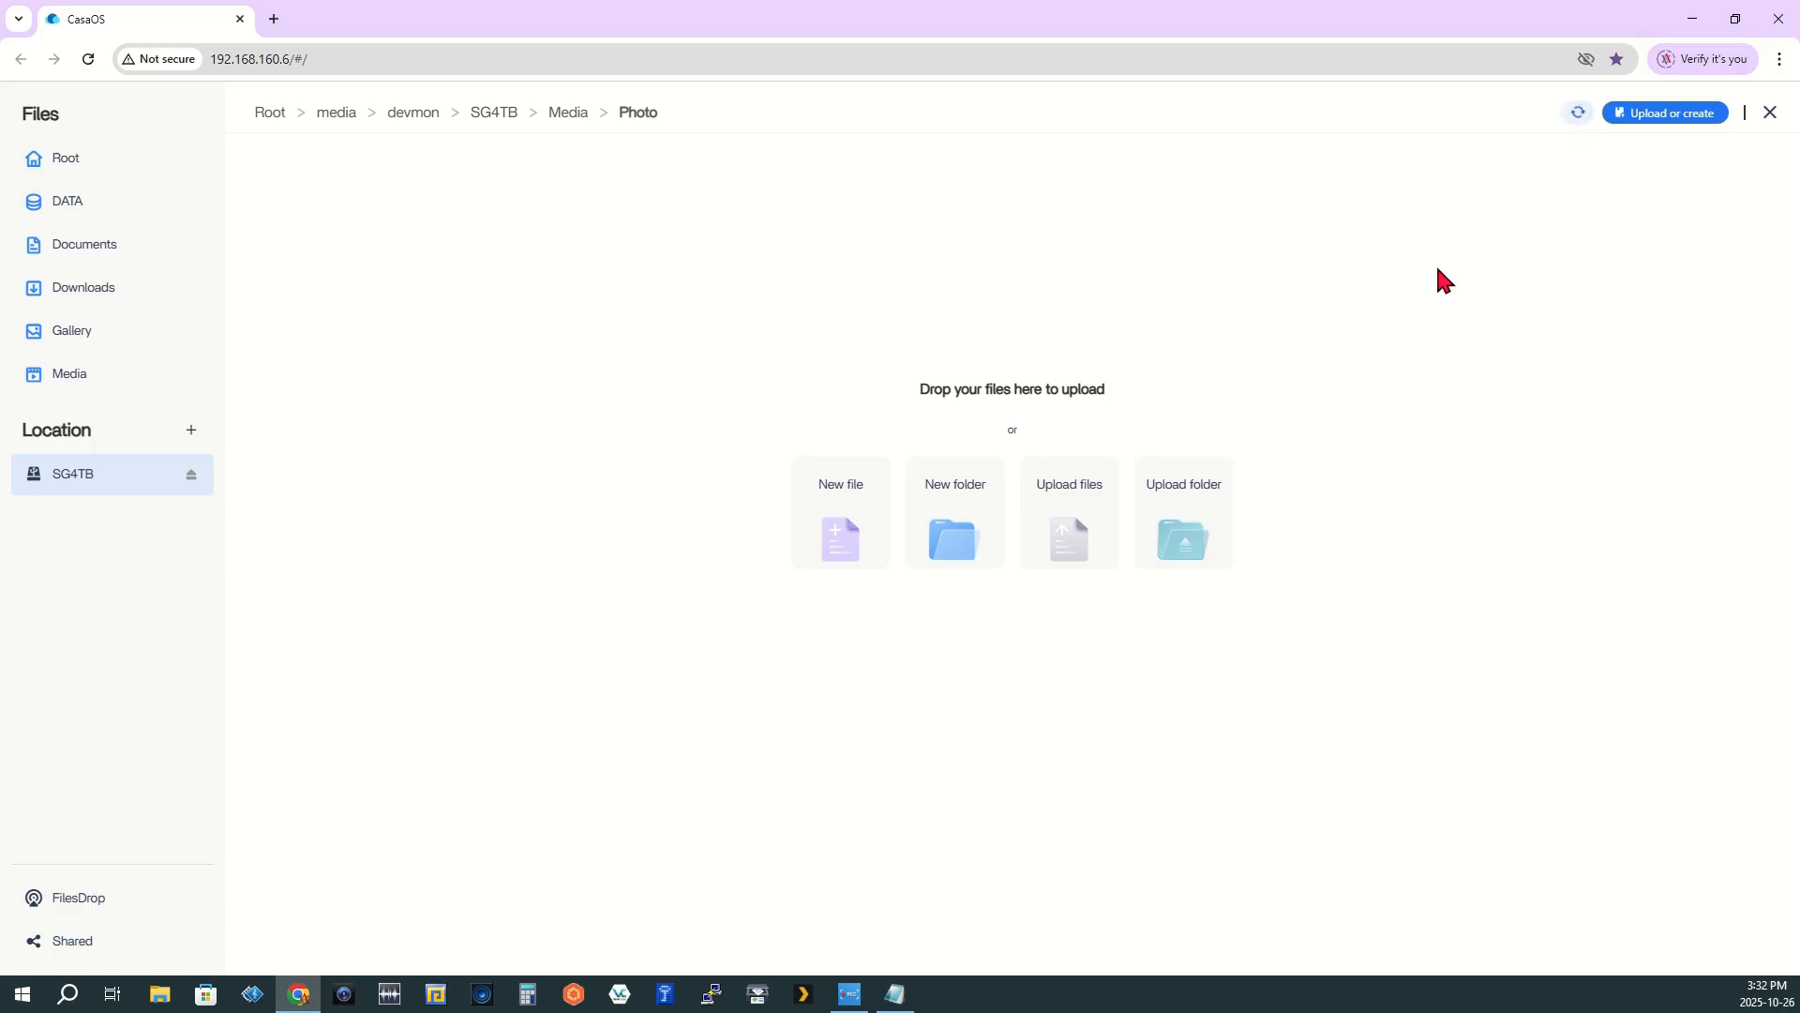
{"action": "mouse_move", "coordinate": [1114, 353]}
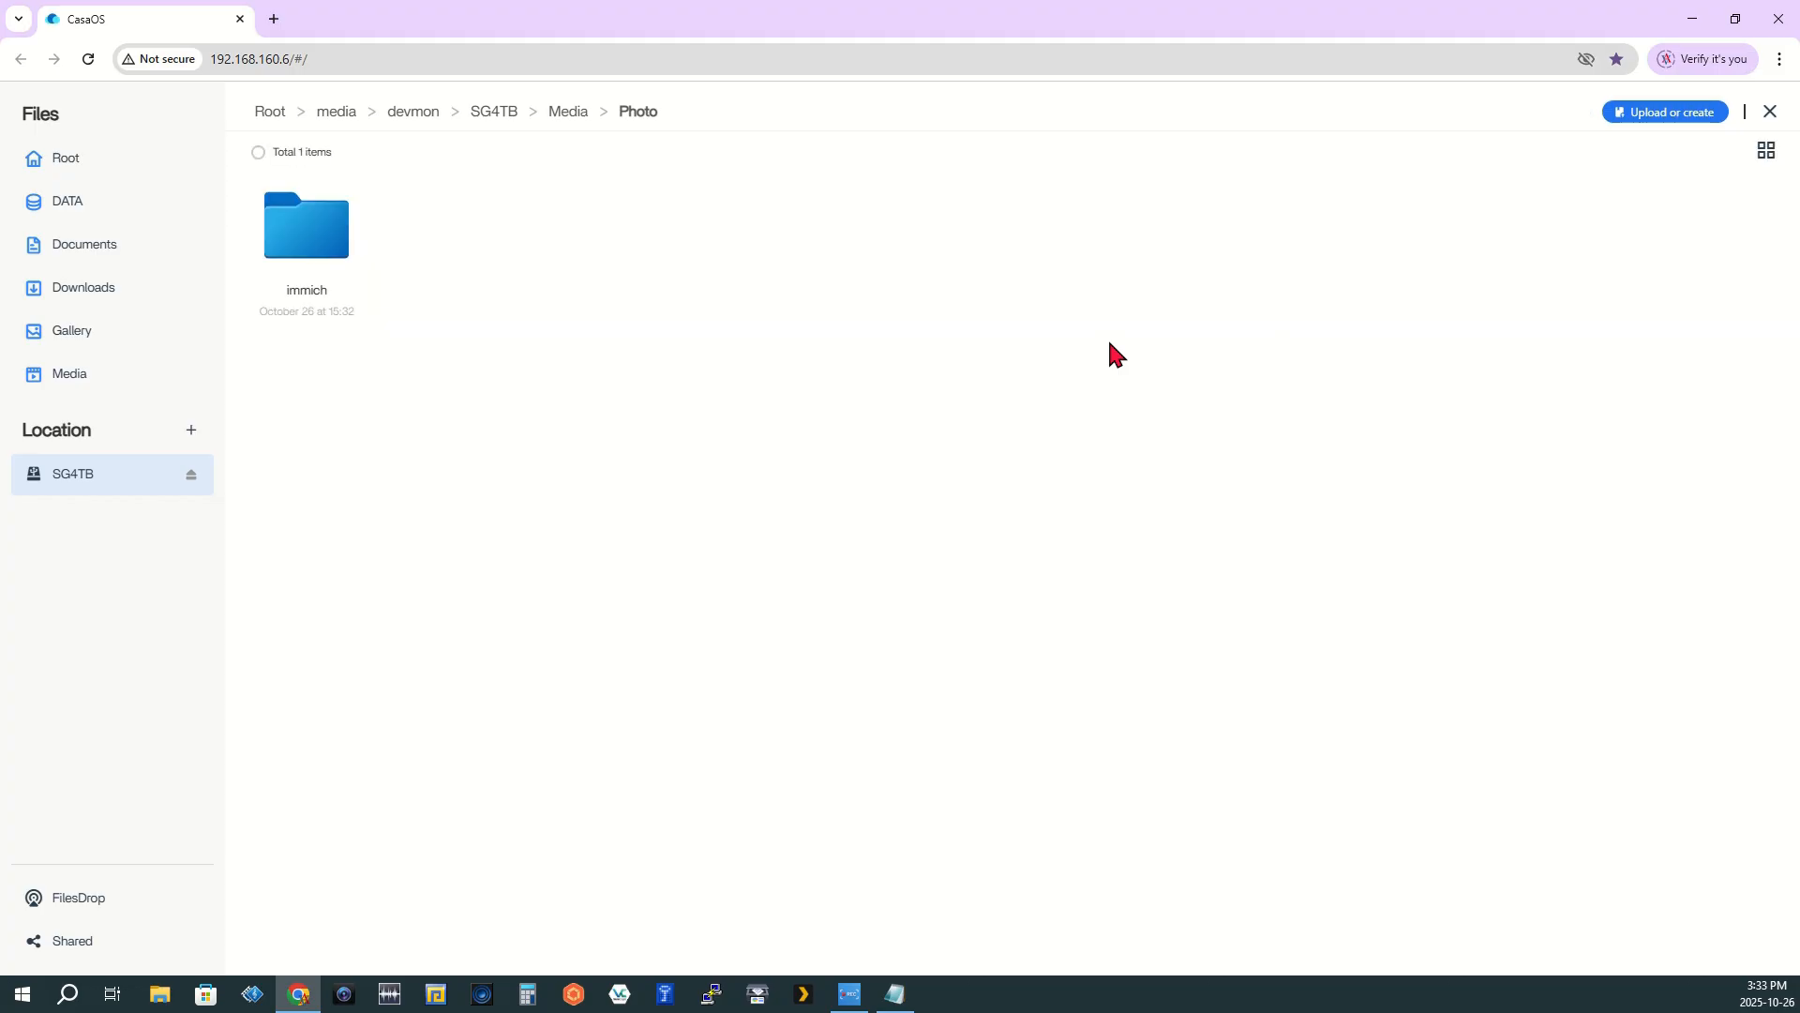
{"action": "mouse_move", "coordinate": [456, 217]}
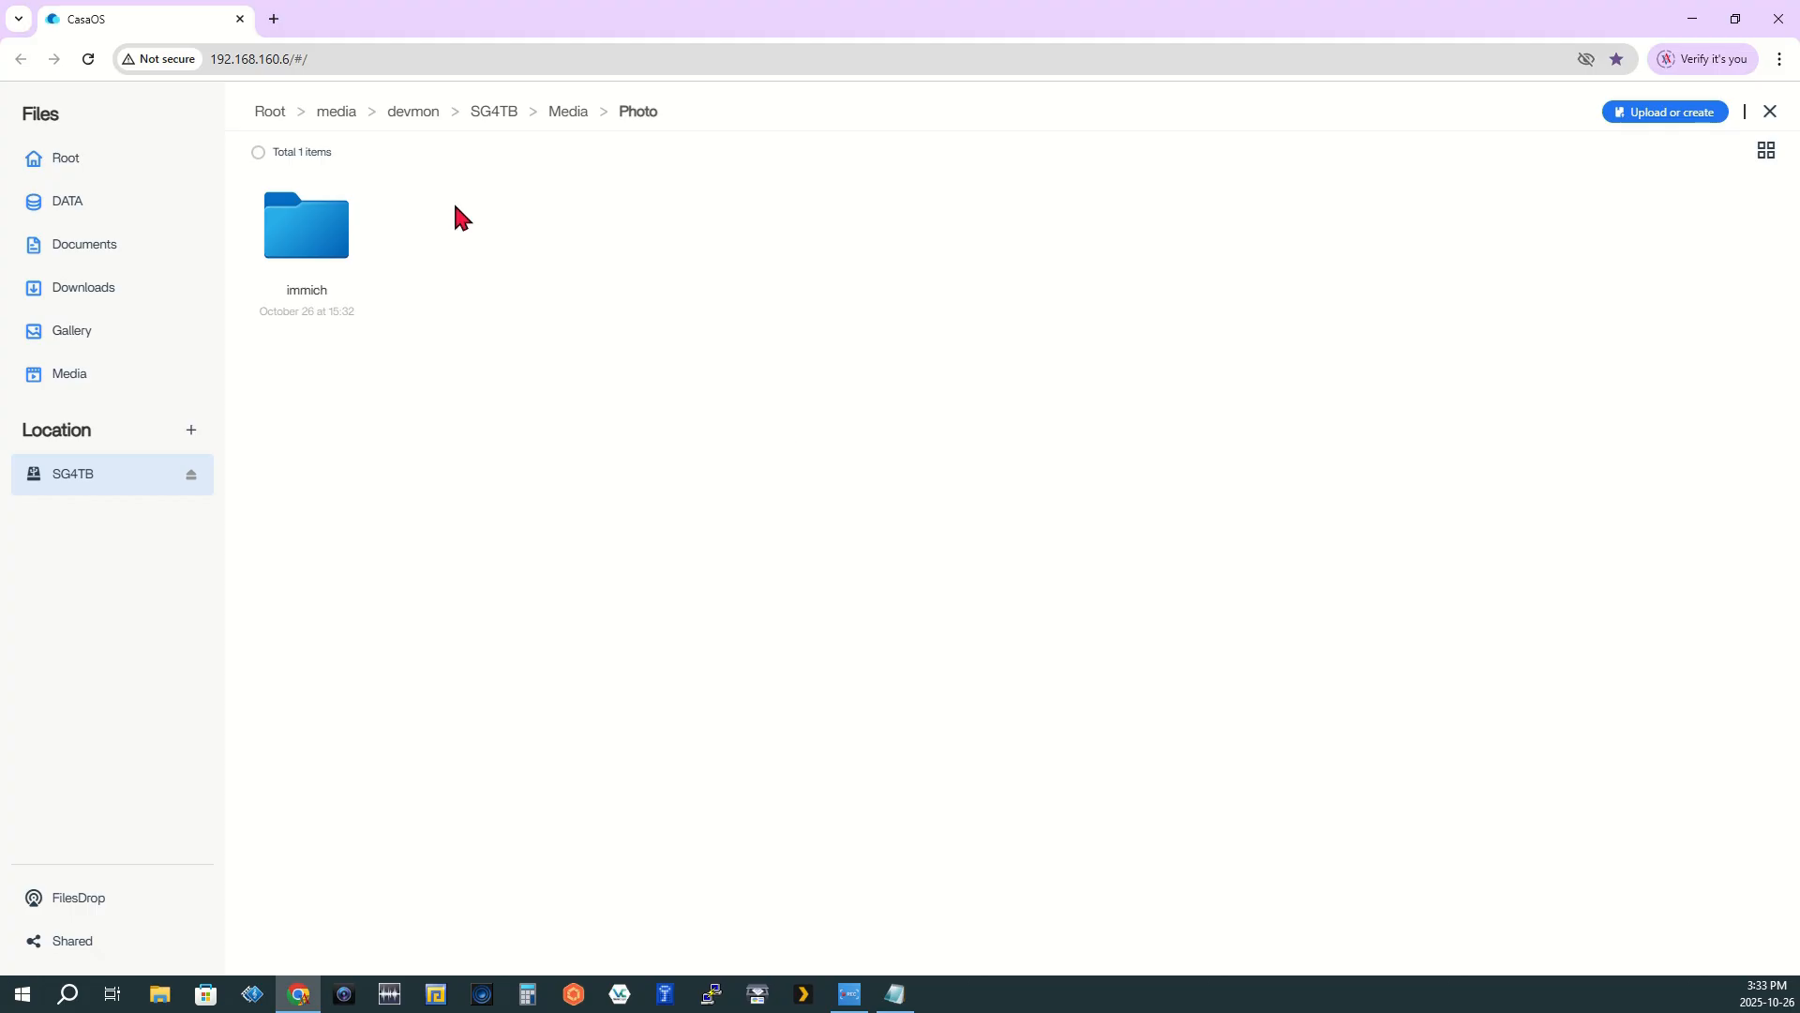
{"action": "mouse_move", "coordinate": [392, 218]}
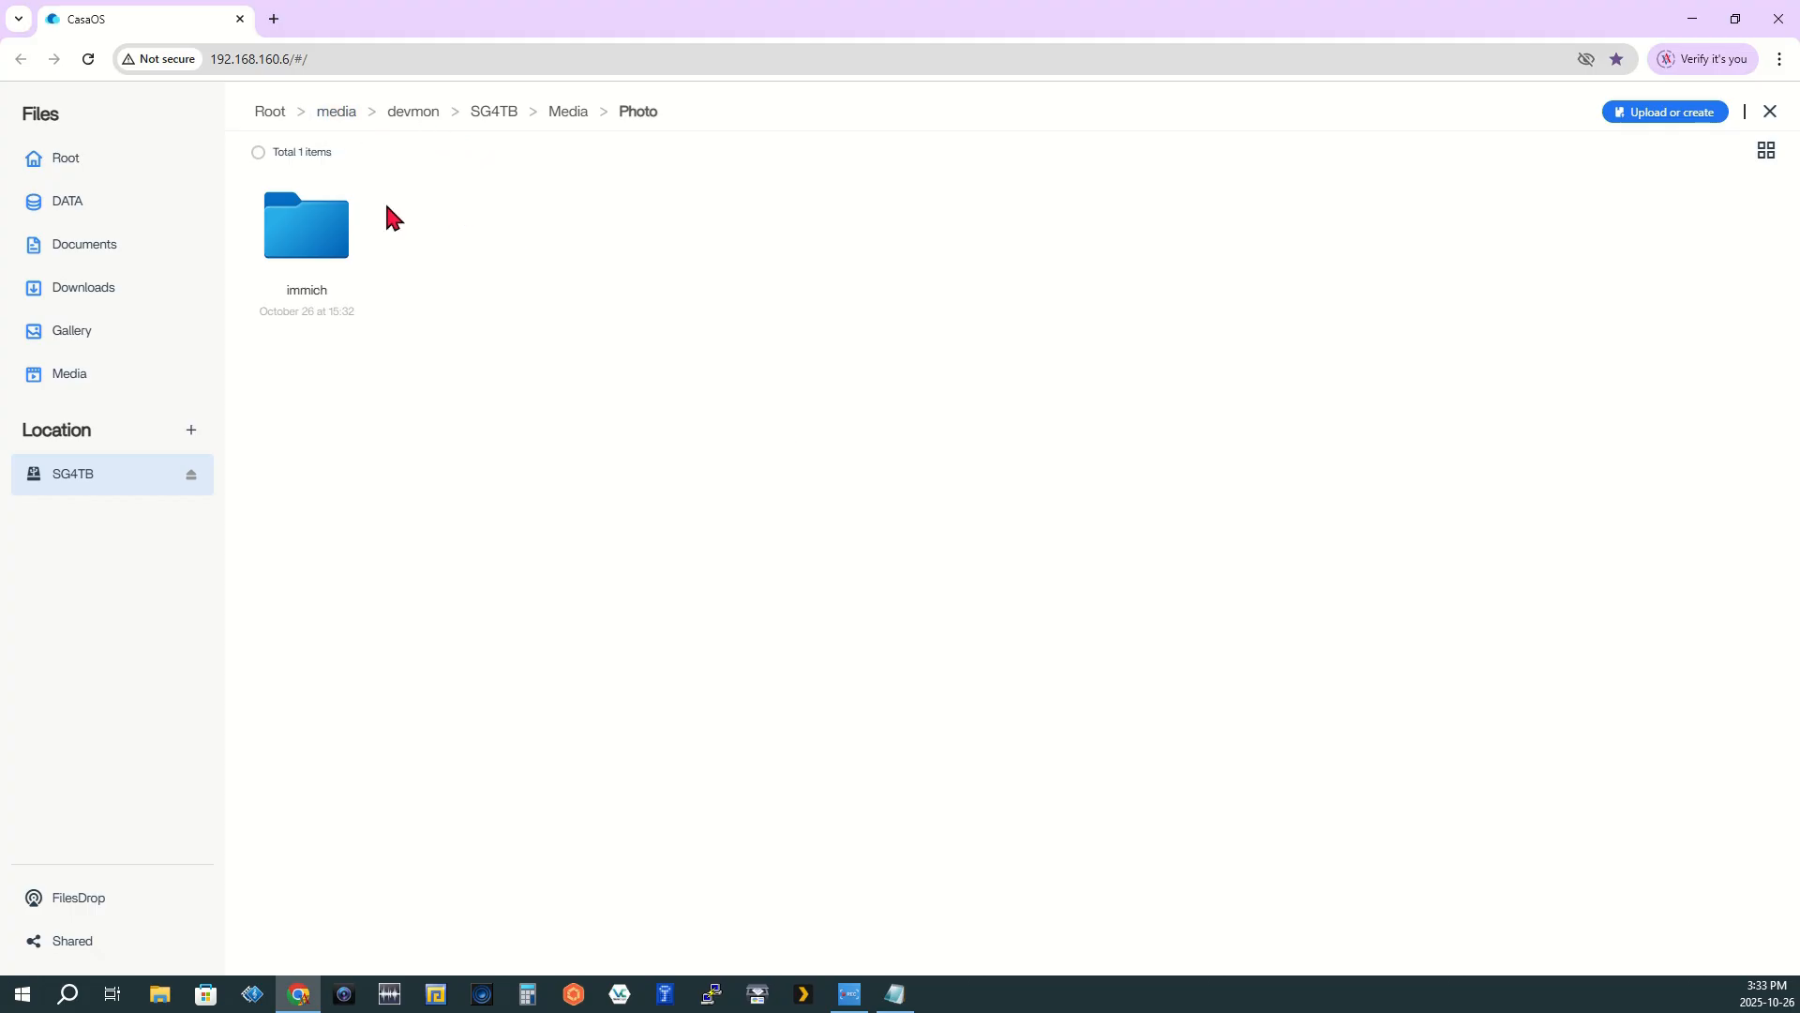
{"action": "mouse_move", "coordinate": [353, 199]}
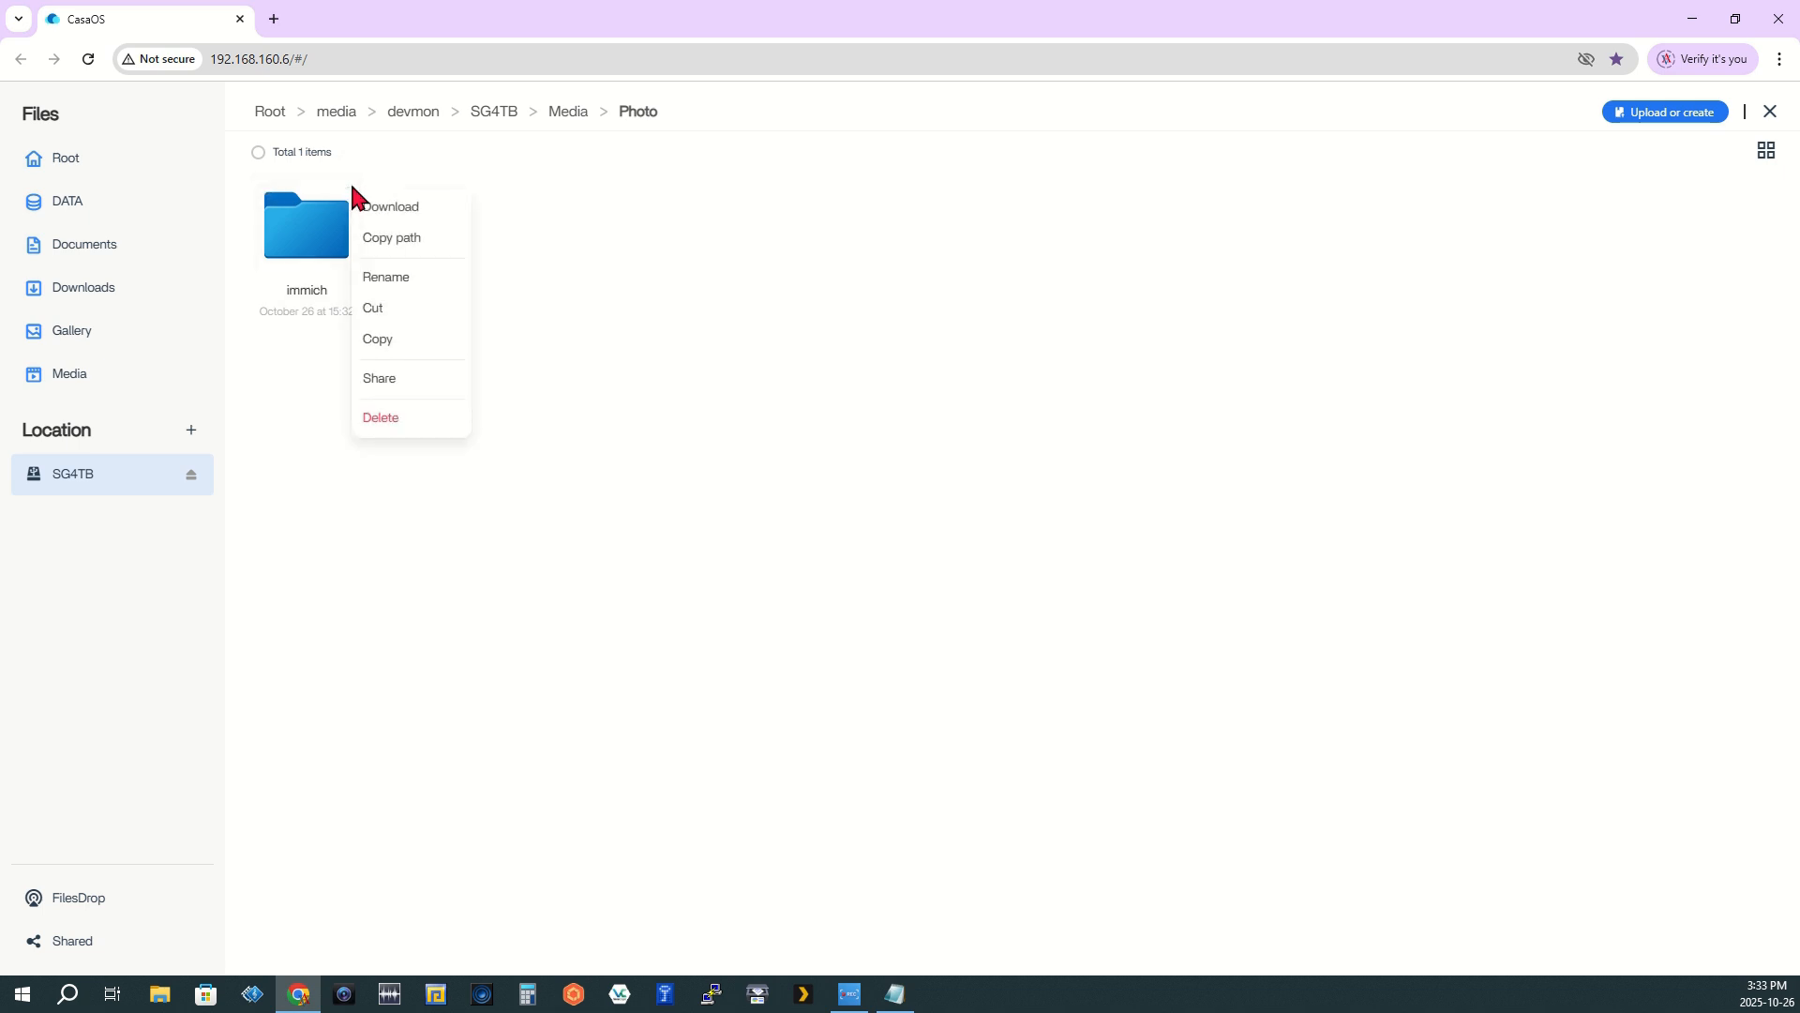
{"action": "mouse_move", "coordinate": [390, 237]}
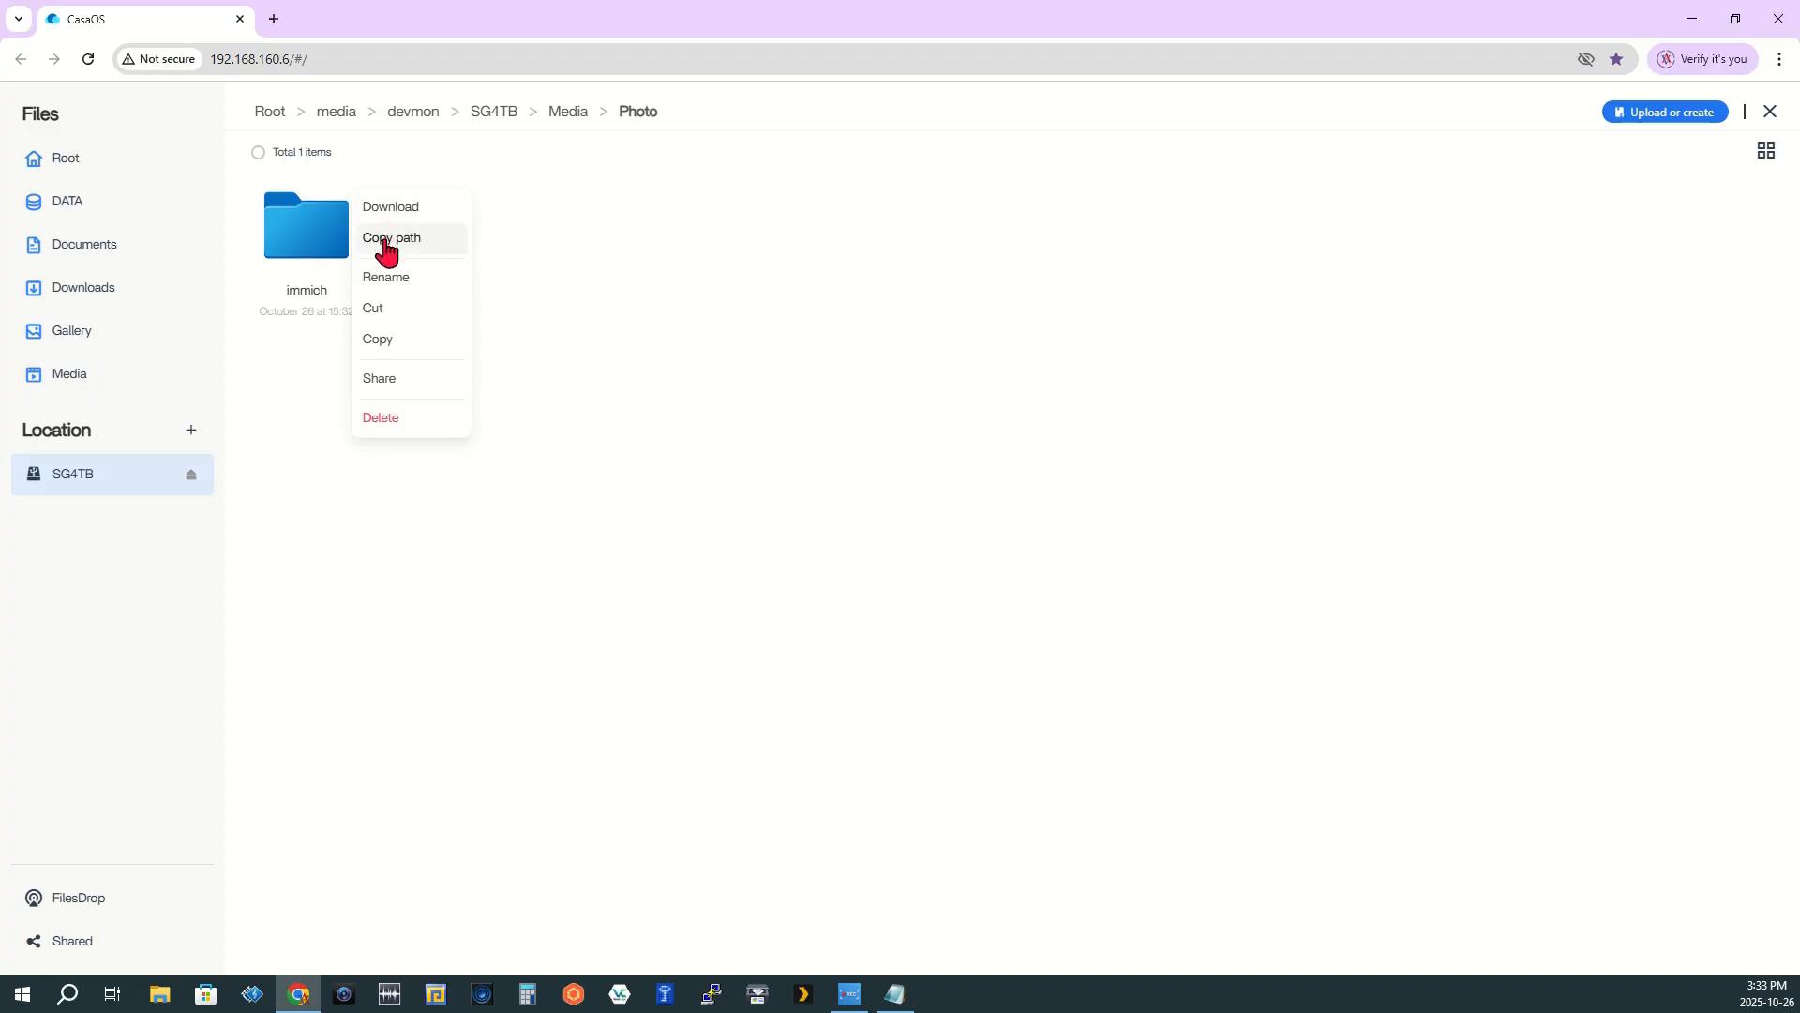
Add /media/devmon/SG4TB/Media/Photo/immich to the Notepad note, labelled '= New'
{"action": "left_click", "coordinate": [390, 237]}
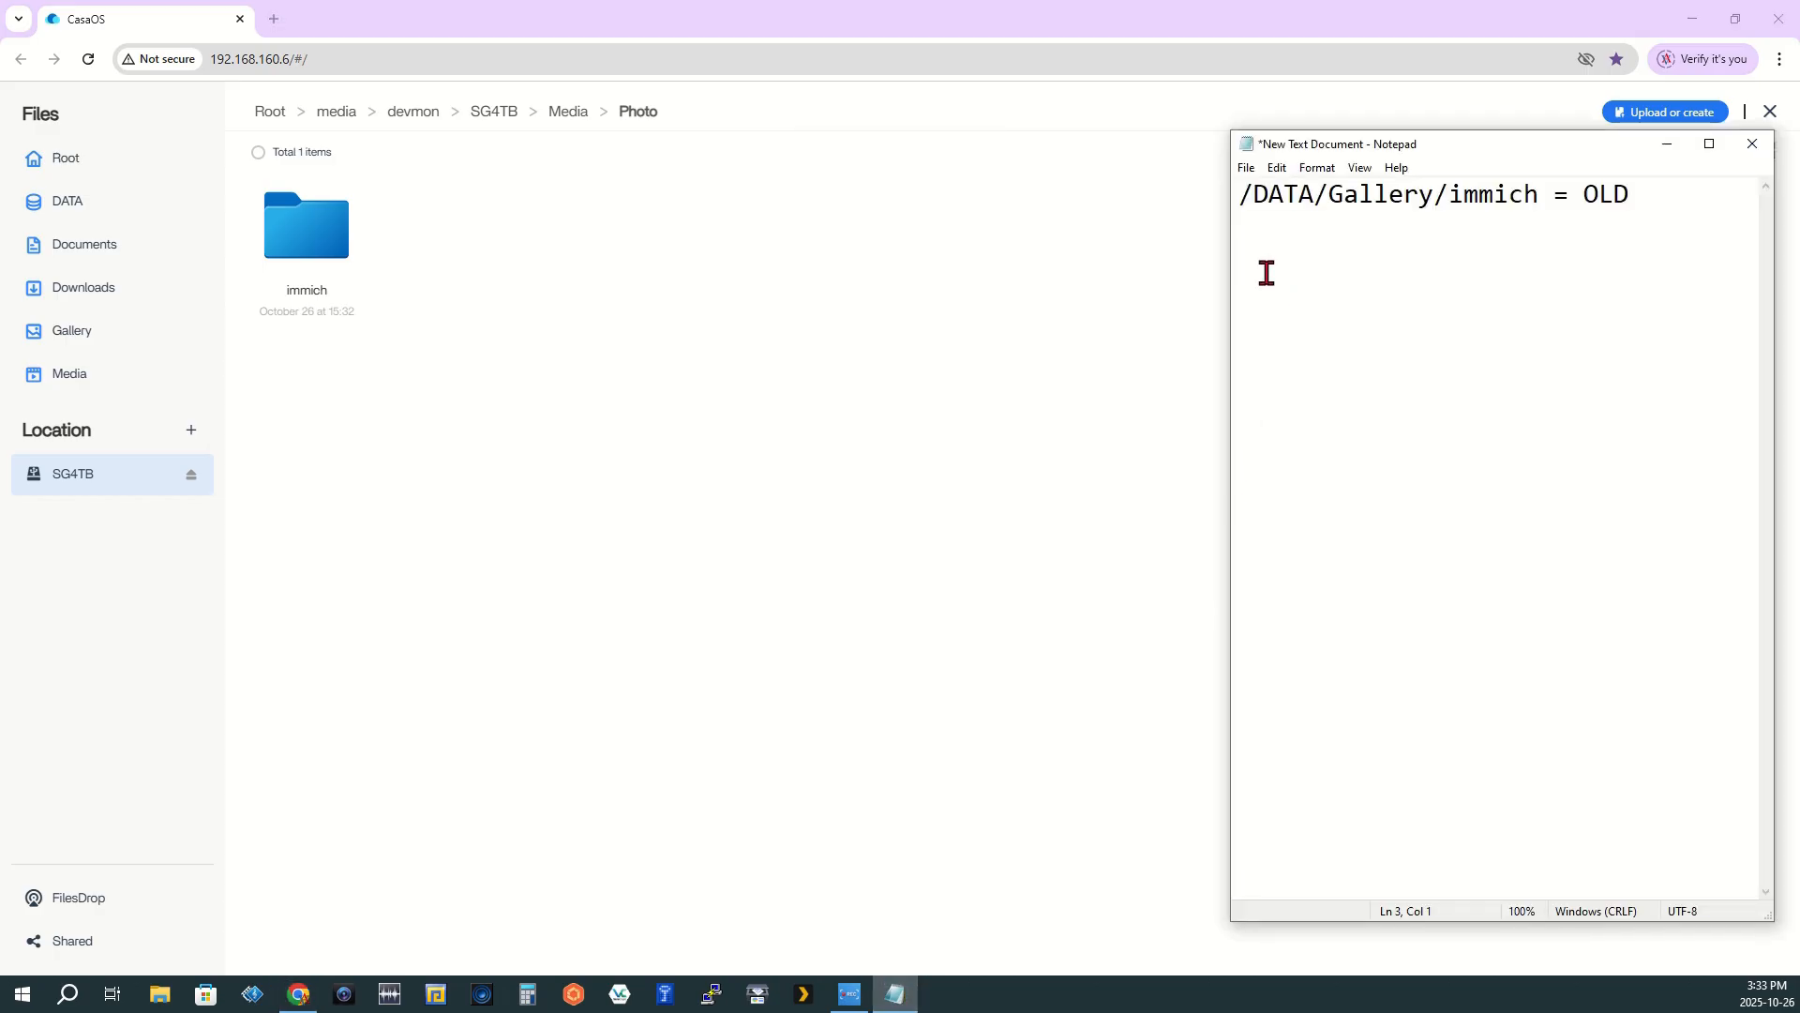
{"action": "right_click", "coordinate": [1265, 273]}
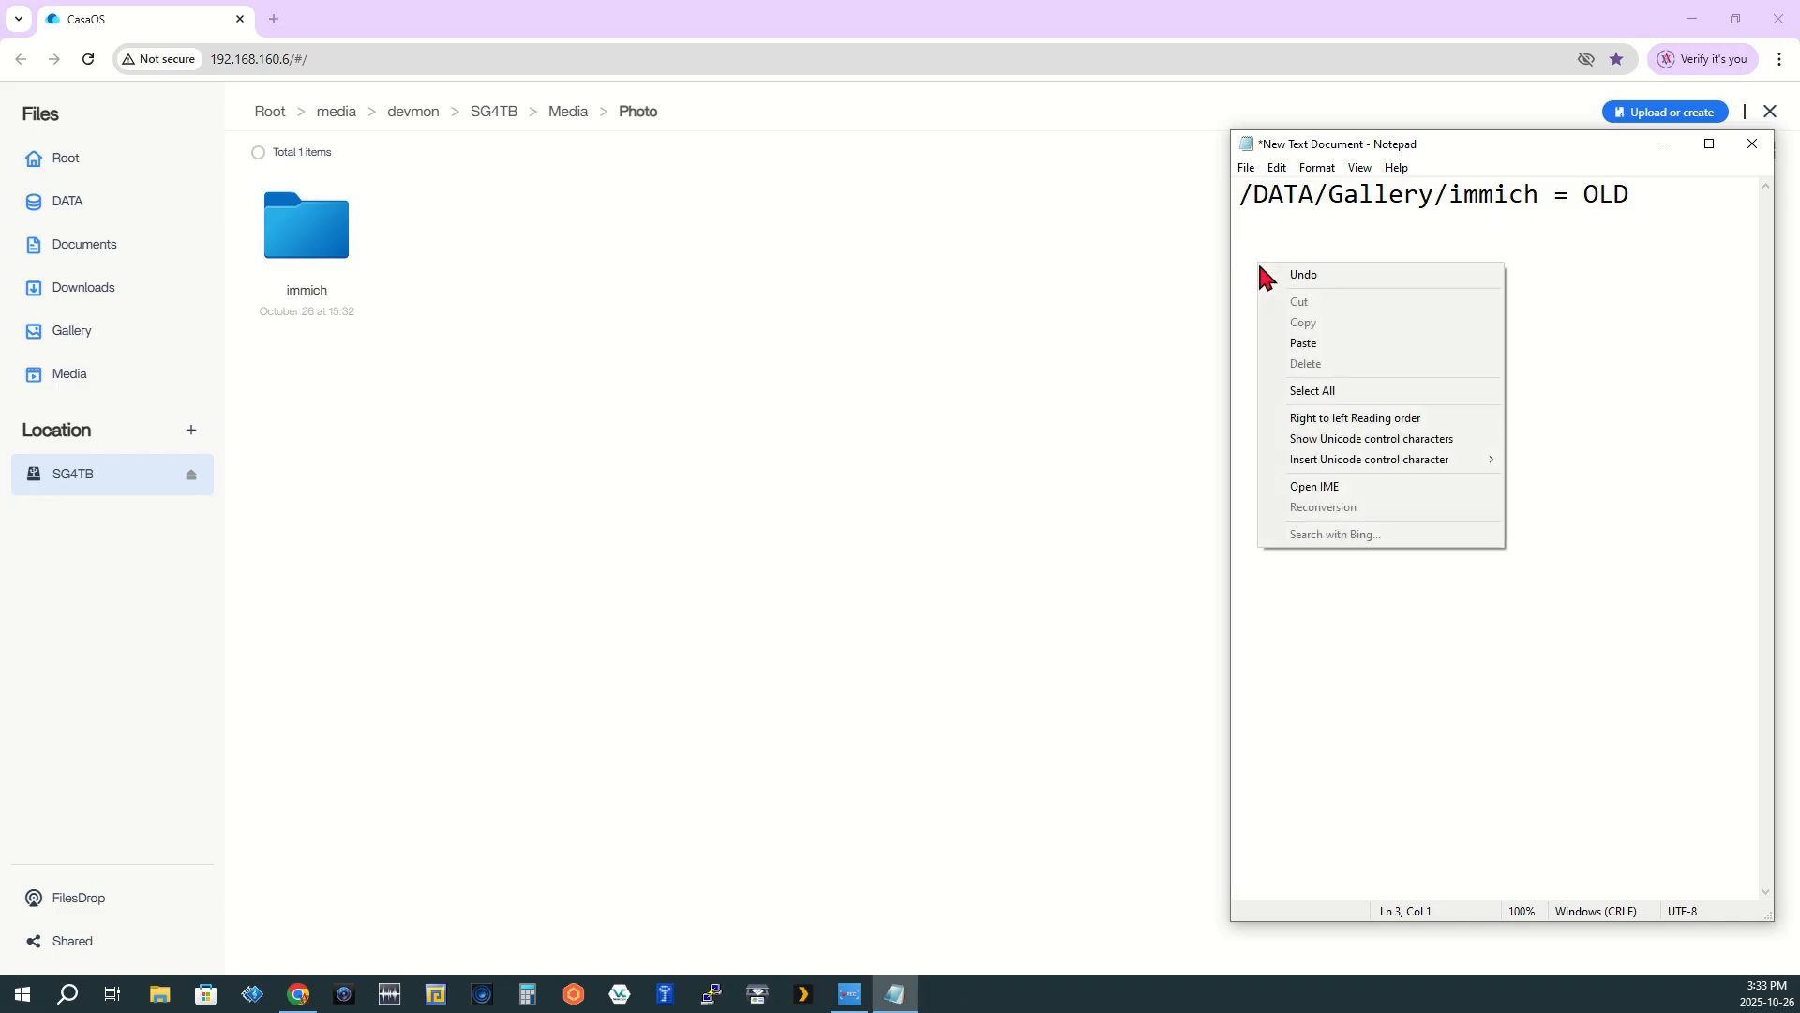
{"action": "left_click", "coordinate": [1303, 342]}
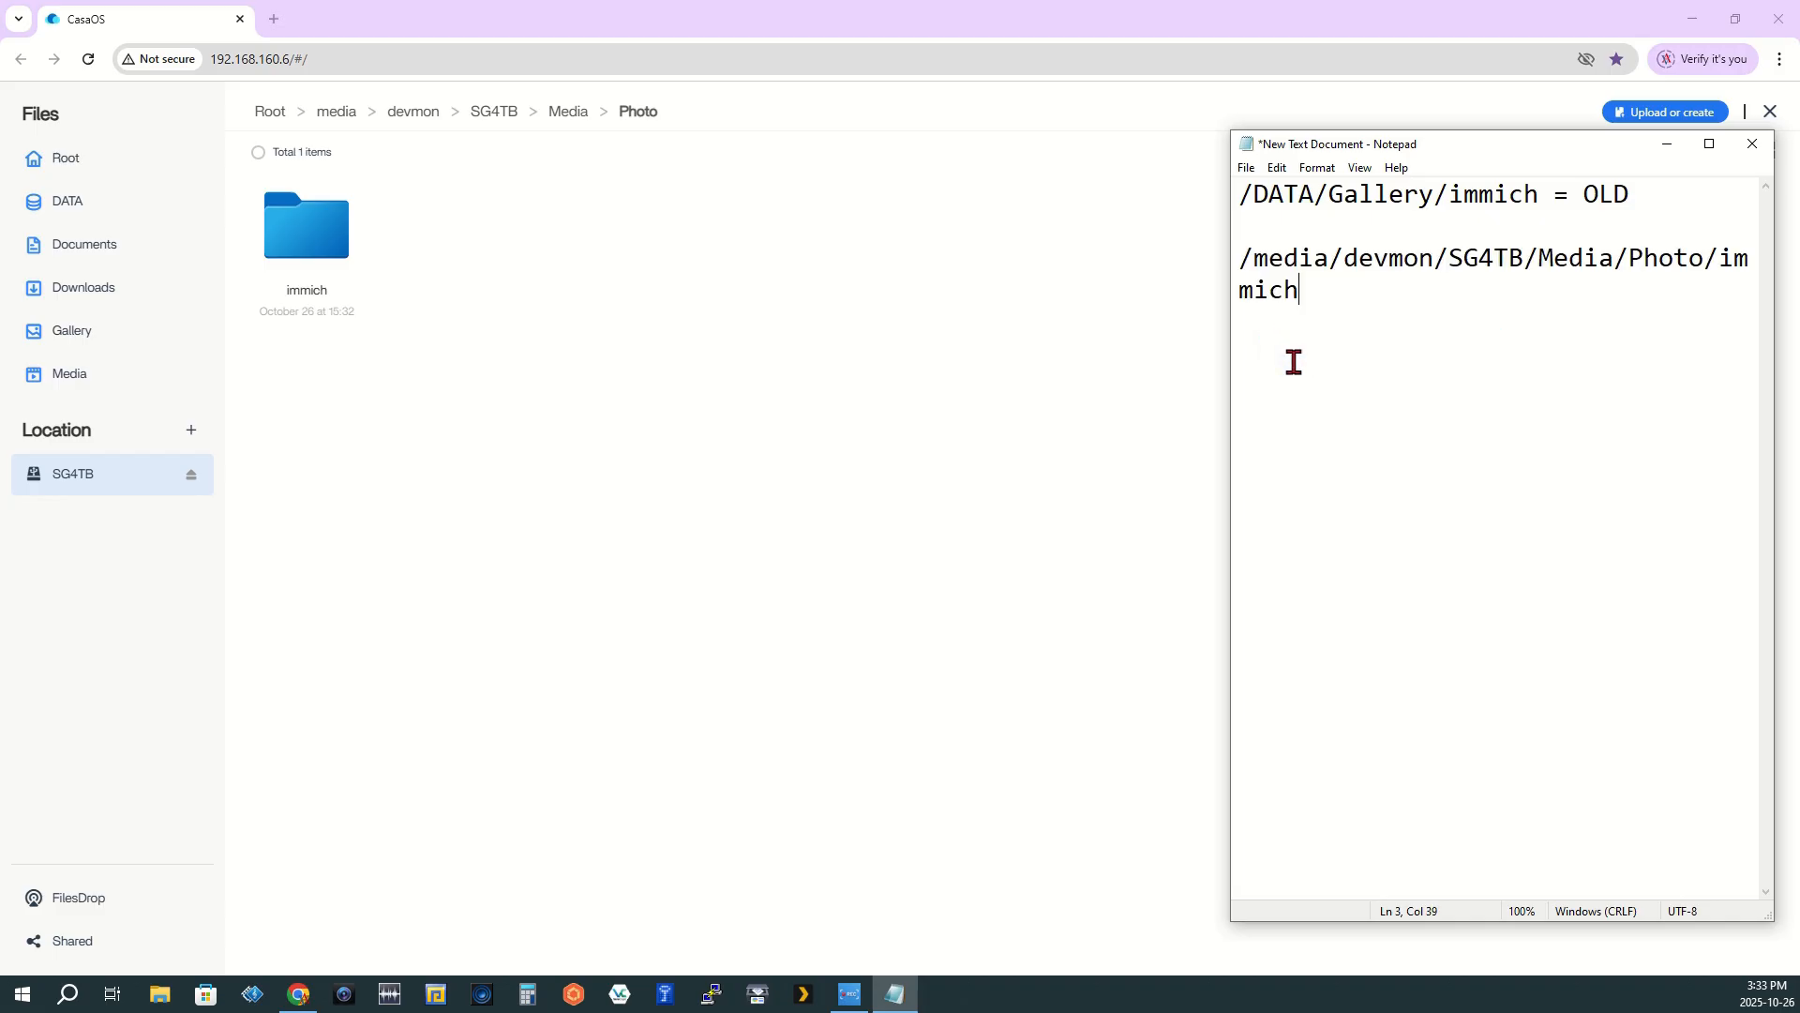
{"action": "mouse_move", "coordinate": [1274, 368]}
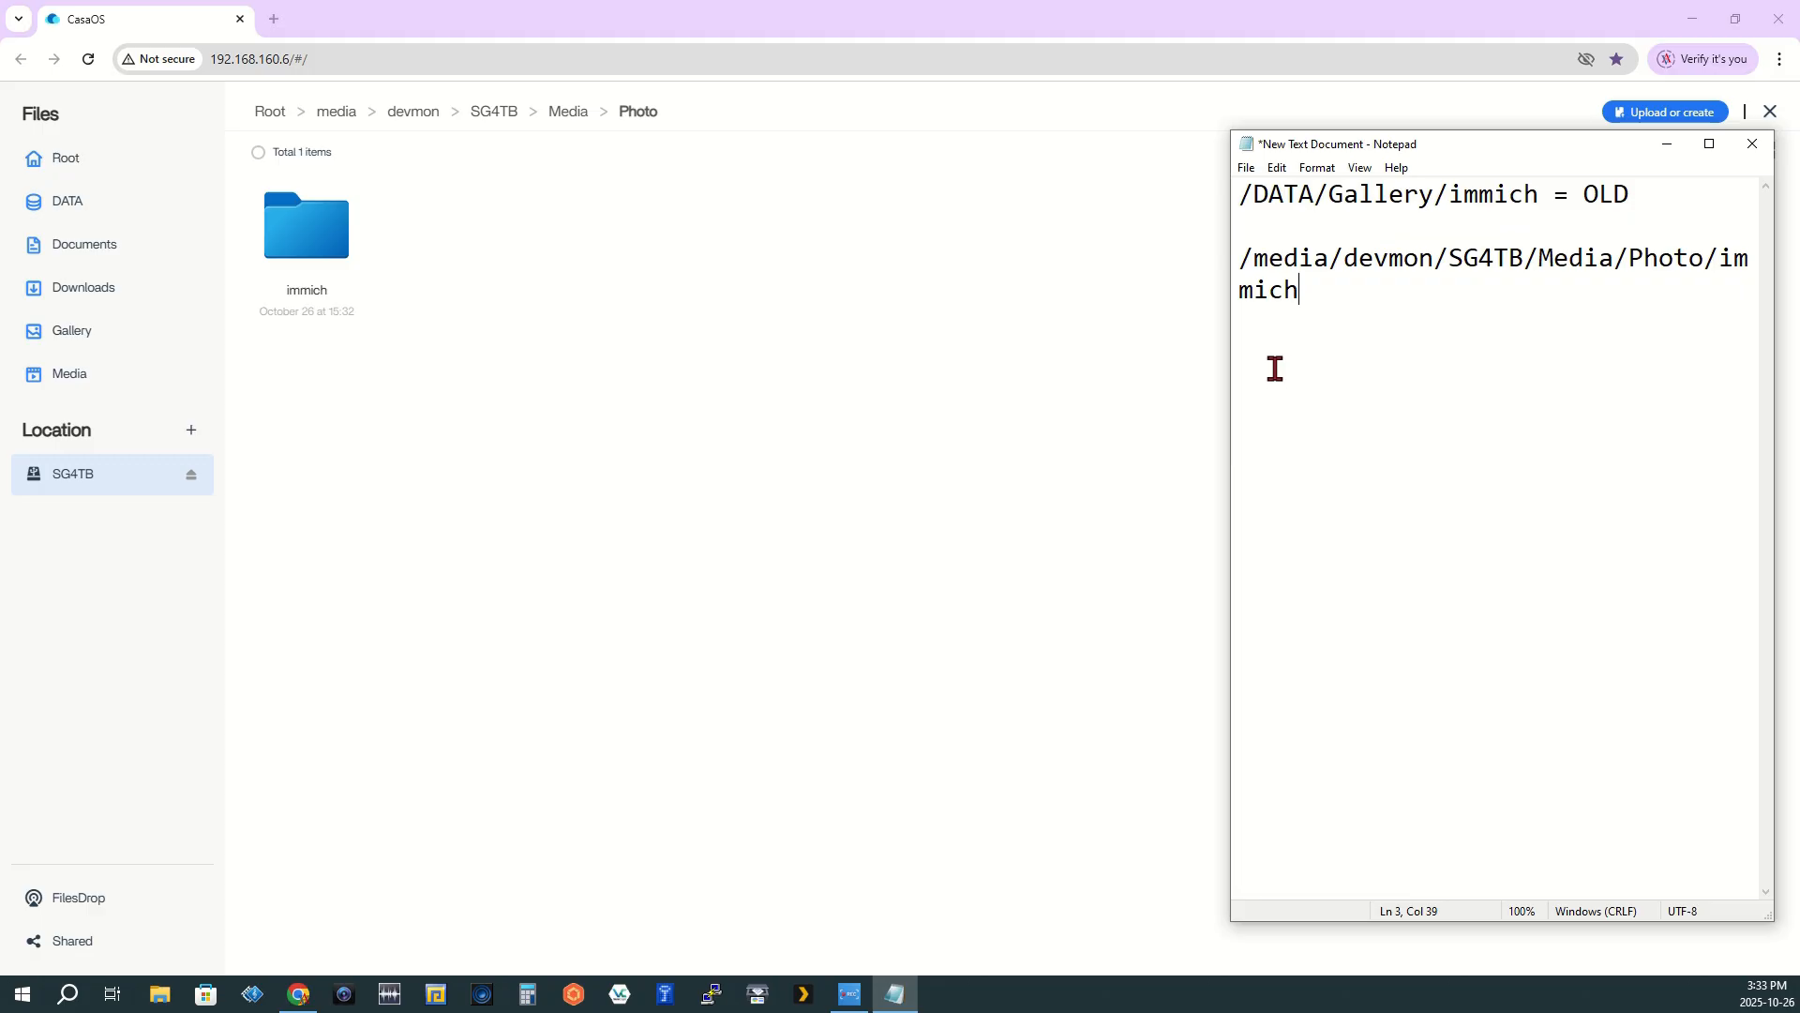
{"action": "mouse_move", "coordinate": [1231, 375]}
{"action": "type", "text": "  ="}
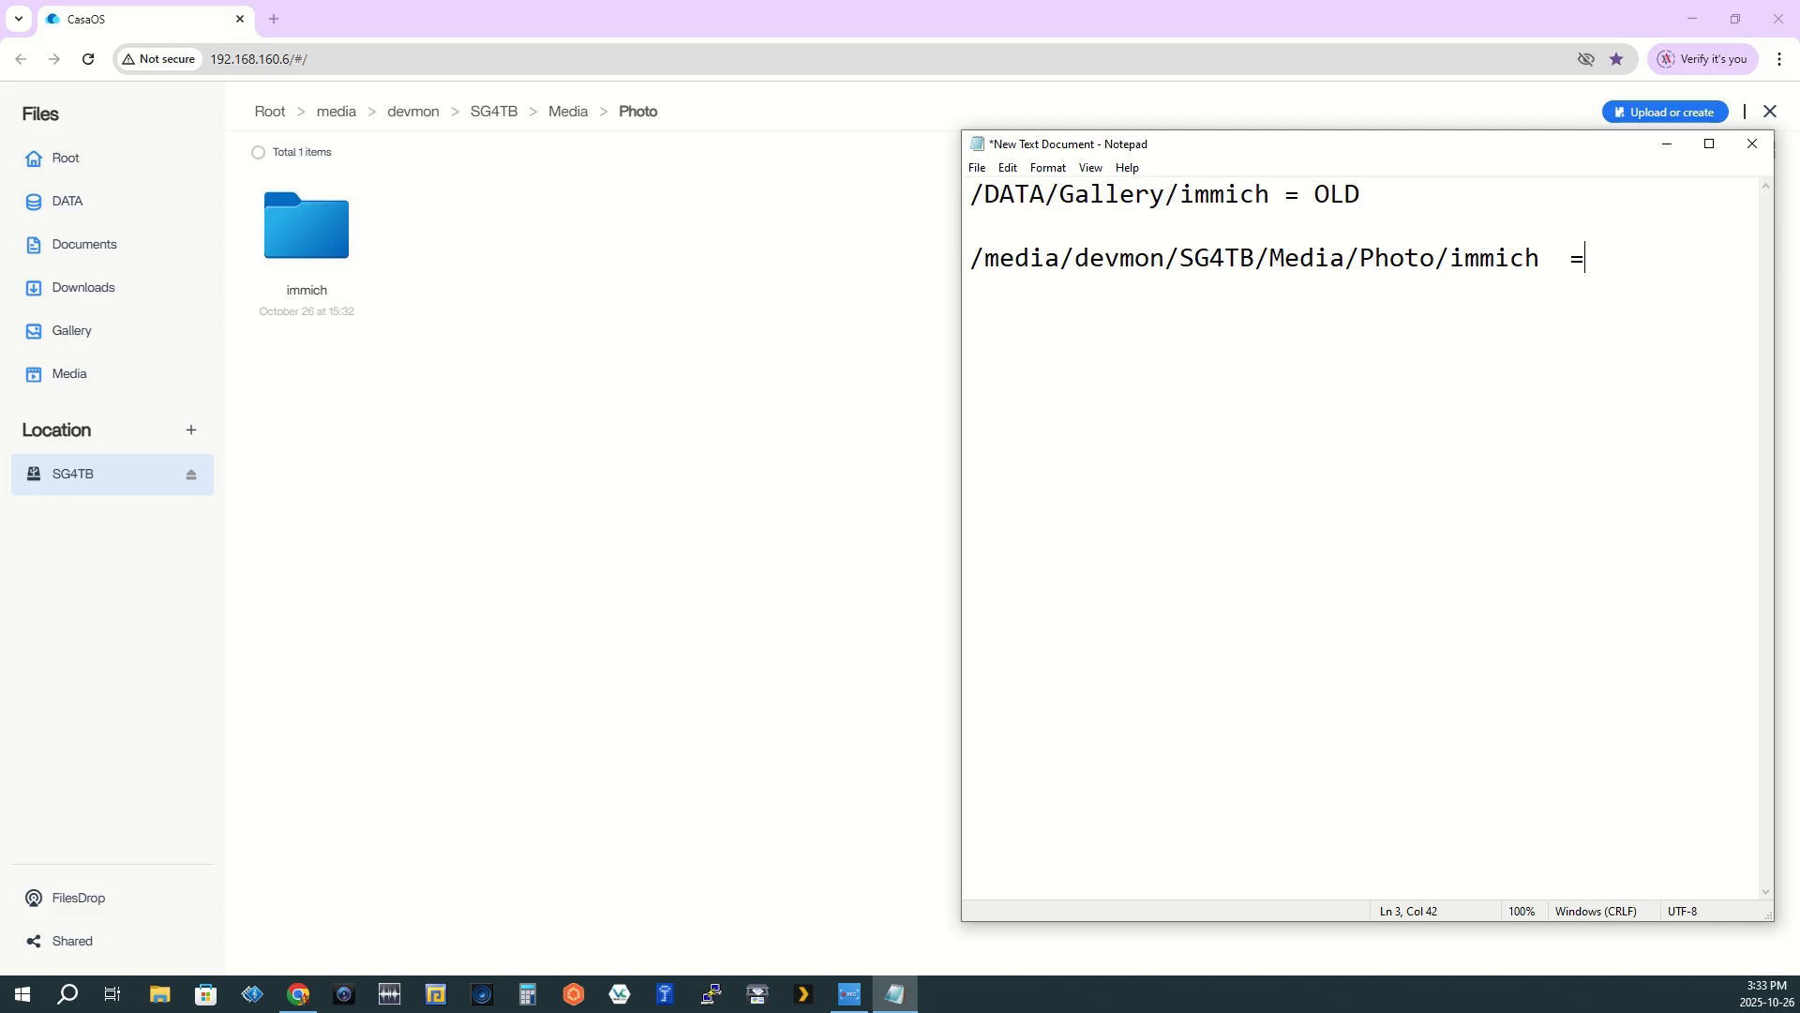
{"action": "type", "text": "N"}
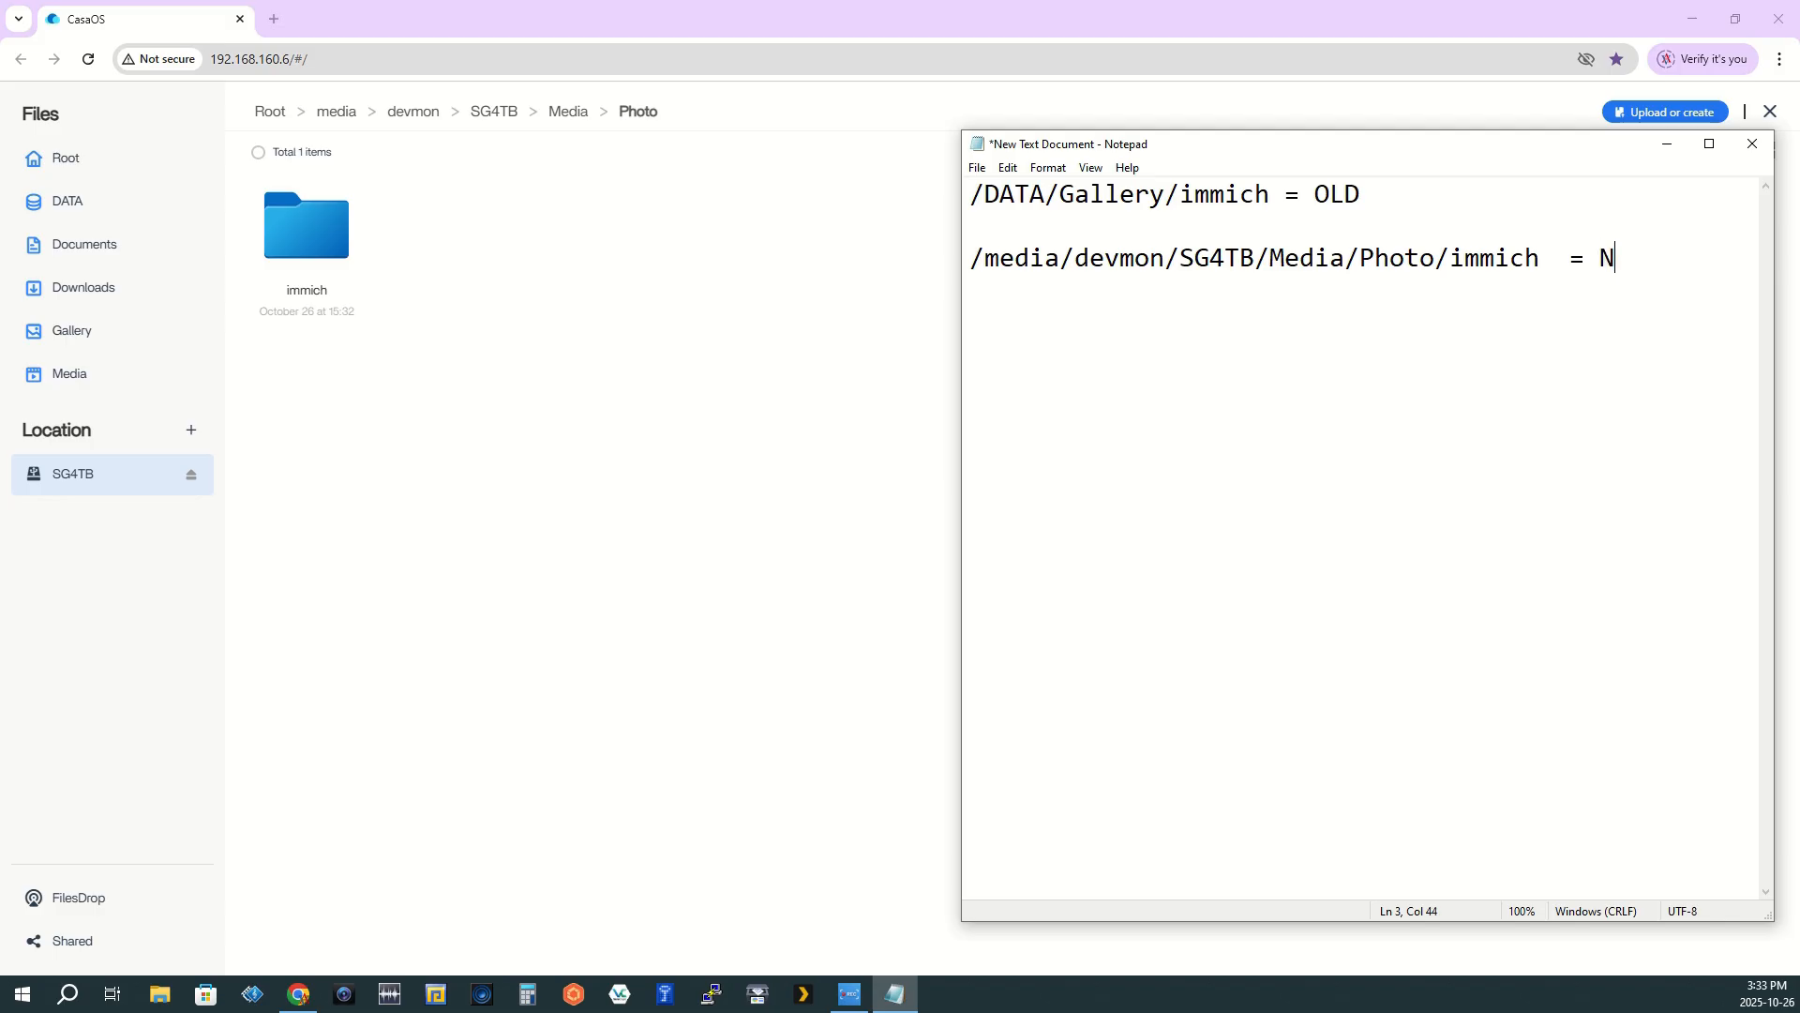
{"action": "type", "text": "ew"}
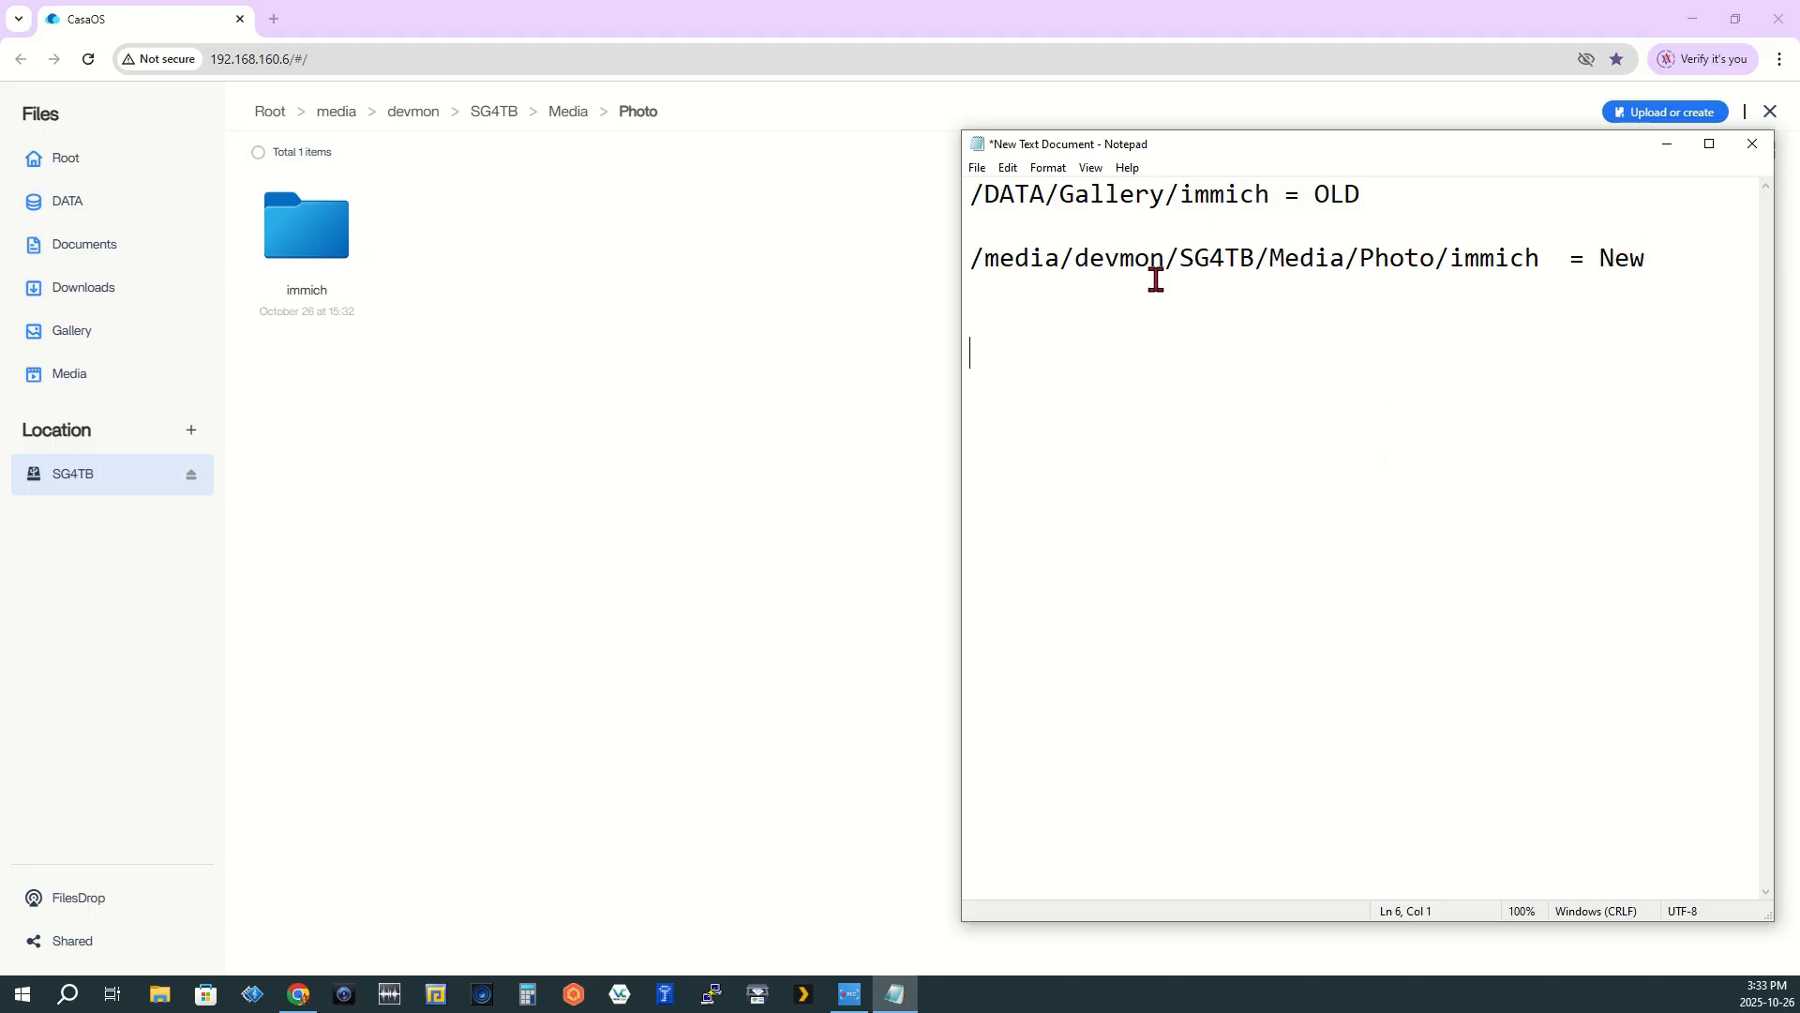
{"action": "mouse_move", "coordinate": [486, 237]}
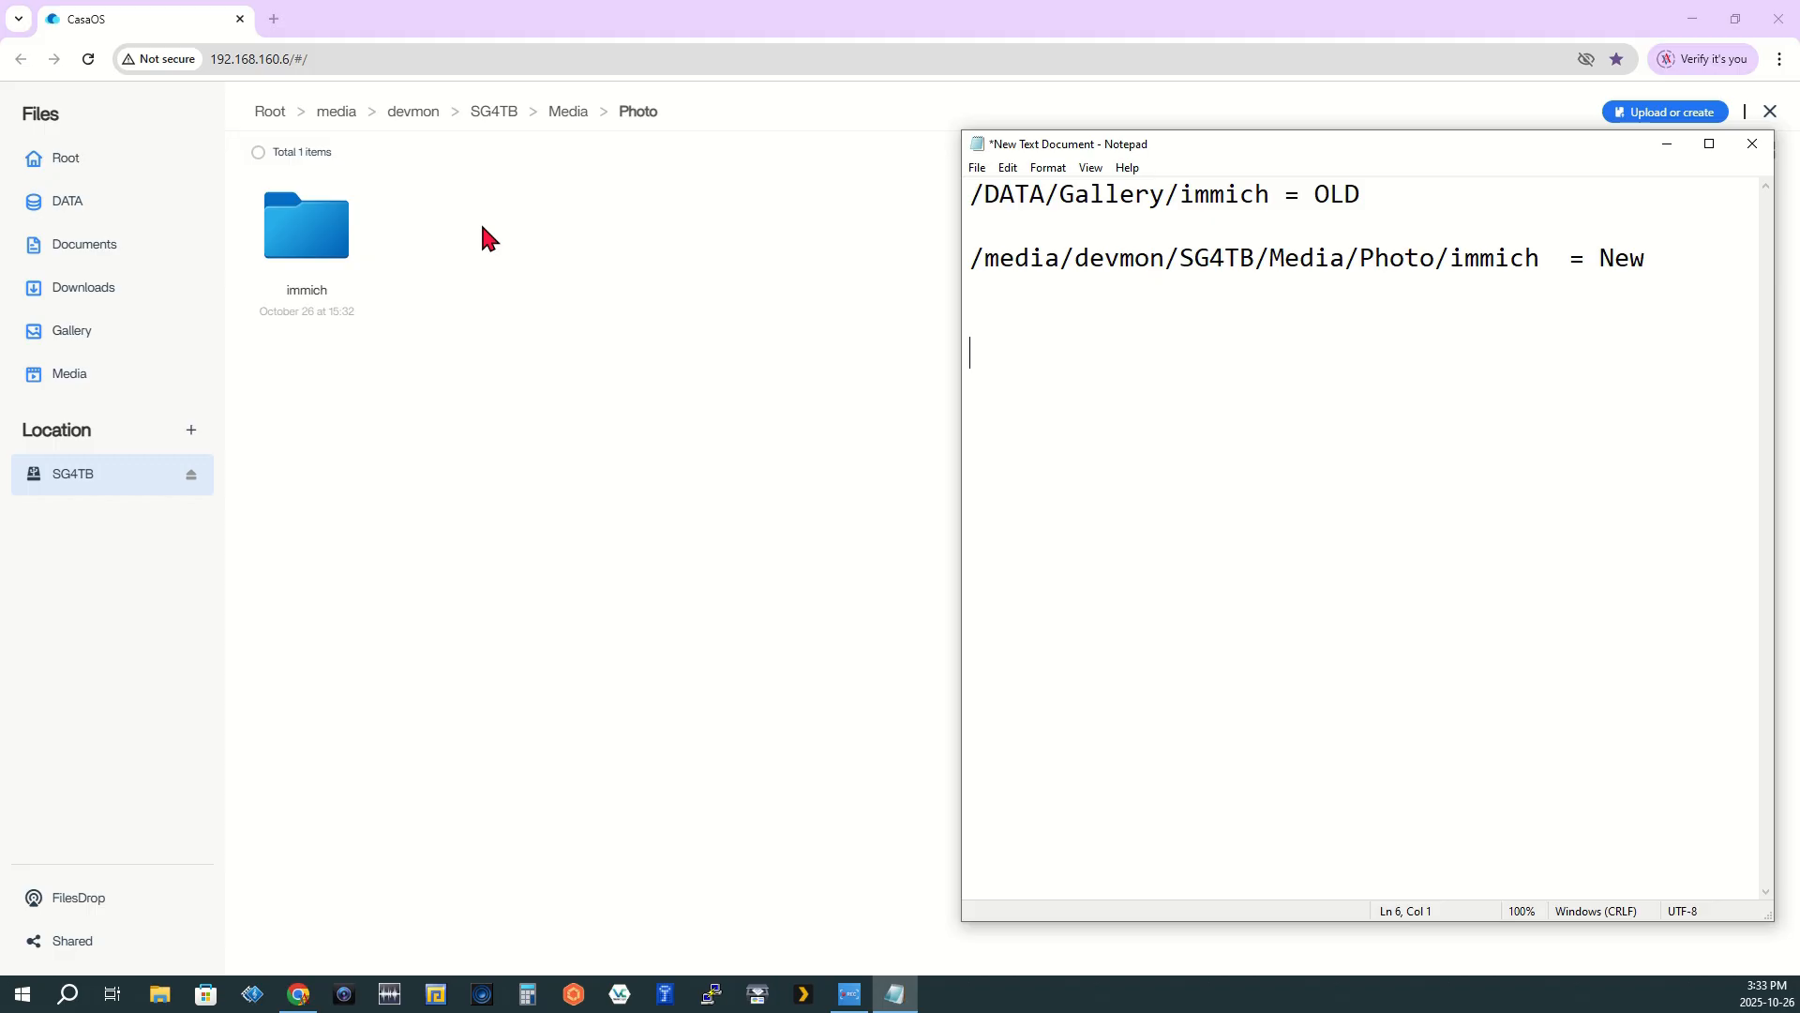
{"action": "mouse_move", "coordinate": [934, 190]}
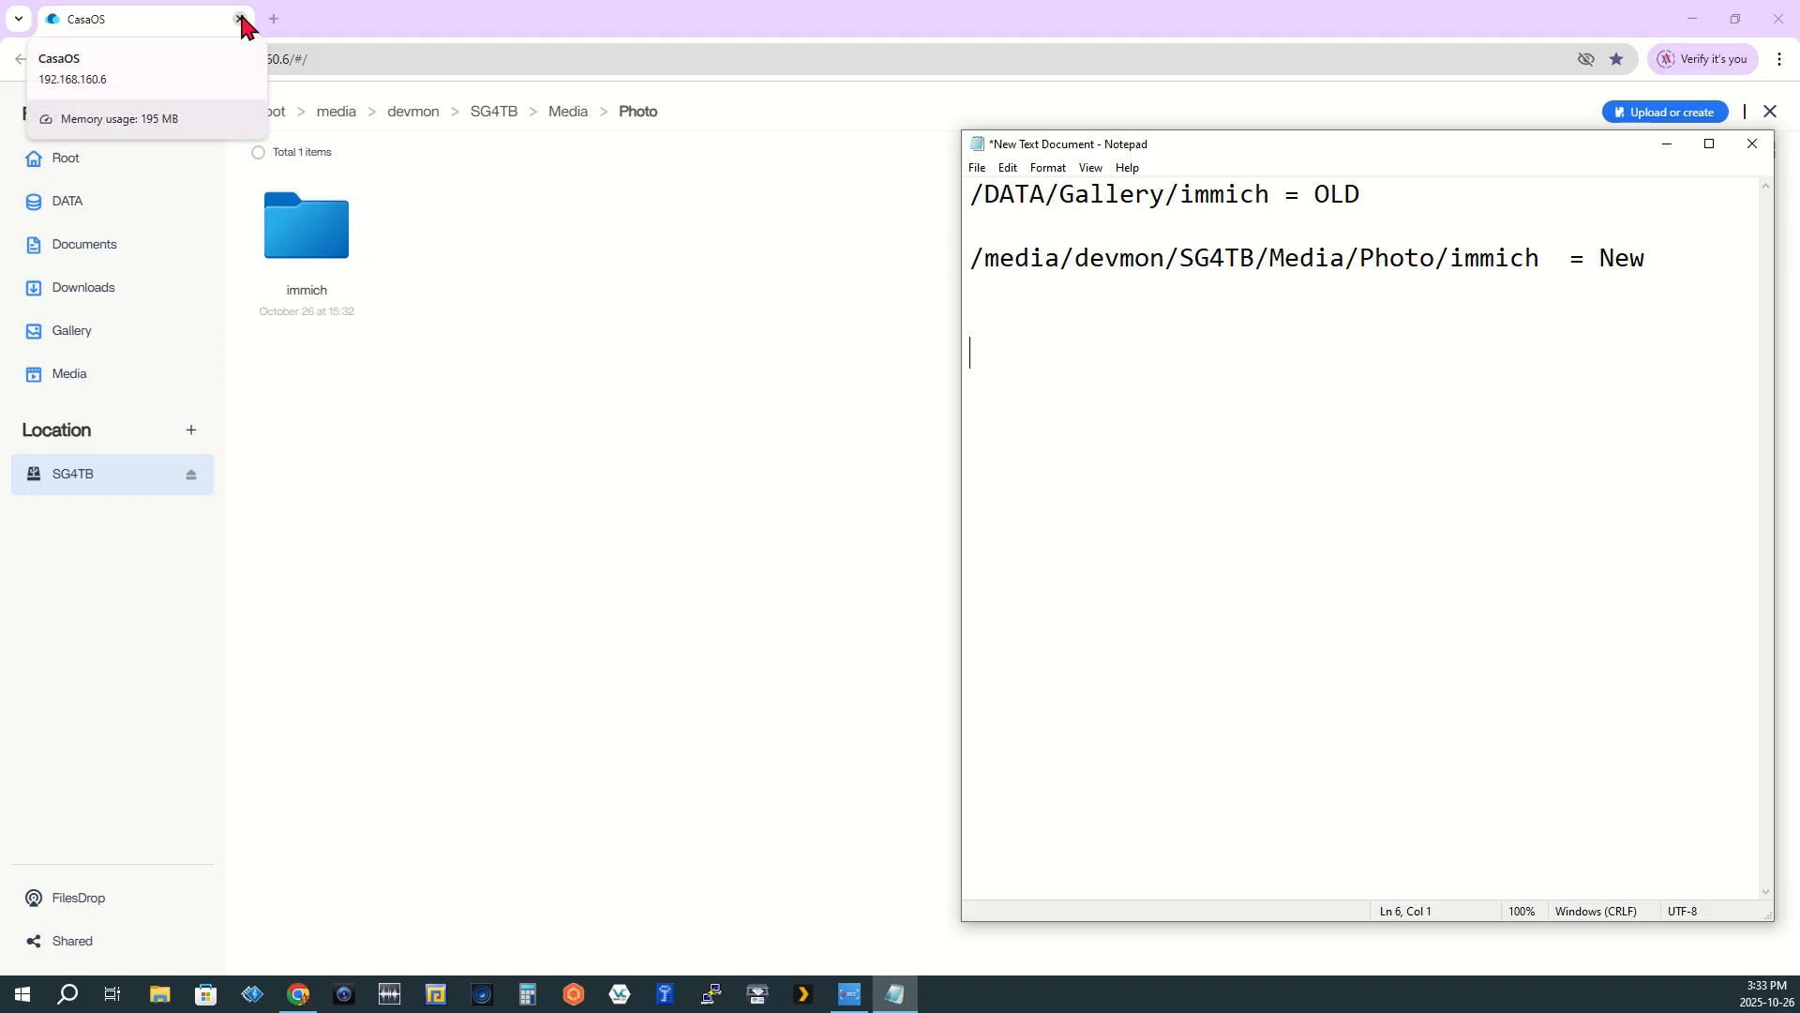
Close the Files tab, maximize the dashboard, and open Immich v2's options
{"action": "left_click", "coordinate": [239, 20]}
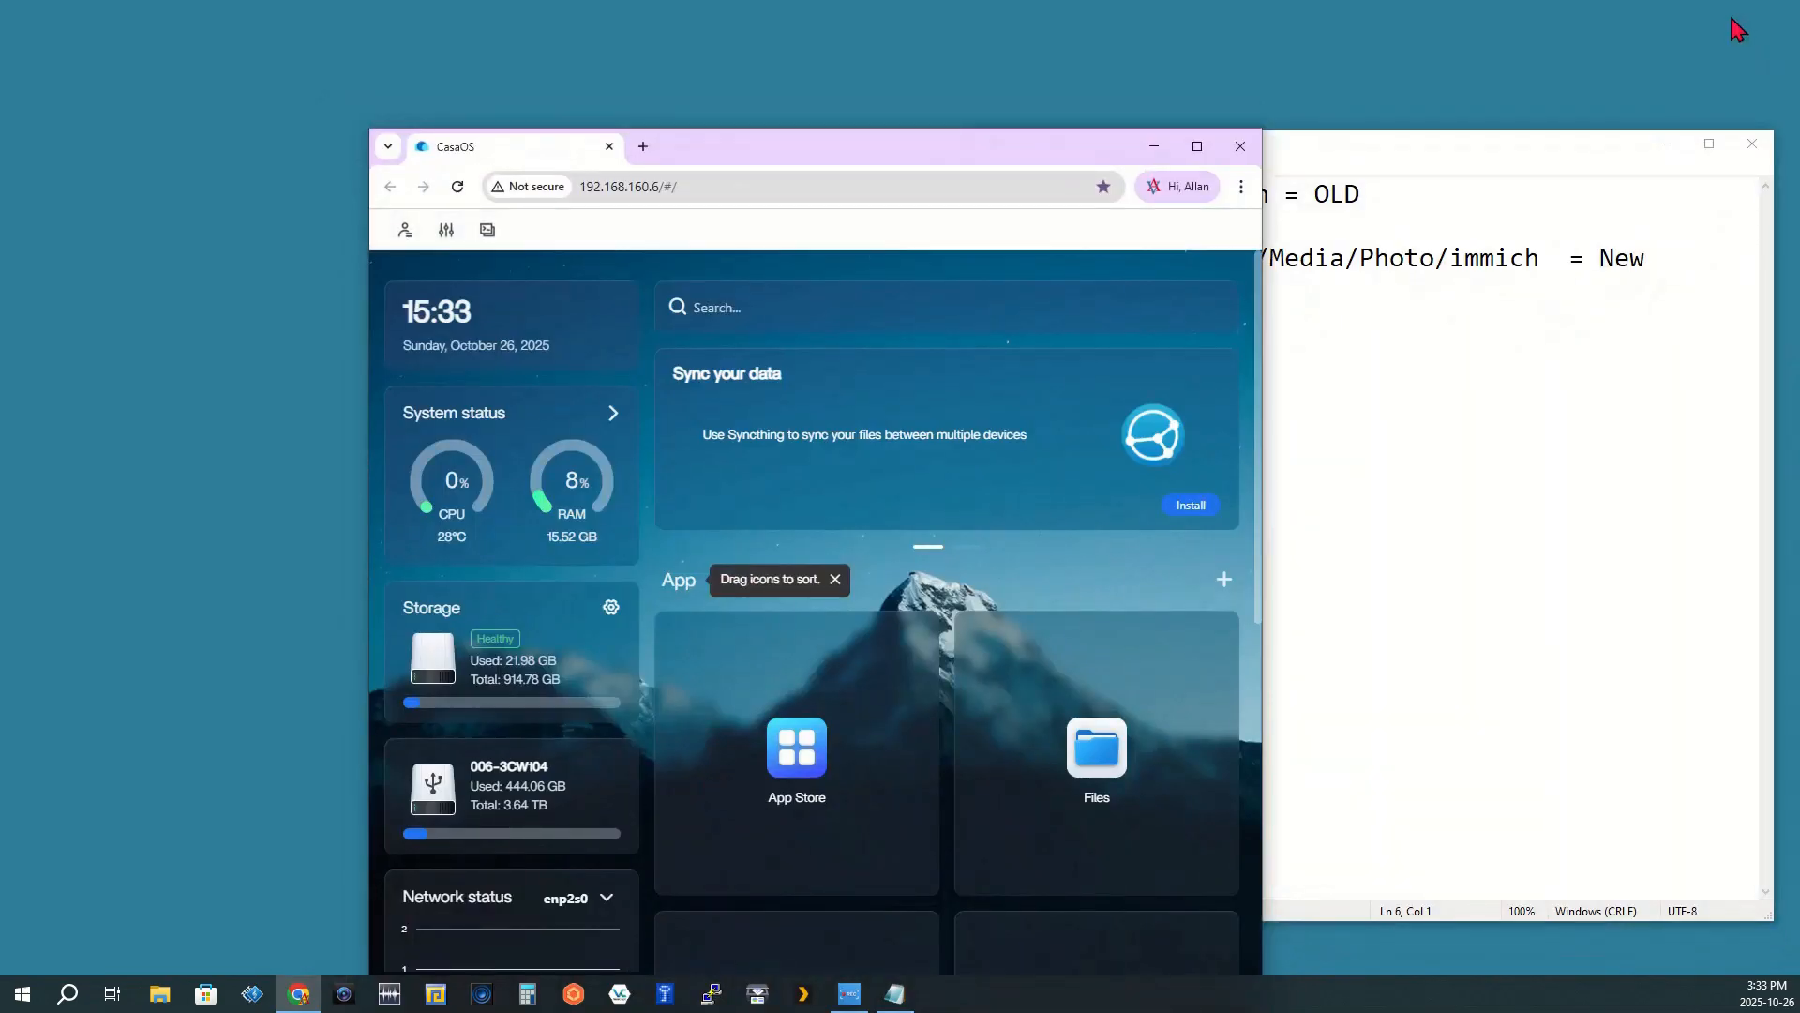
{"action": "left_click_drag", "start_coordinate": [803, 147], "coordinate": [551, 66]}
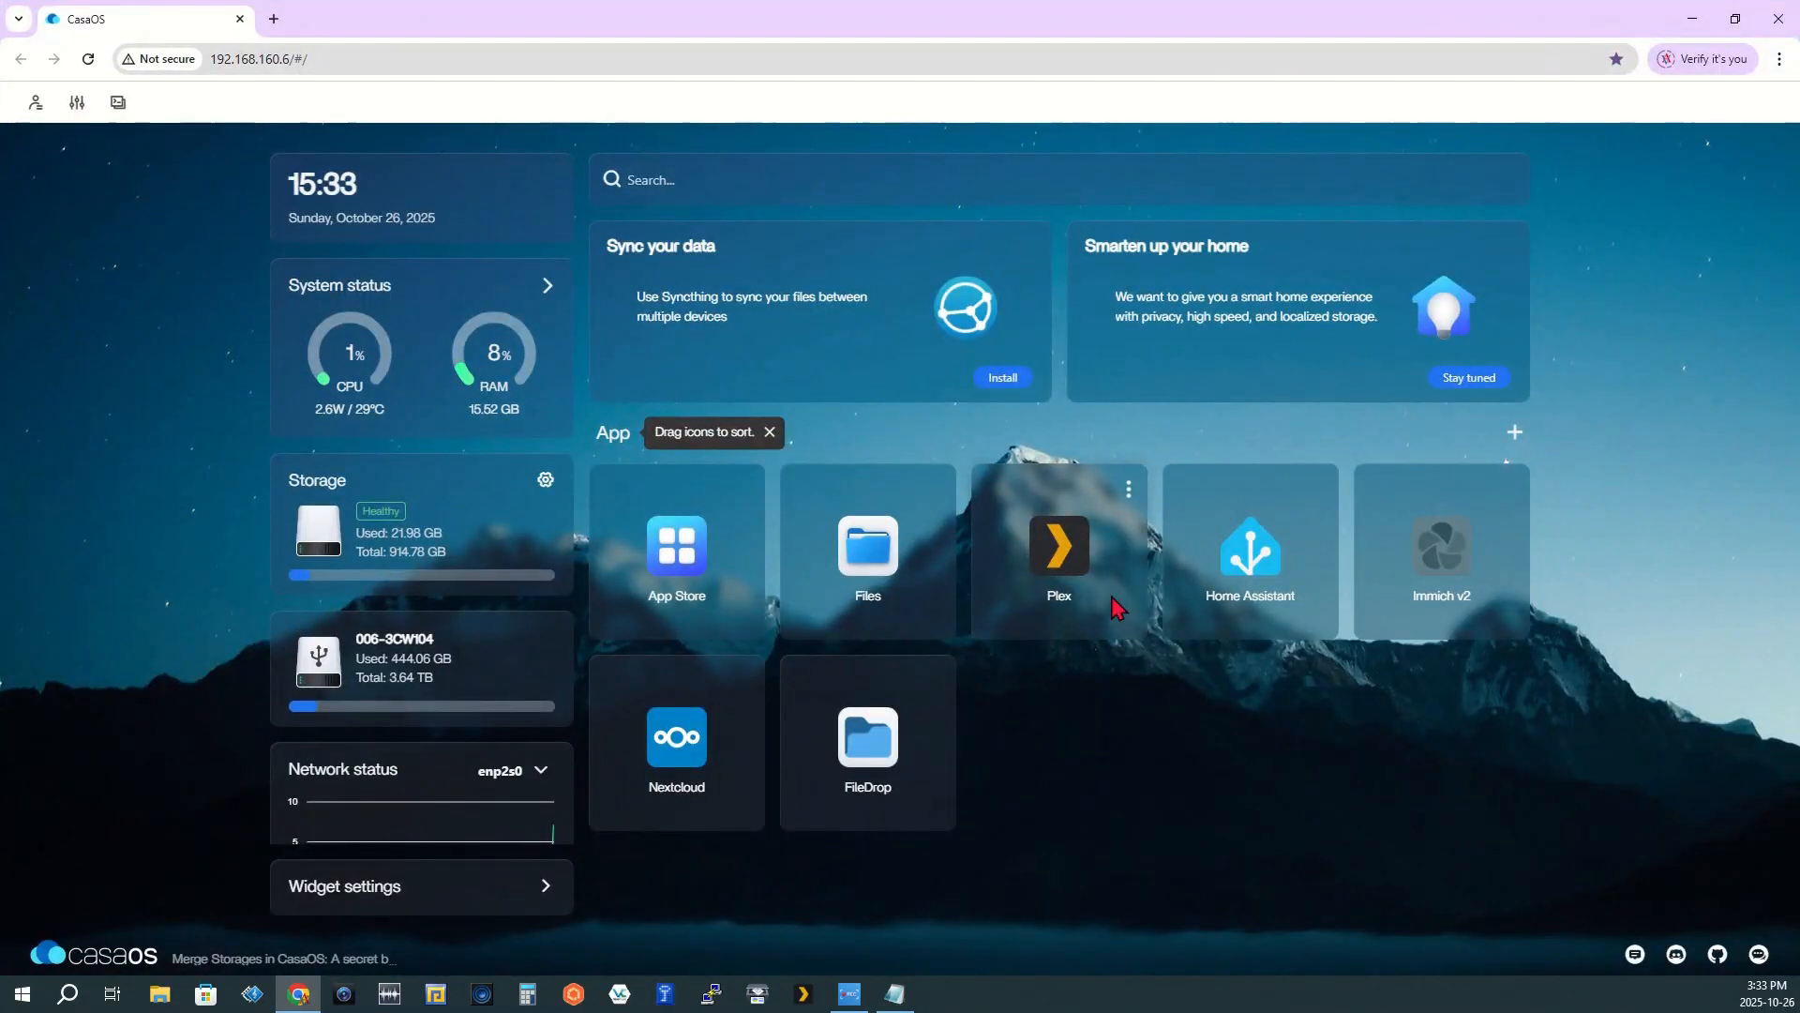
{"action": "mouse_move", "coordinate": [1511, 505]}
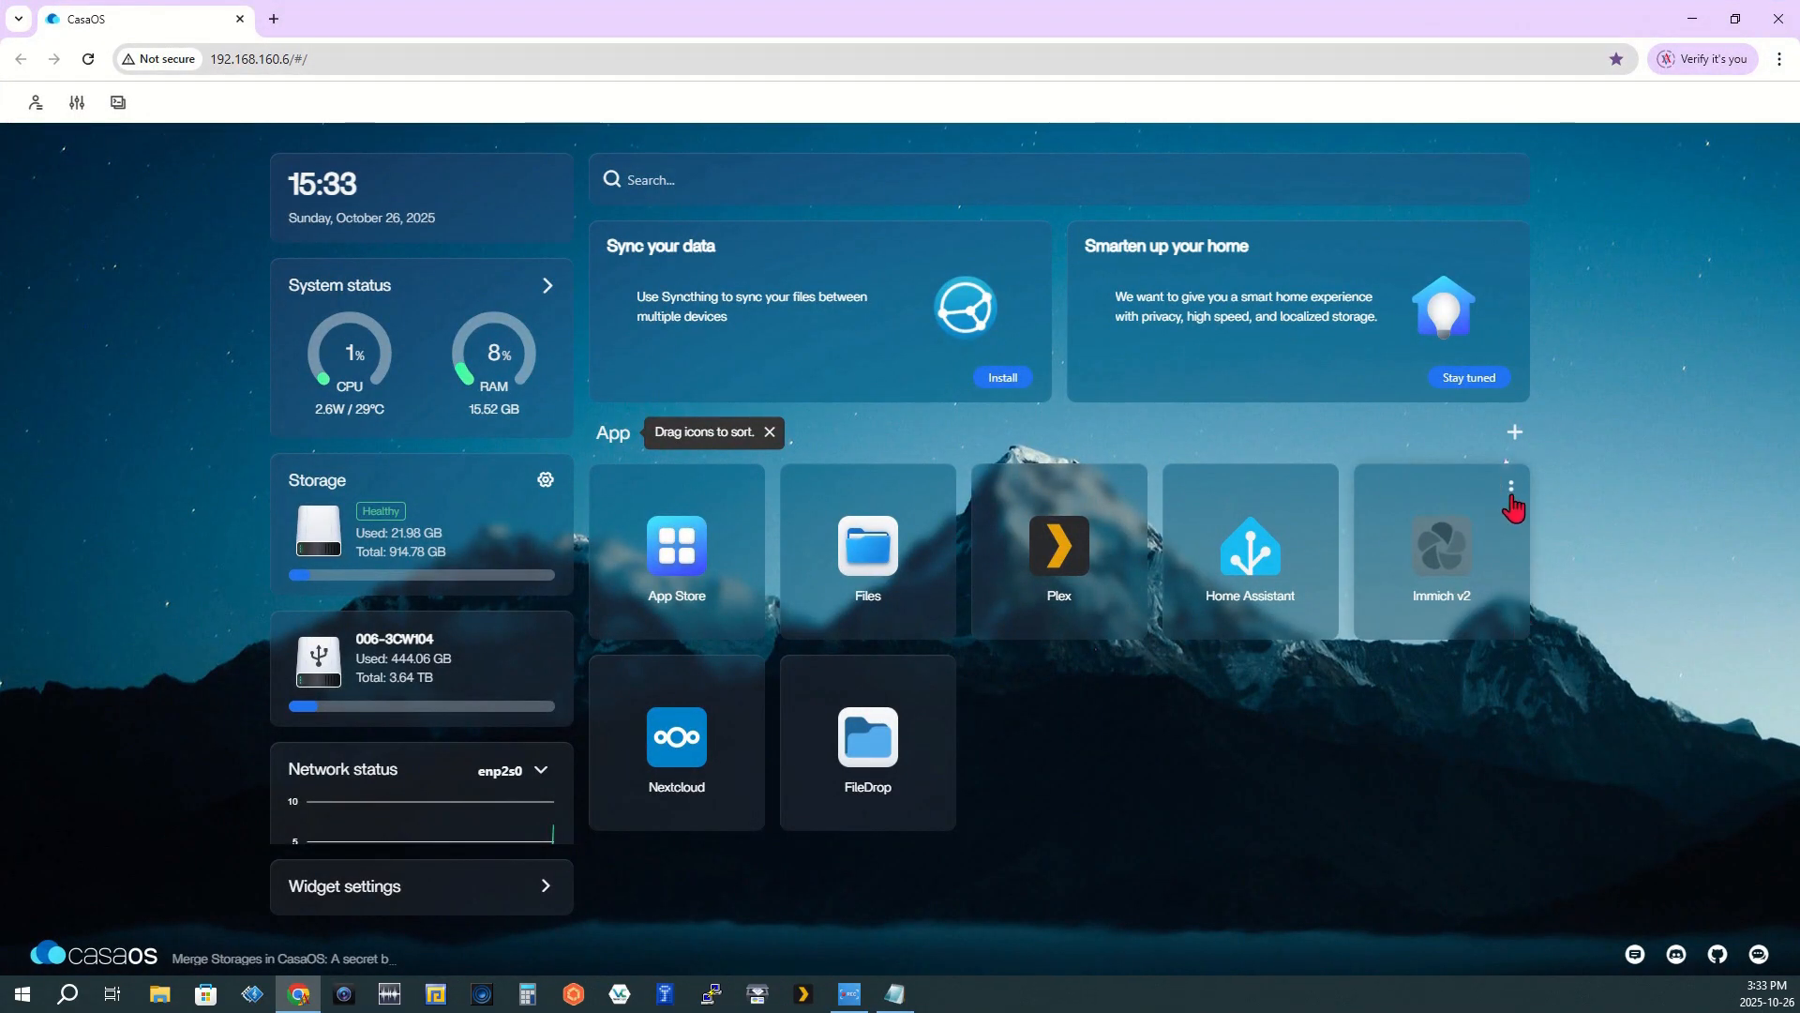
{"action": "left_click", "coordinate": [1510, 486]}
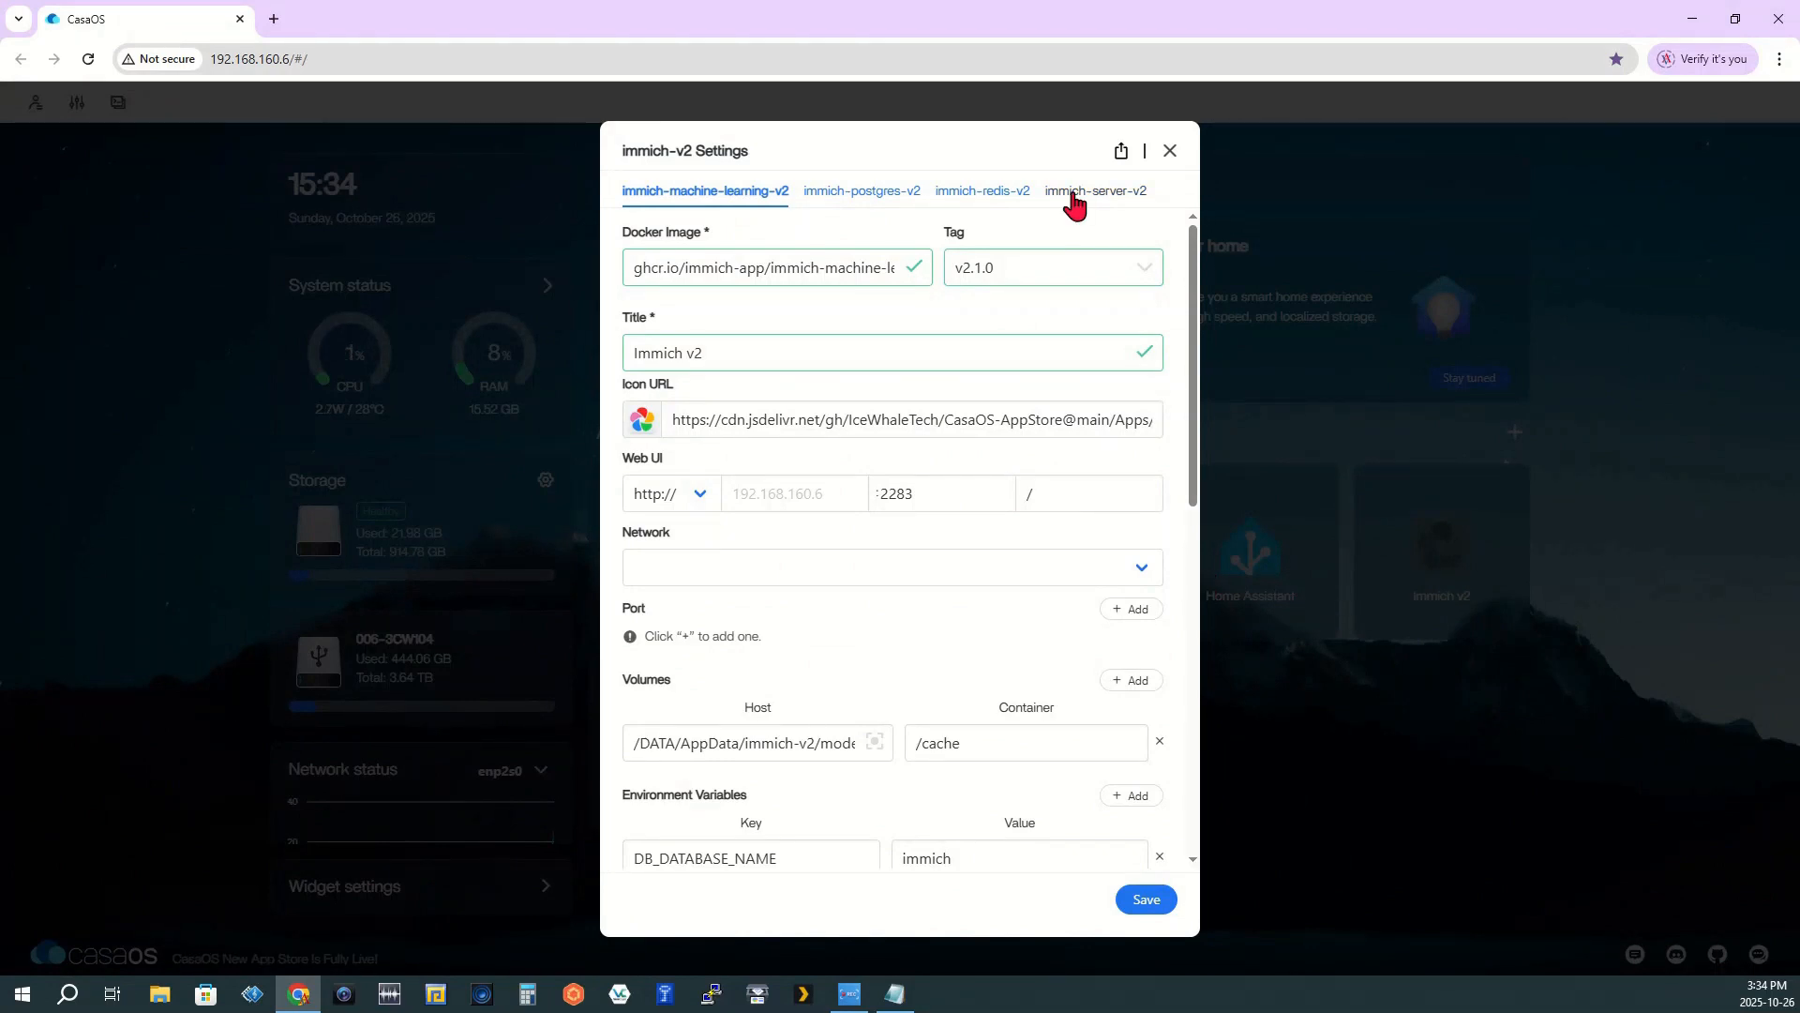
{"action": "mouse_move", "coordinate": [998, 208]}
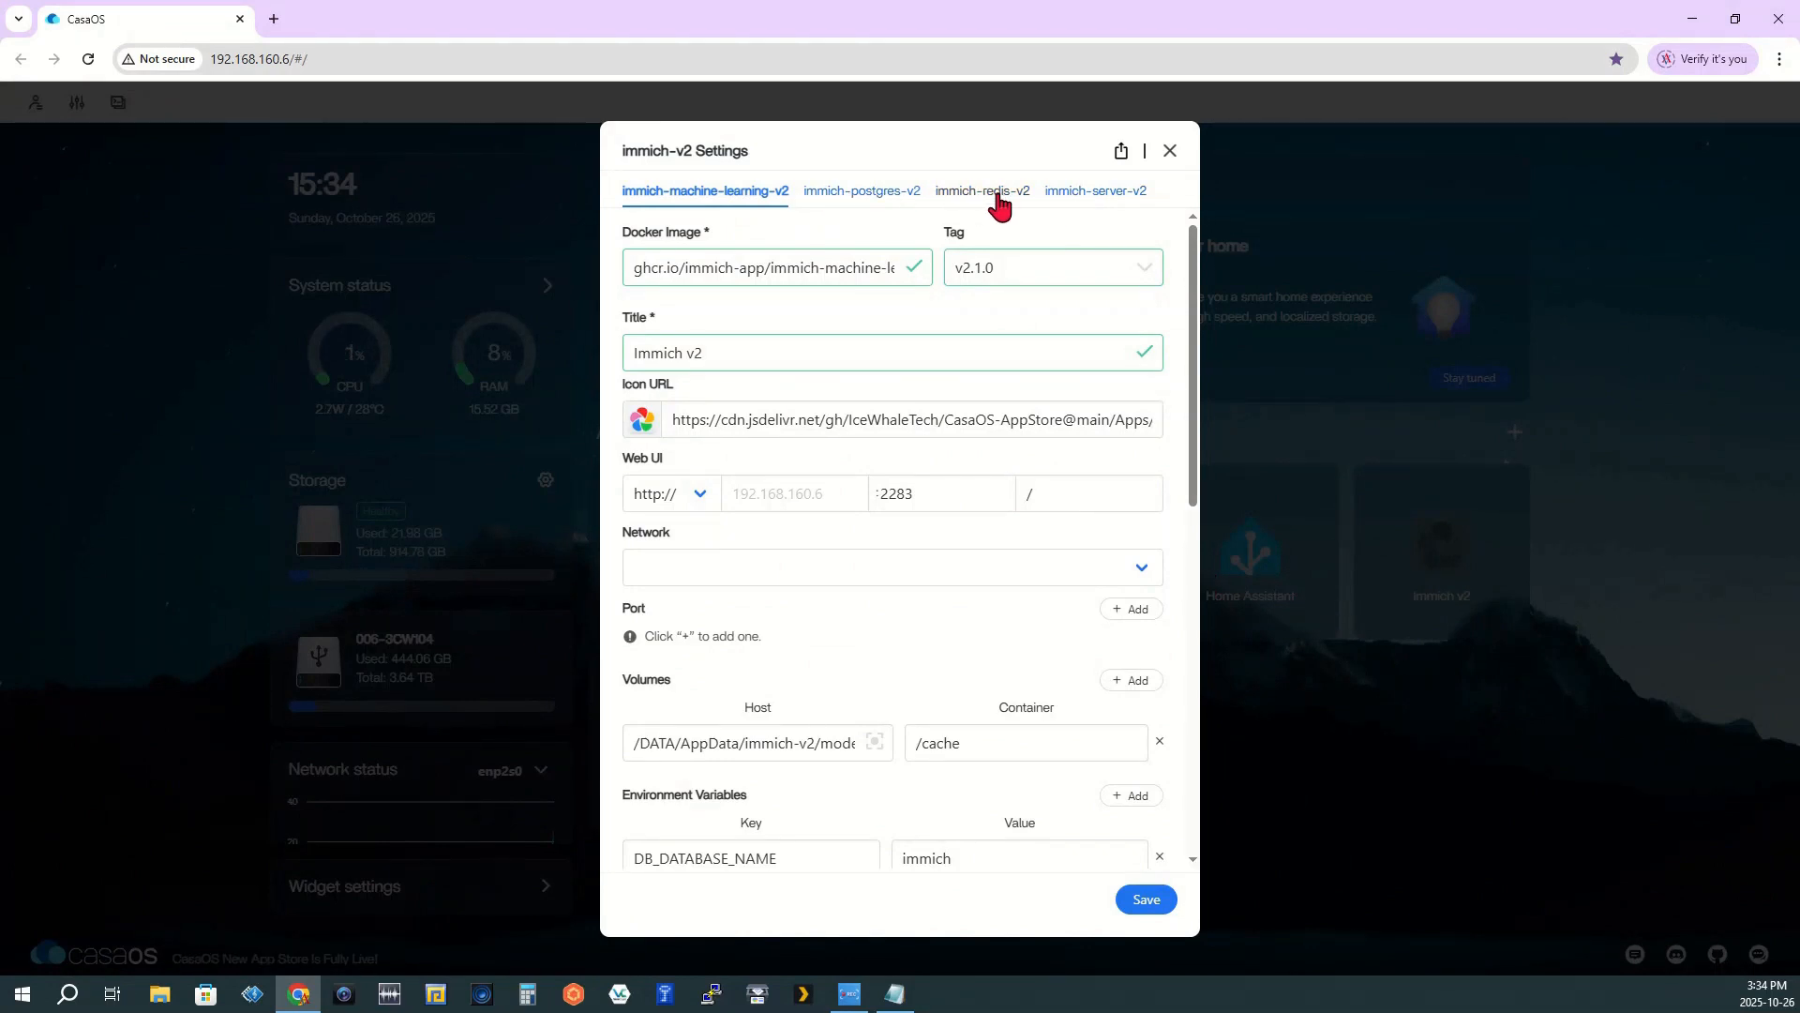
Set immich-server-v2's volume host to /media/devmon/SG4TB/Media/Photo/immich and save
{"action": "left_click", "coordinate": [1094, 190]}
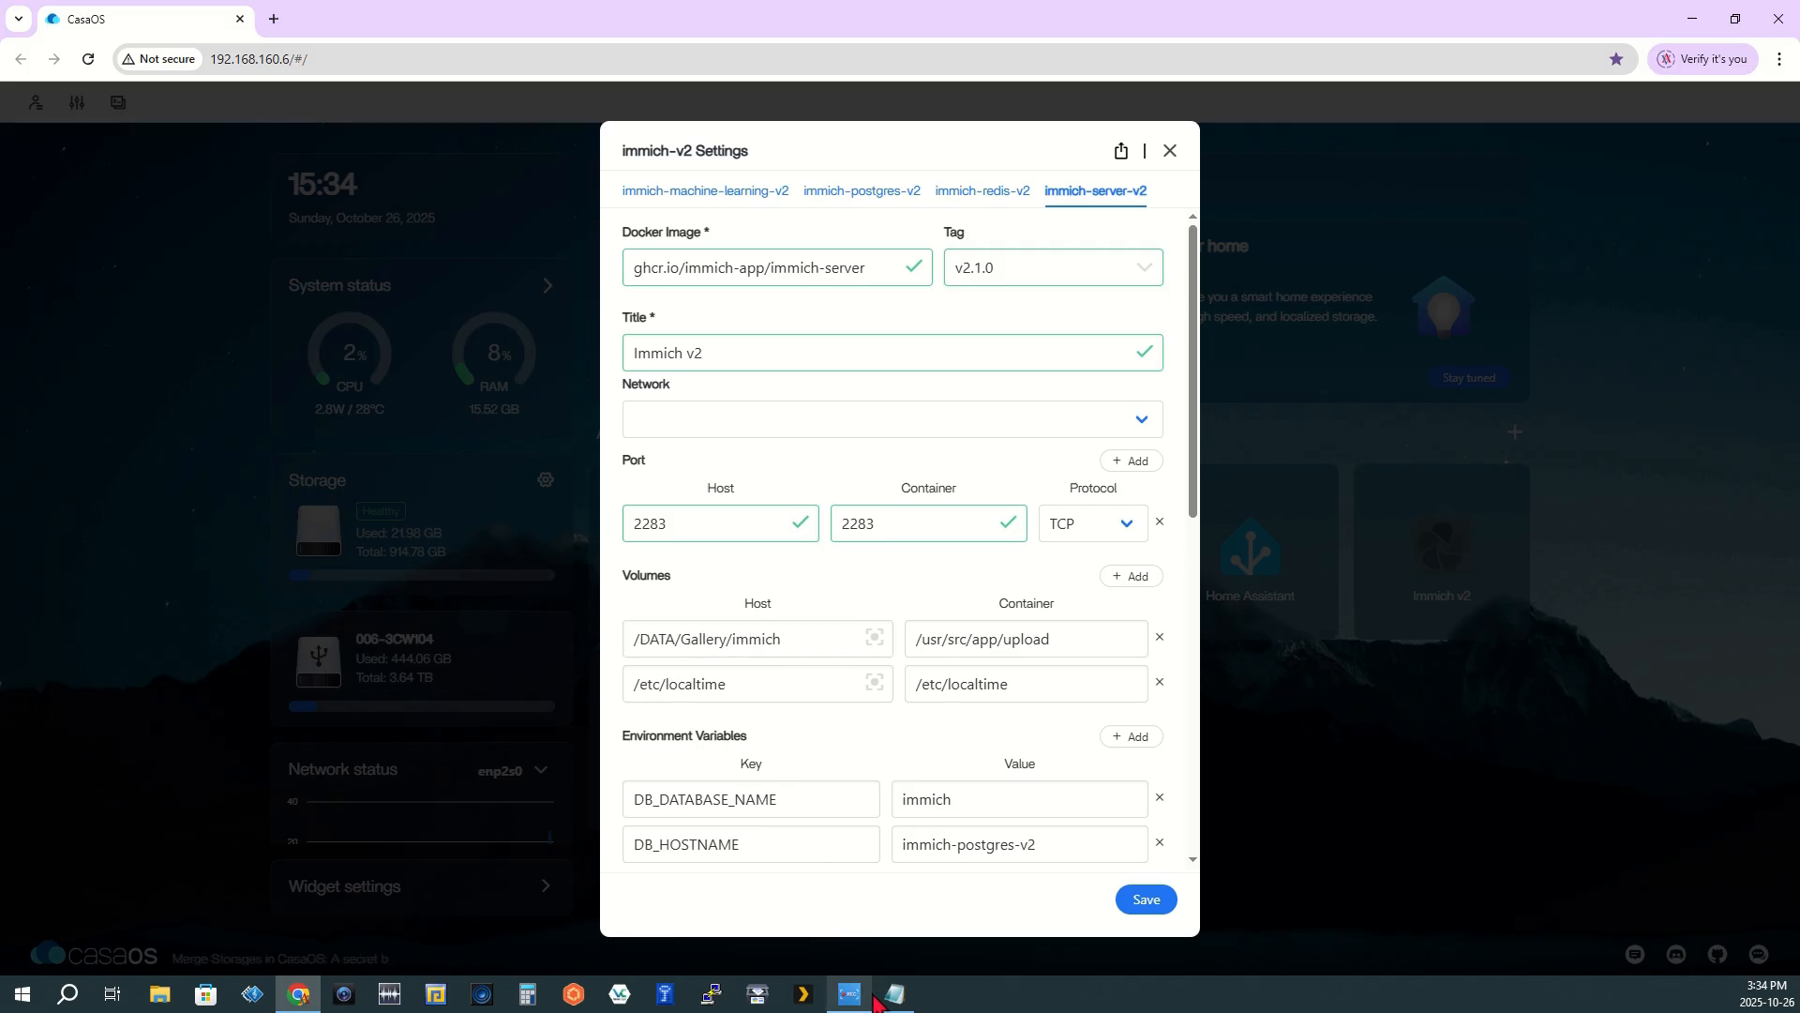
{"action": "left_click", "coordinate": [895, 993]}
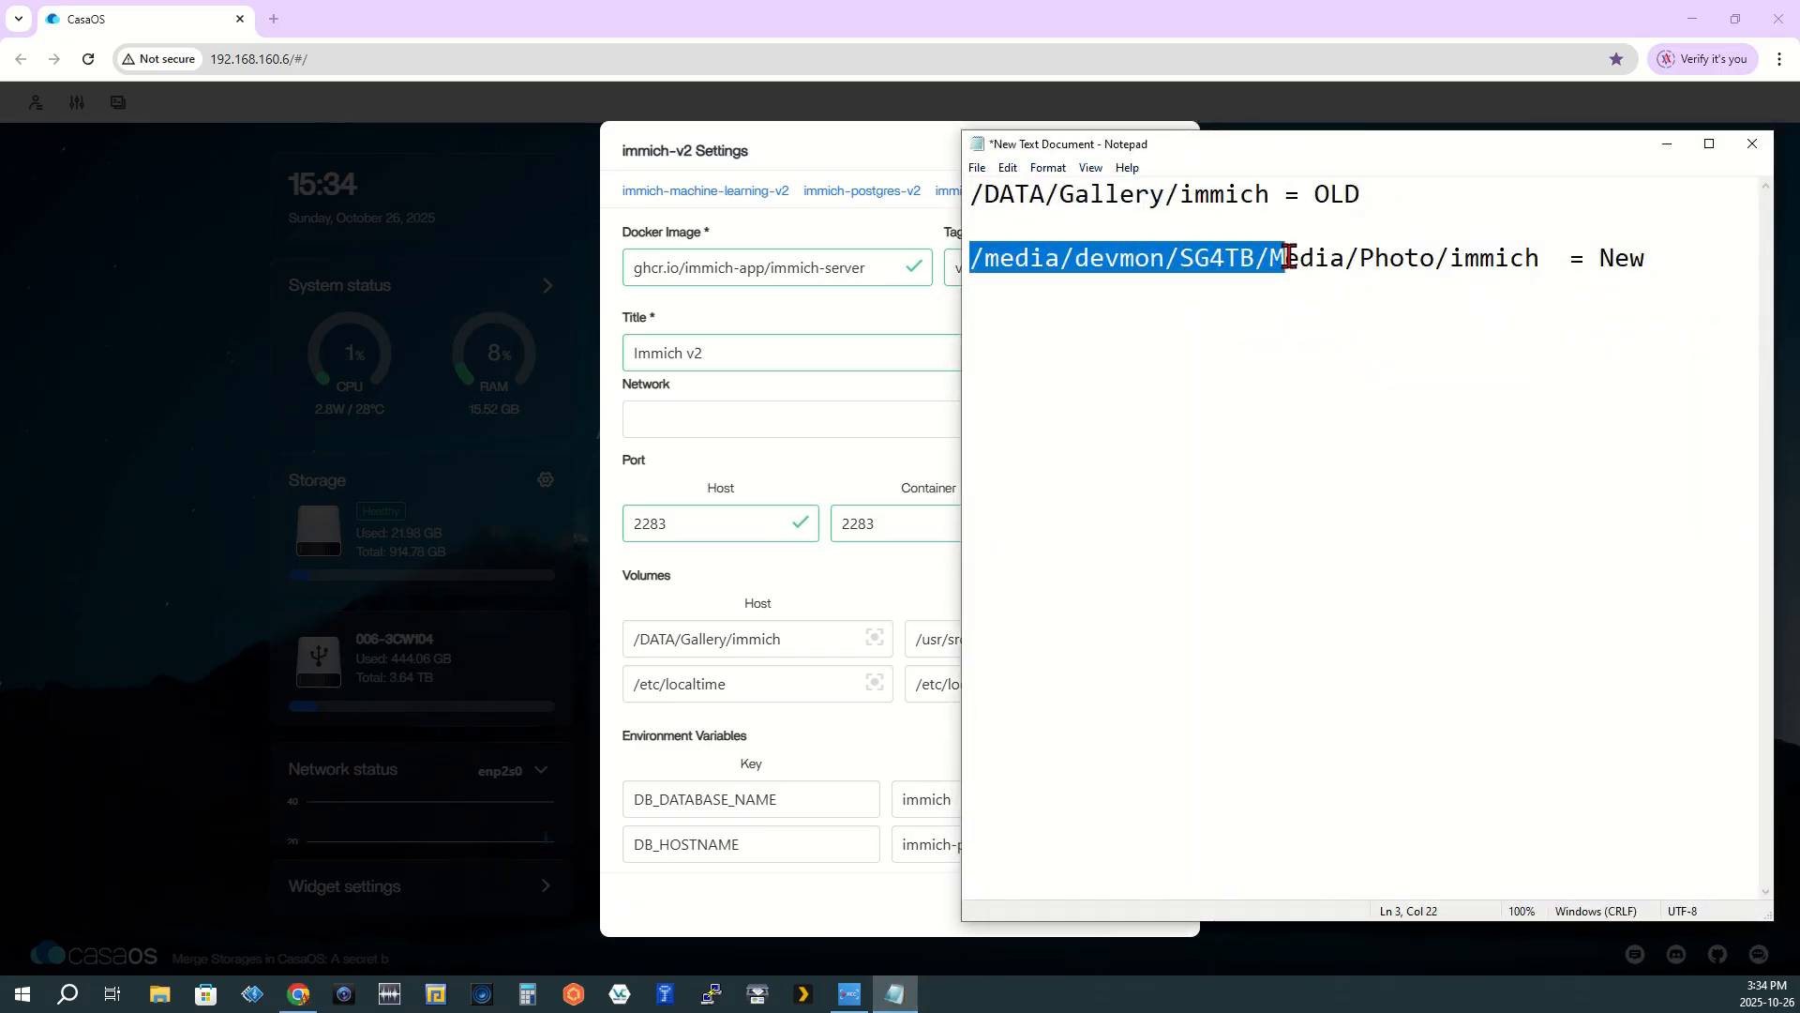
{"action": "left_click", "coordinate": [1544, 257]}
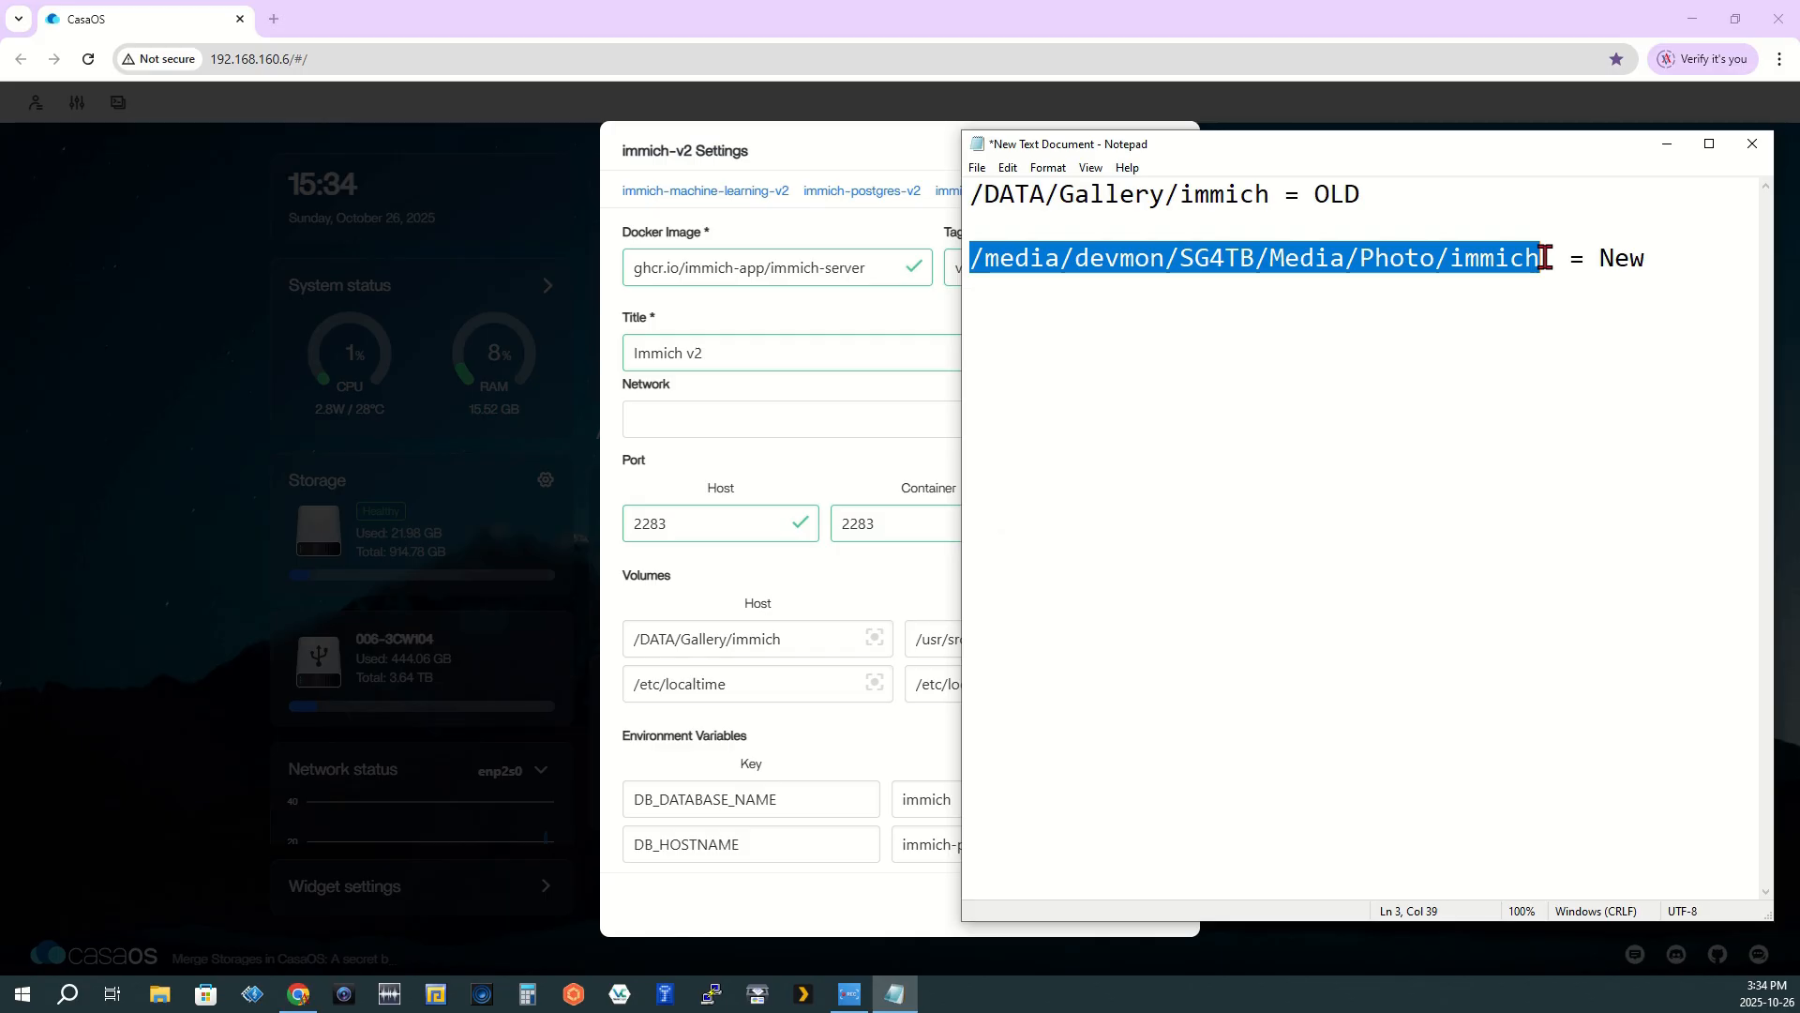
{"action": "right_click", "coordinate": [1487, 259]}
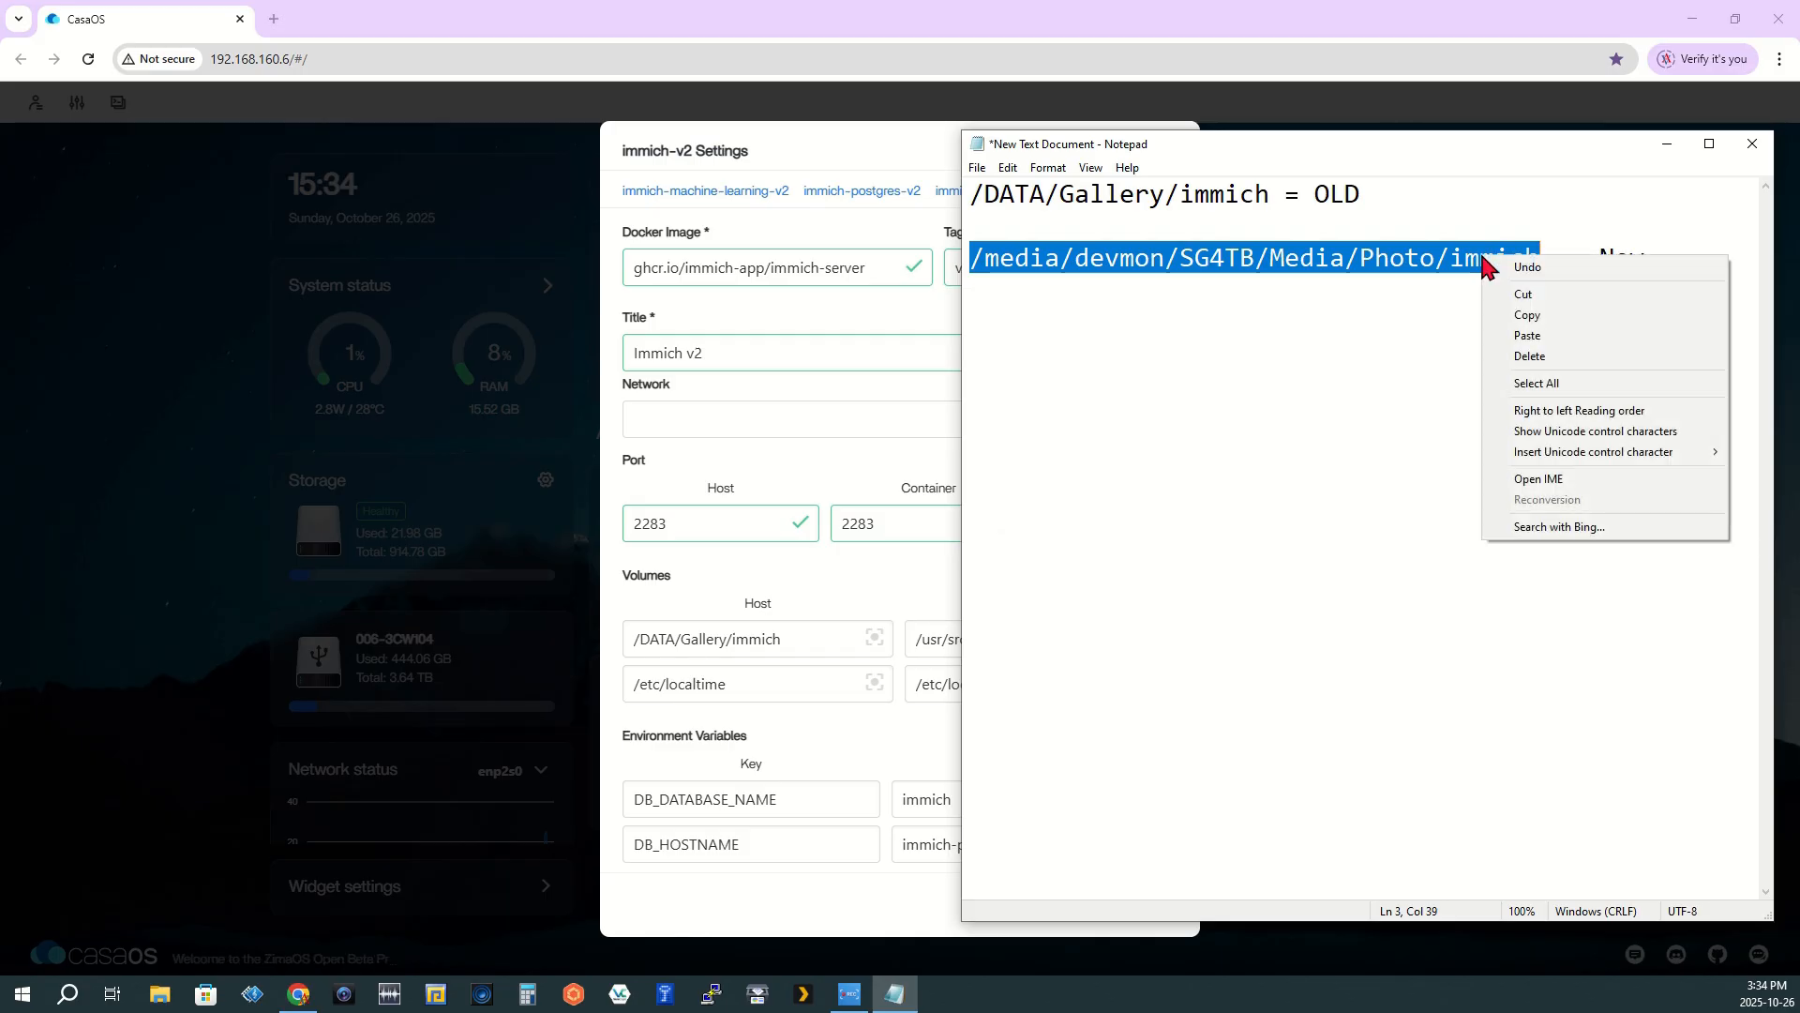
{"action": "mouse_move", "coordinate": [1529, 318]}
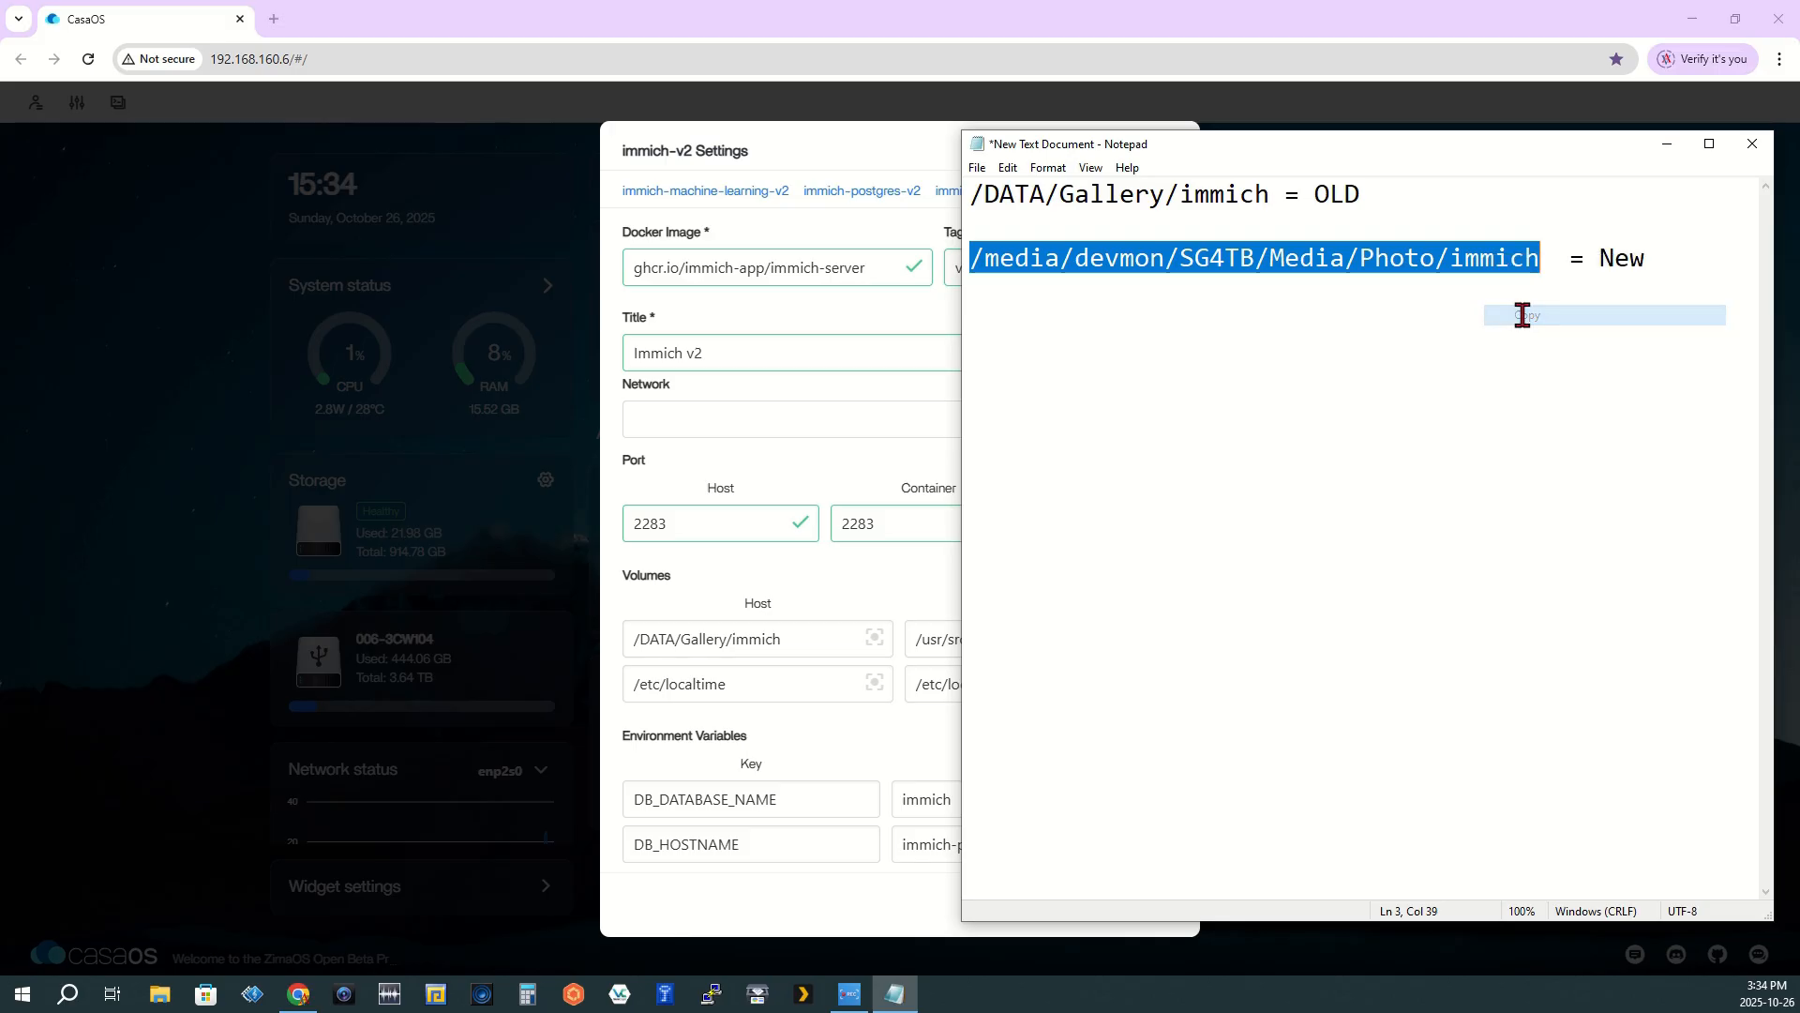
{"action": "mouse_move", "coordinate": [801, 651]}
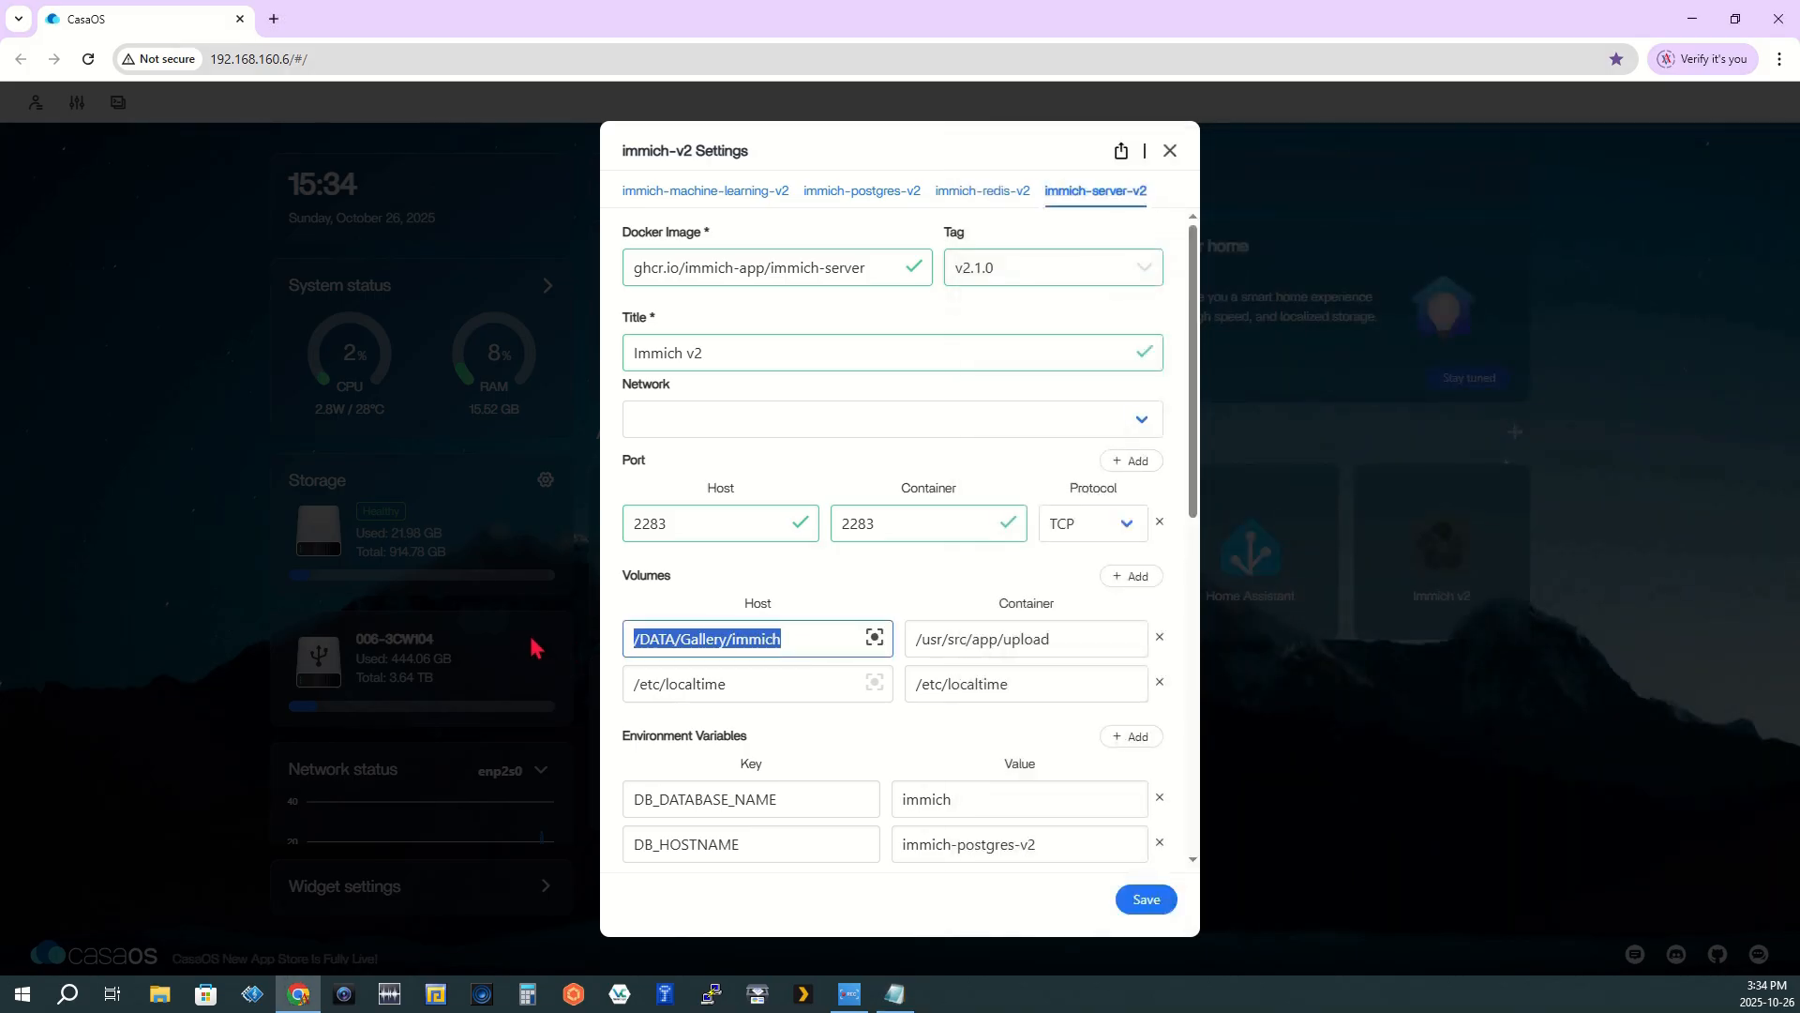
{"action": "key", "text": "Delete"}
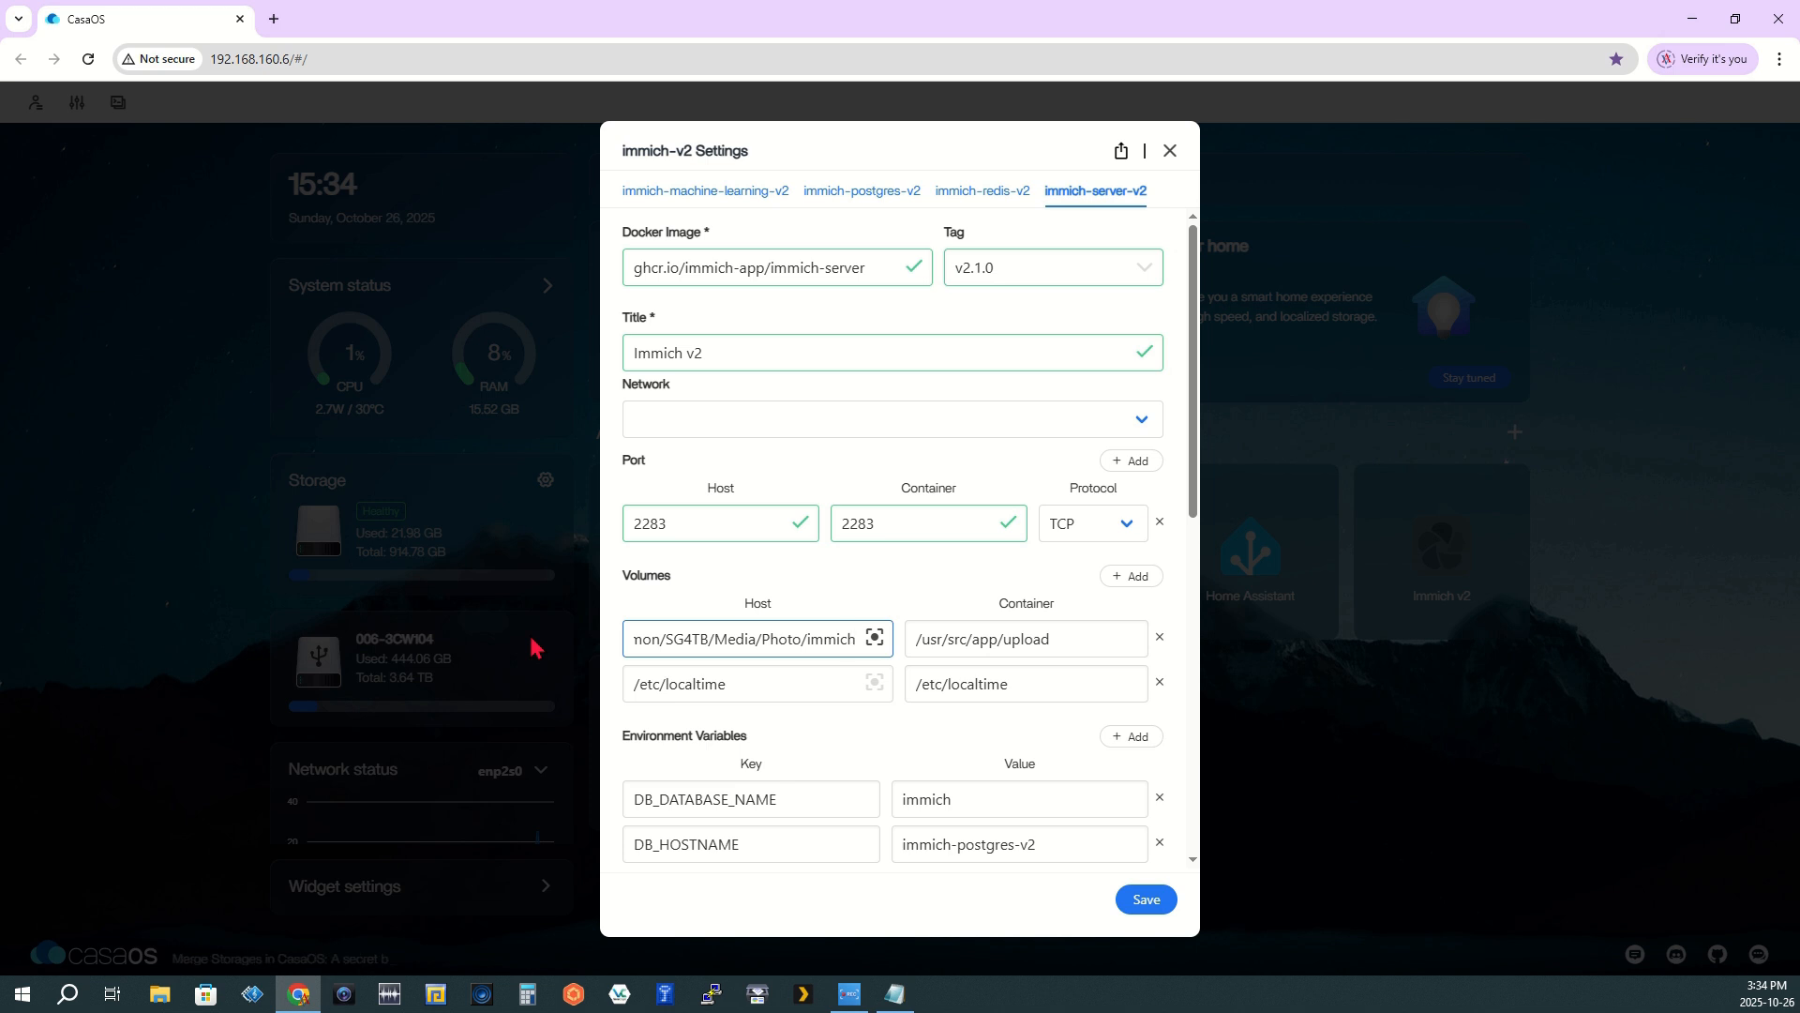
{"action": "mouse_move", "coordinate": [1114, 907]}
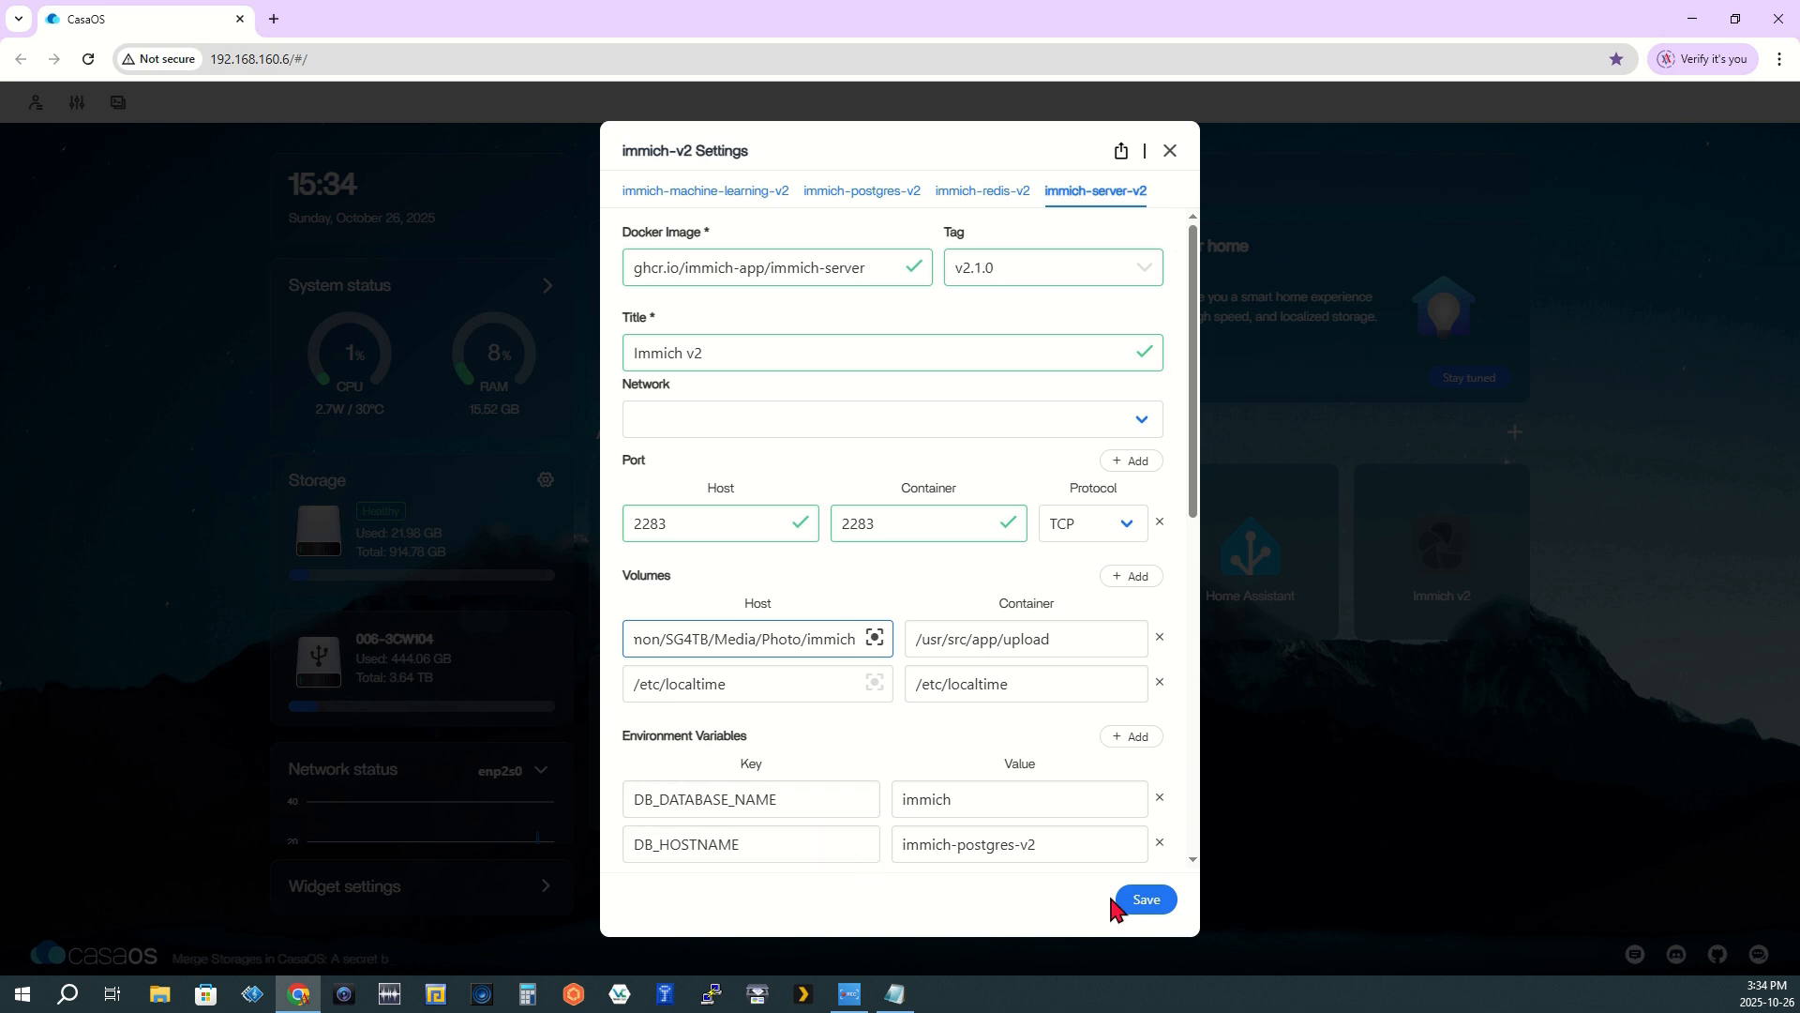
{"action": "left_click", "coordinate": [1144, 899]}
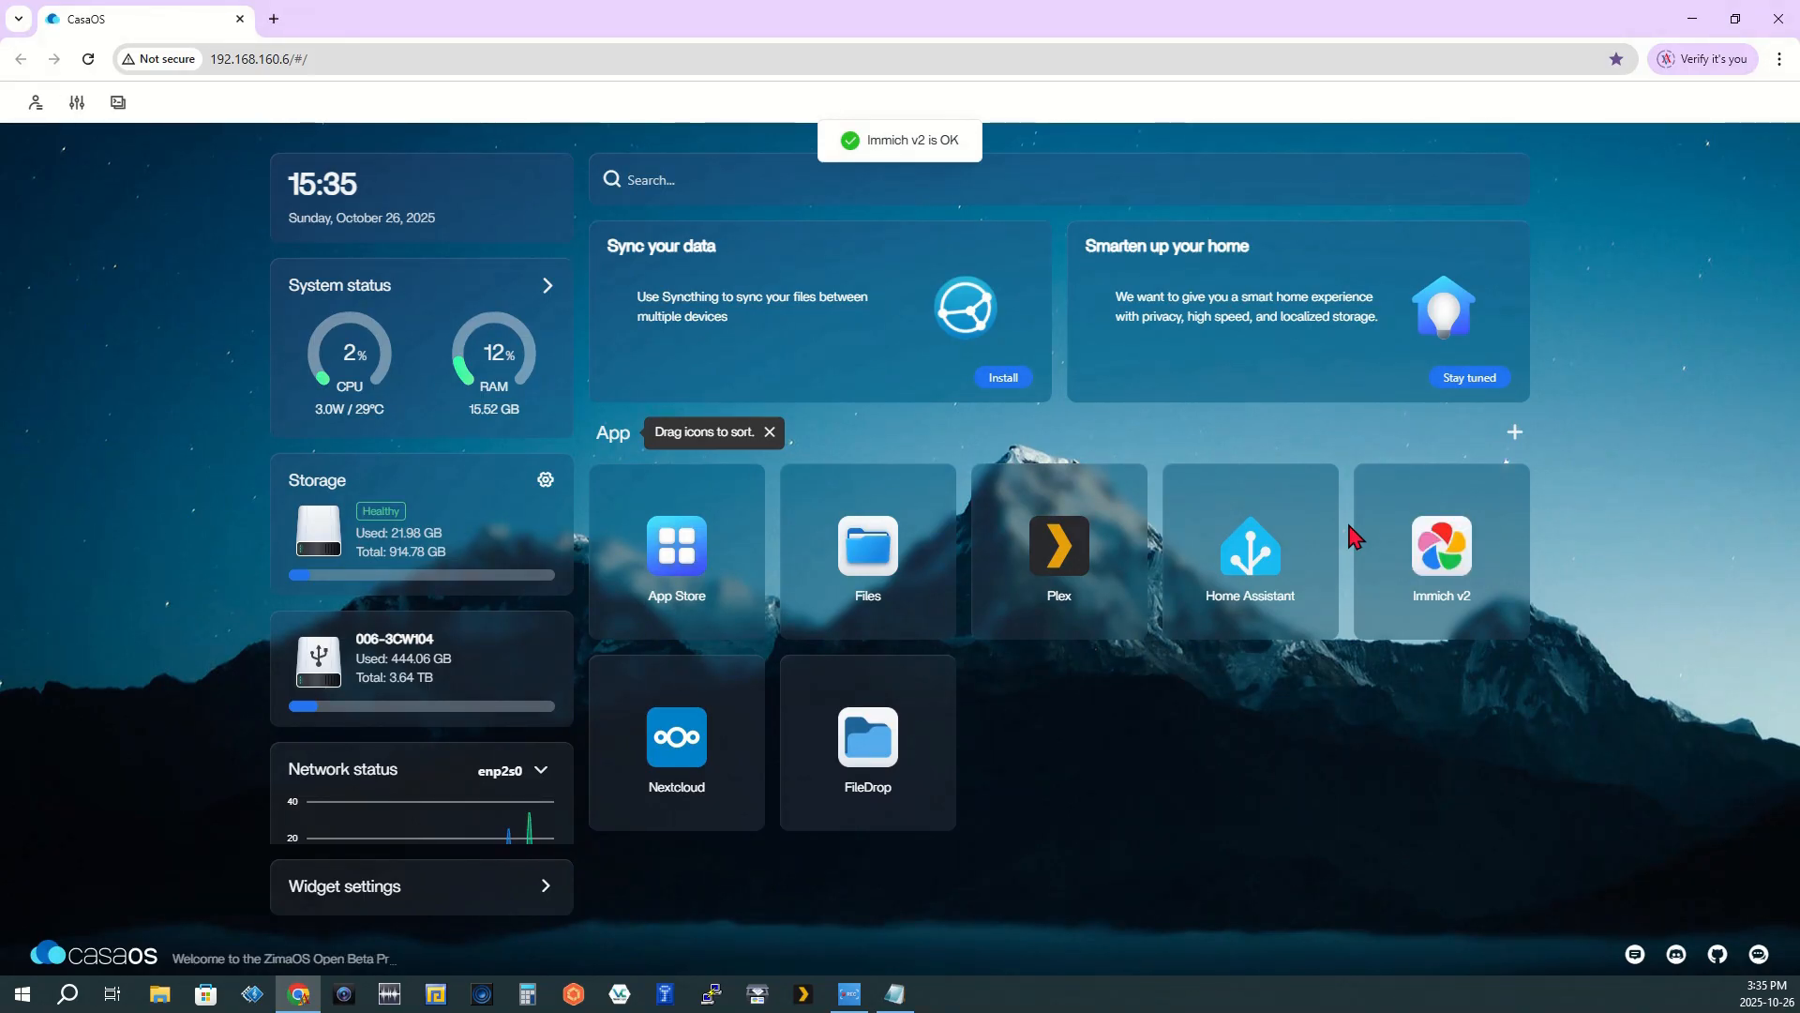
{"action": "mouse_move", "coordinate": [976, 241]}
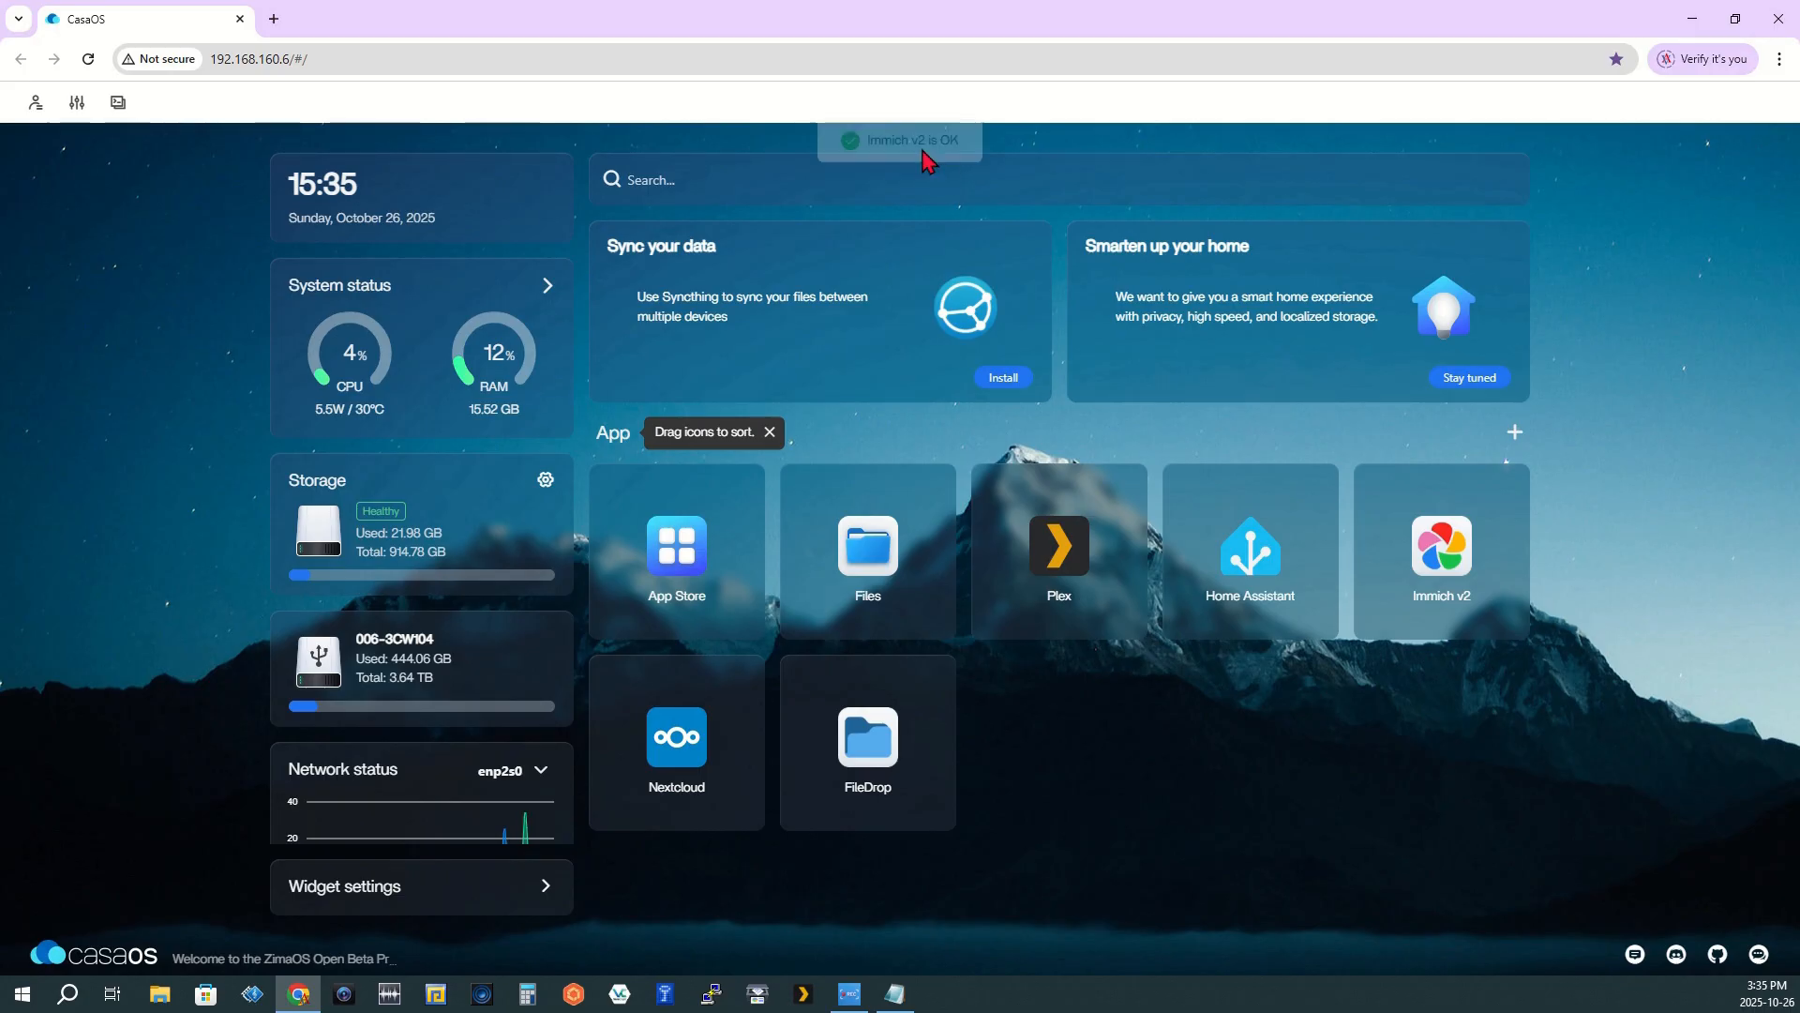
{"action": "mouse_move", "coordinate": [1441, 559]}
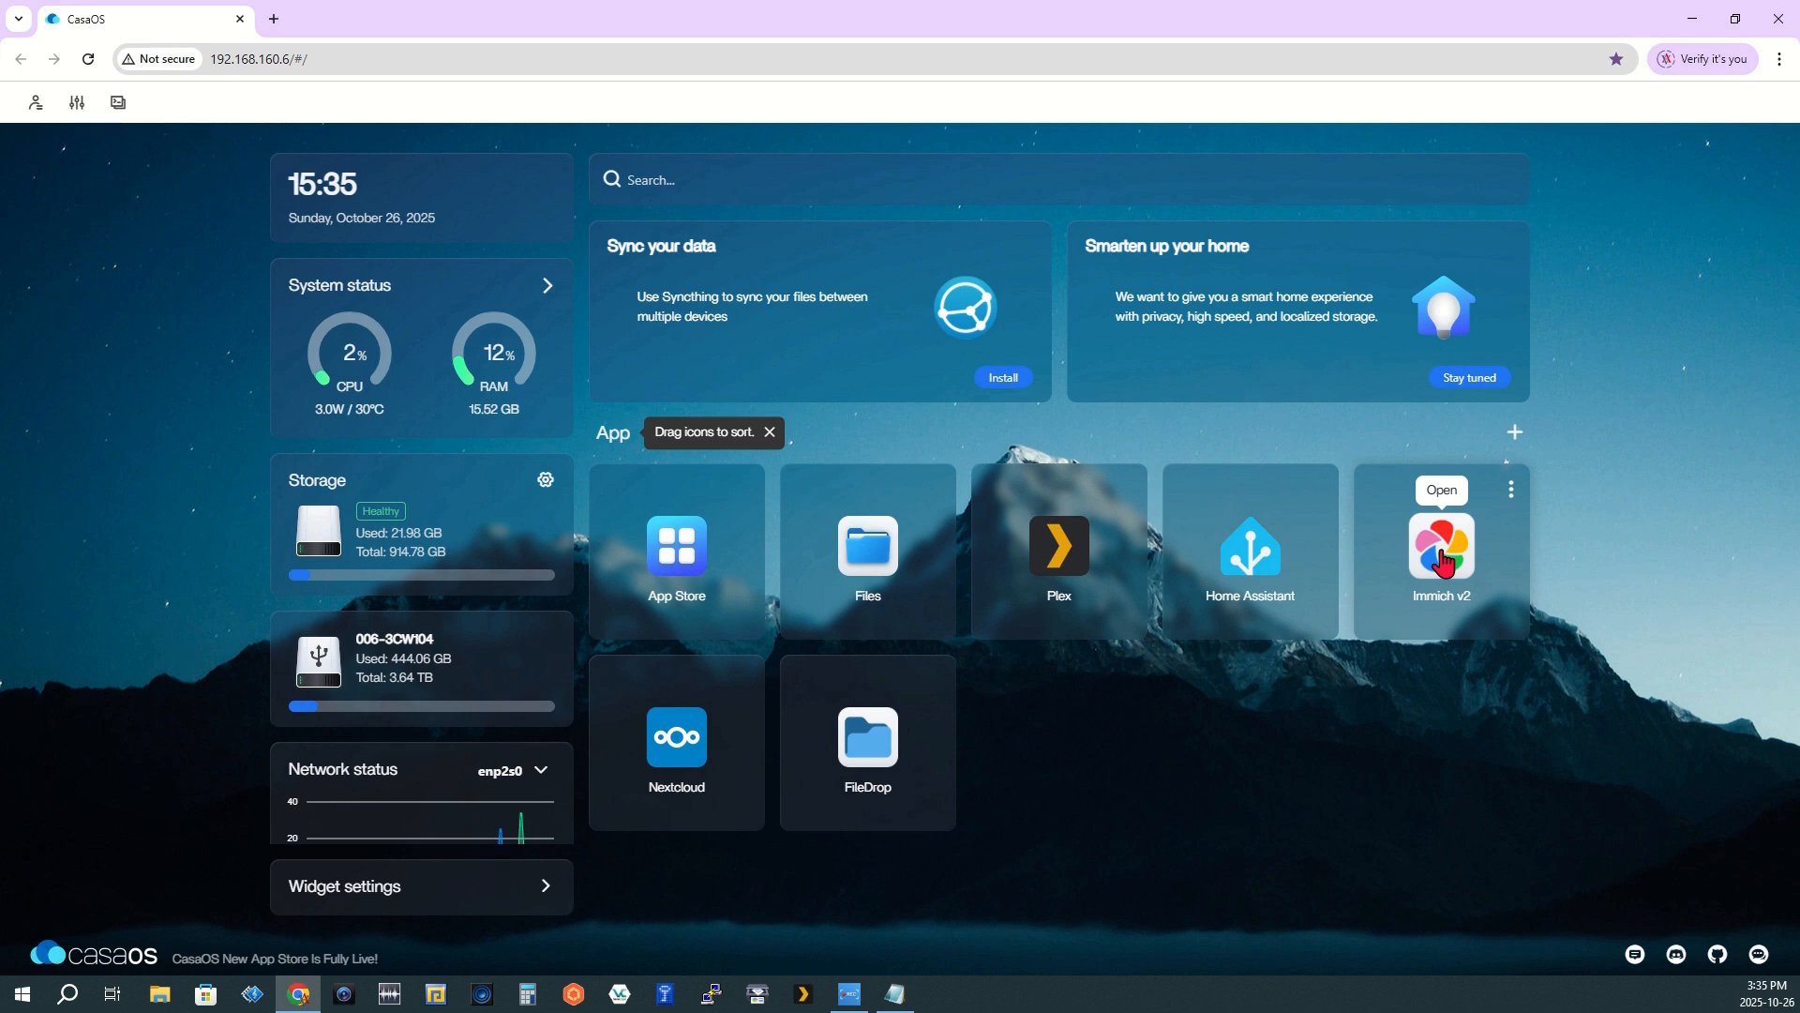
Open Immich v2, compare 444 GiB storage with CasaOS, and scroll through the Photos timeline
{"action": "left_click", "coordinate": [1440, 491]}
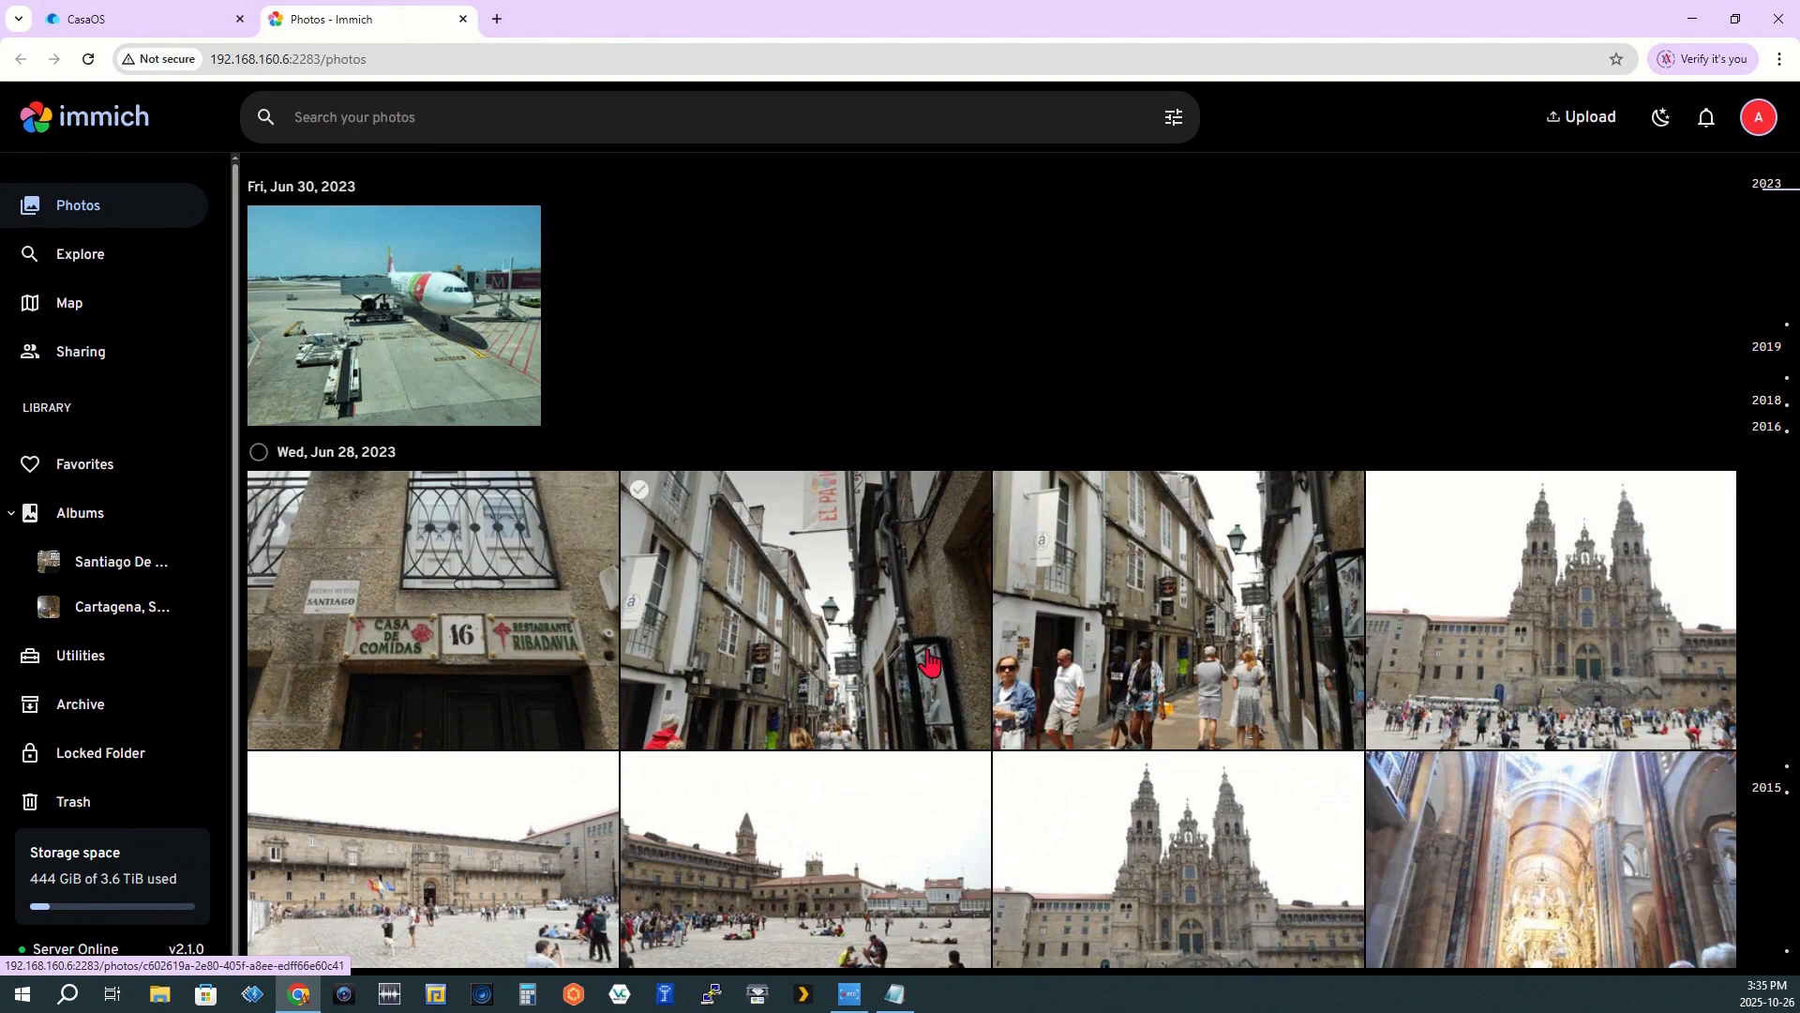
{"action": "scroll", "scroll_direction": "down", "scroll_amount": 3}
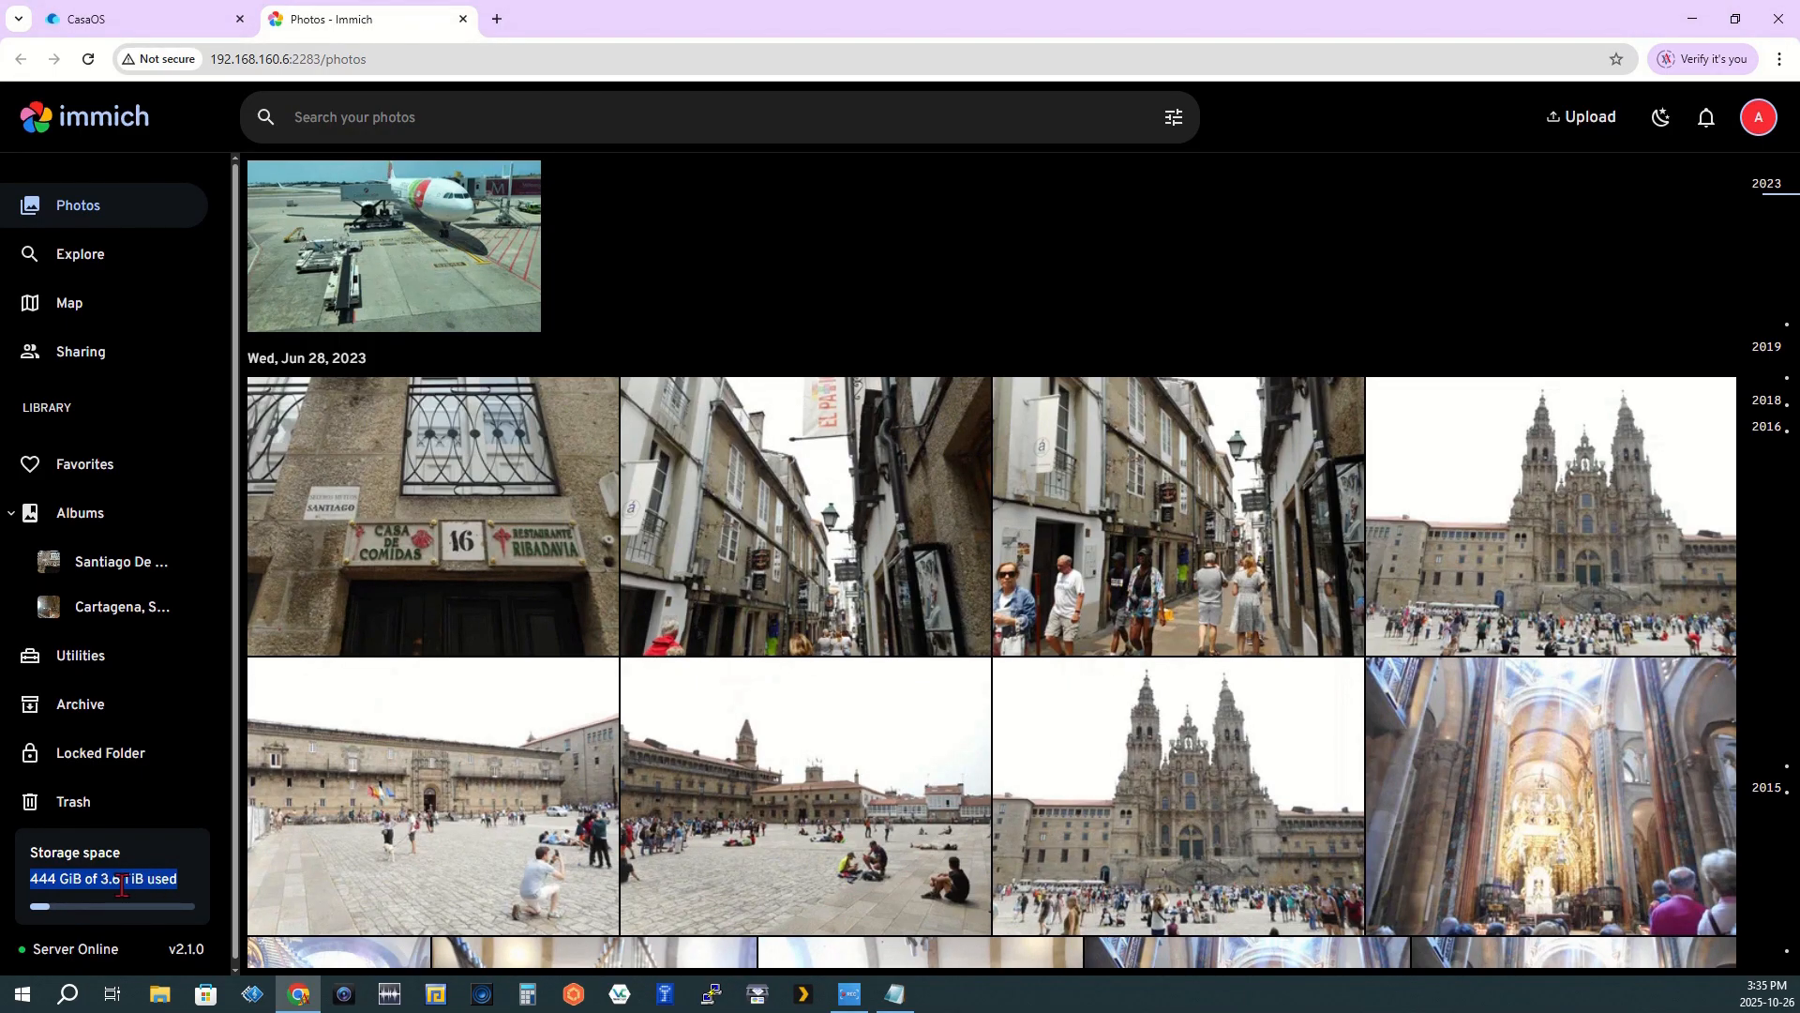
{"action": "left_click", "coordinate": [126, 19]}
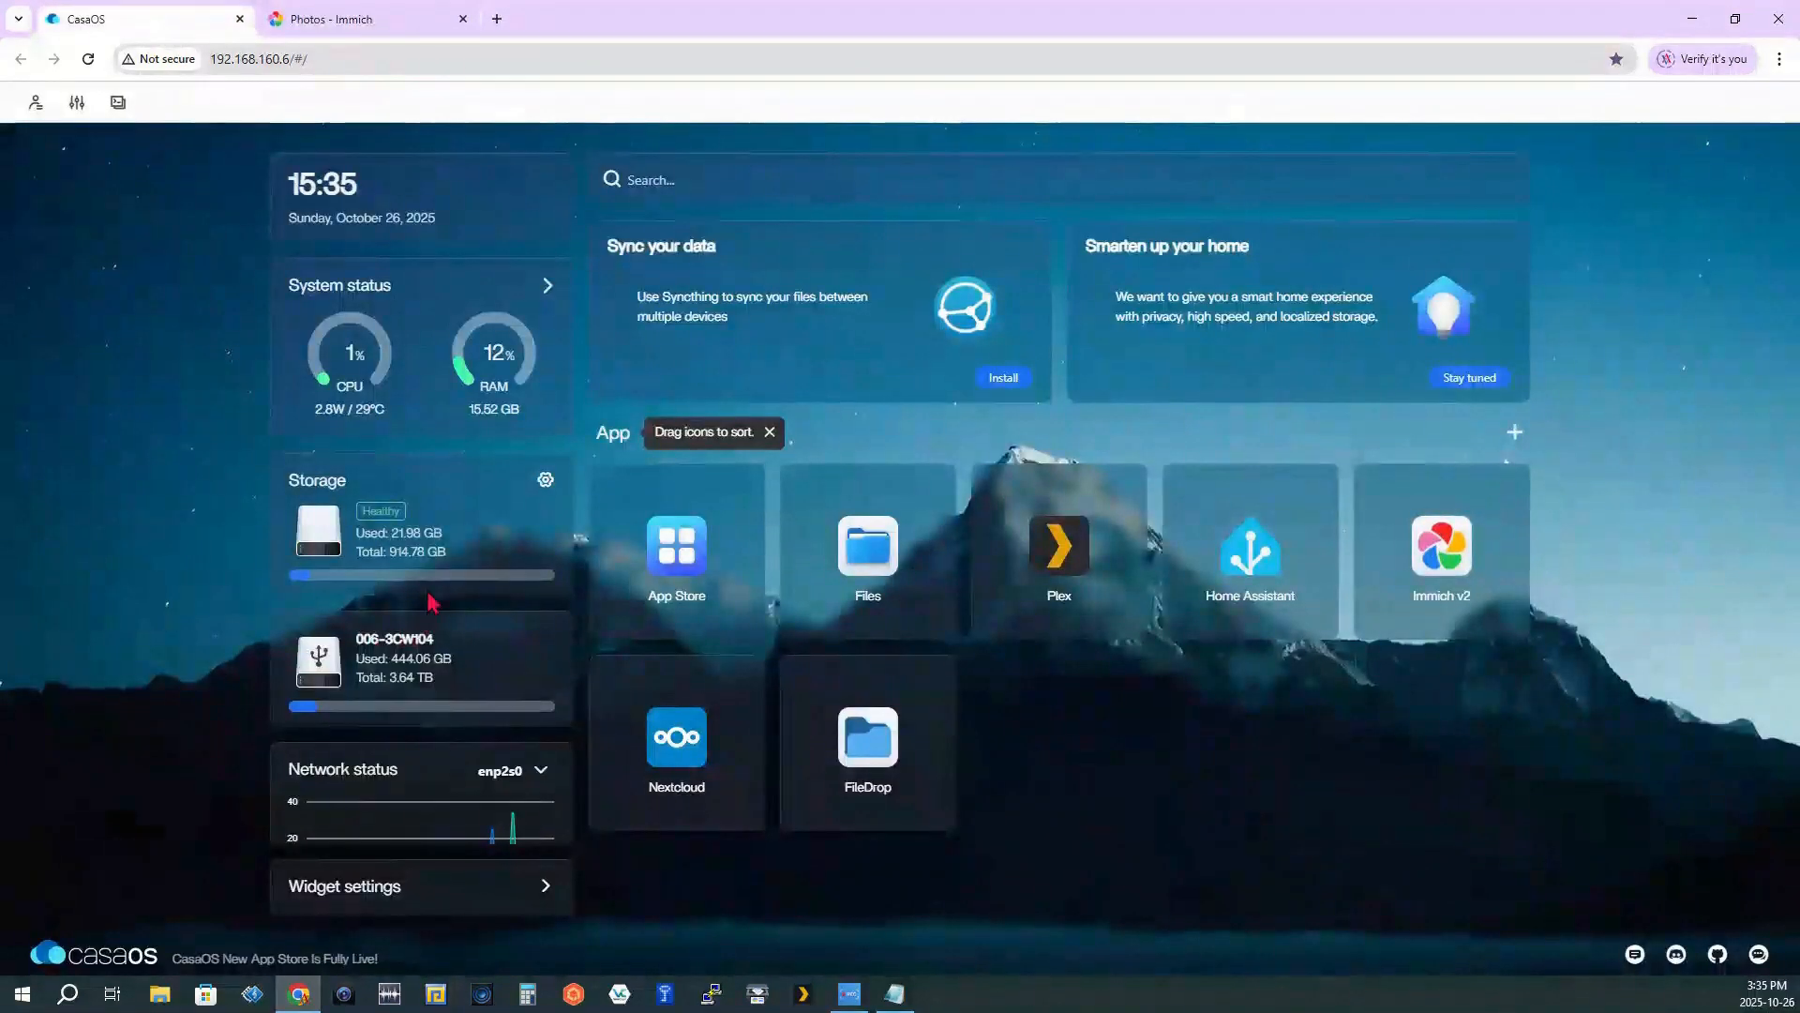
{"action": "mouse_move", "coordinate": [316, 614]}
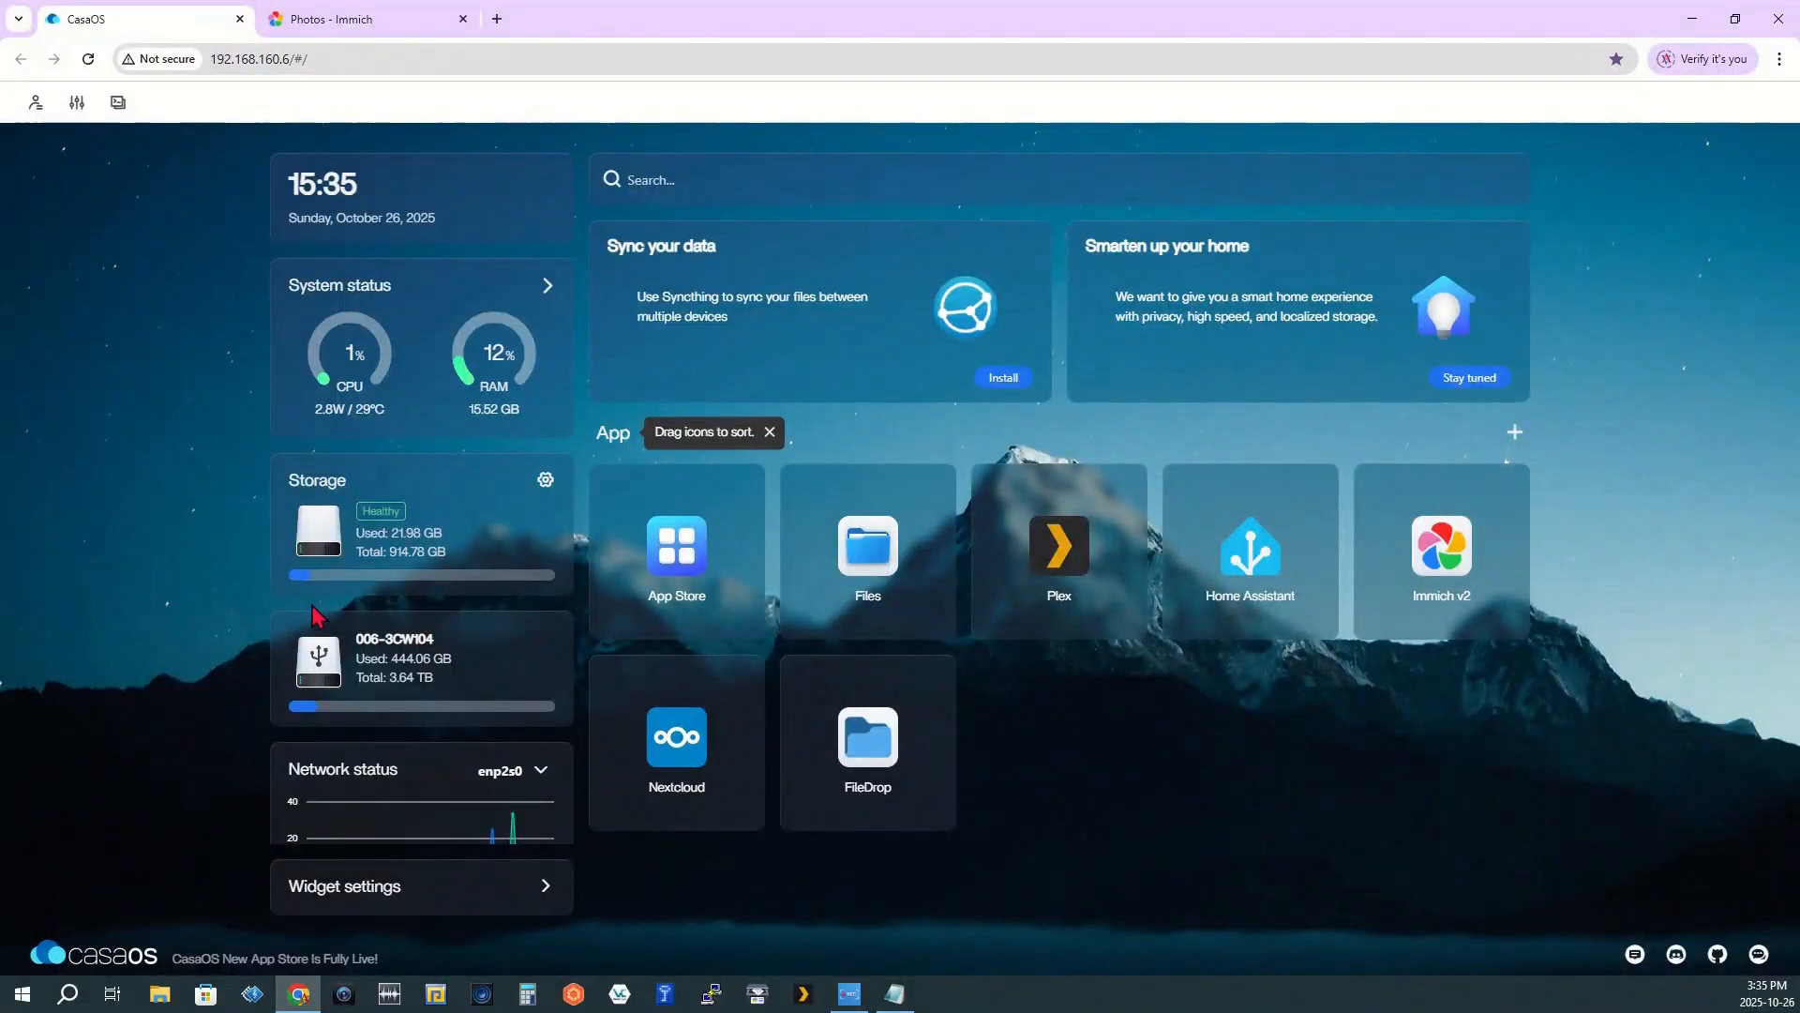
{"action": "left_click", "coordinate": [368, 19]}
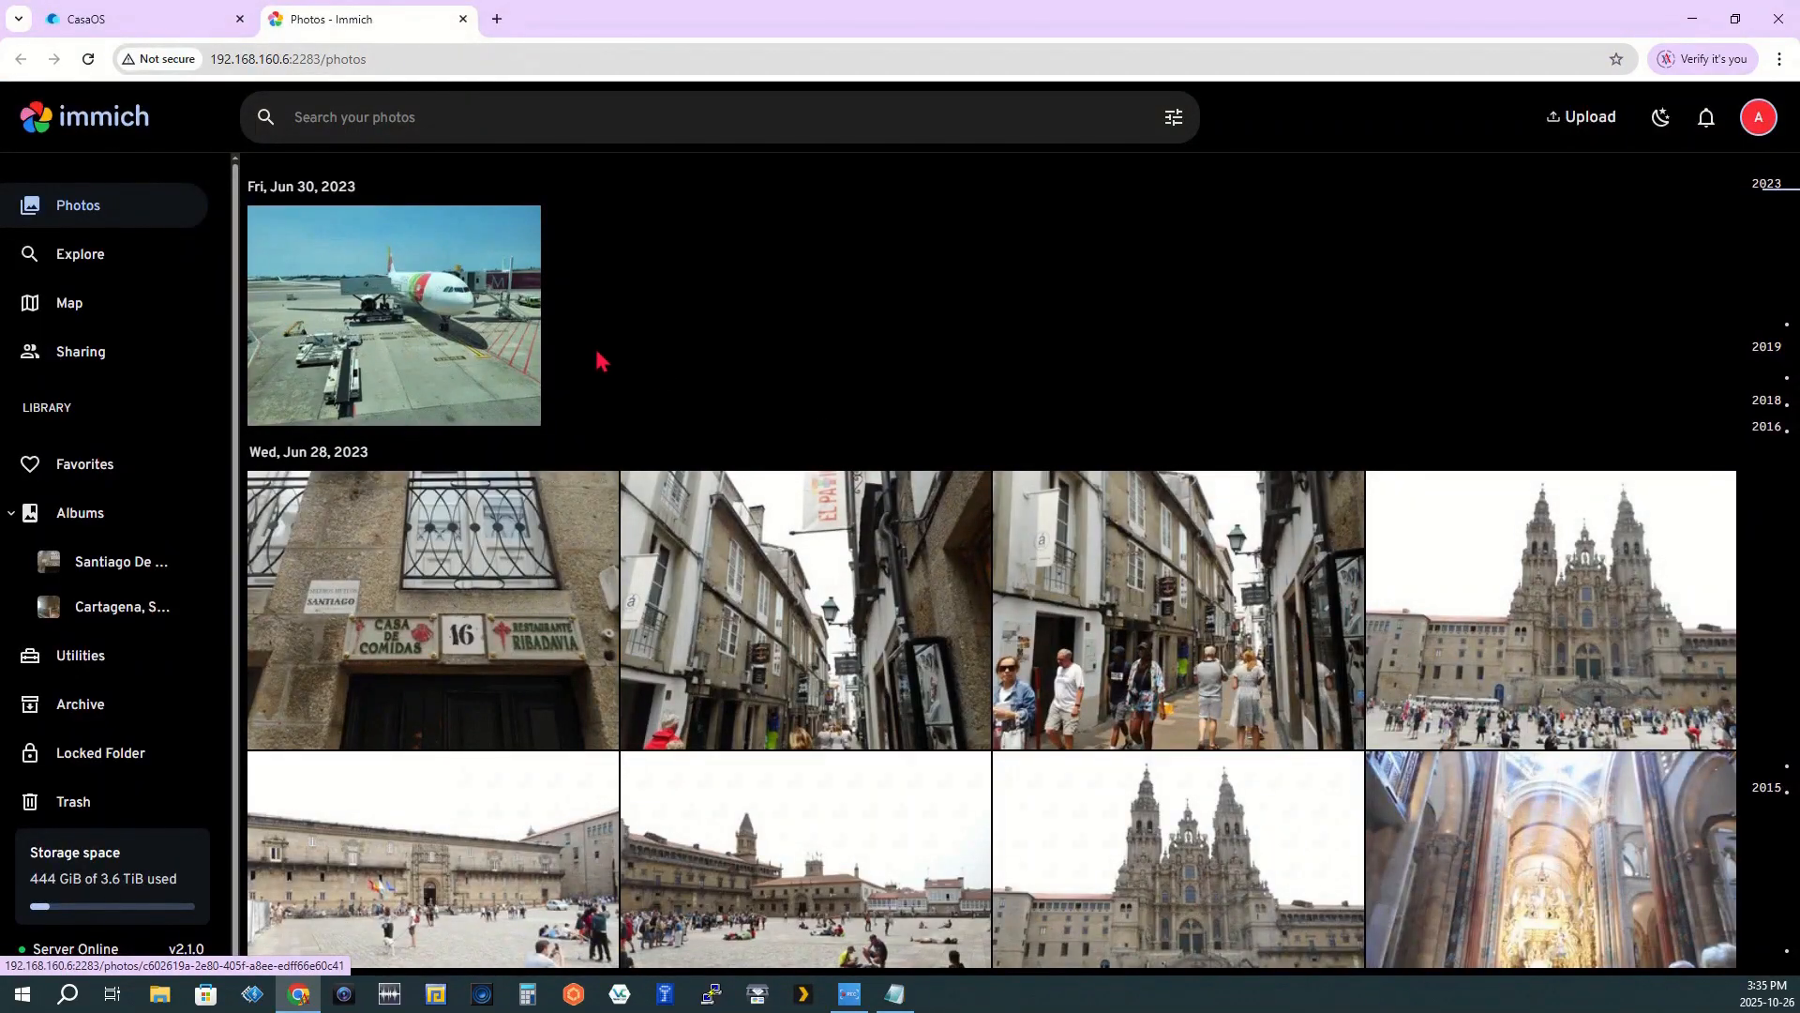
{"action": "scroll", "scroll_direction": "down", "scroll_amount": 3}
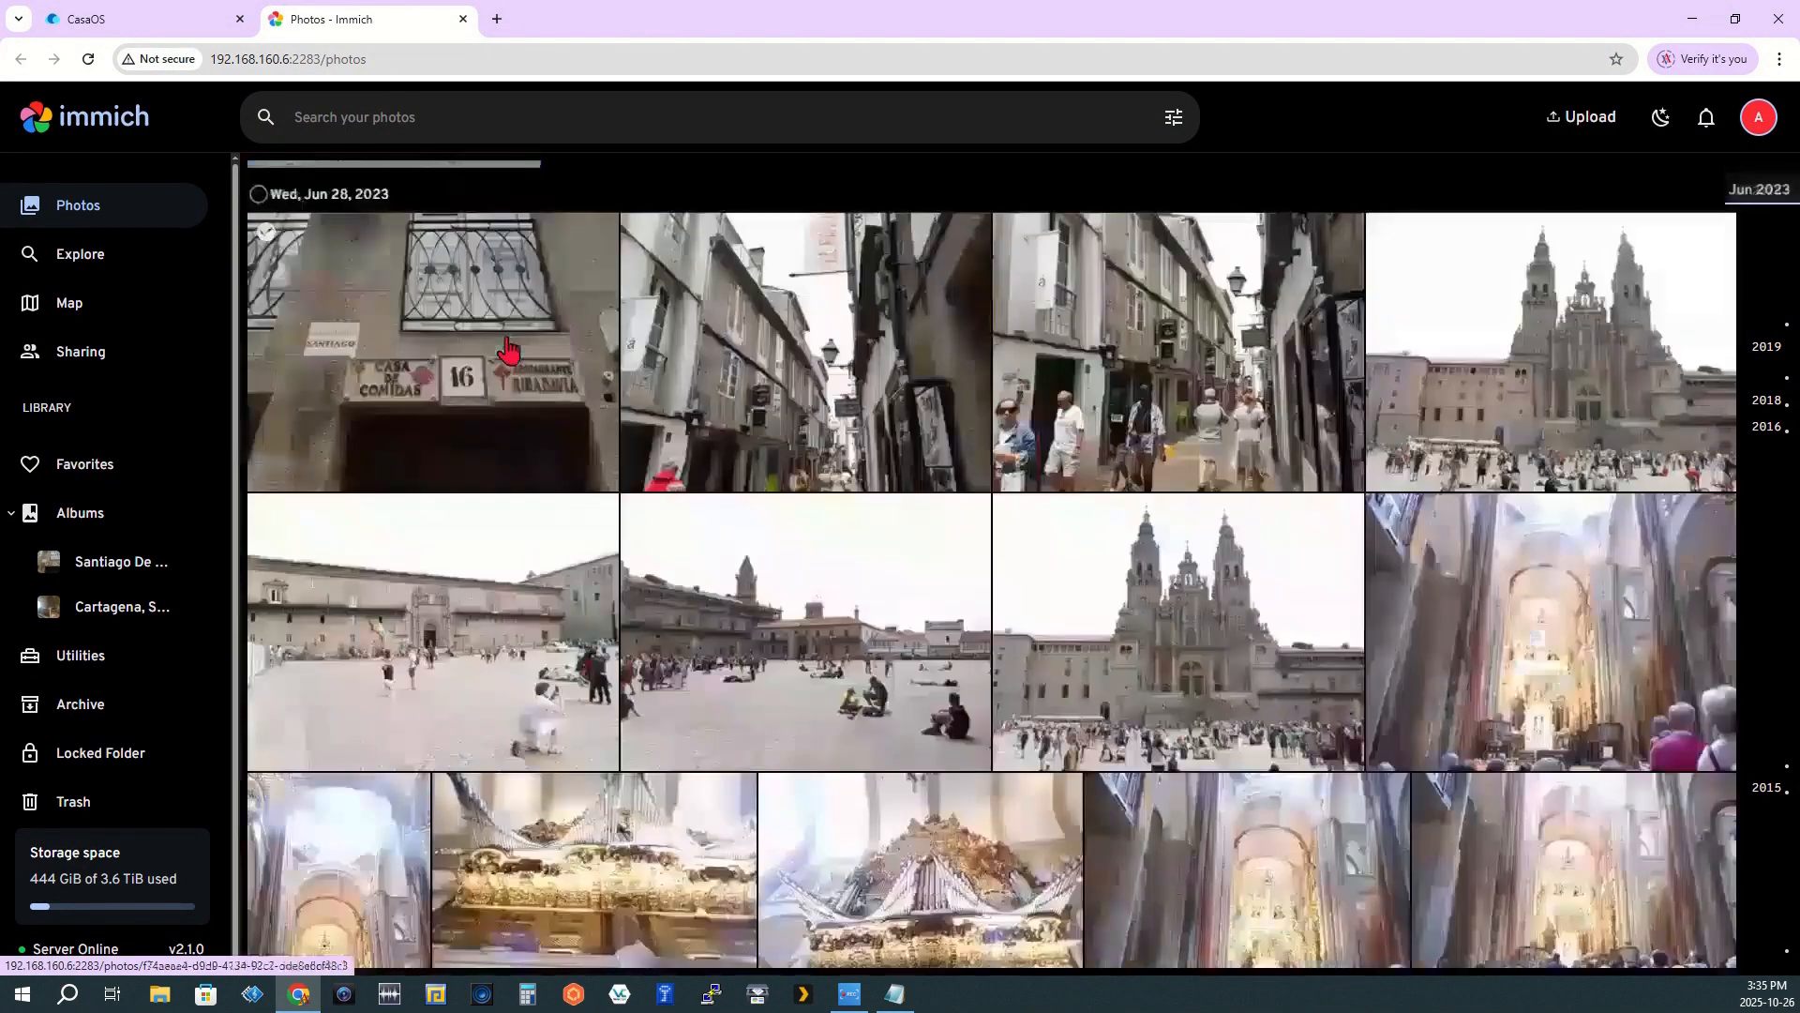
{"action": "scroll", "scroll_direction": "down", "scroll_amount": 3}
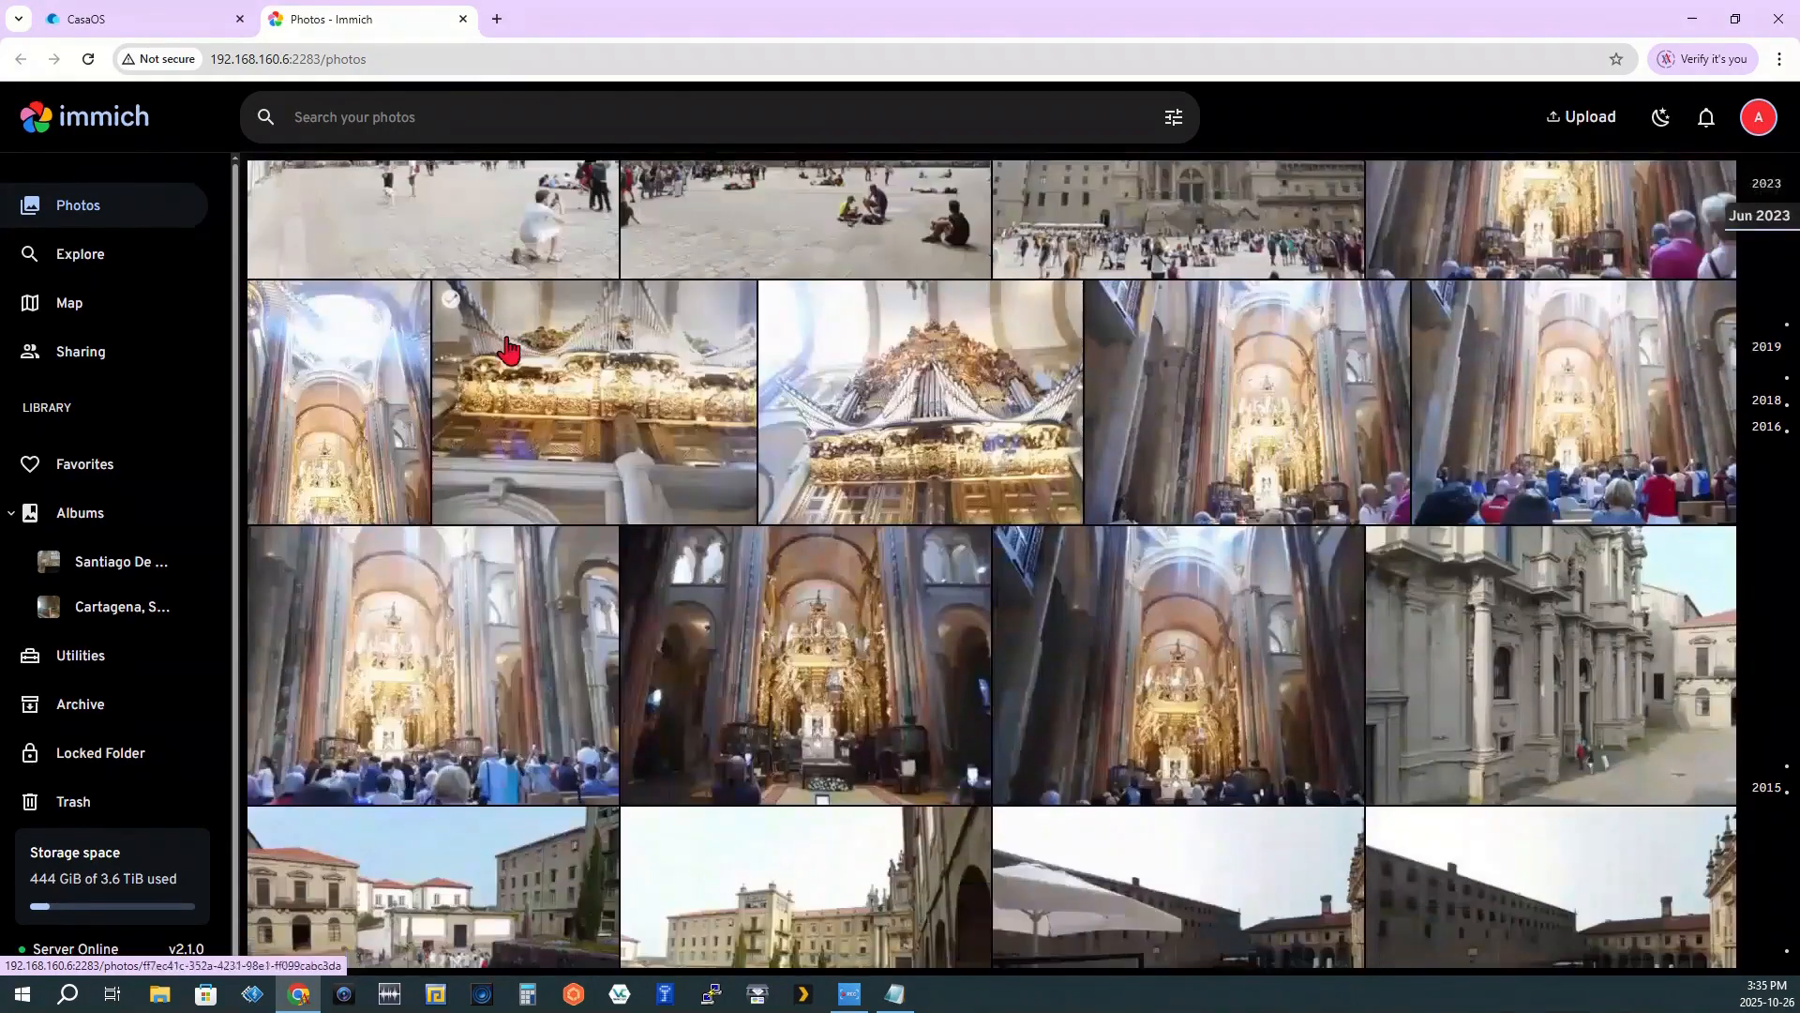
{"action": "scroll", "scroll_direction": "down", "scroll_amount": 3}
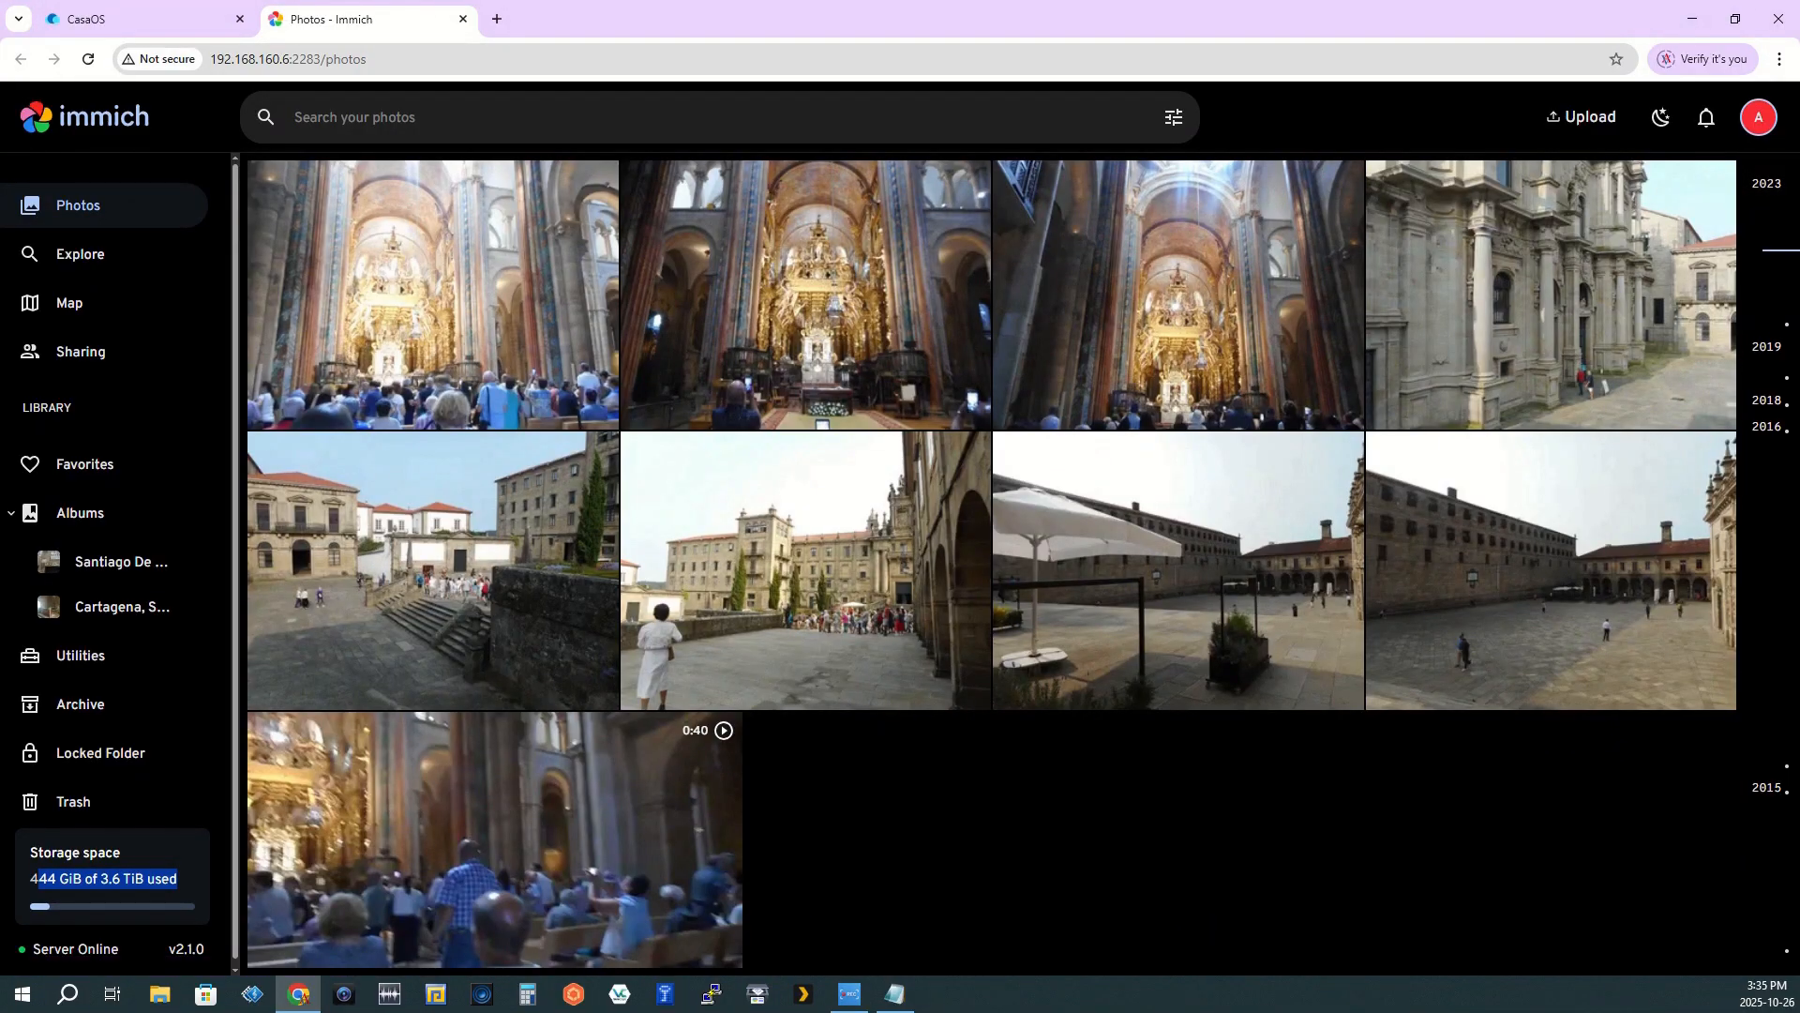